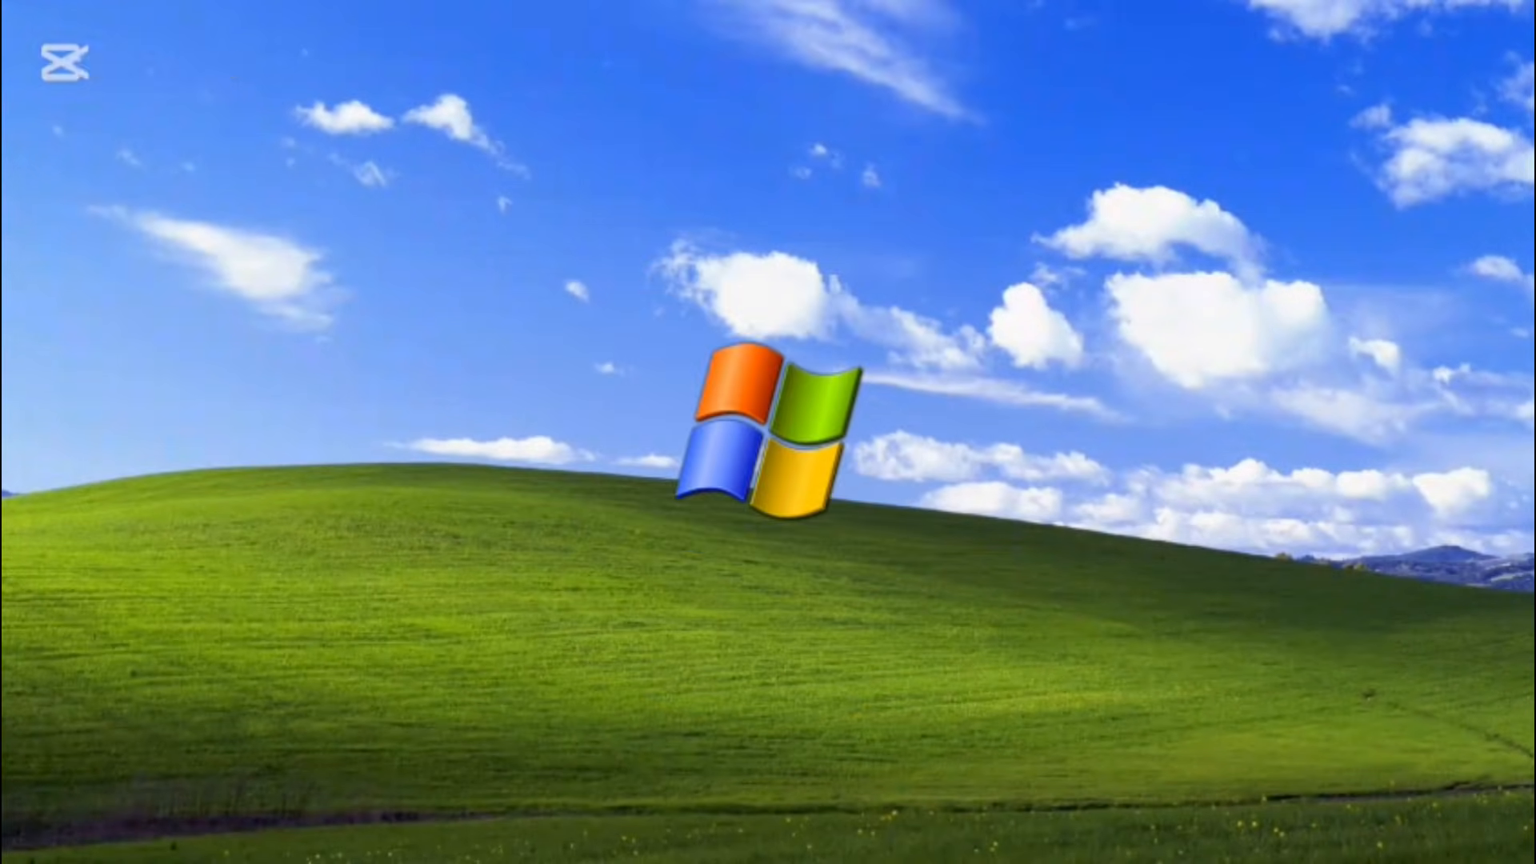
Select the 'Windows 7 Clone Clone' VM in the VirtualBox Manager list.
click(783, 837)
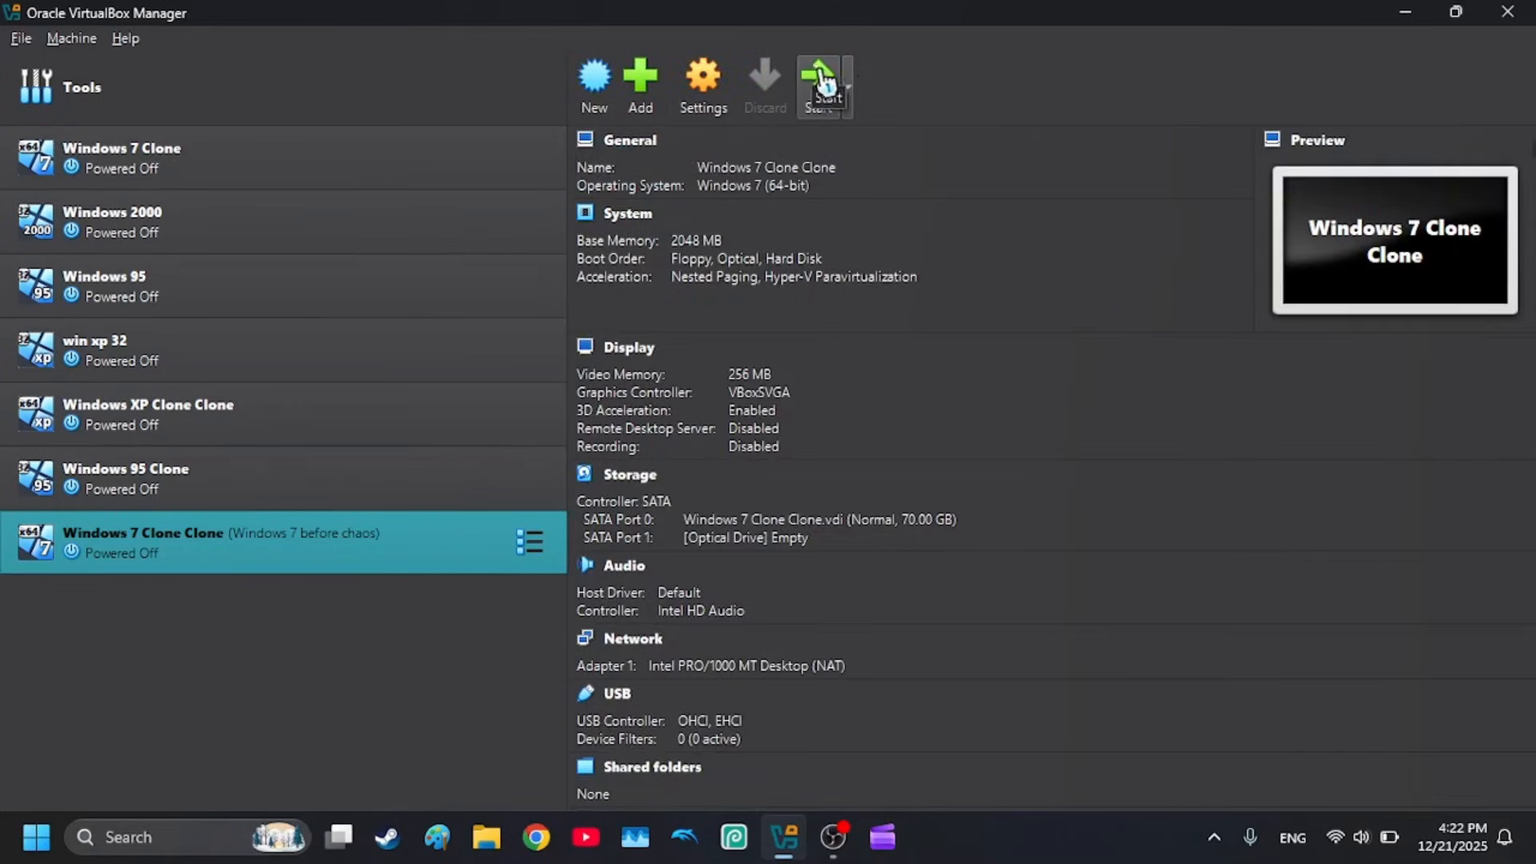
Start the VM and browse from Computer into C:\Windows\System32 in Windows Explorer.
click(824, 84)
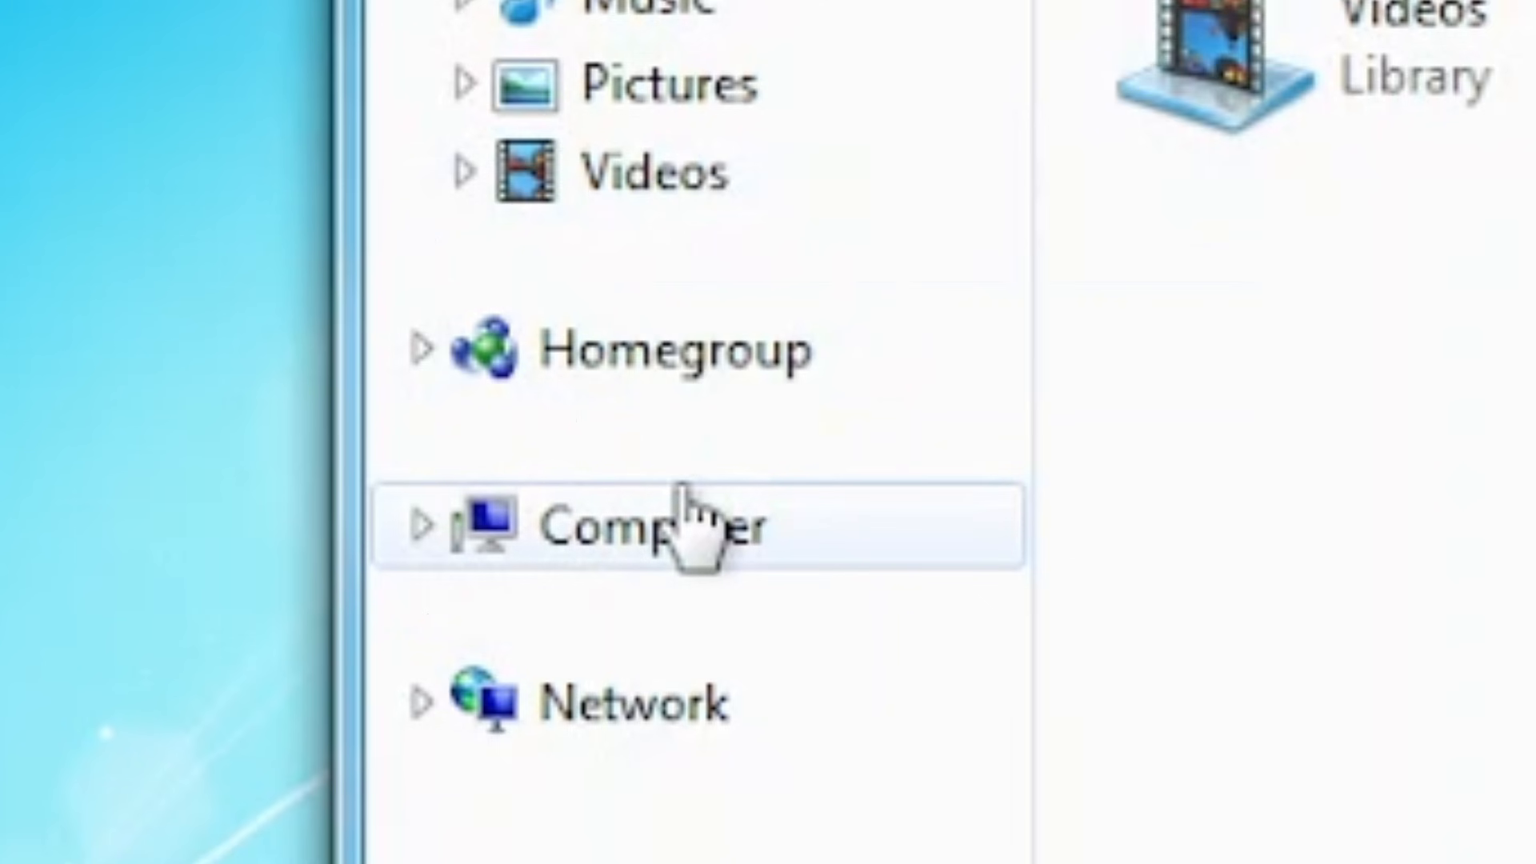
double_click(609, 521)
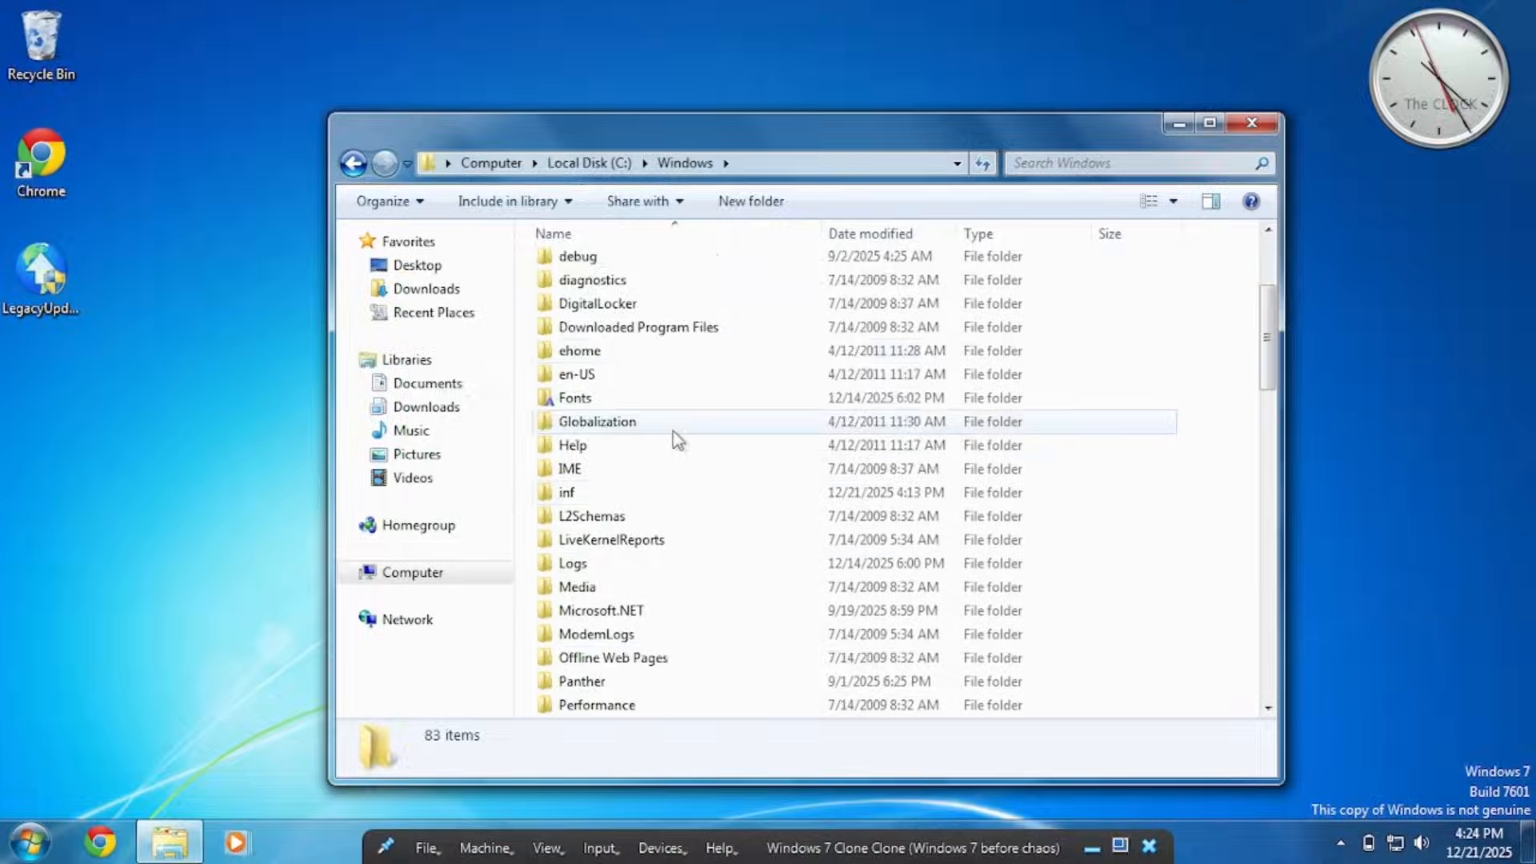
scroll(down, 3)
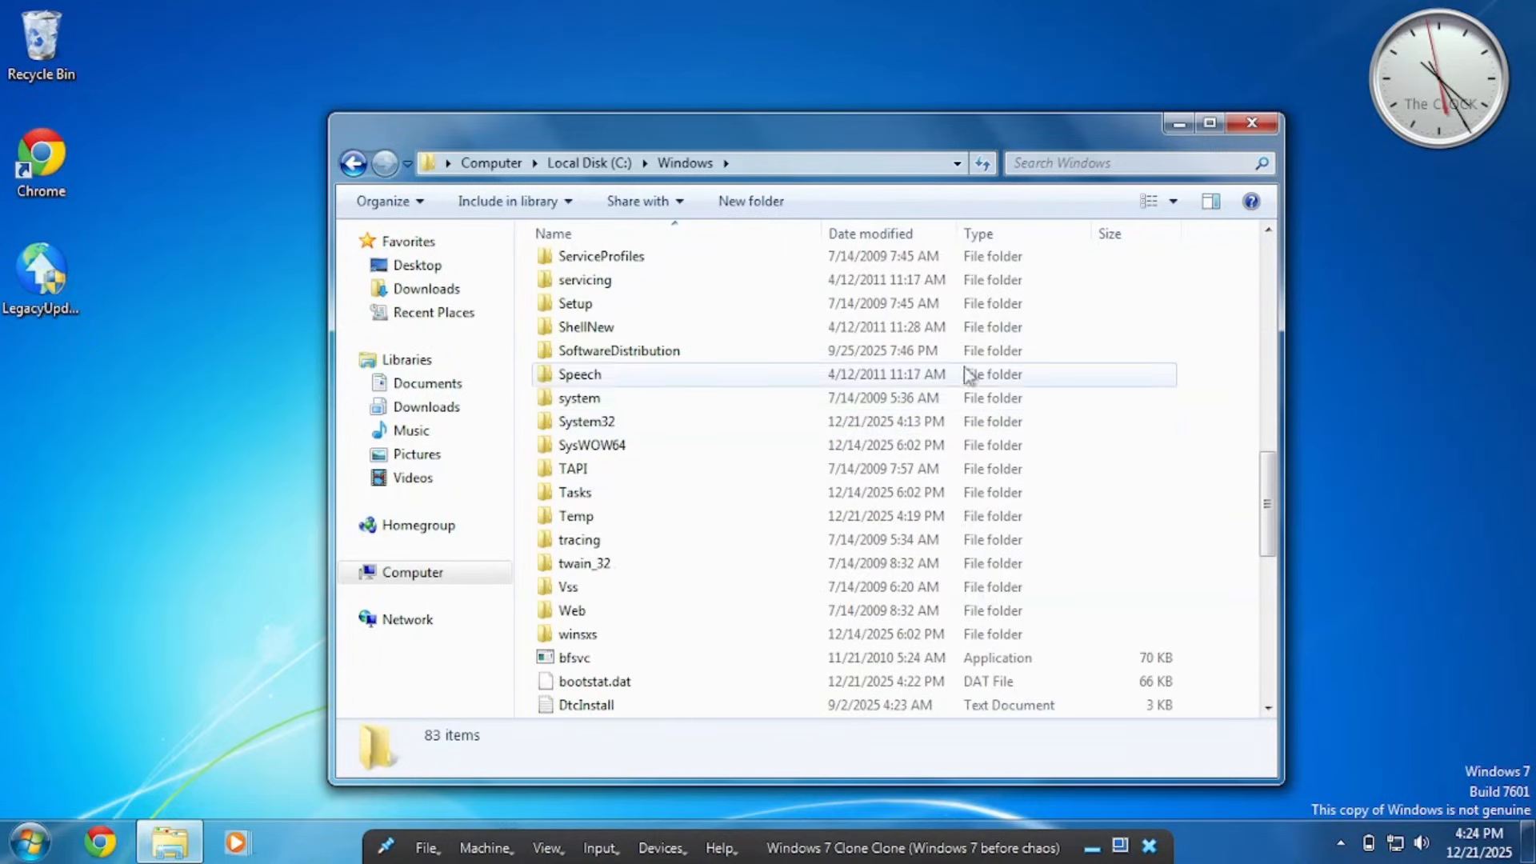
double_click(587, 421)
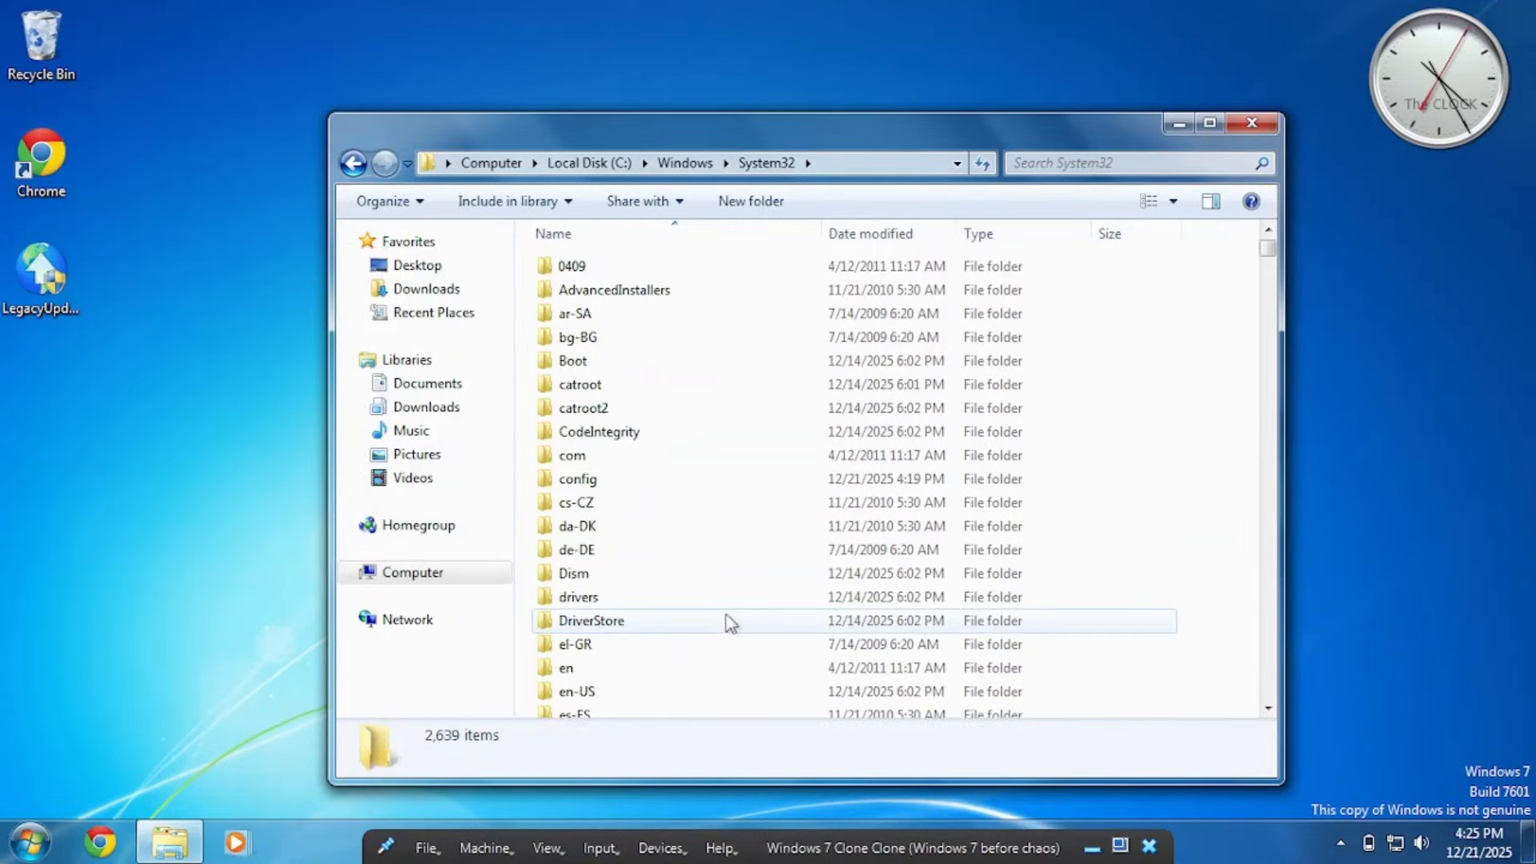
scroll(down, 3)
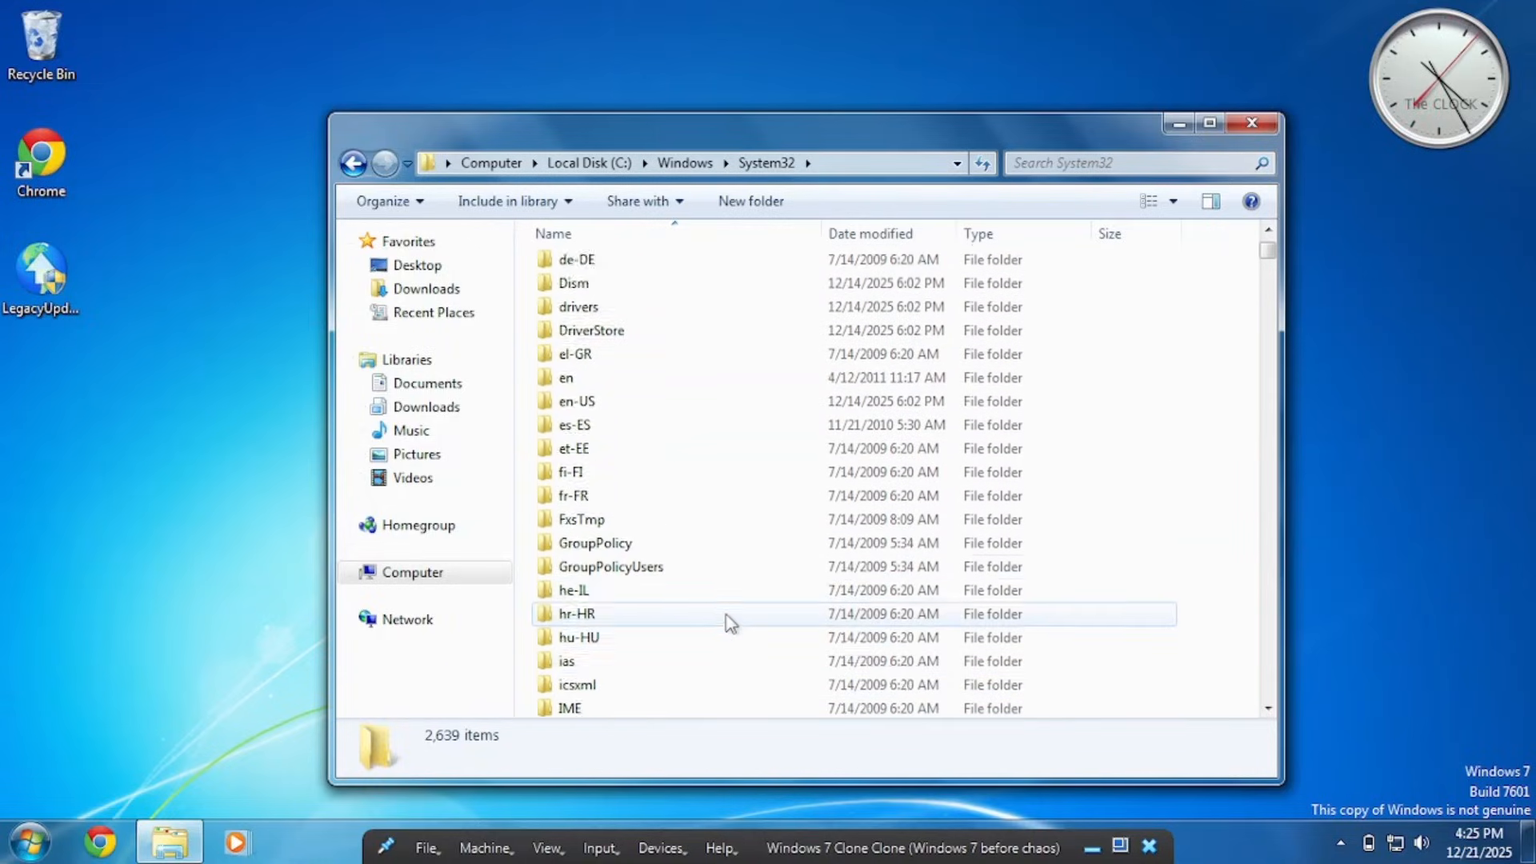
scroll(up, 3)
text(*.dll)
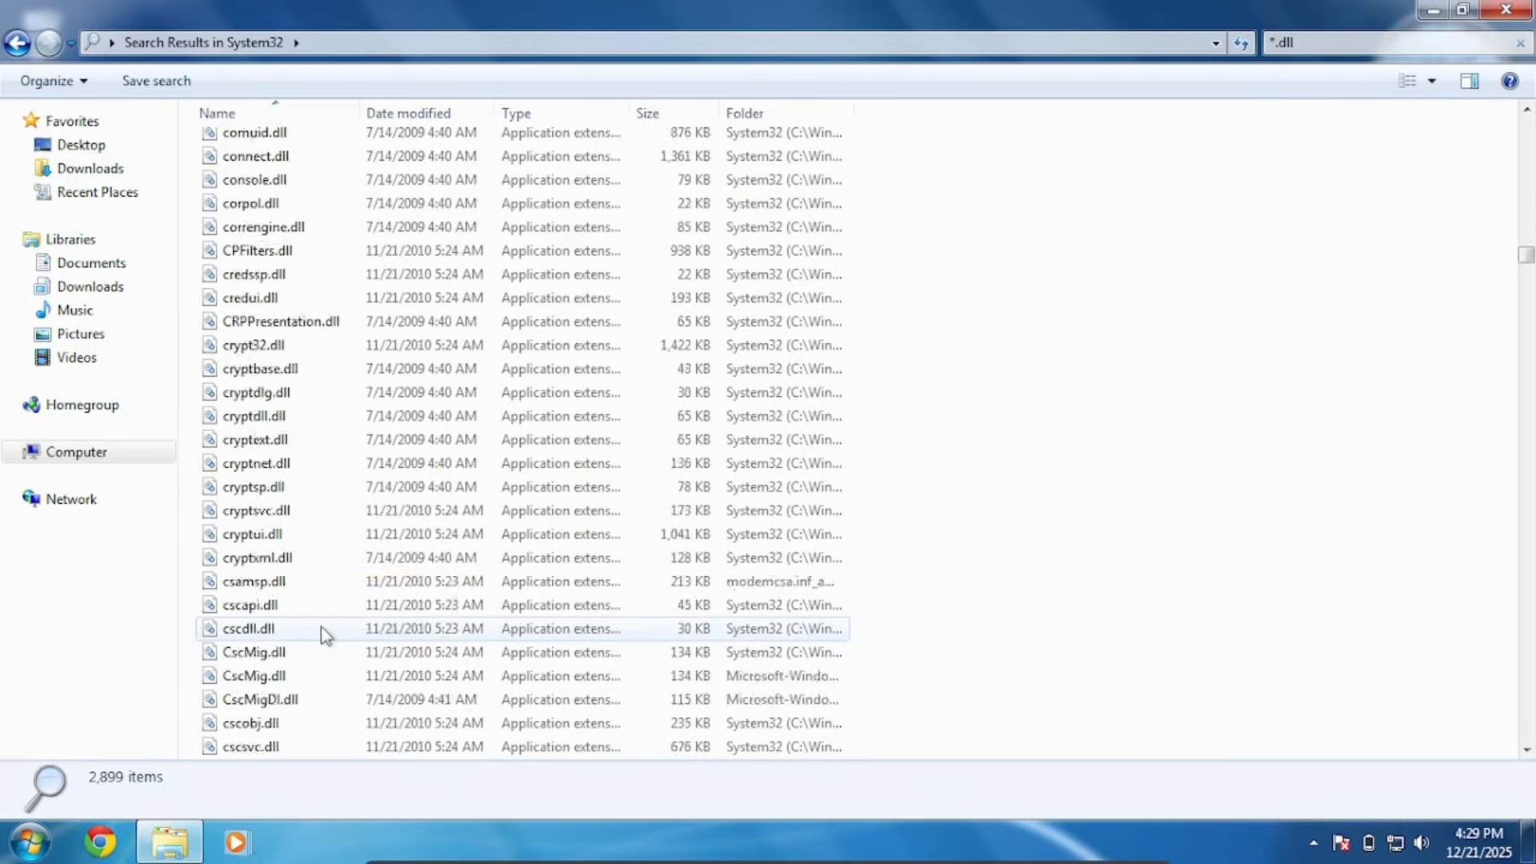
Scroll through the System32 search results toward the msxml DLL files.
scroll(down, 3)
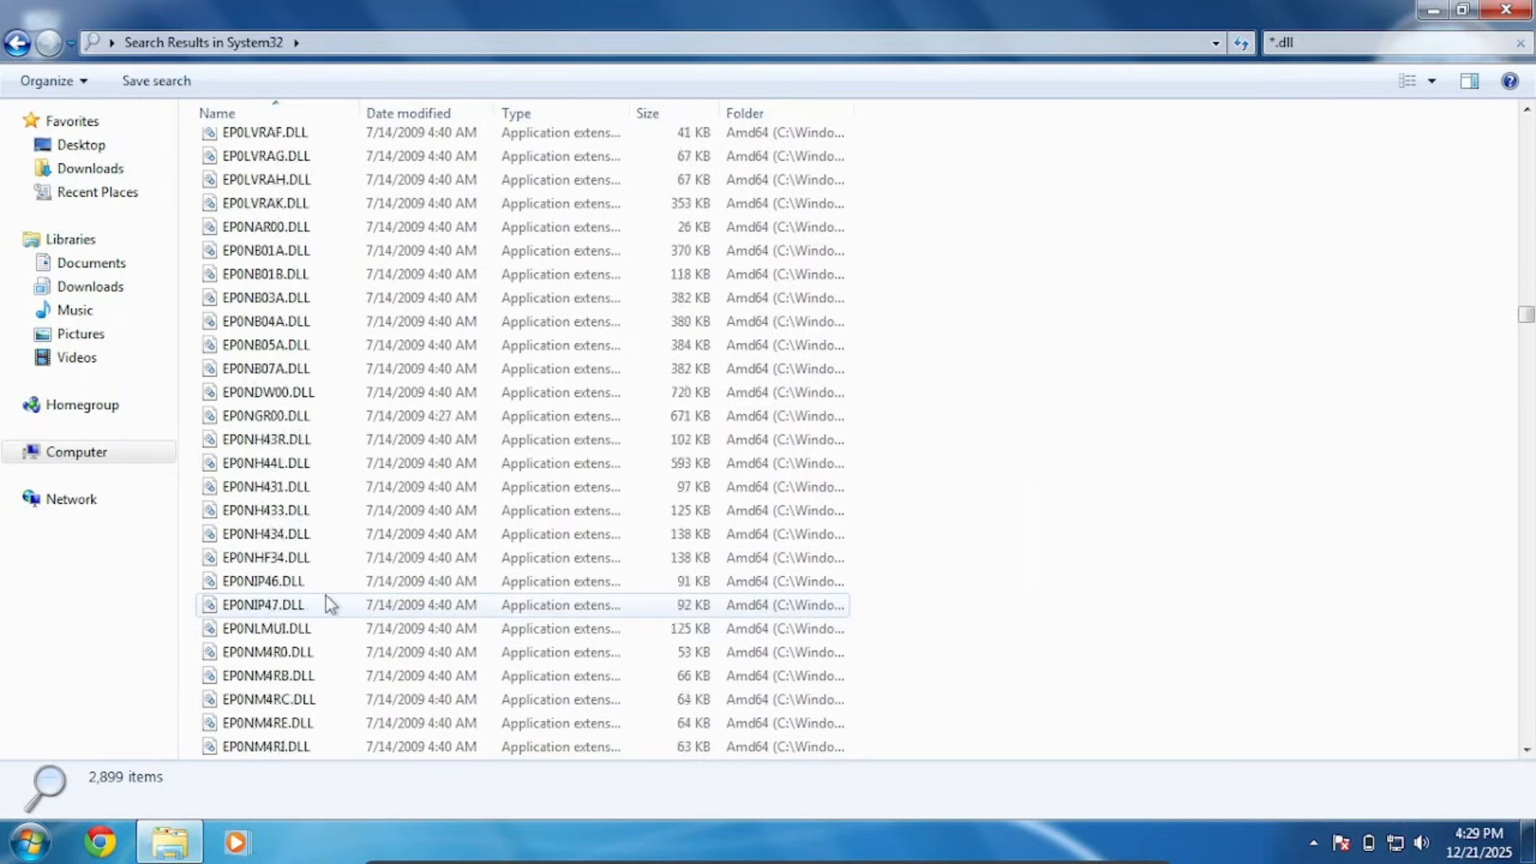
scroll(down, 3)
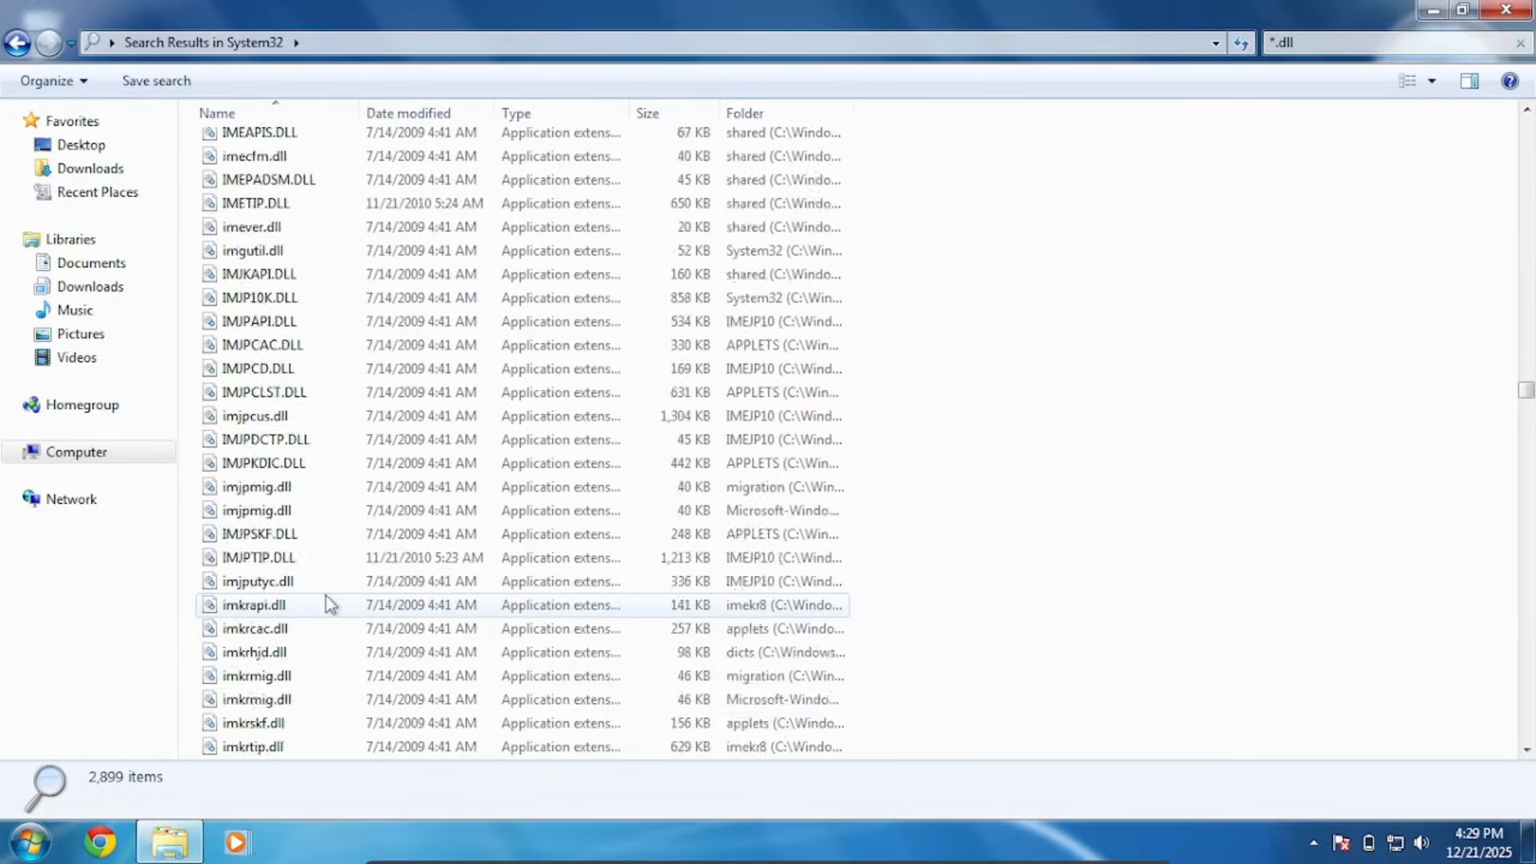
scroll(down, 3)
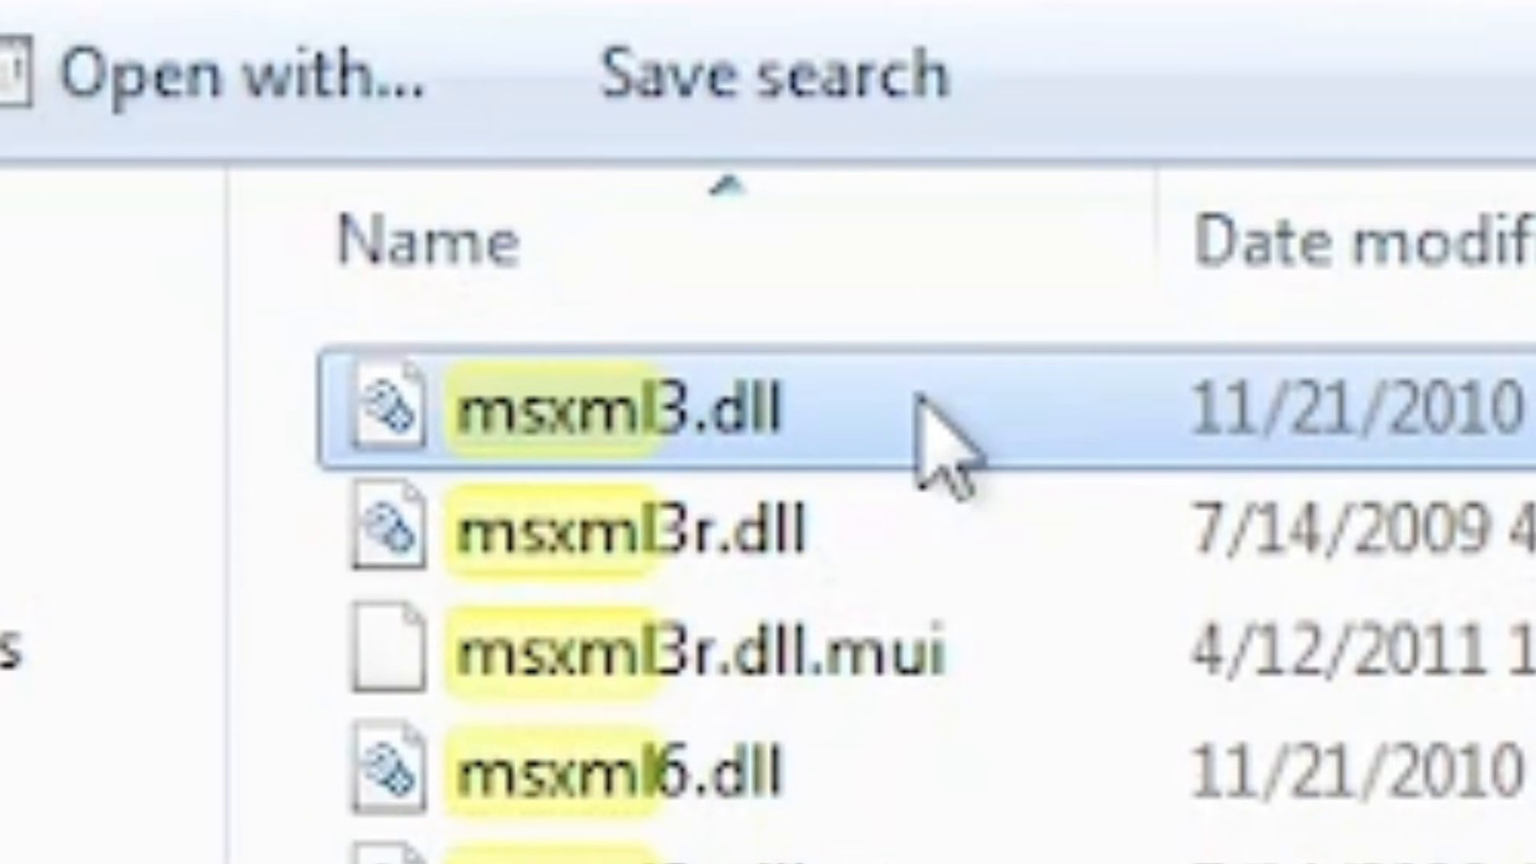
Delete msxml3.dll and confirm moving it to the Recycle Bin.
key(Delete)
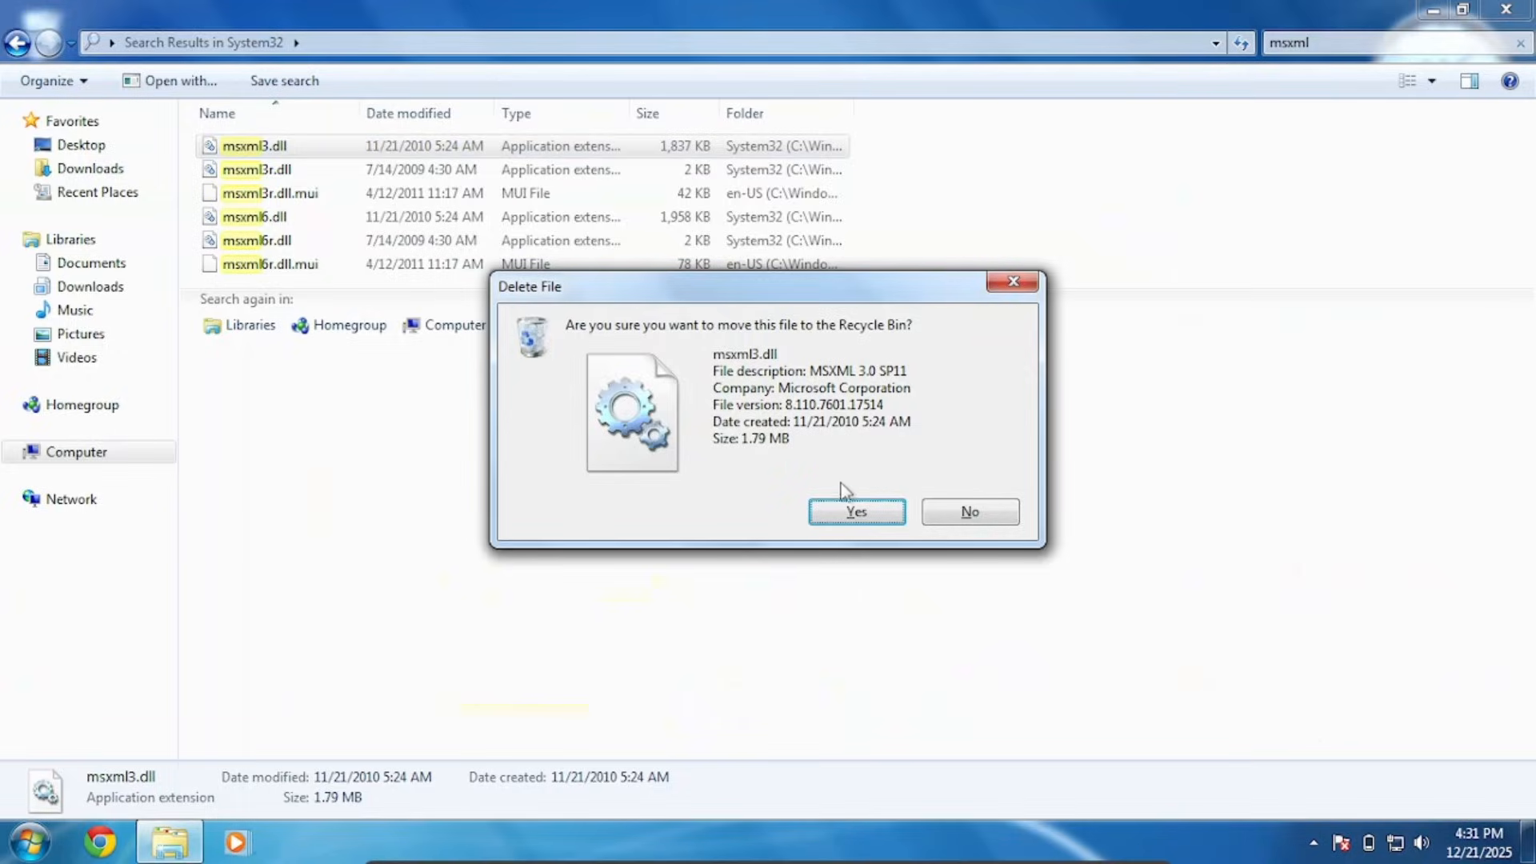
click(855, 512)
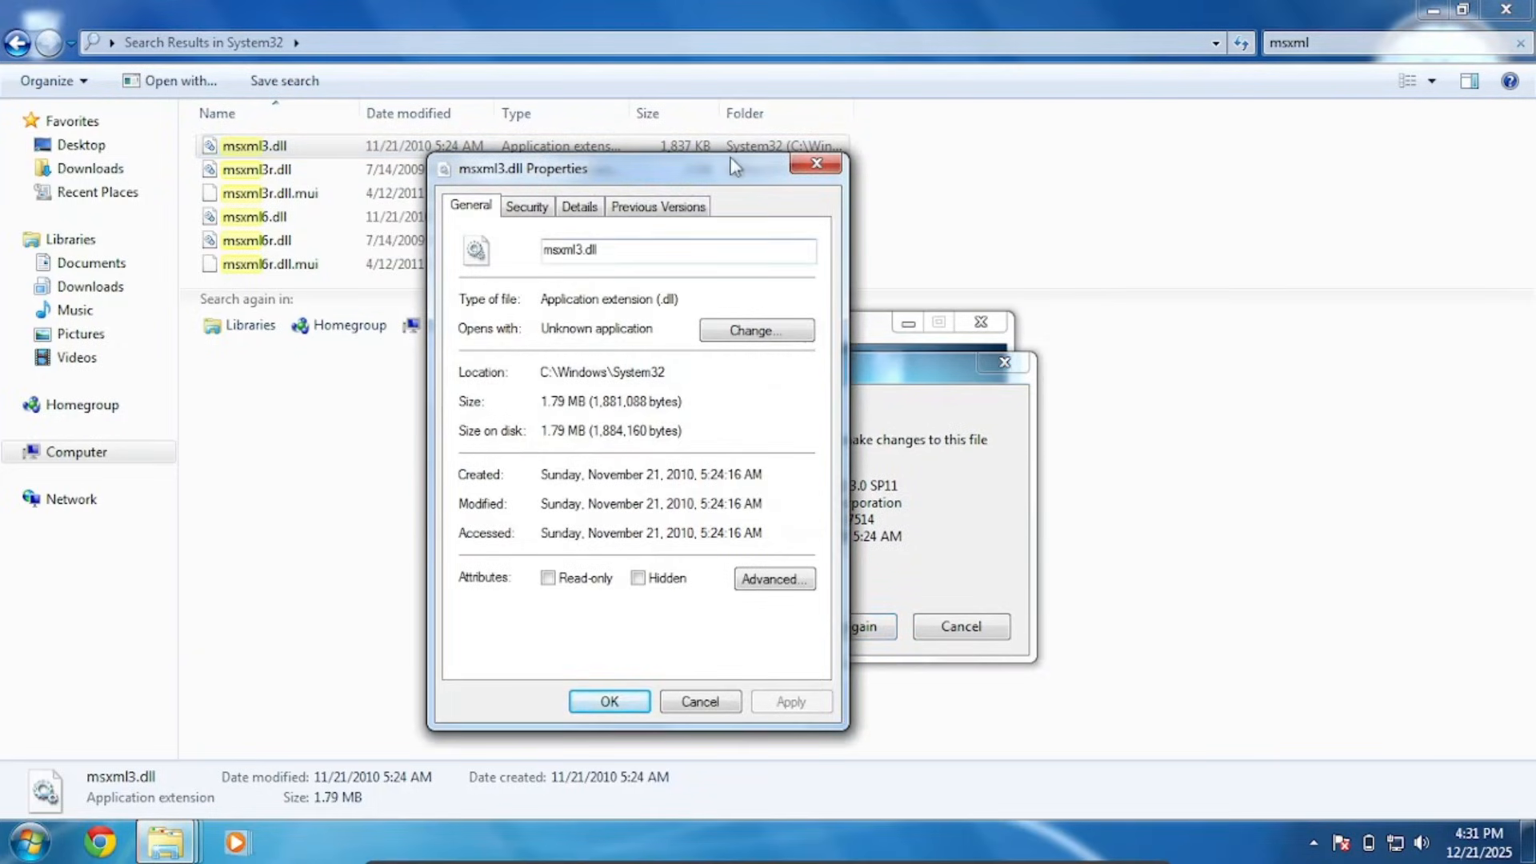
In msxml3.dll's advanced security settings, change the owner to the current user.
click(527, 207)
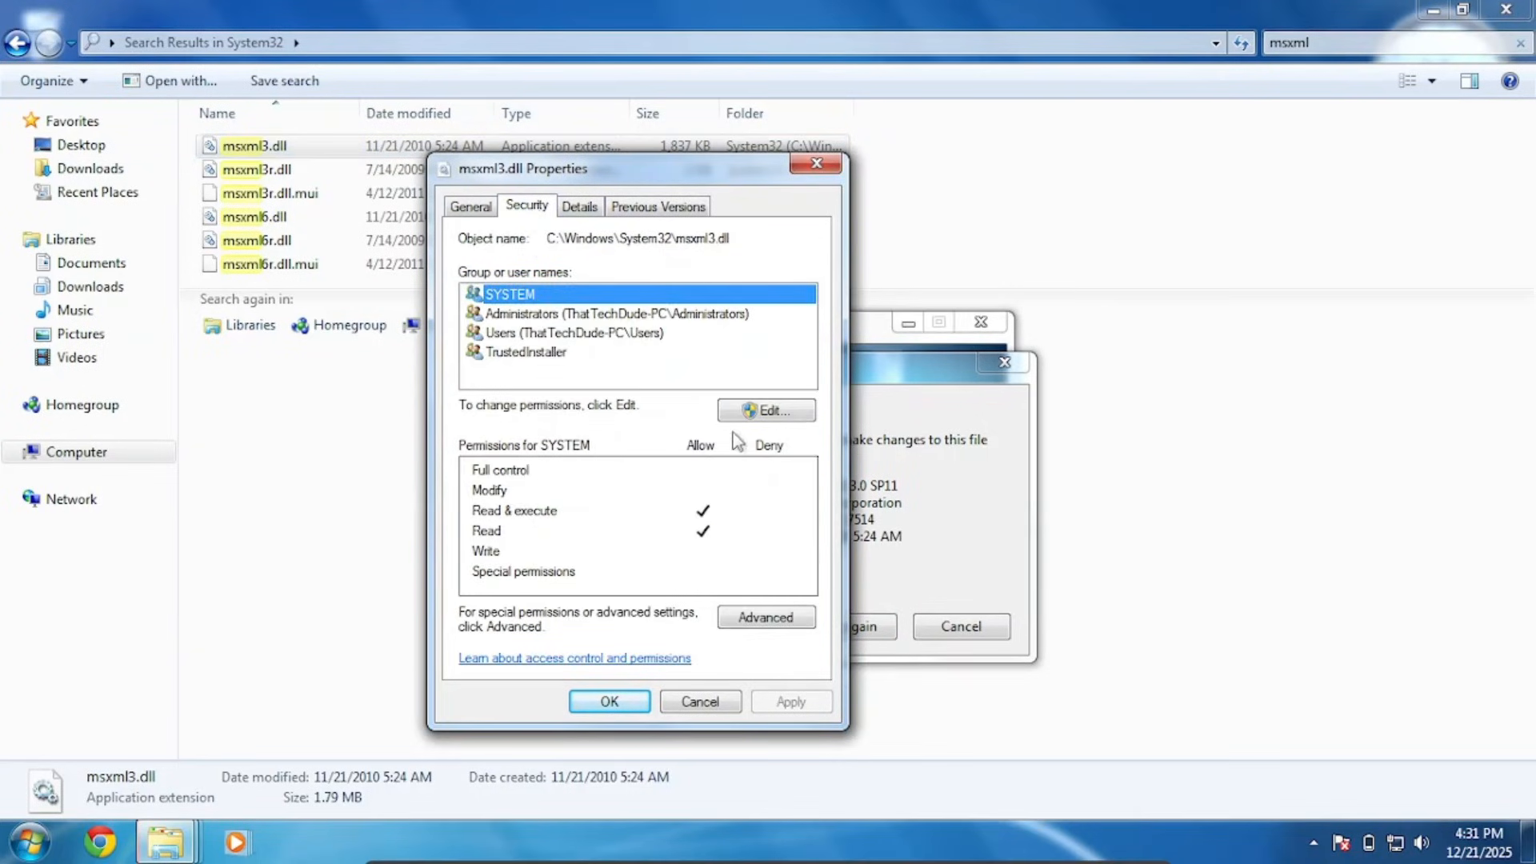
click(767, 617)
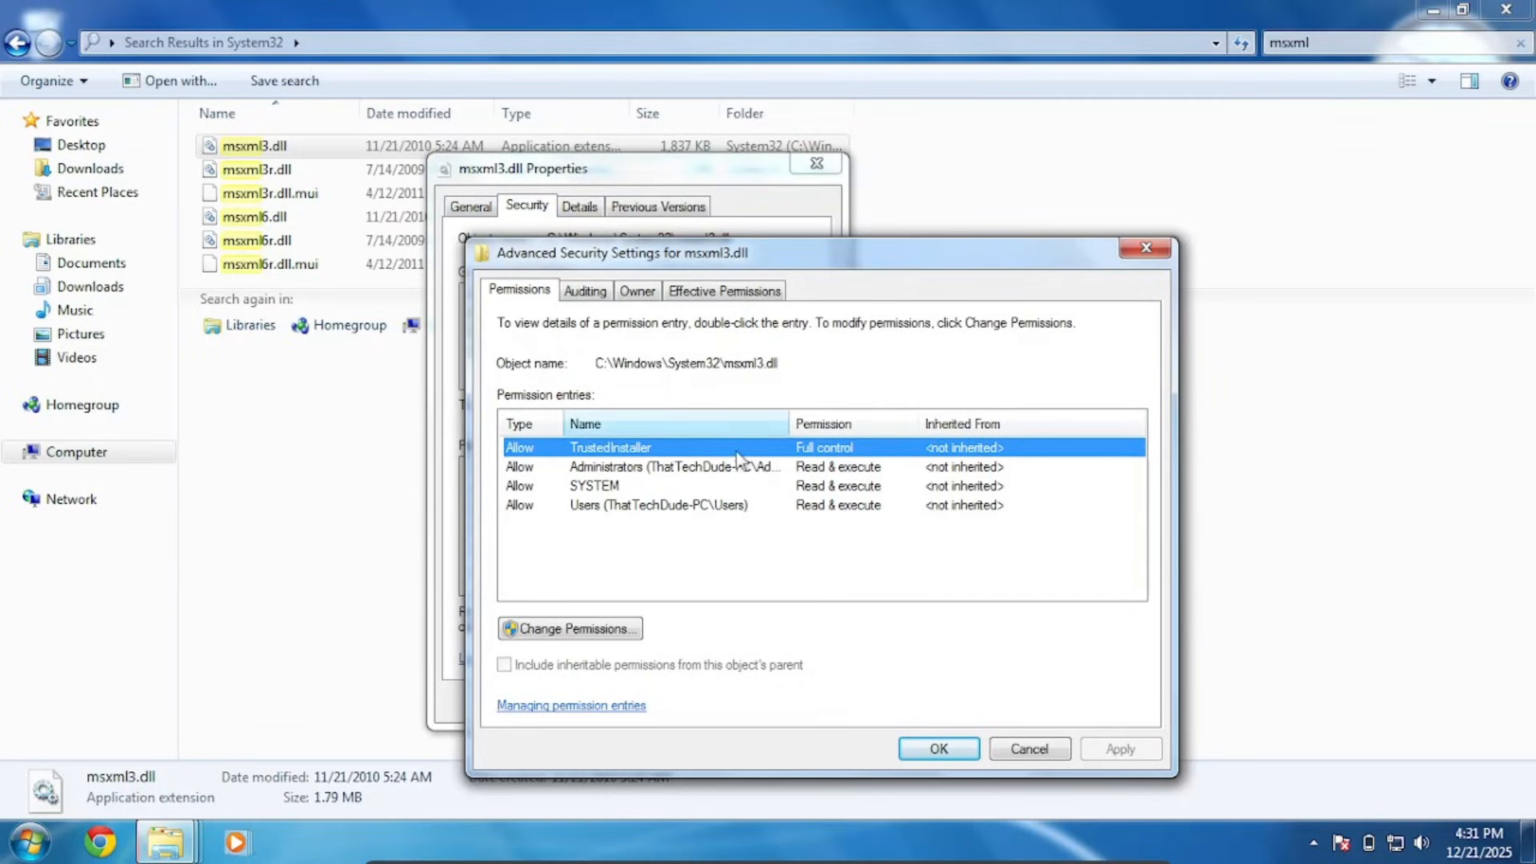
click(636, 290)
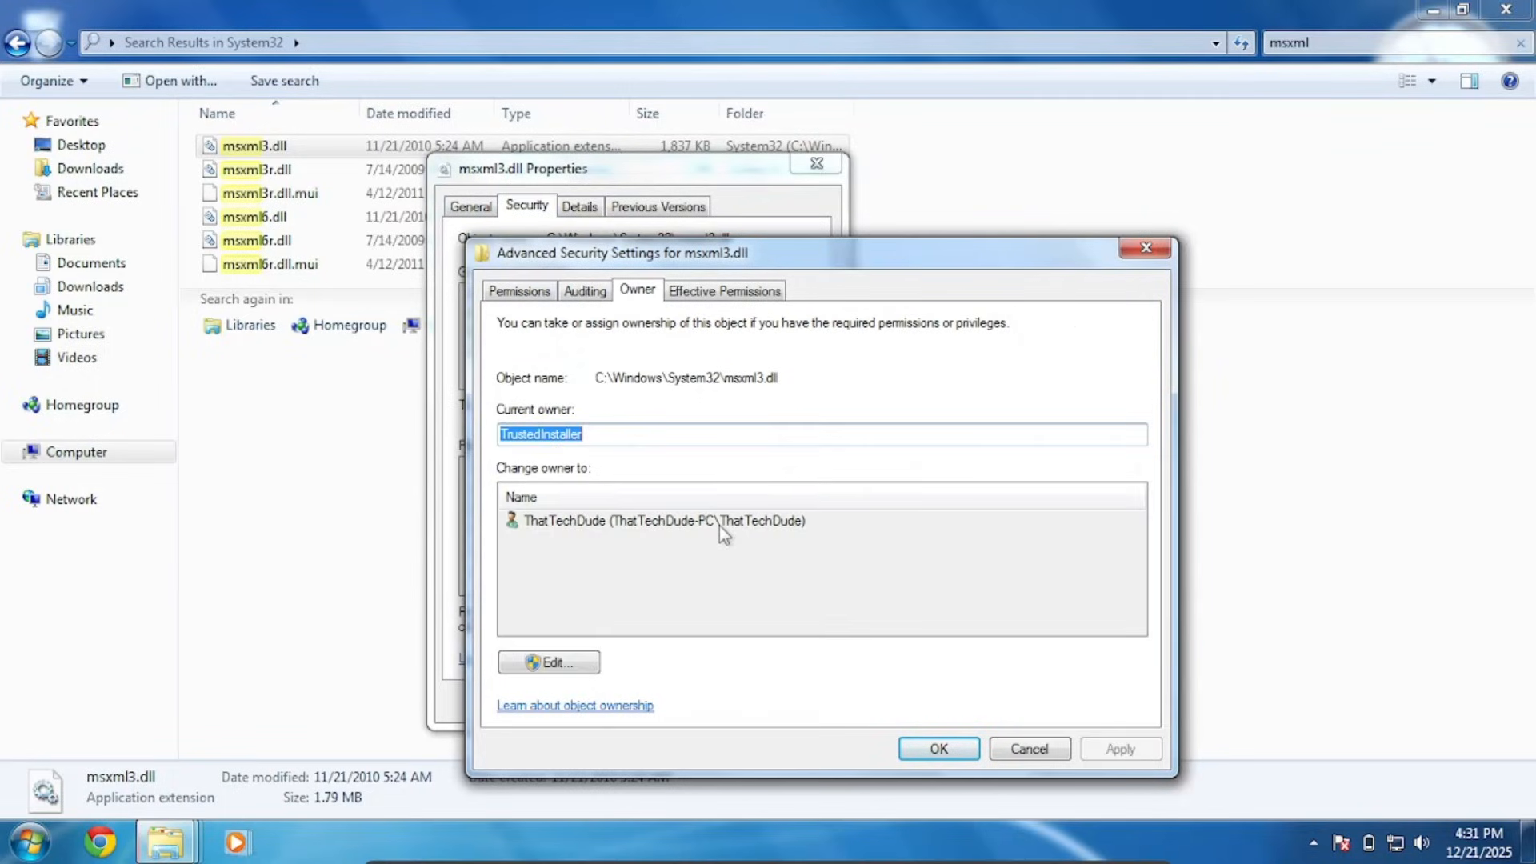
click(549, 663)
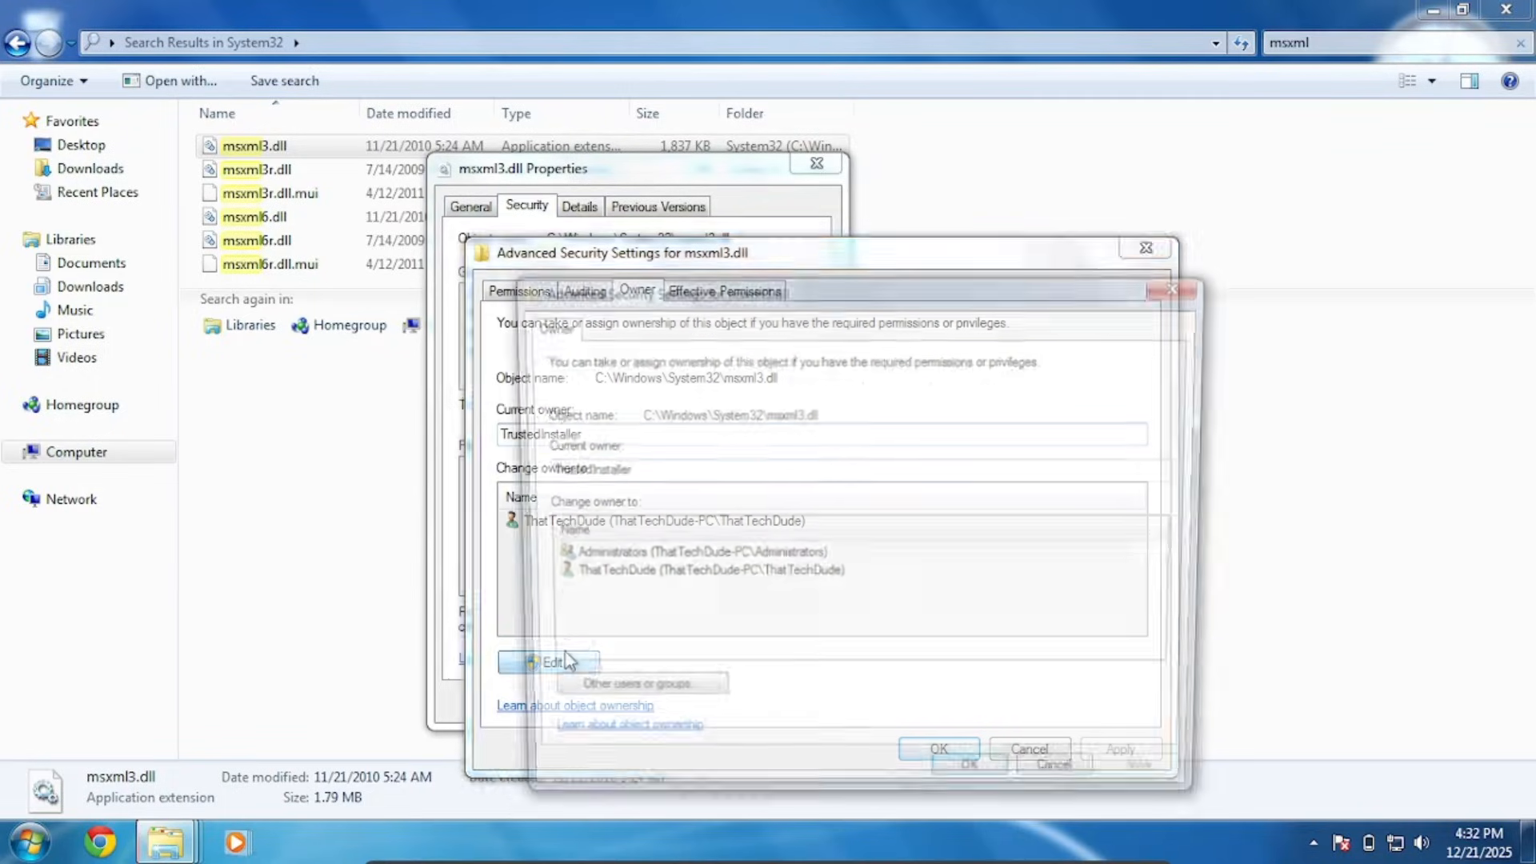
click(1159, 784)
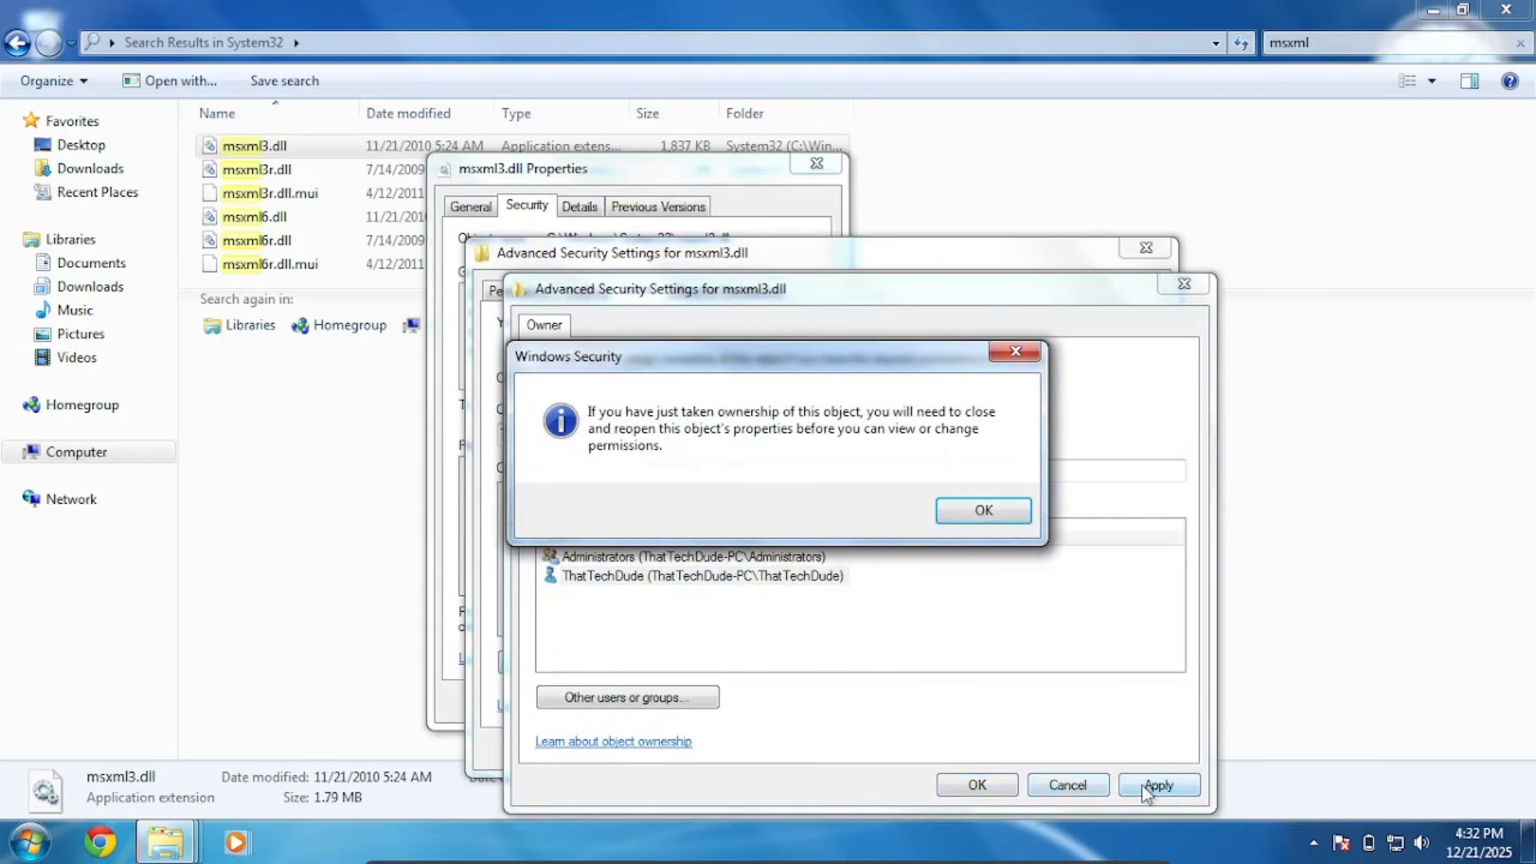
click(982, 511)
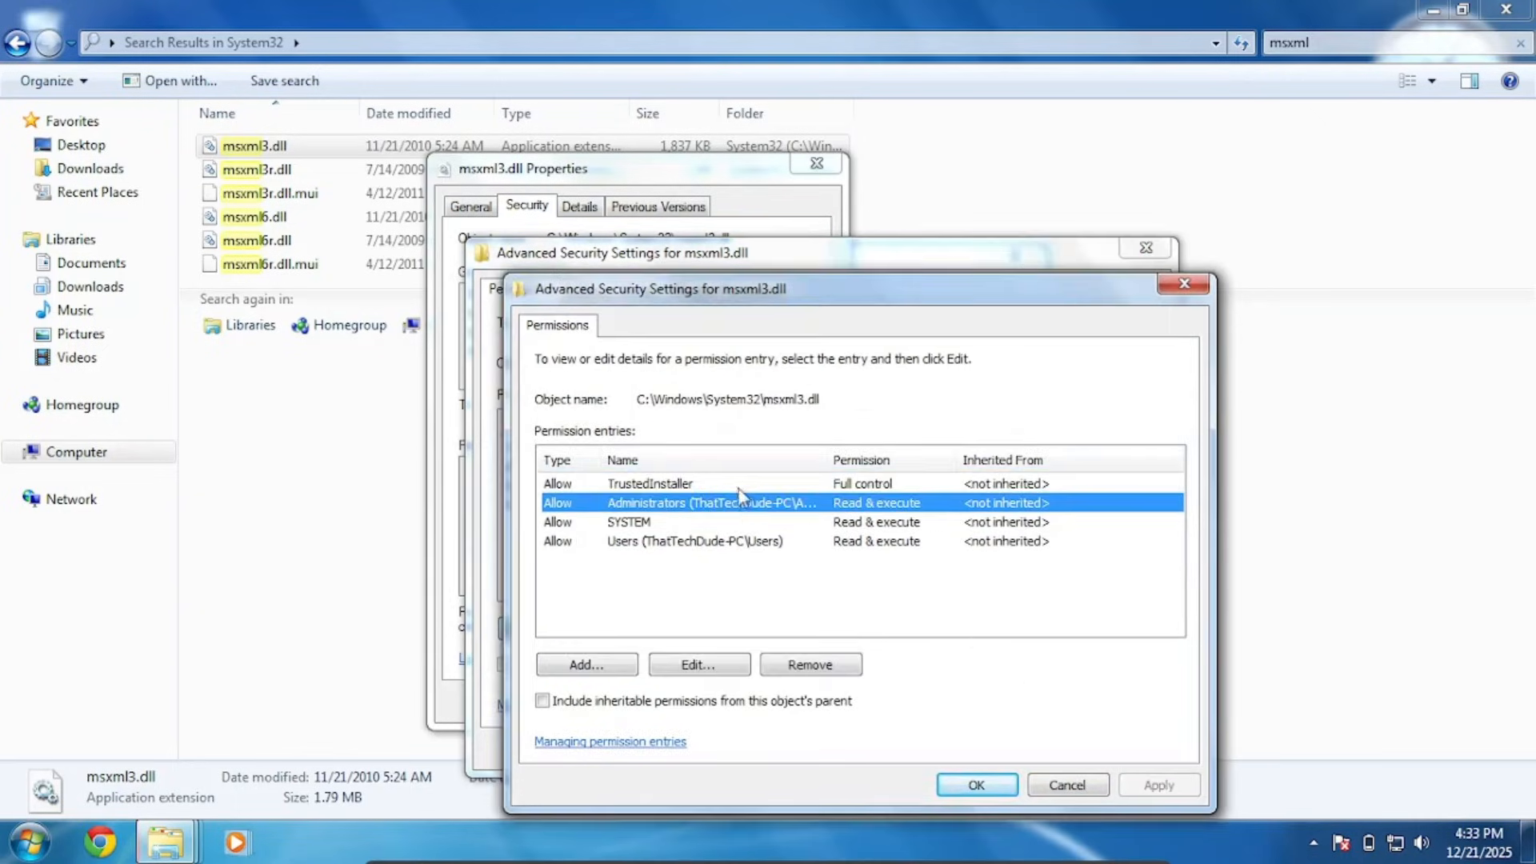
Grant Administrators full control over msxml3.dll, accept the warning and retry the deletion.
click(700, 664)
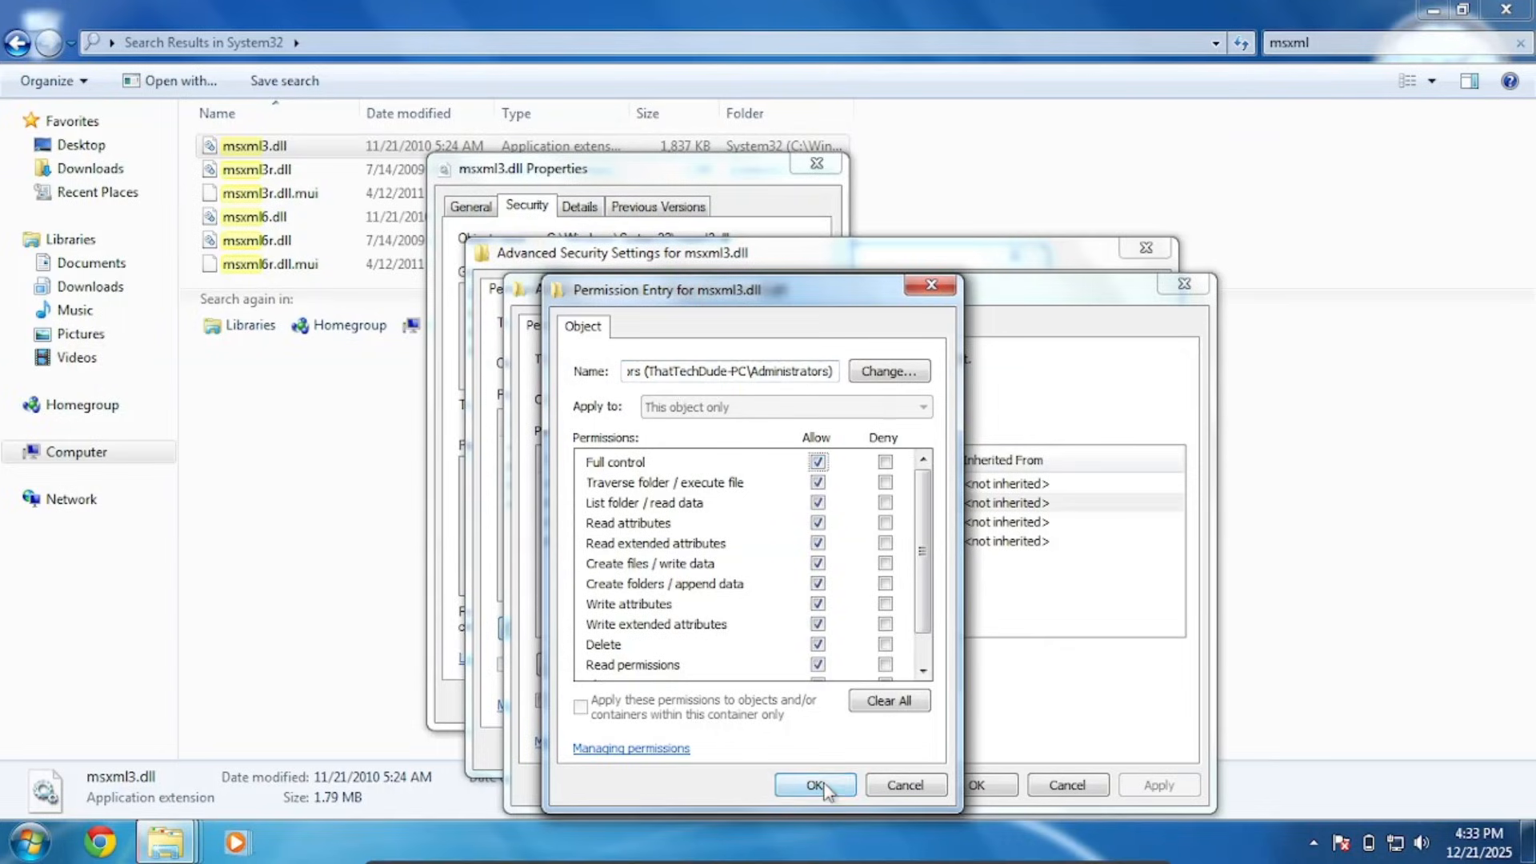
click(814, 785)
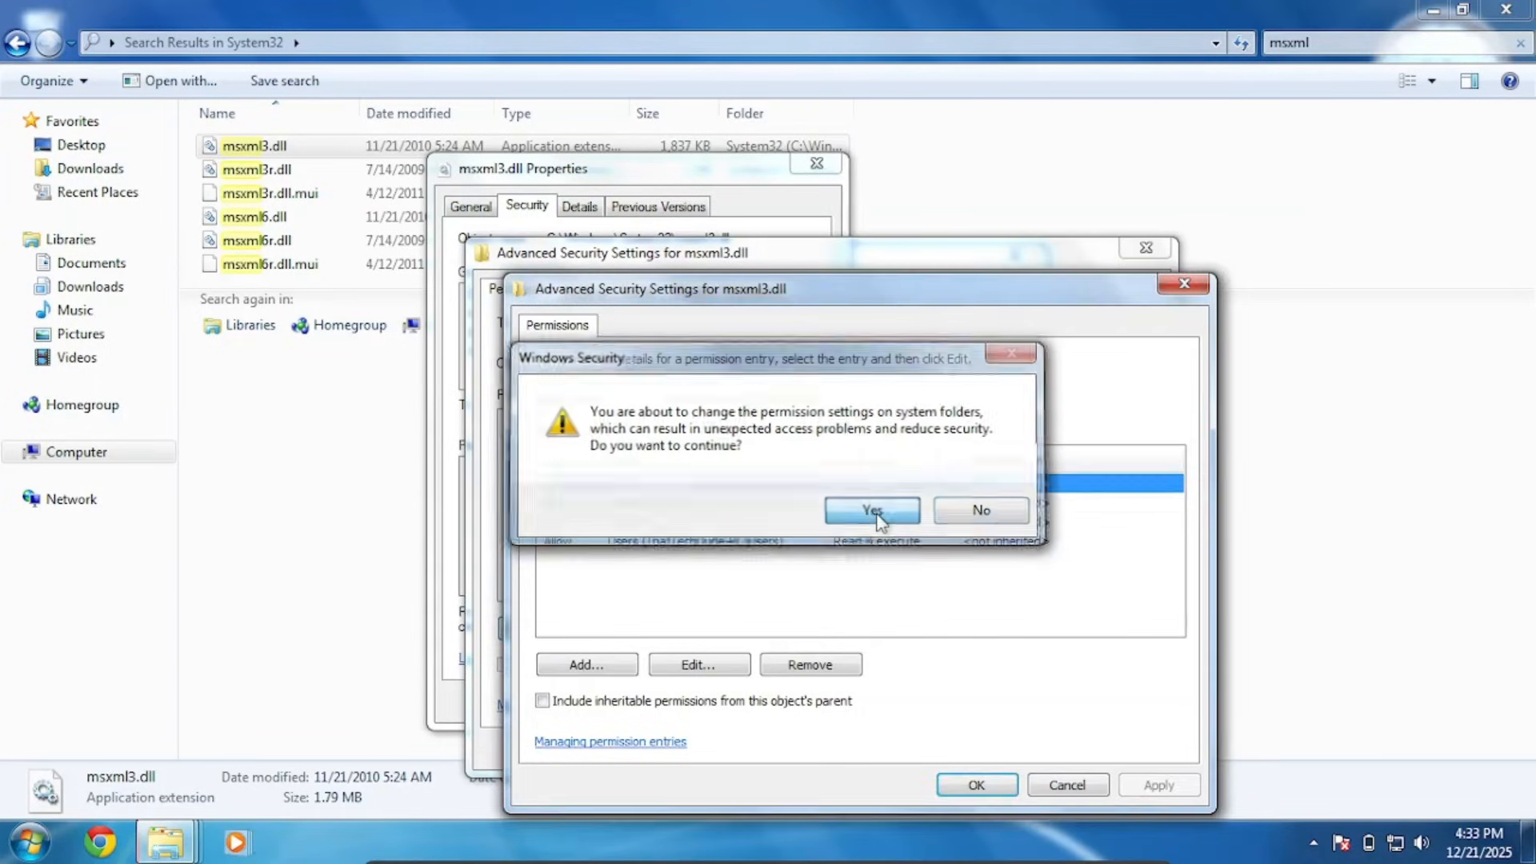
click(870, 510)
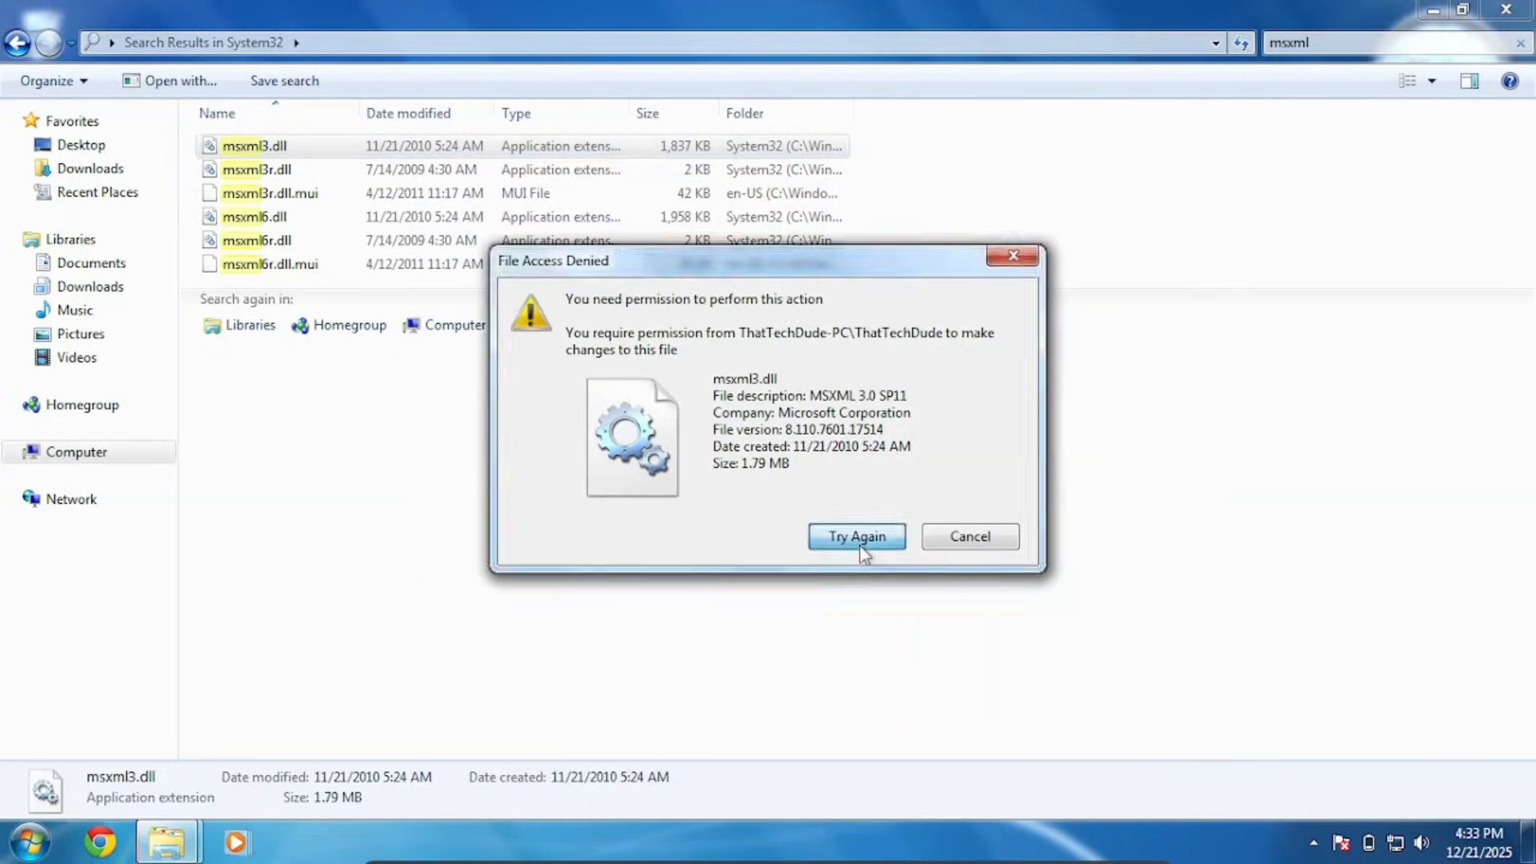
click(854, 536)
text(zipfldr)
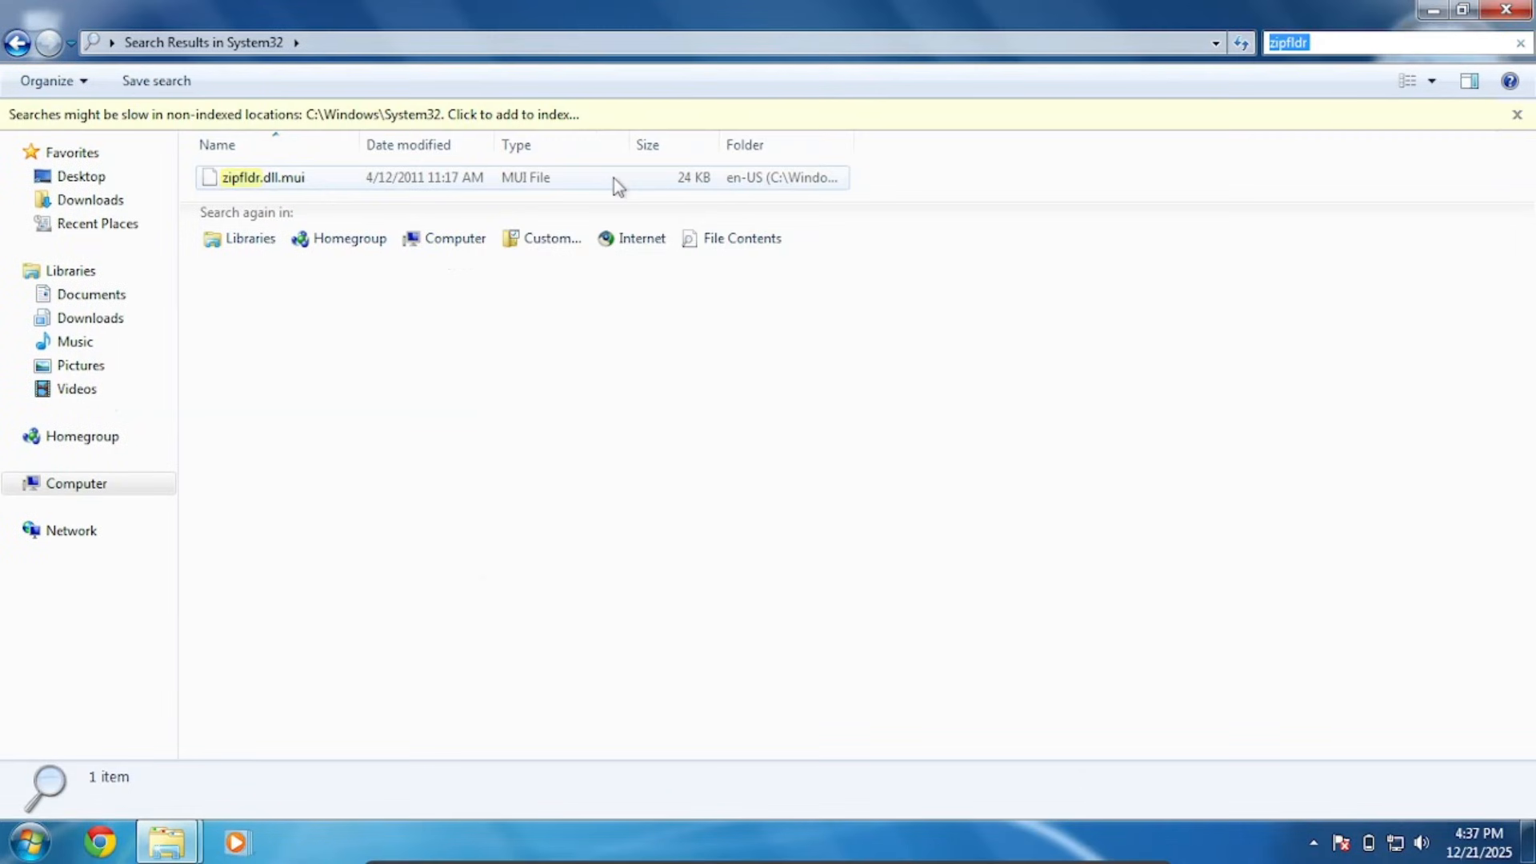
Bring up the Start menu and launch Windows Help and Support.
click(28, 840)
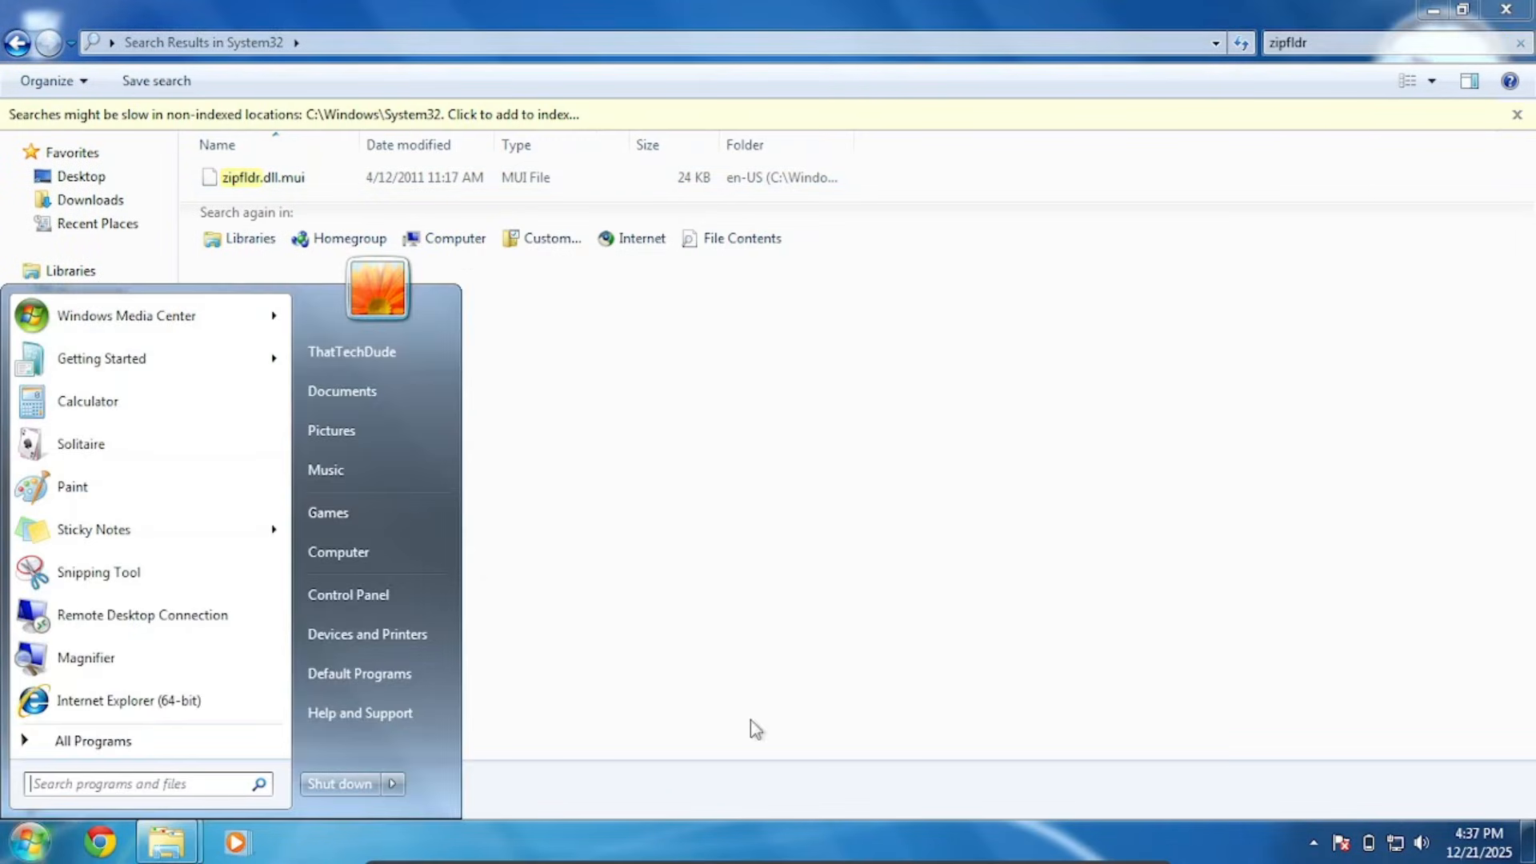
click(392, 784)
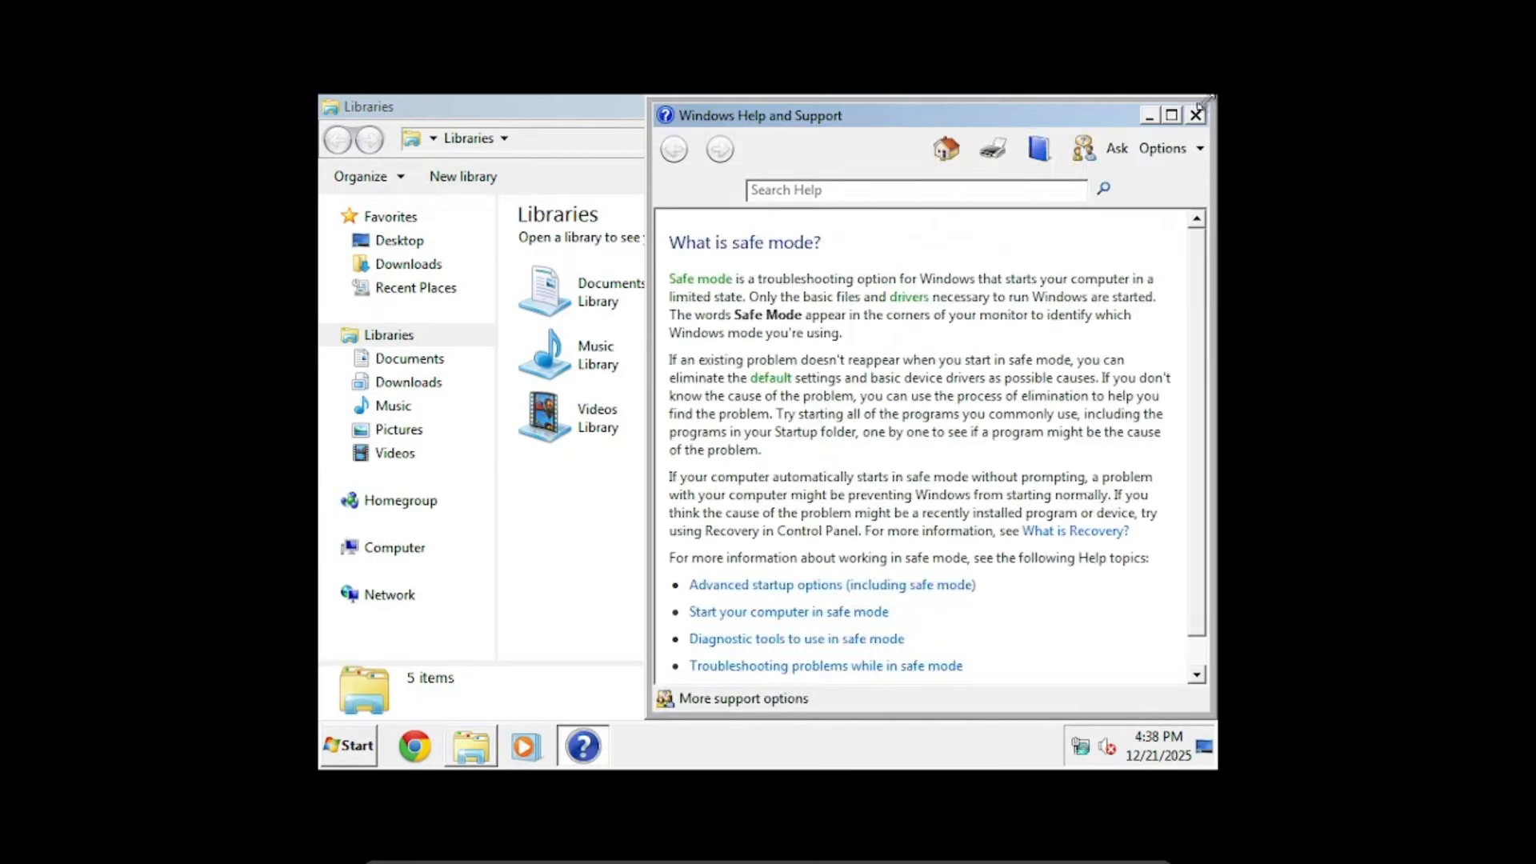
Close Help and Support, confirm deleting msxml3.dll, and restart Windows from the Start menu.
click(1193, 115)
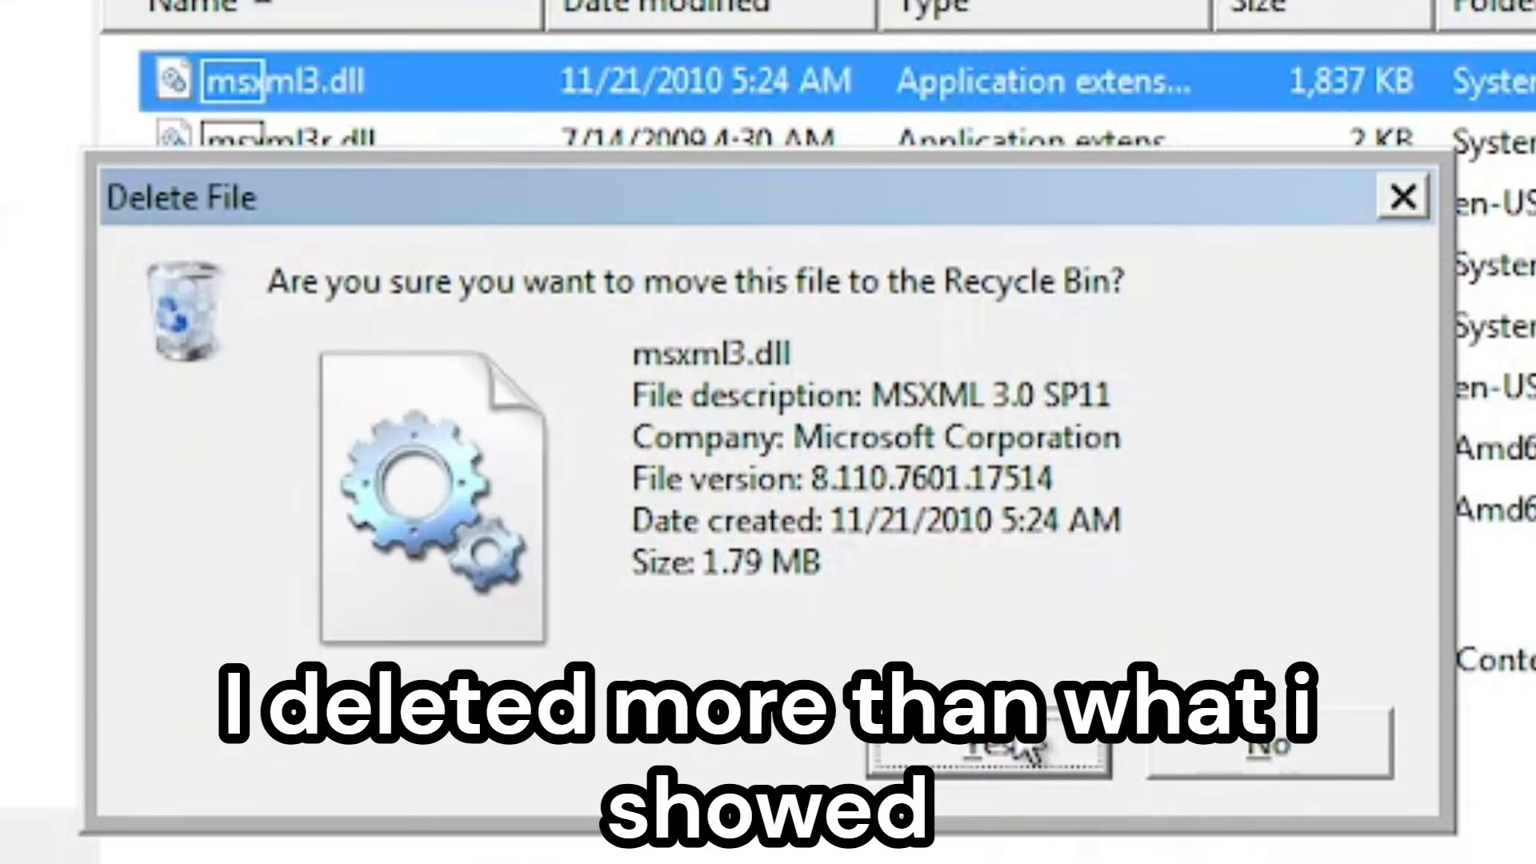
click(988, 744)
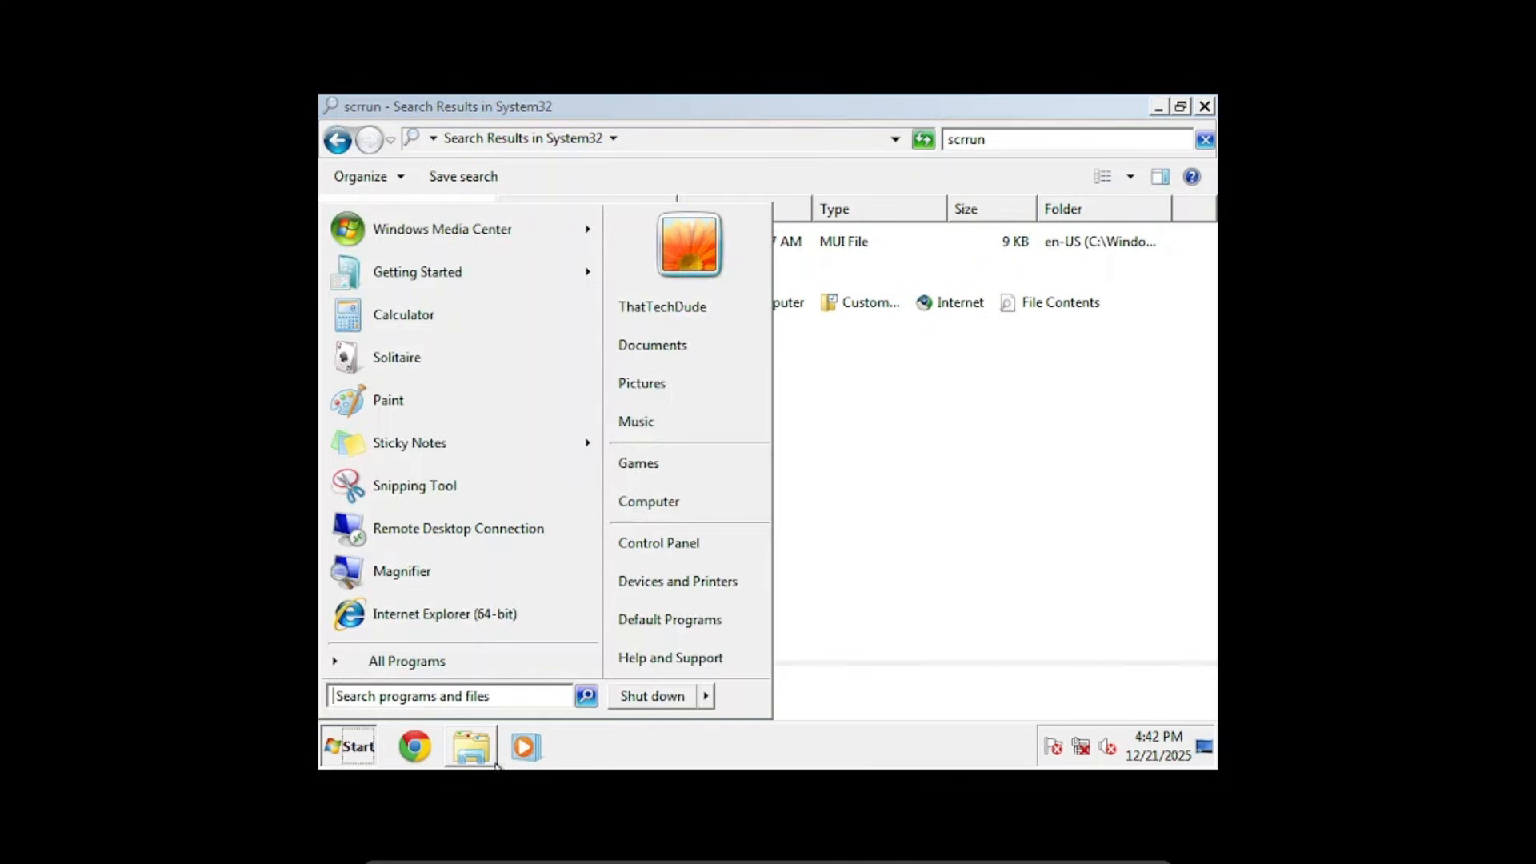
click(705, 696)
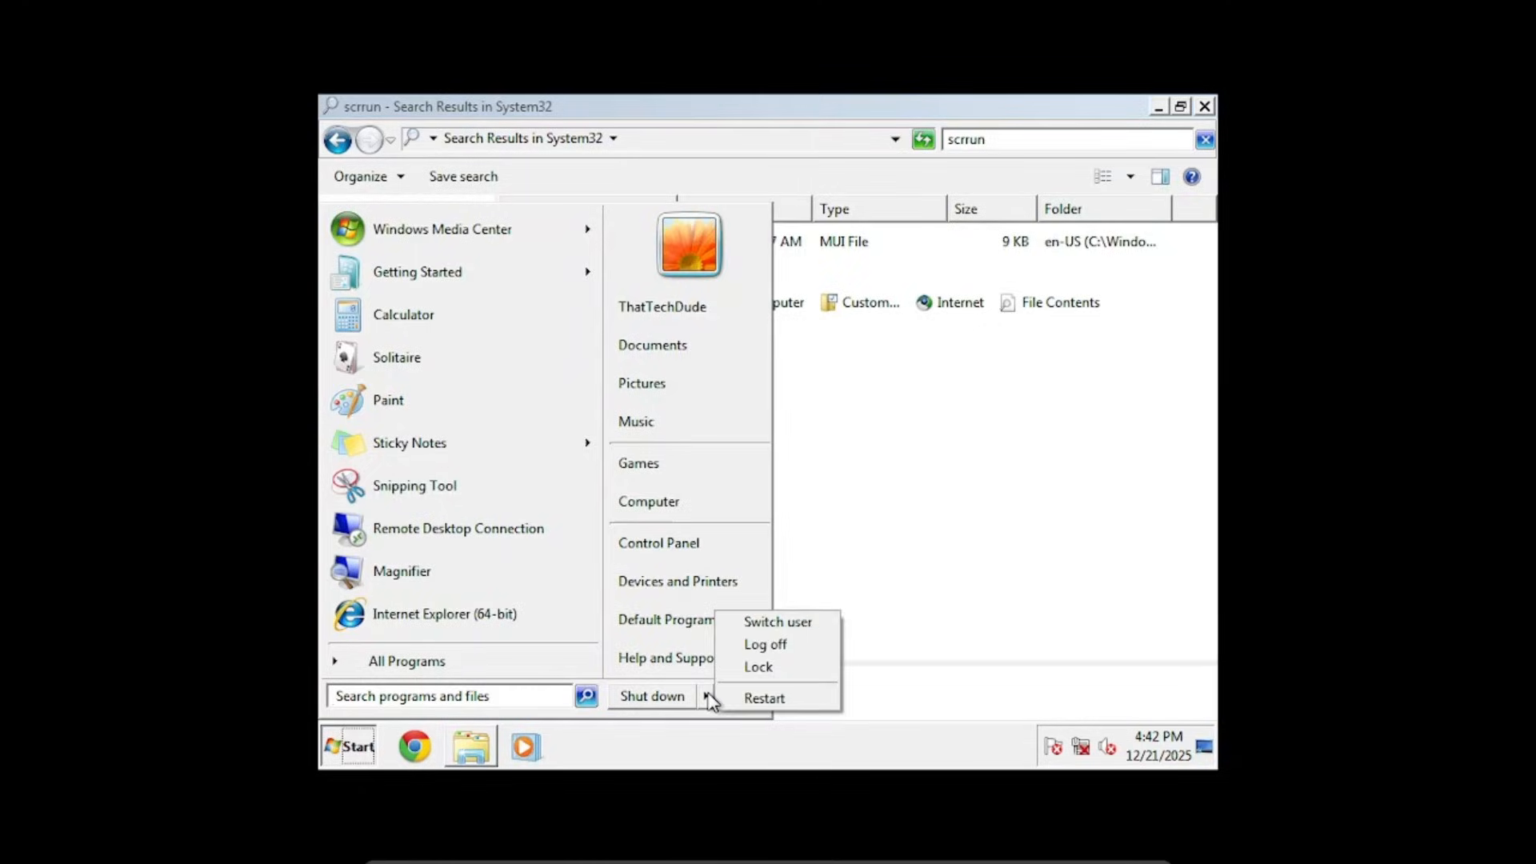
click(765, 643)
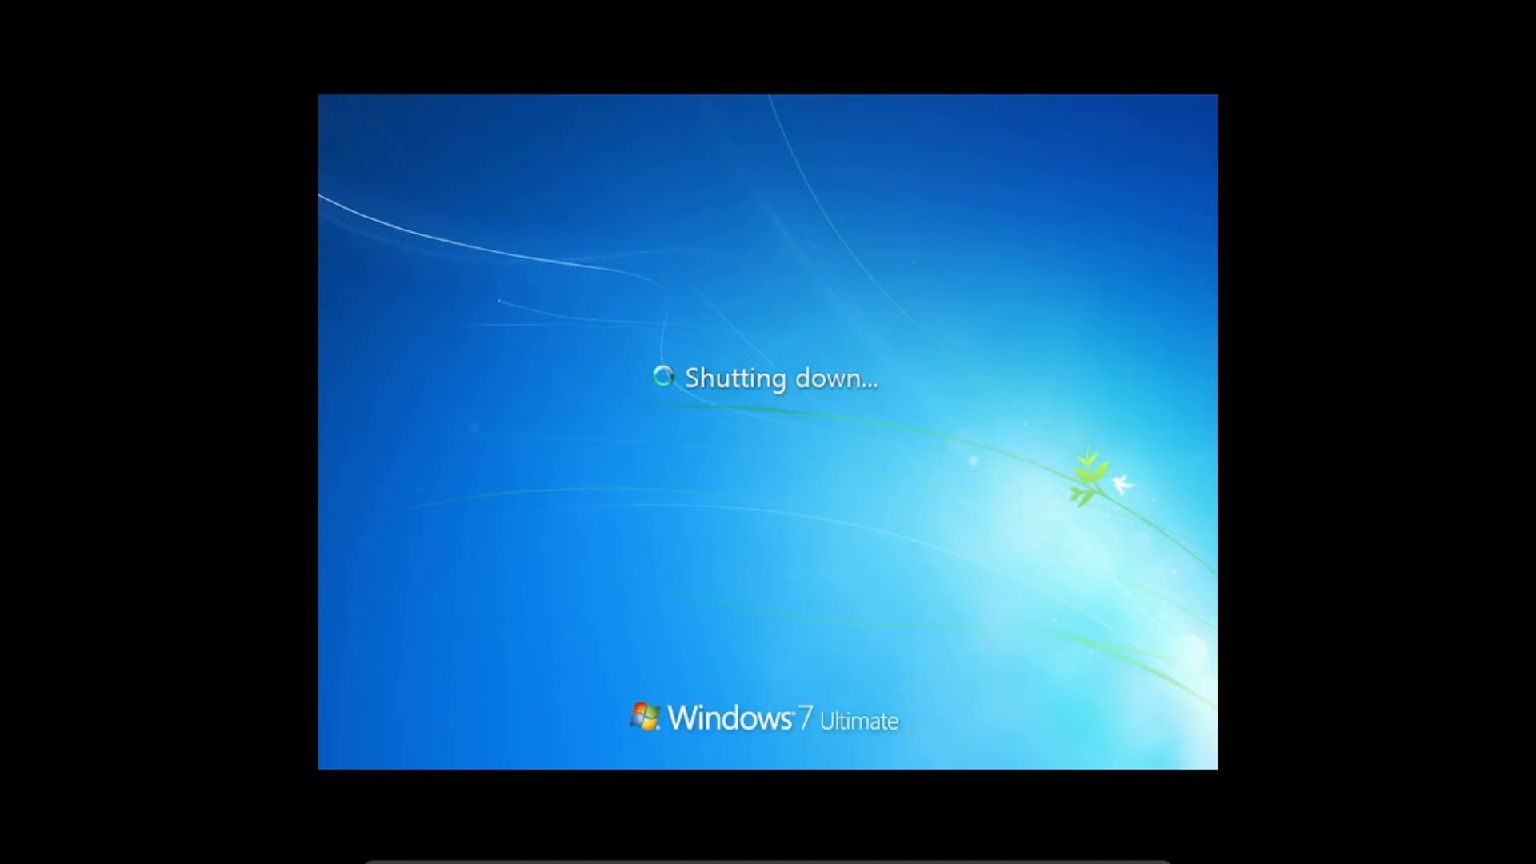
Search 'contr' in Start, launch Control Panel and try the desktop context personalization.
click(29, 840)
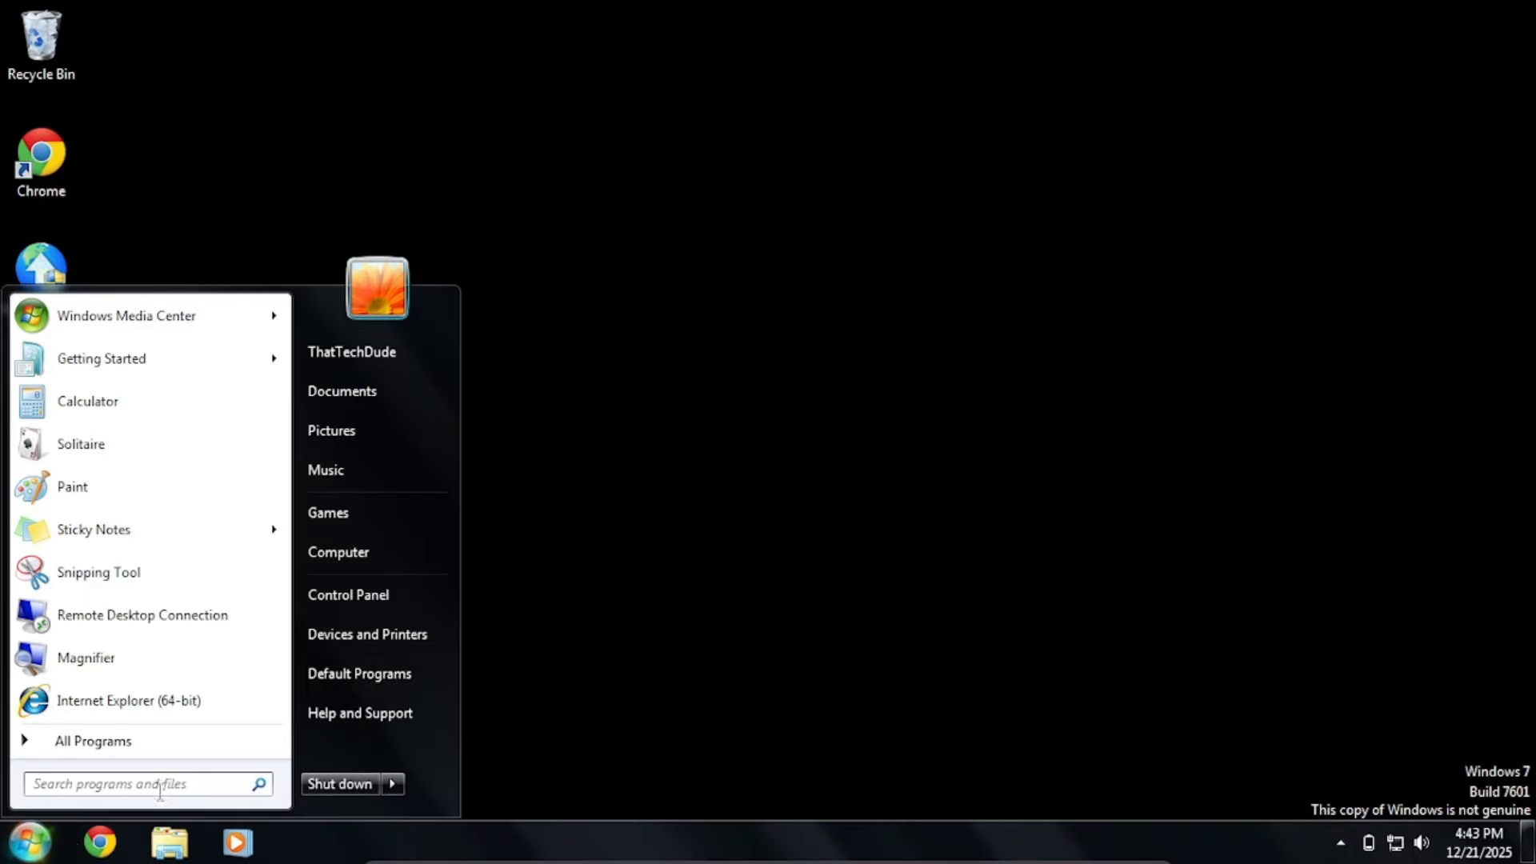
text(contr)
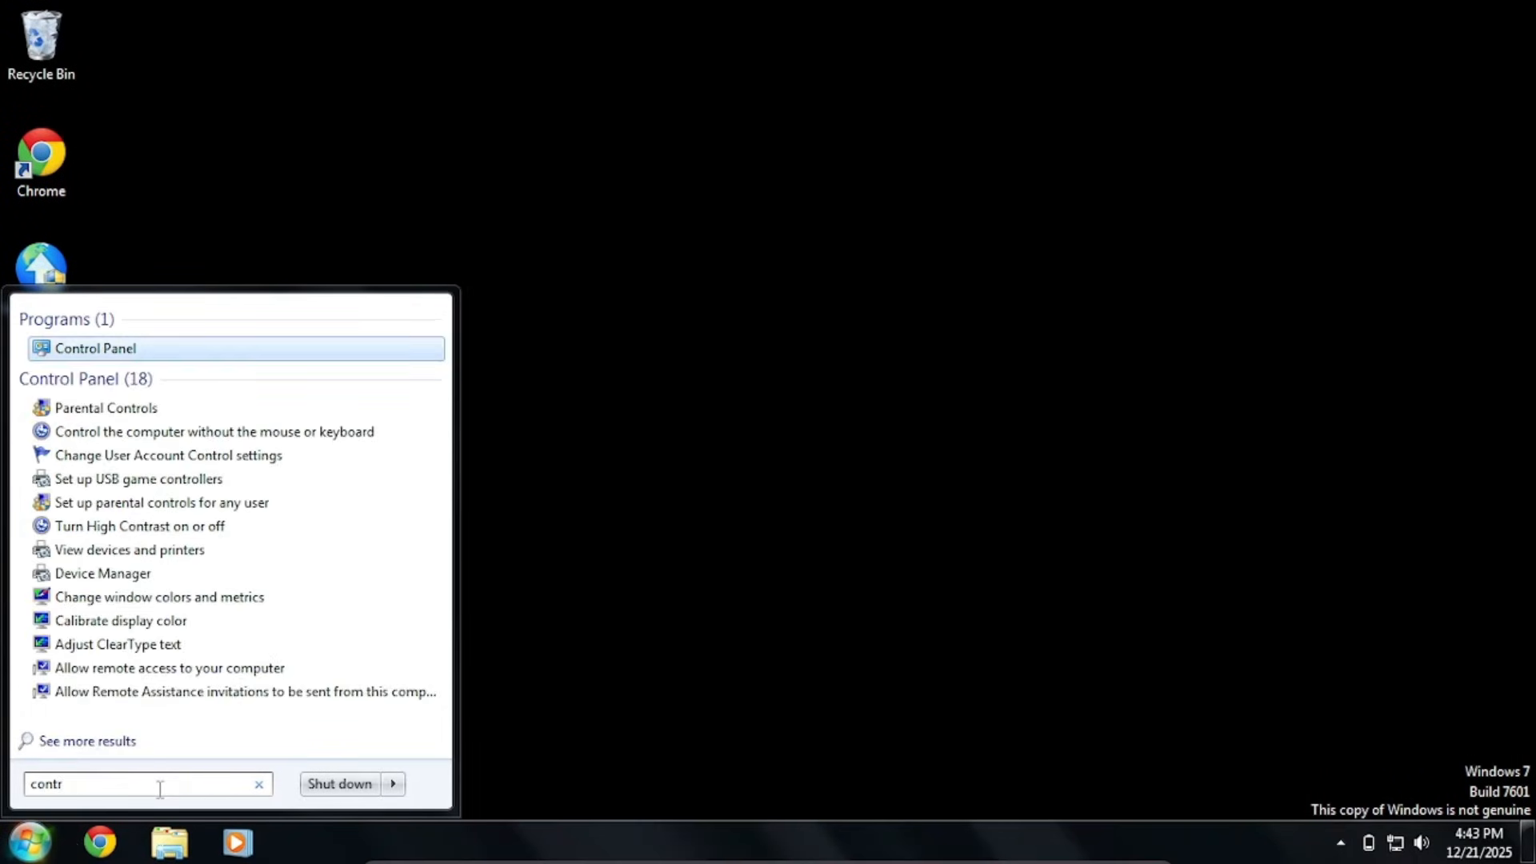
click(95, 347)
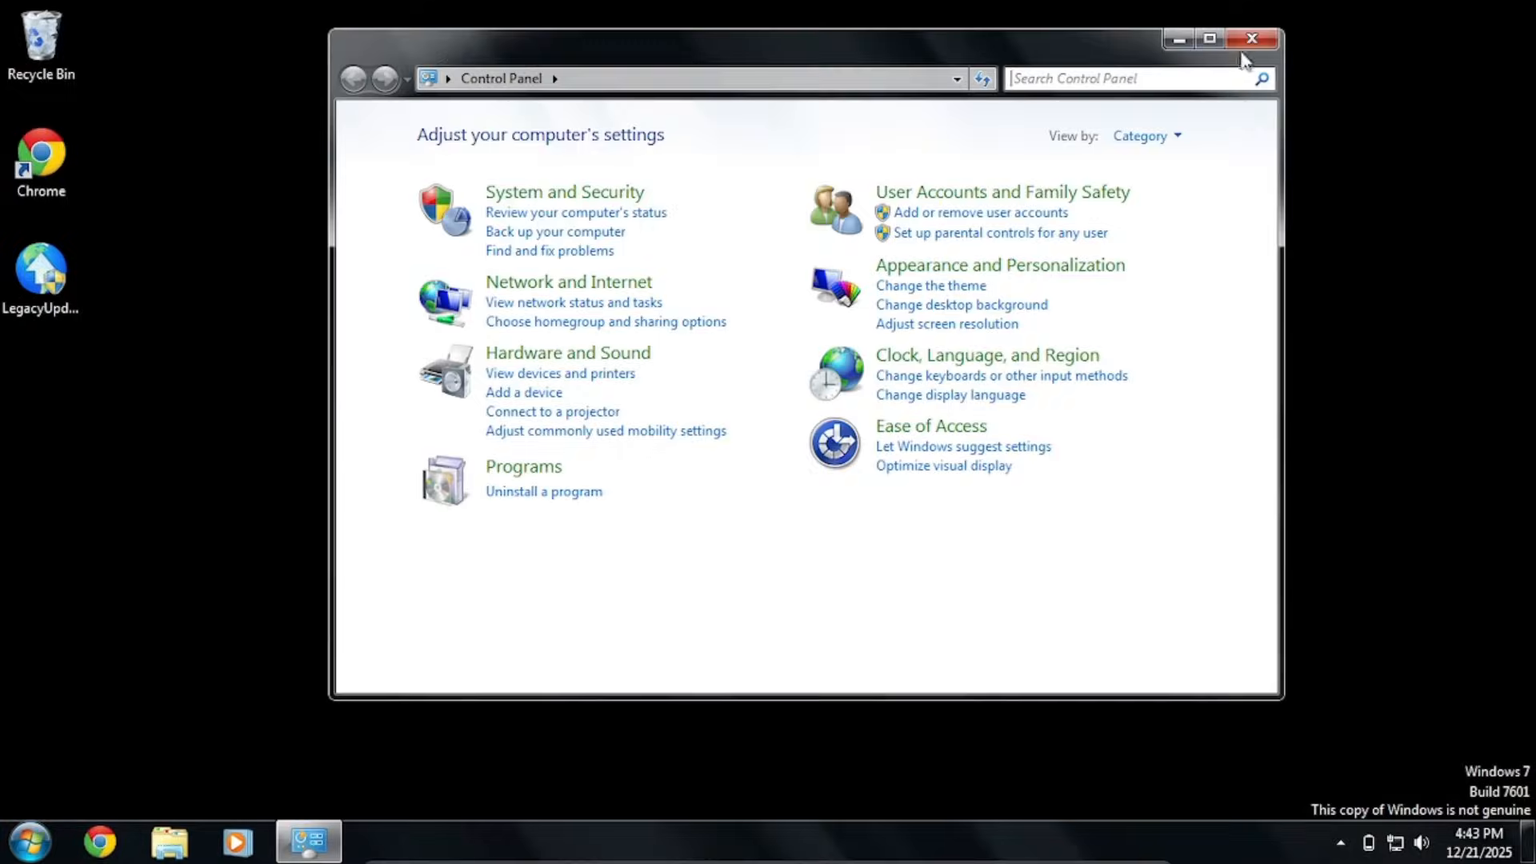
right_click(901, 392)
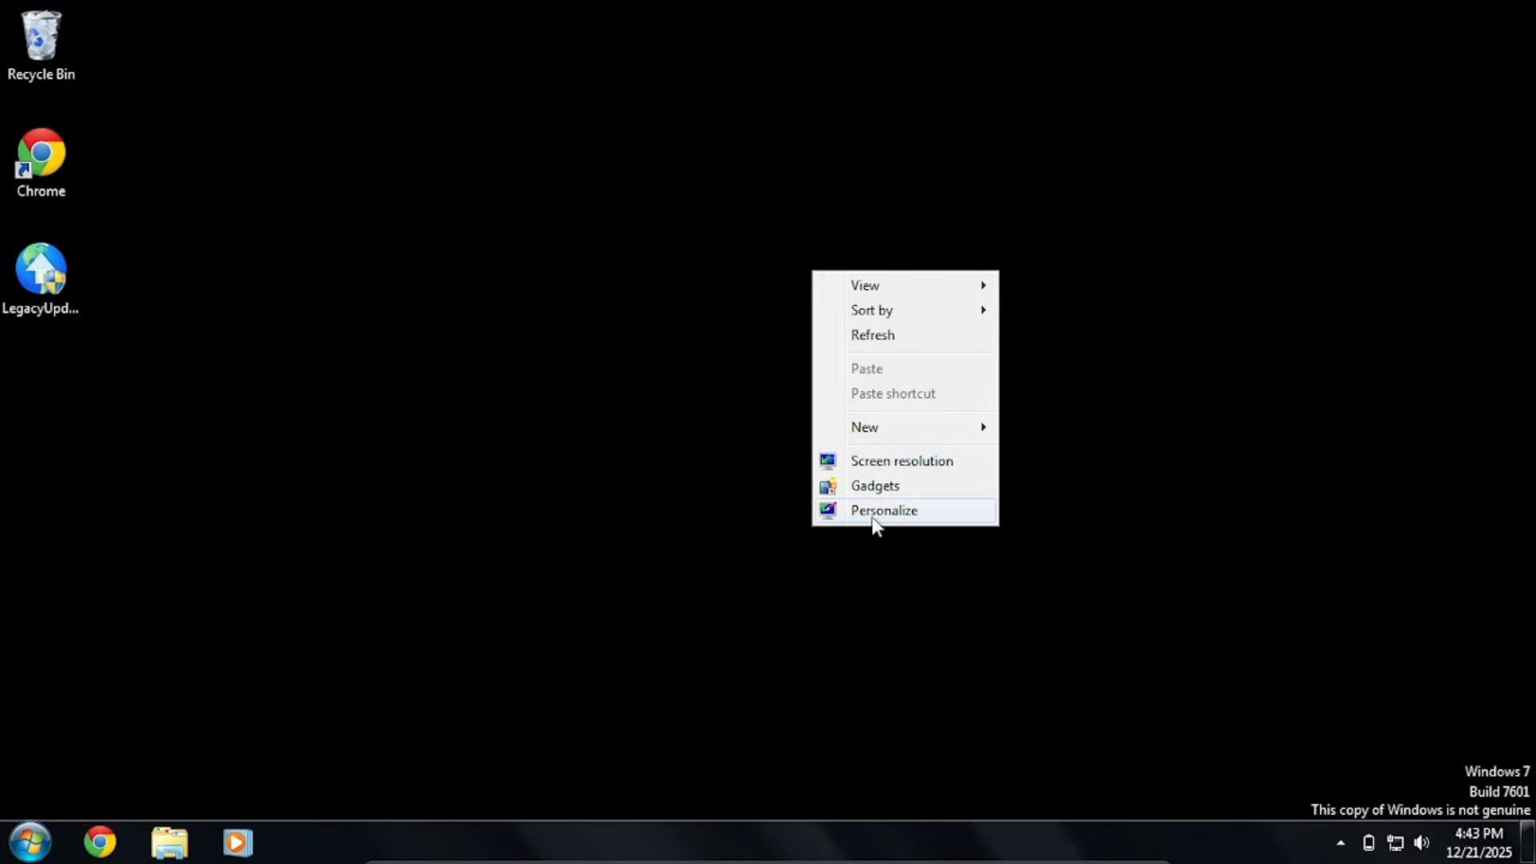
right_click(810, 584)
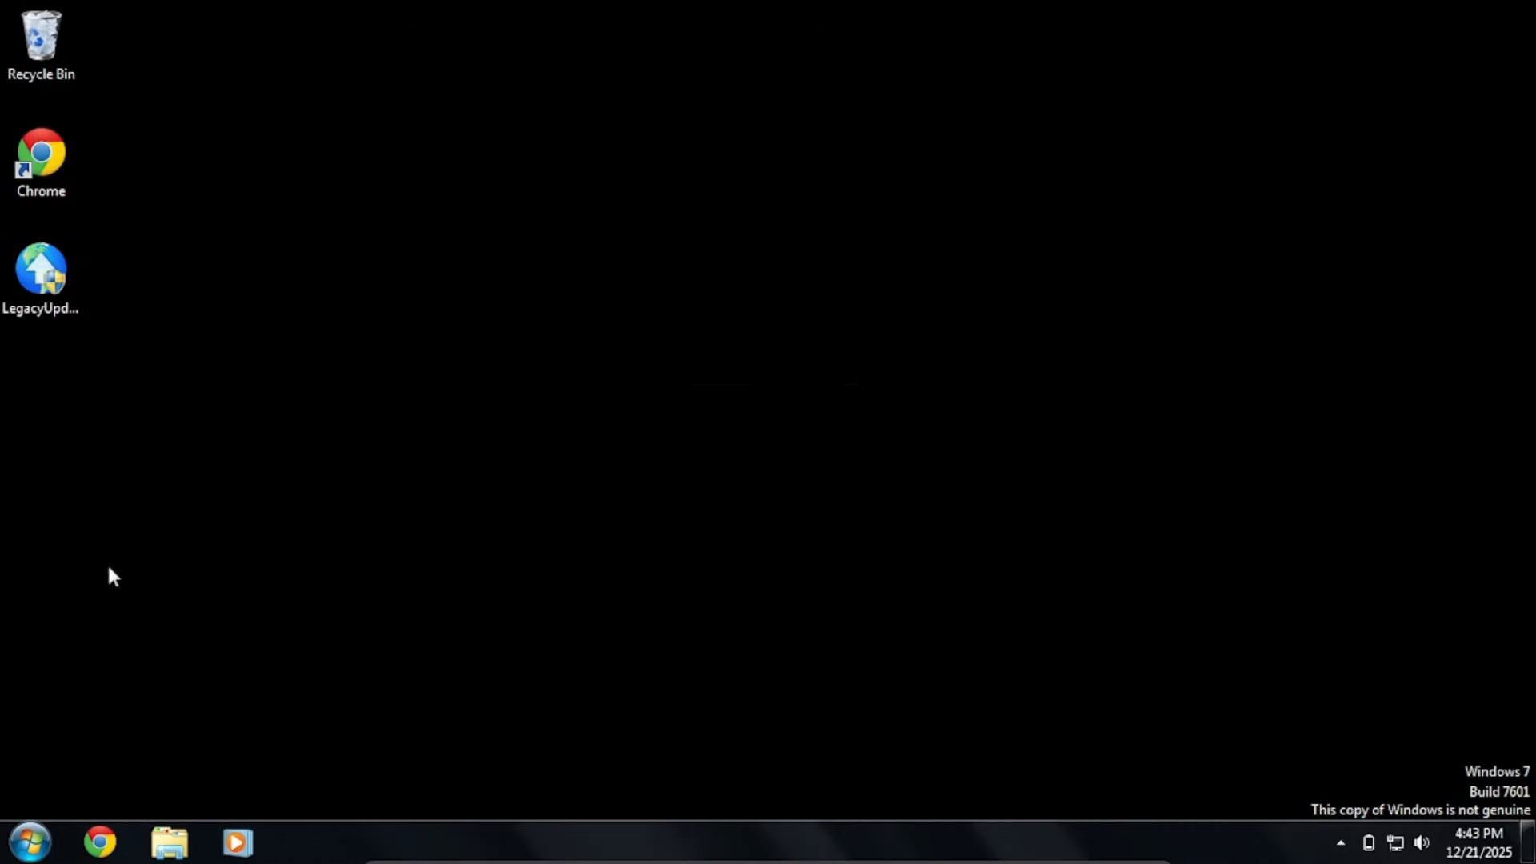
Relaunch Control Panel via 'con' search and enter the Appearance and Personalization category.
click(29, 842)
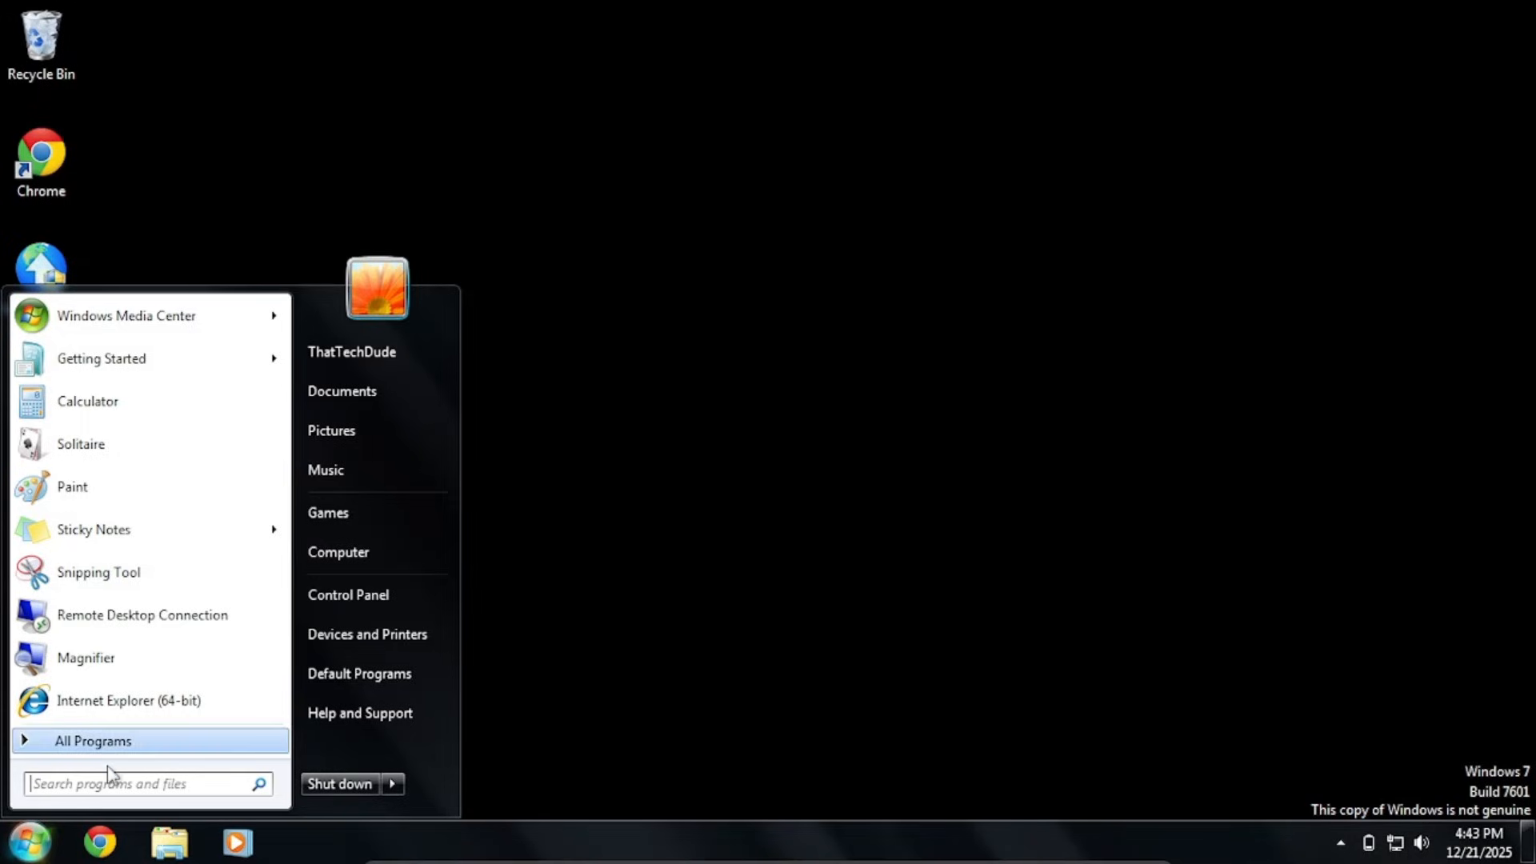
text(con)
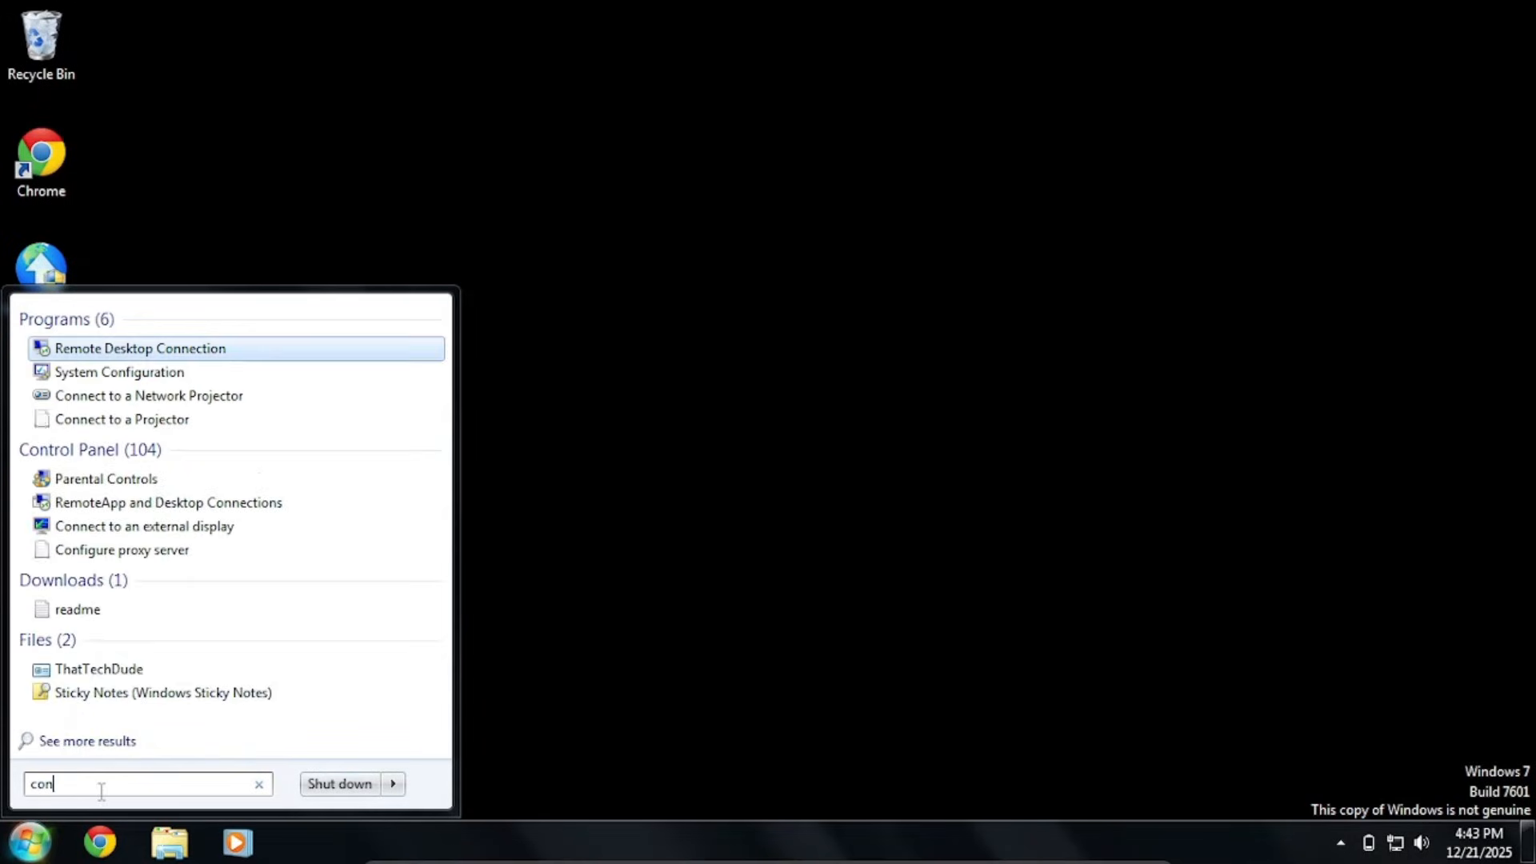
mouse_move(161, 693)
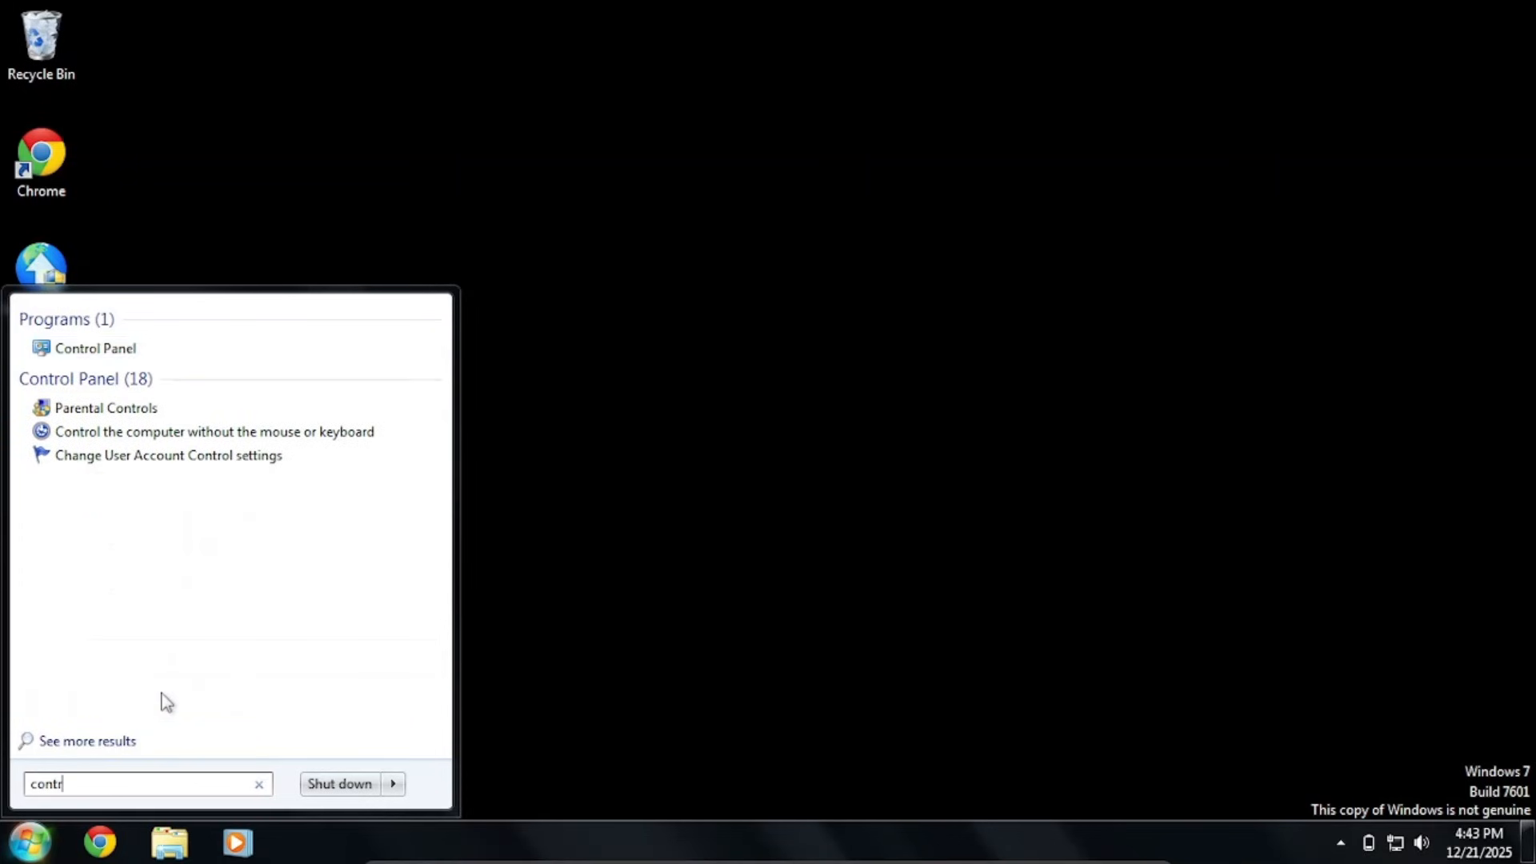
click(95, 347)
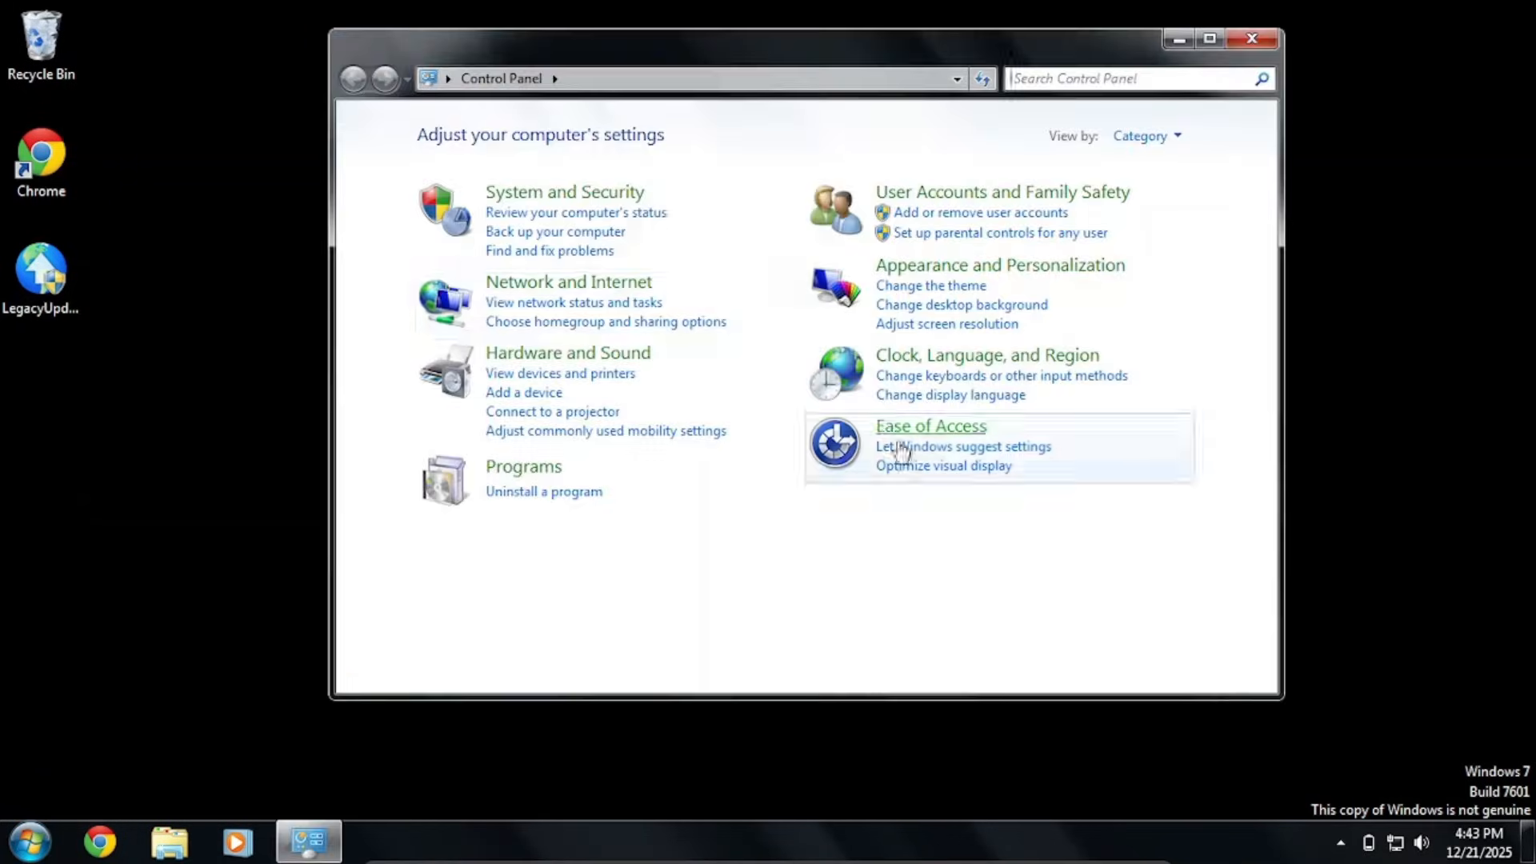
click(999, 264)
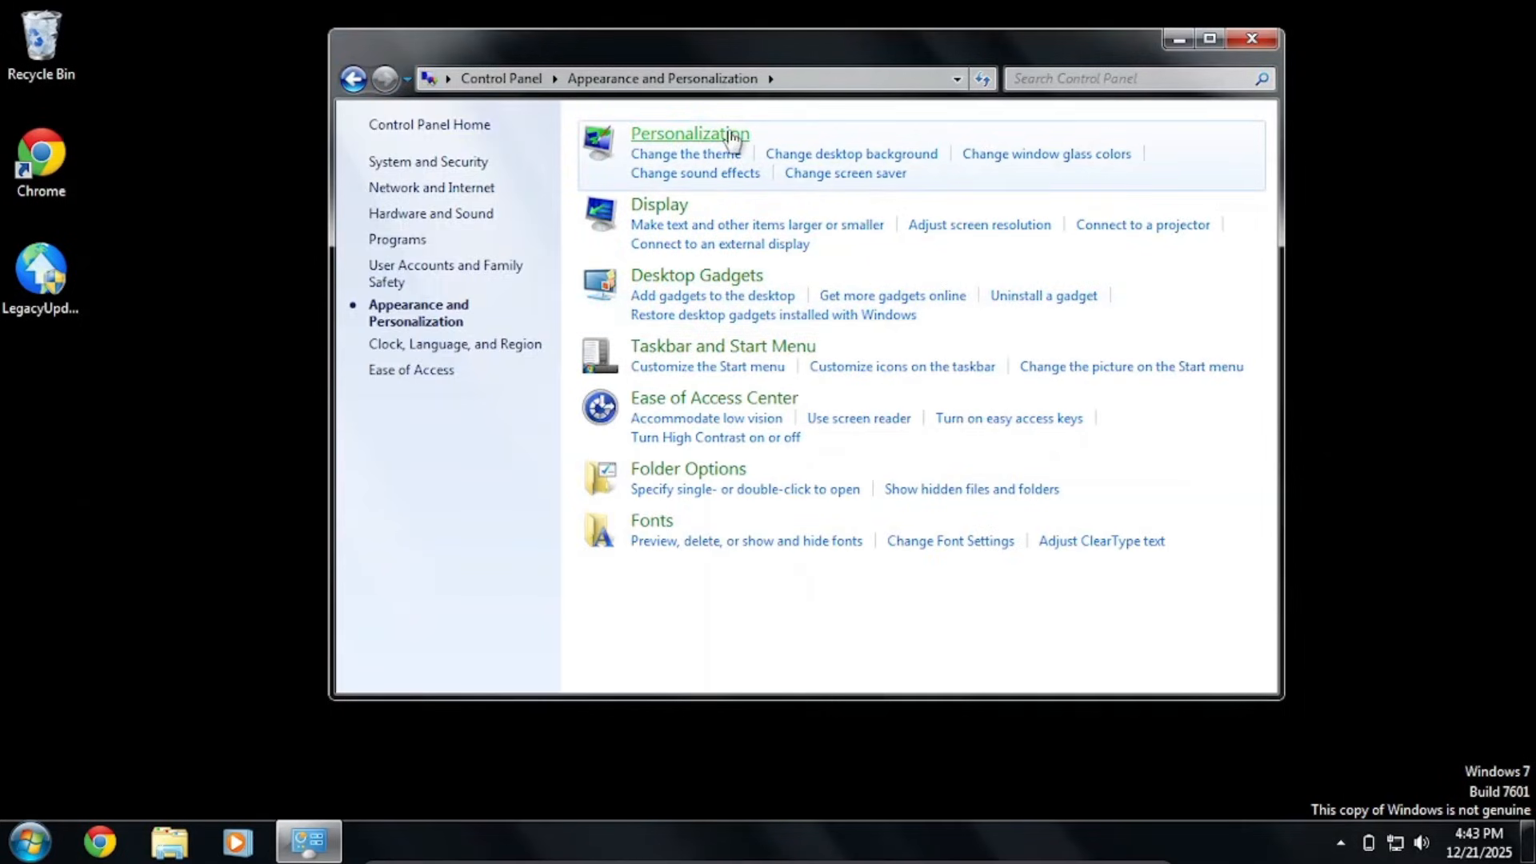
right_click(689, 132)
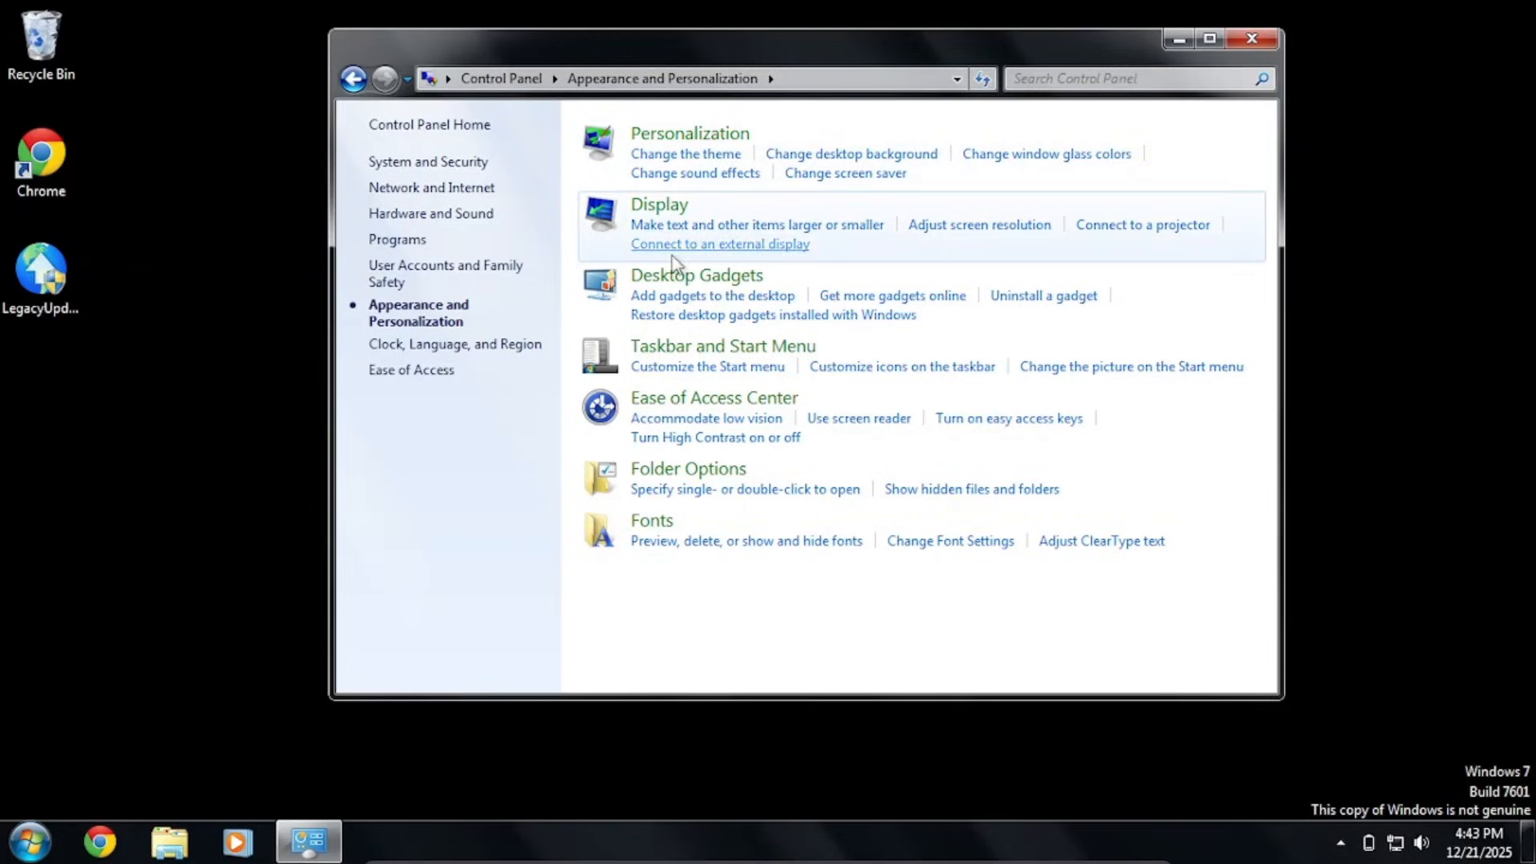
mouse_move(687, 348)
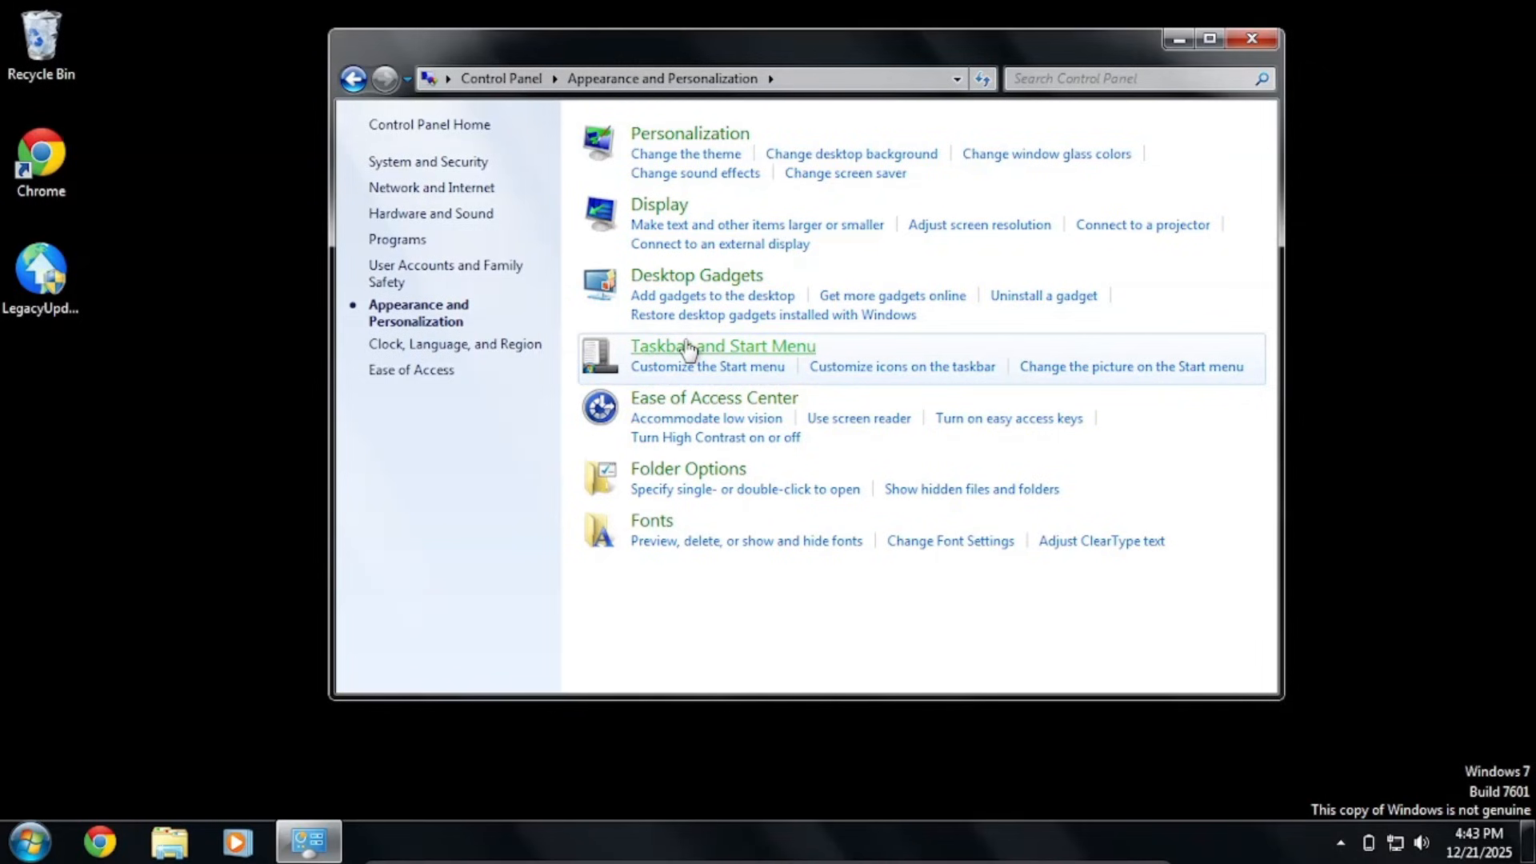
Check the Taskbar and Start Menu settings and the Fonts page, then return to the category.
click(723, 346)
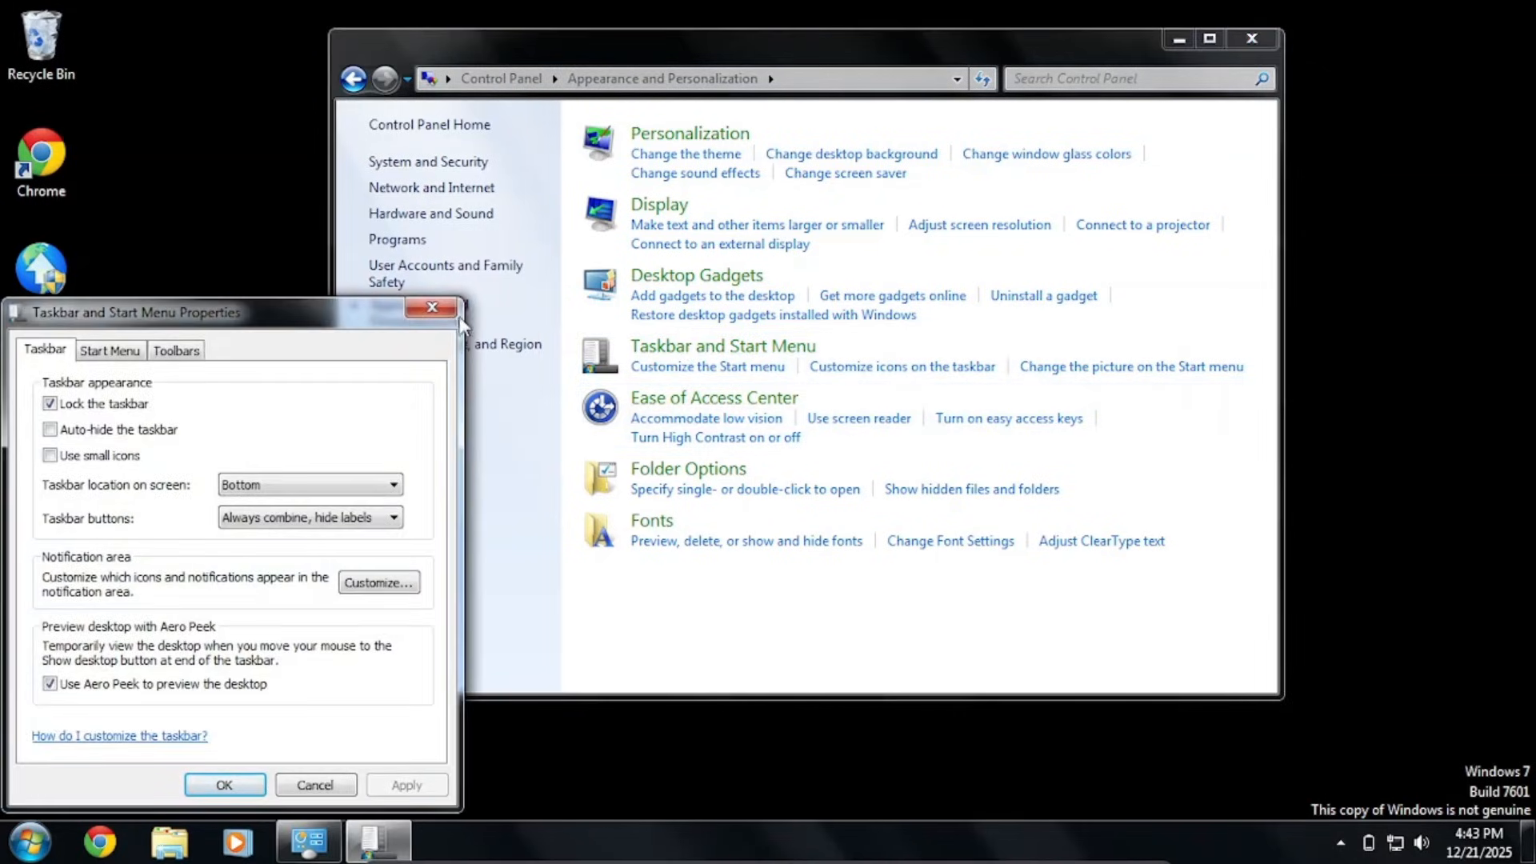
click(430, 307)
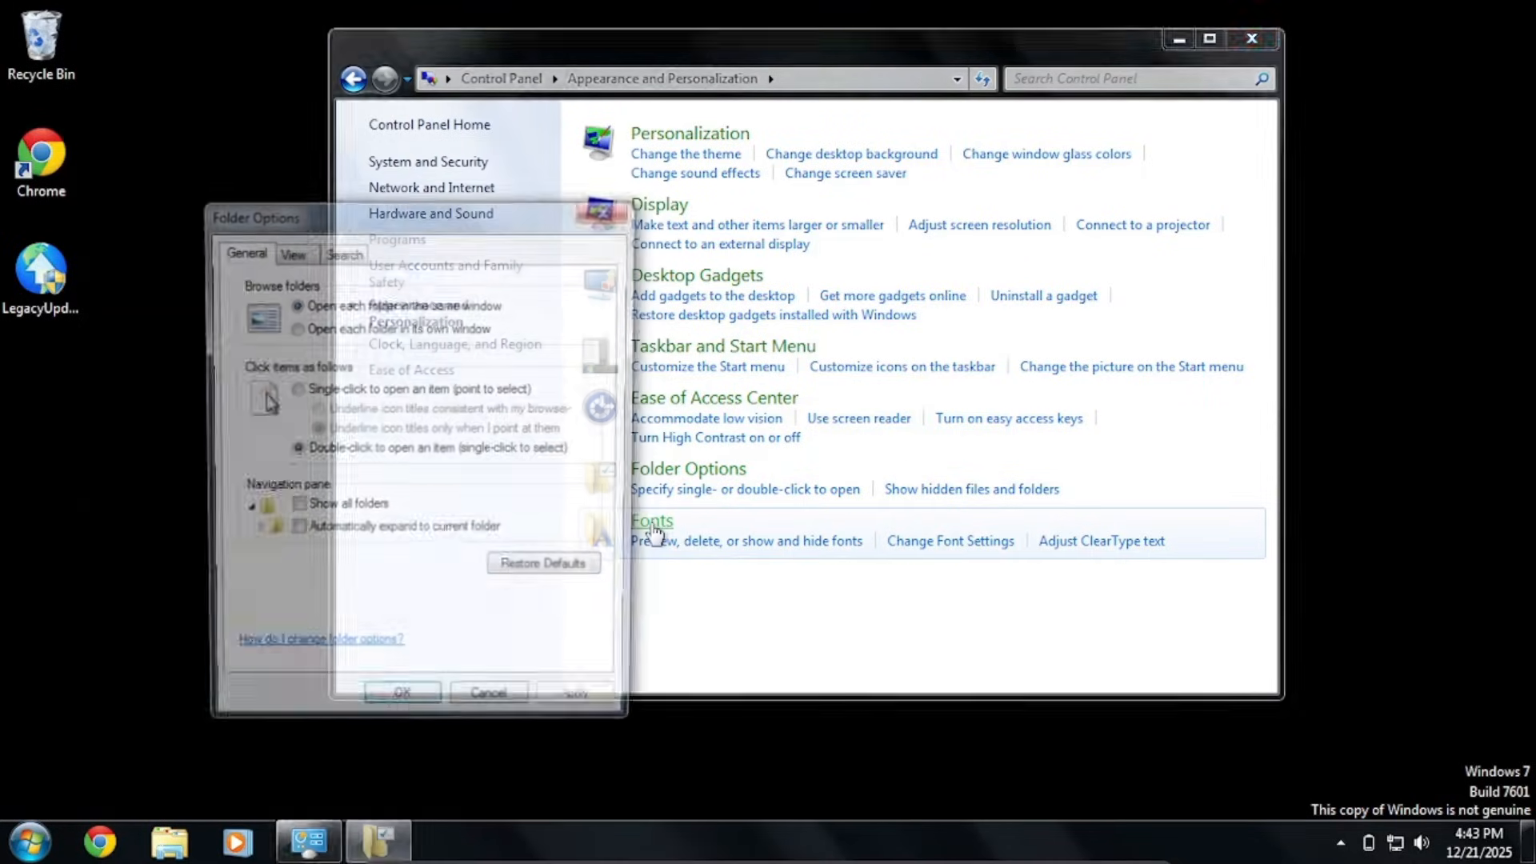
click(651, 520)
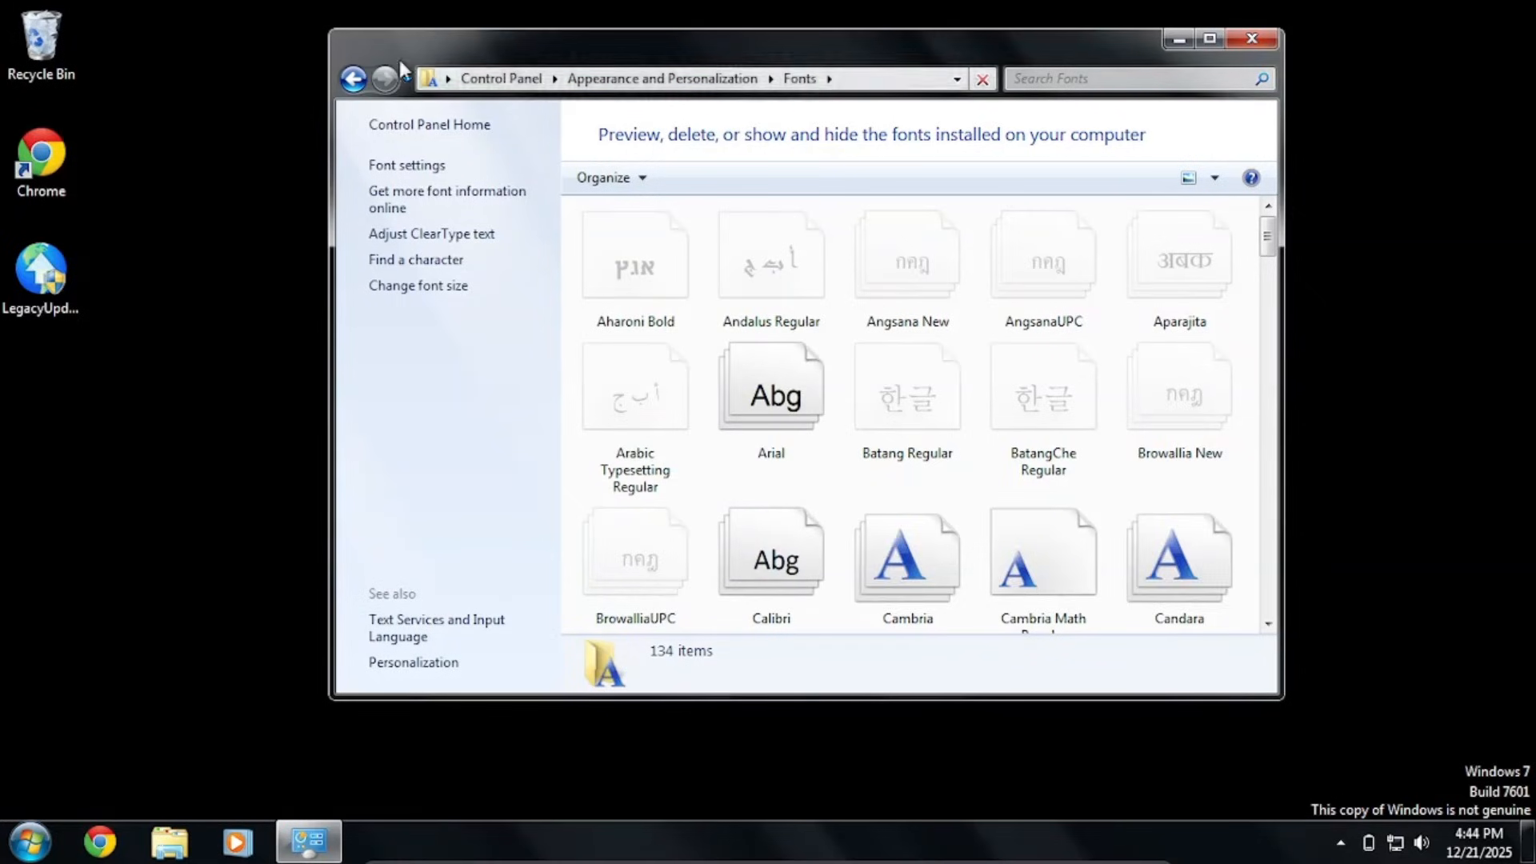
click(352, 80)
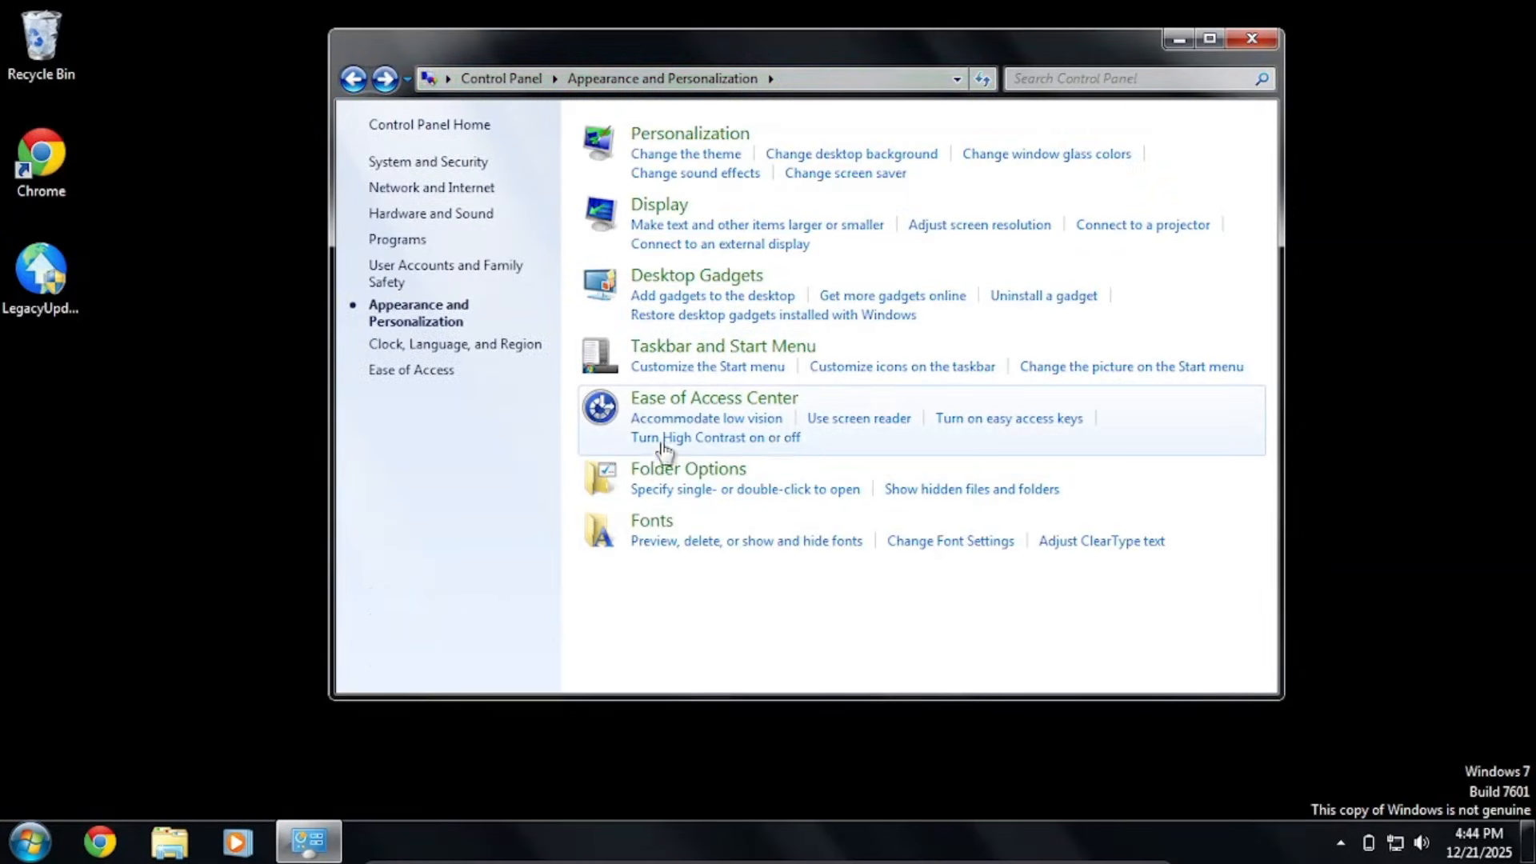
mouse_move(674, 523)
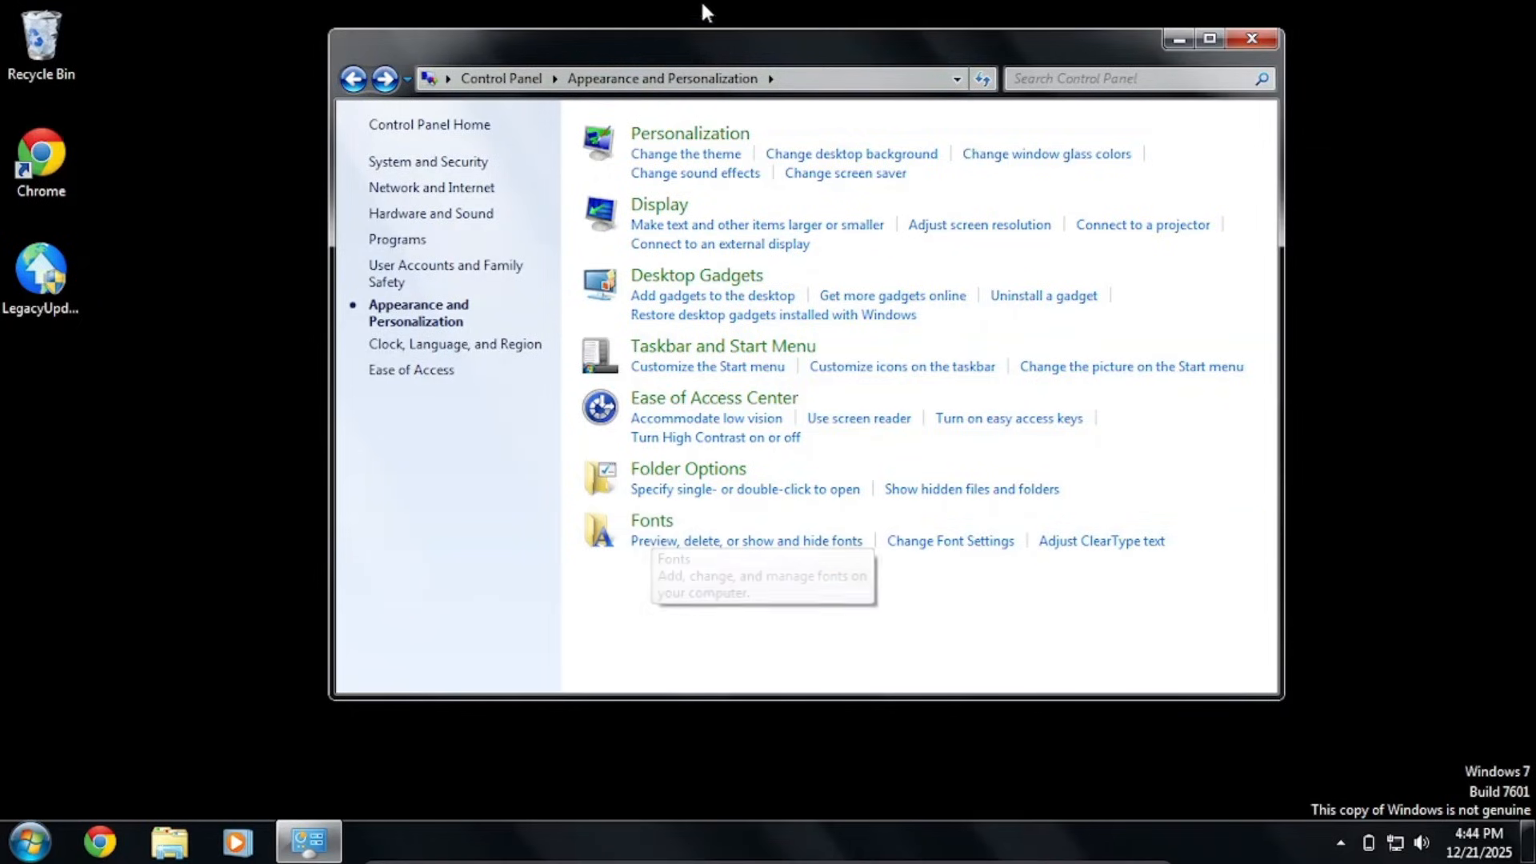
mouse_move(1203, 19)
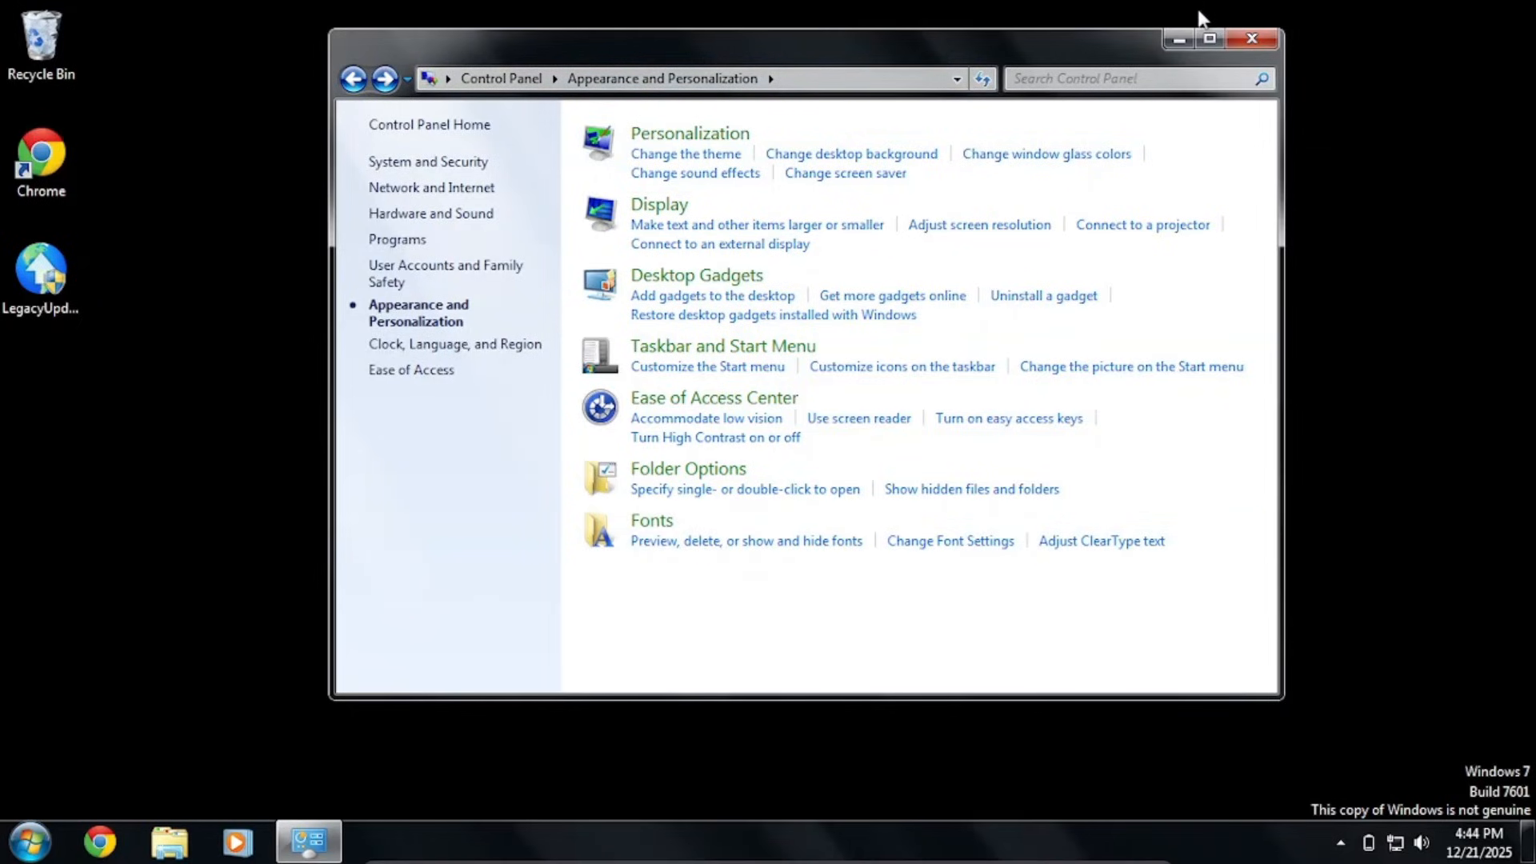
mouse_move(308, 42)
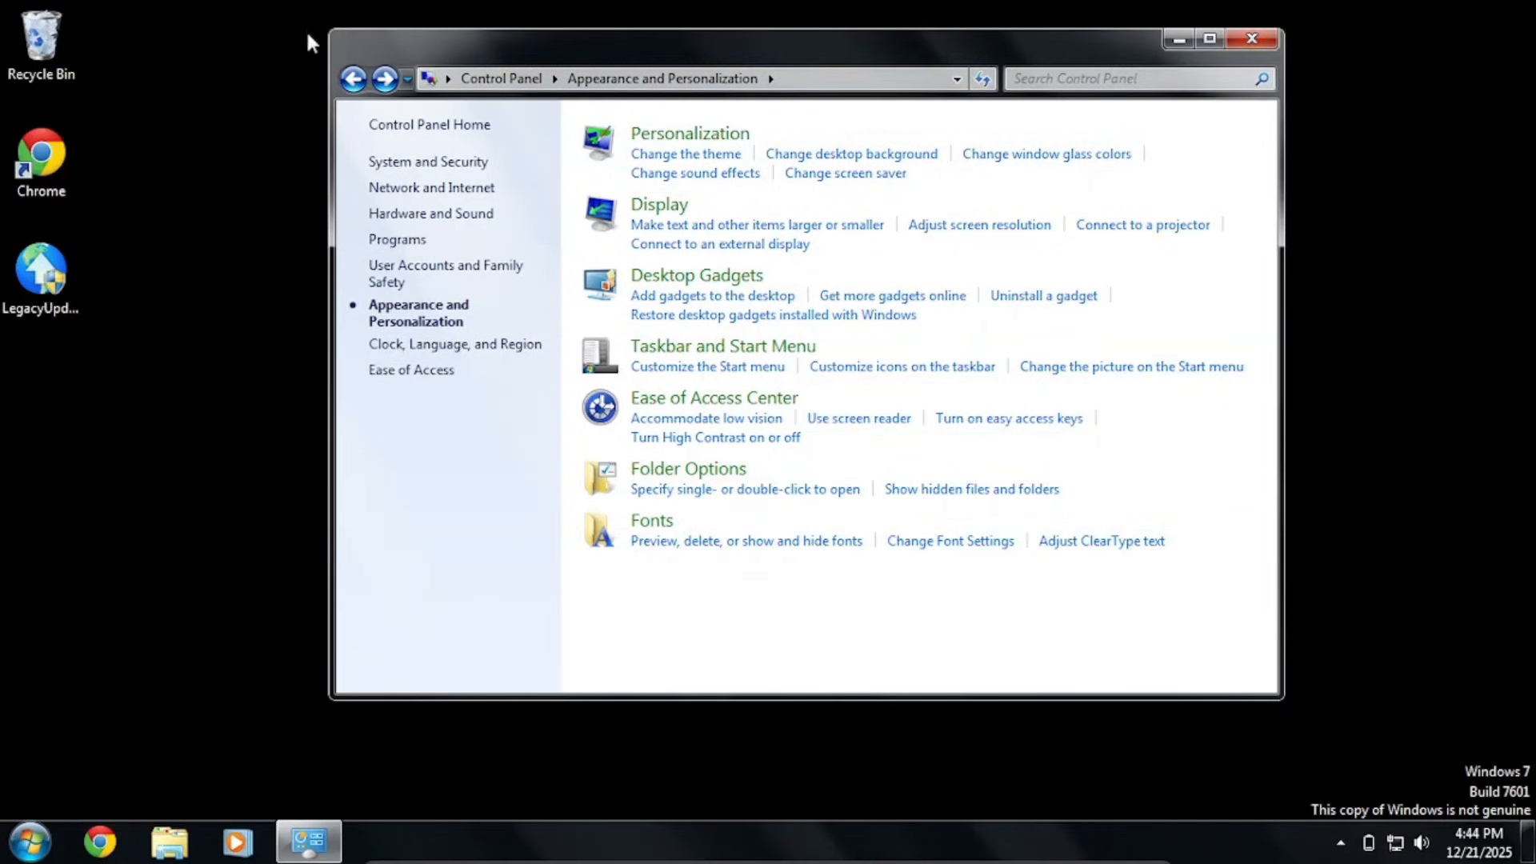
Try Change desktop background and Change window colors, dismissing each cannot-find error.
click(351, 80)
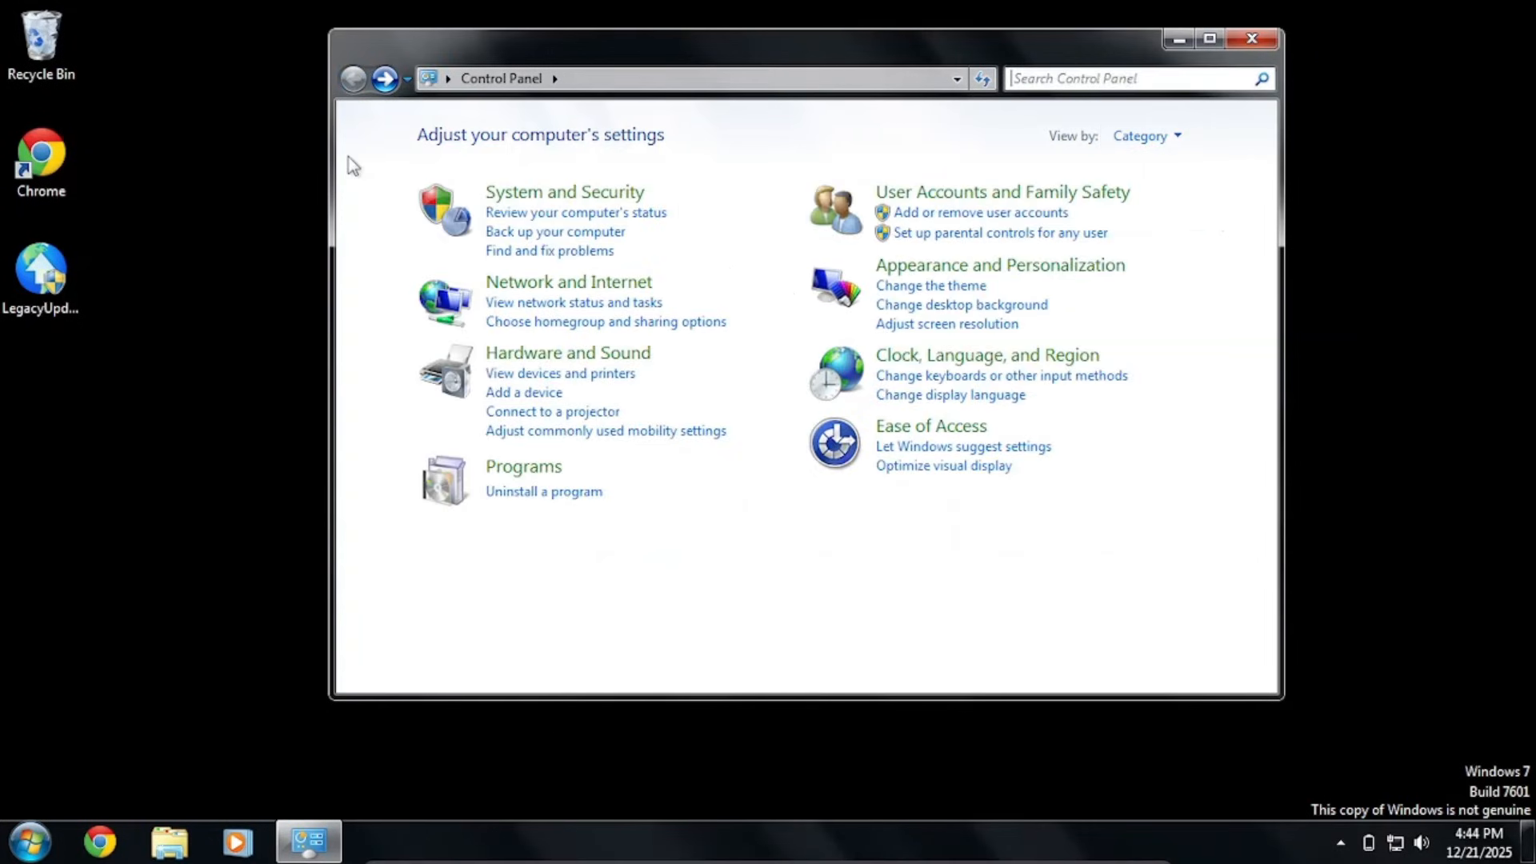
click(1000, 264)
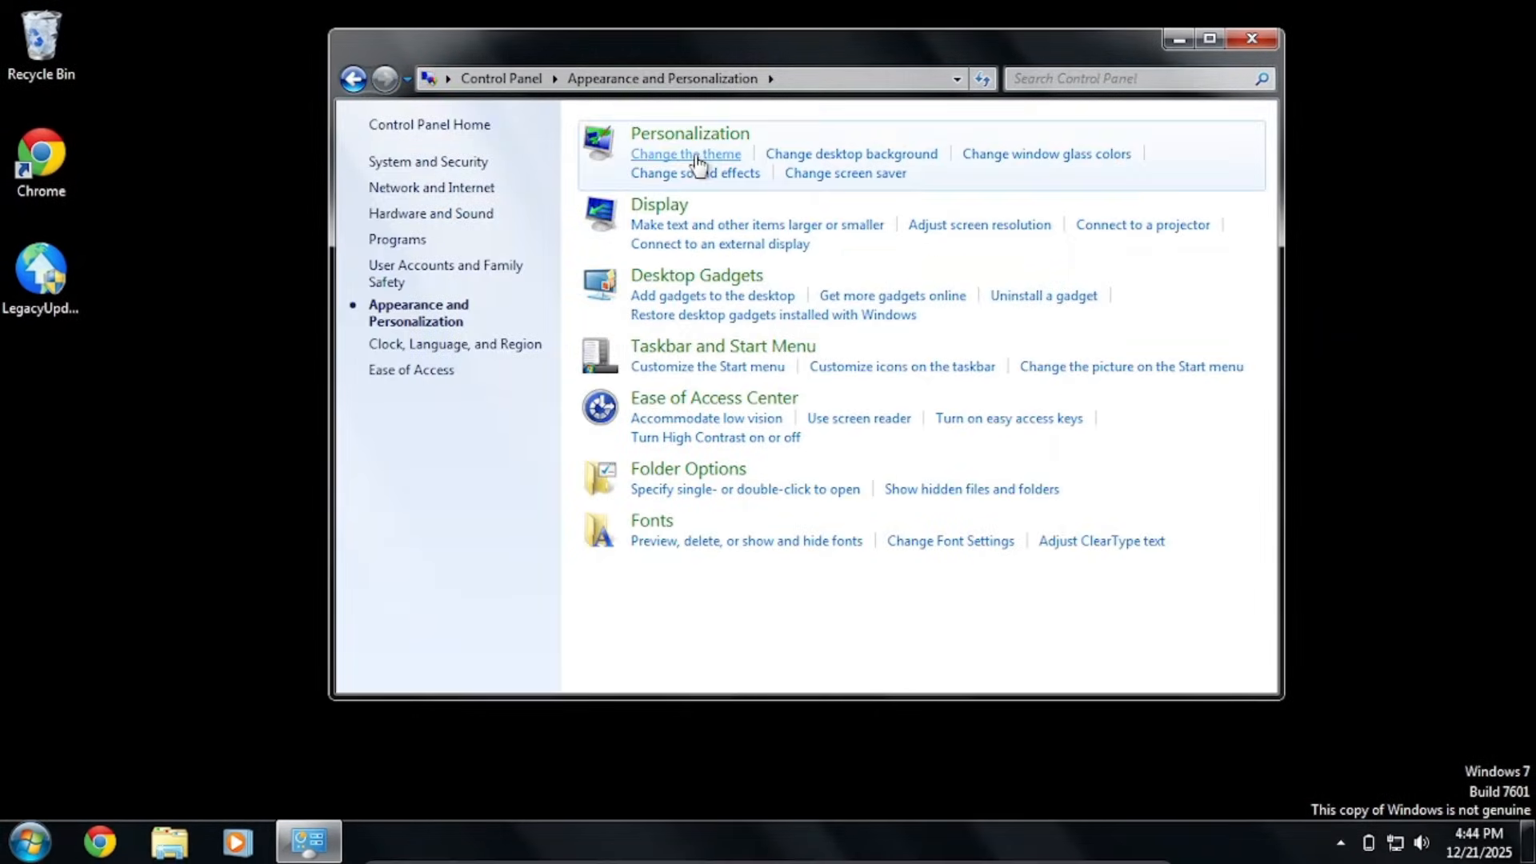
click(850, 154)
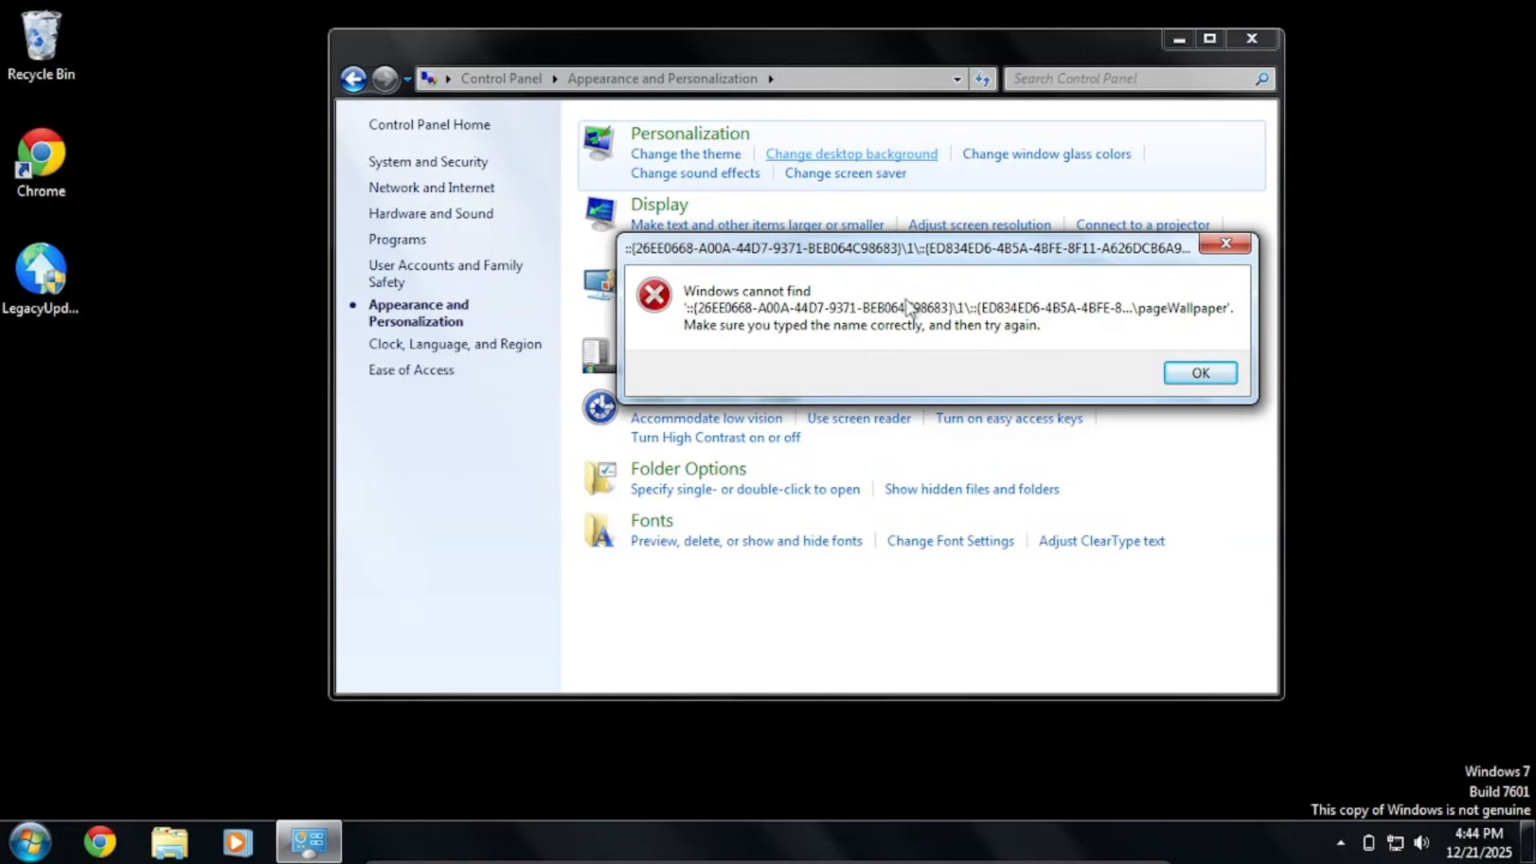
mouse_move(1135, 327)
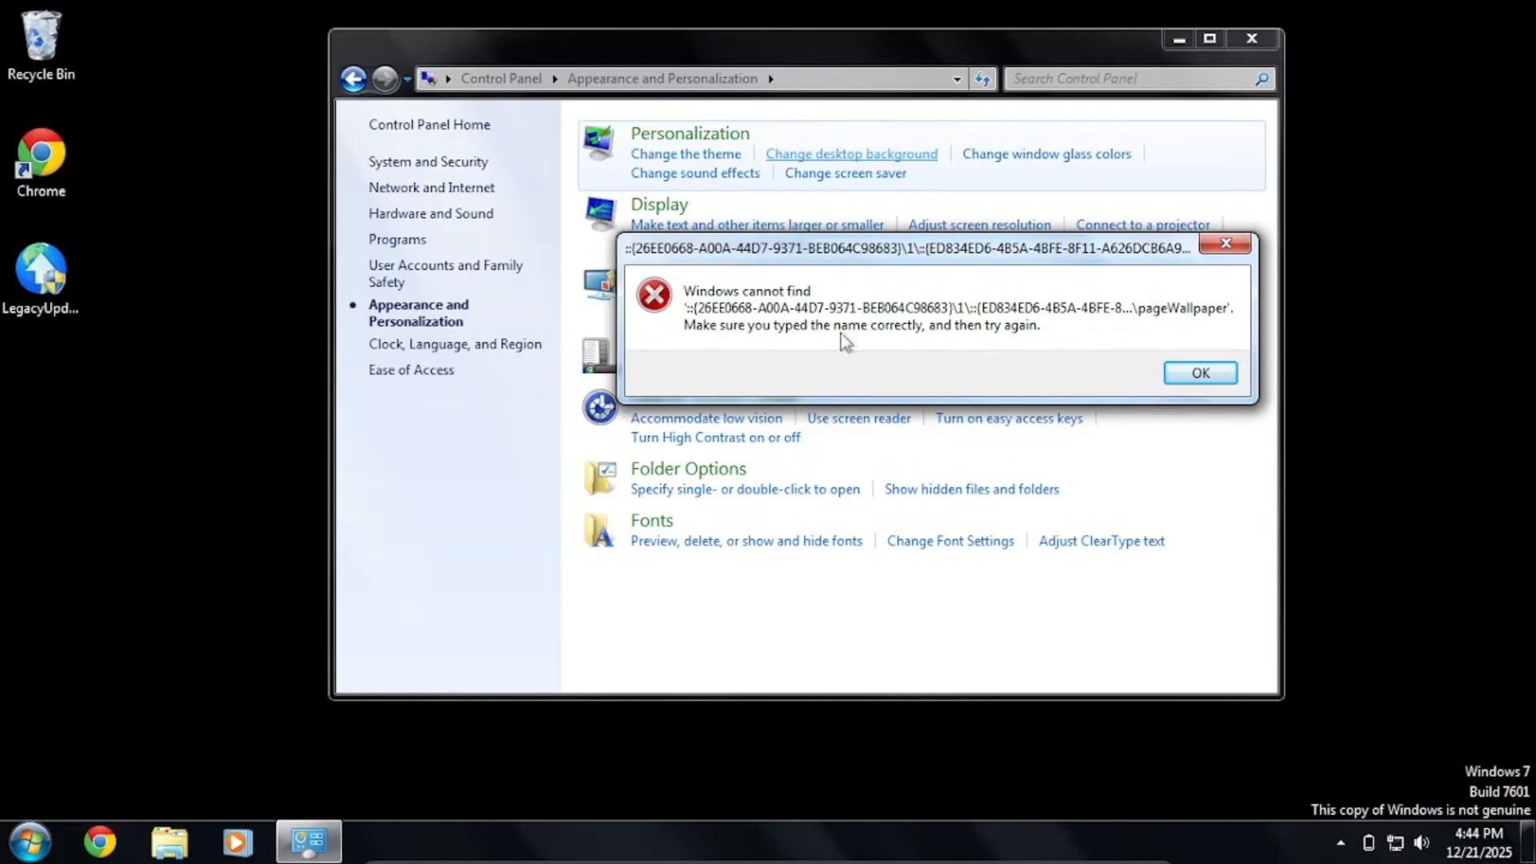
click(1199, 373)
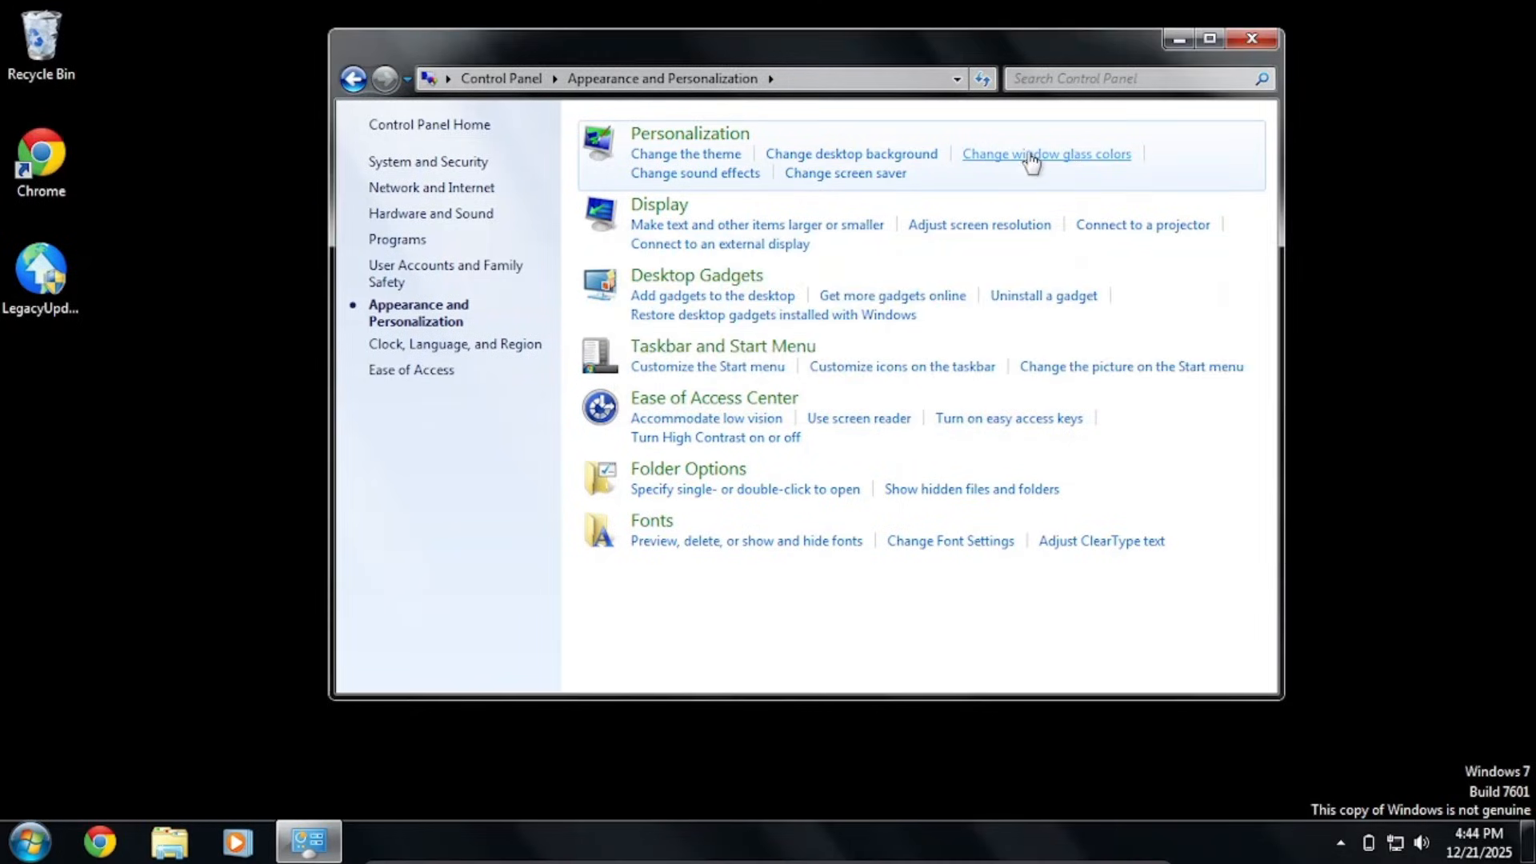
click(1045, 153)
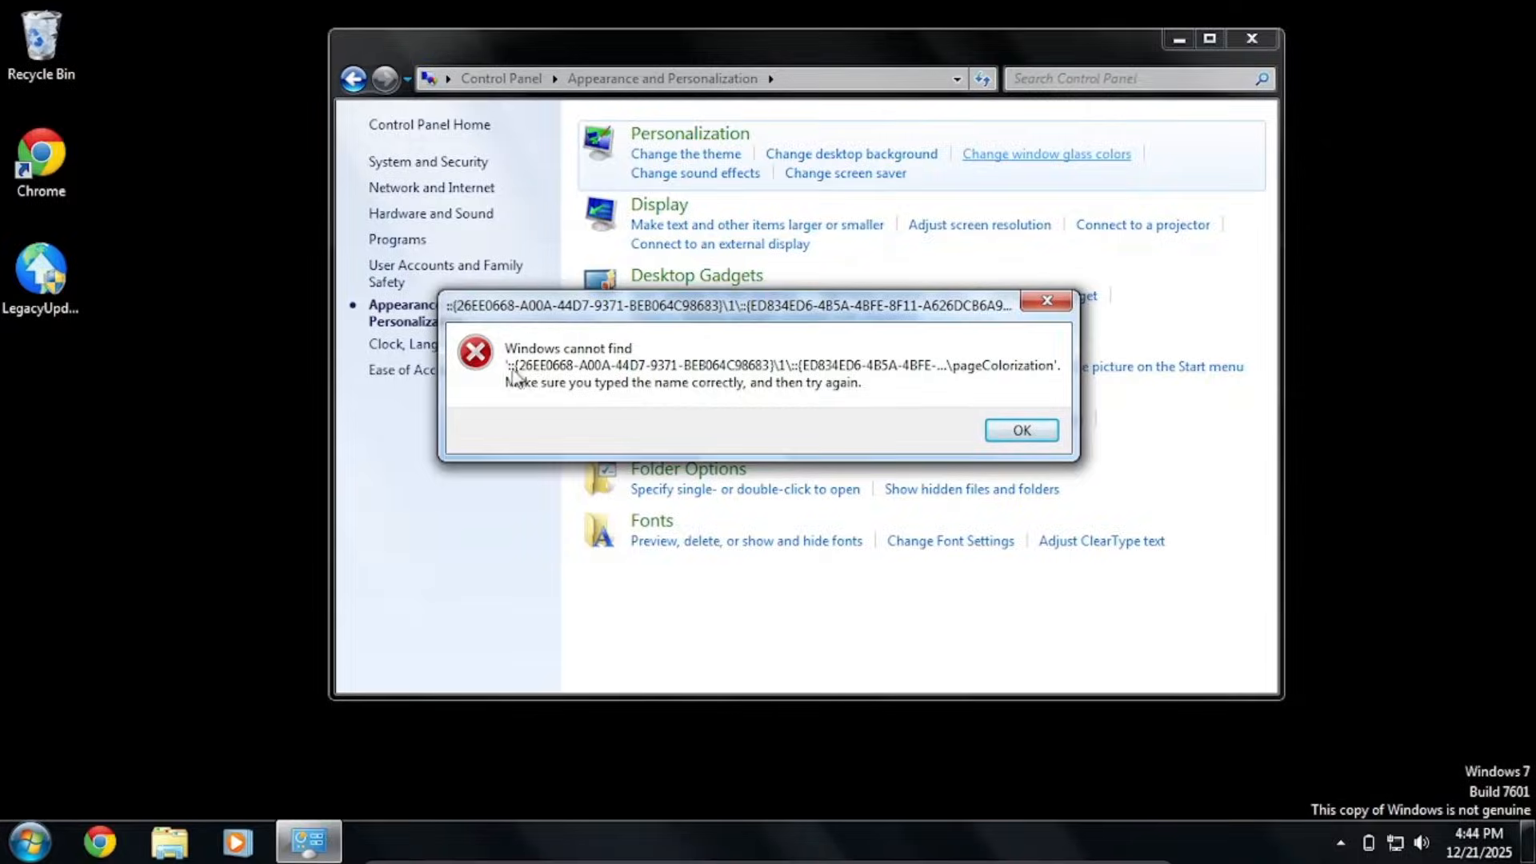
click(1019, 431)
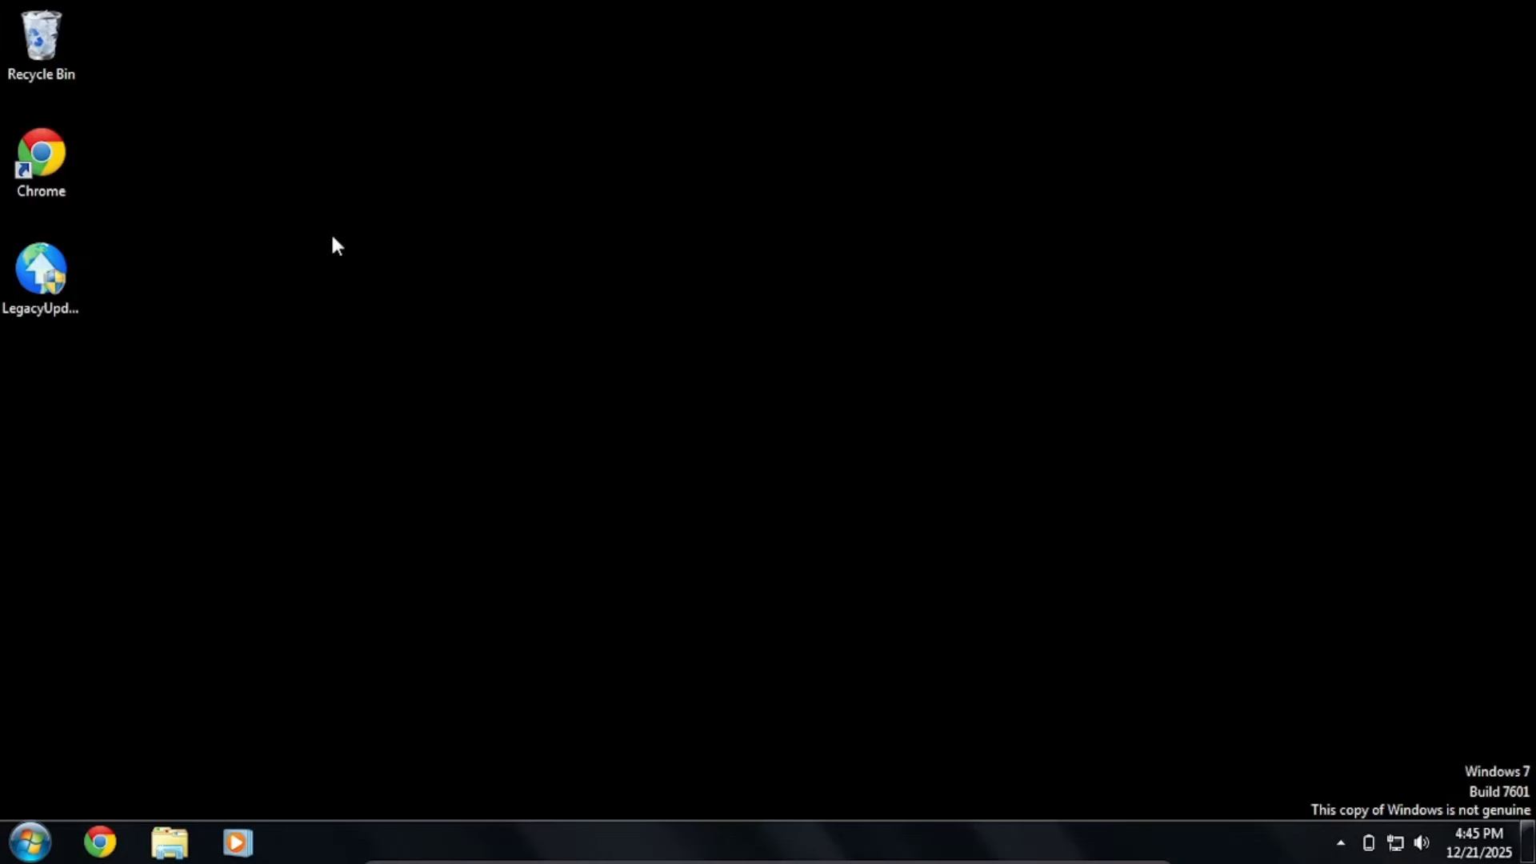
From Start, browse Windows Explorer into C:\Windows\System32.
click(27, 842)
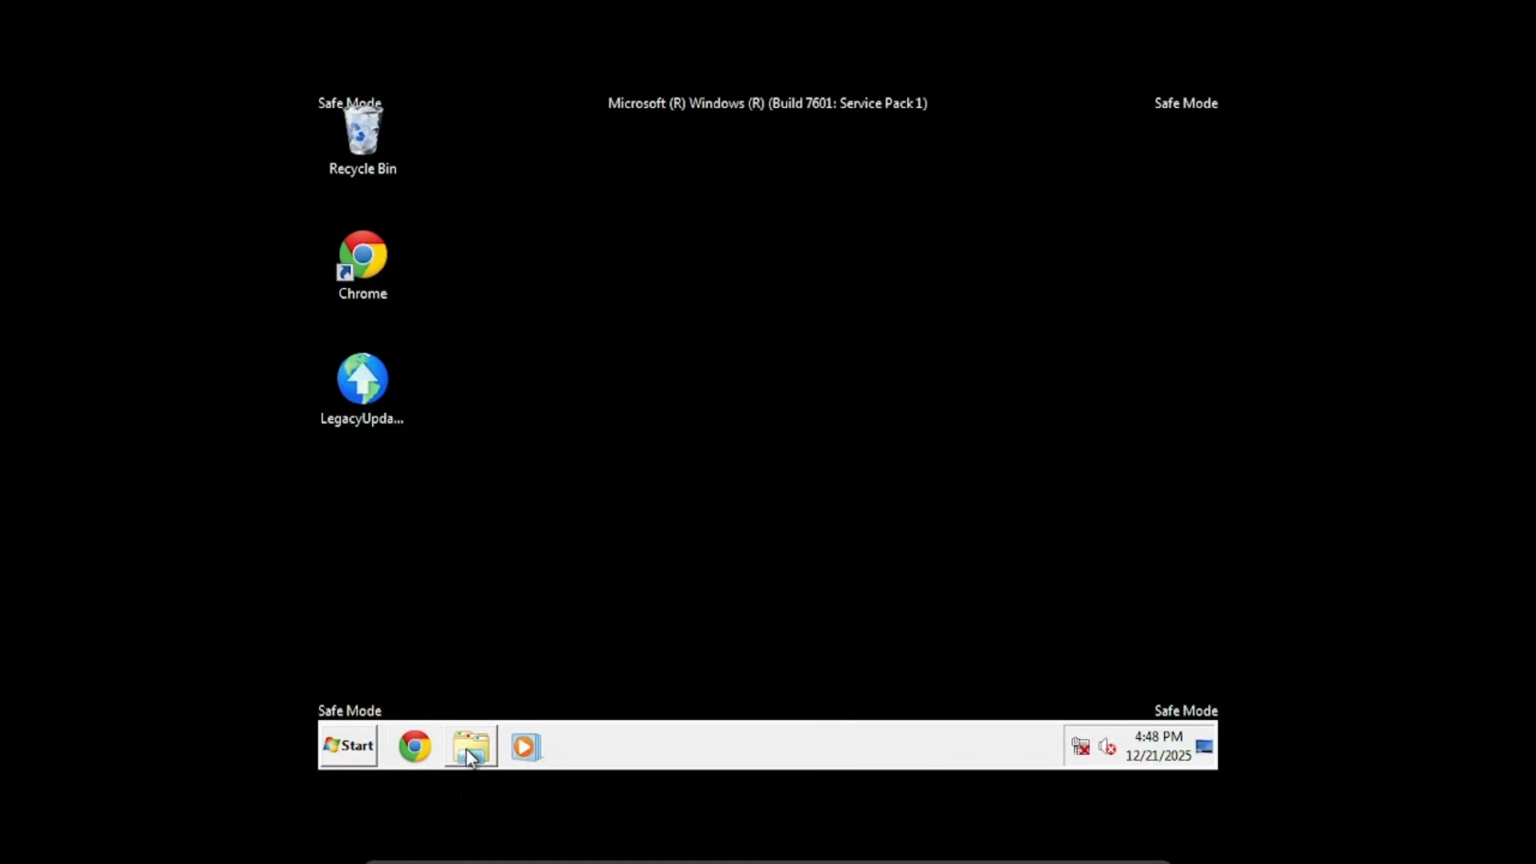
click(470, 746)
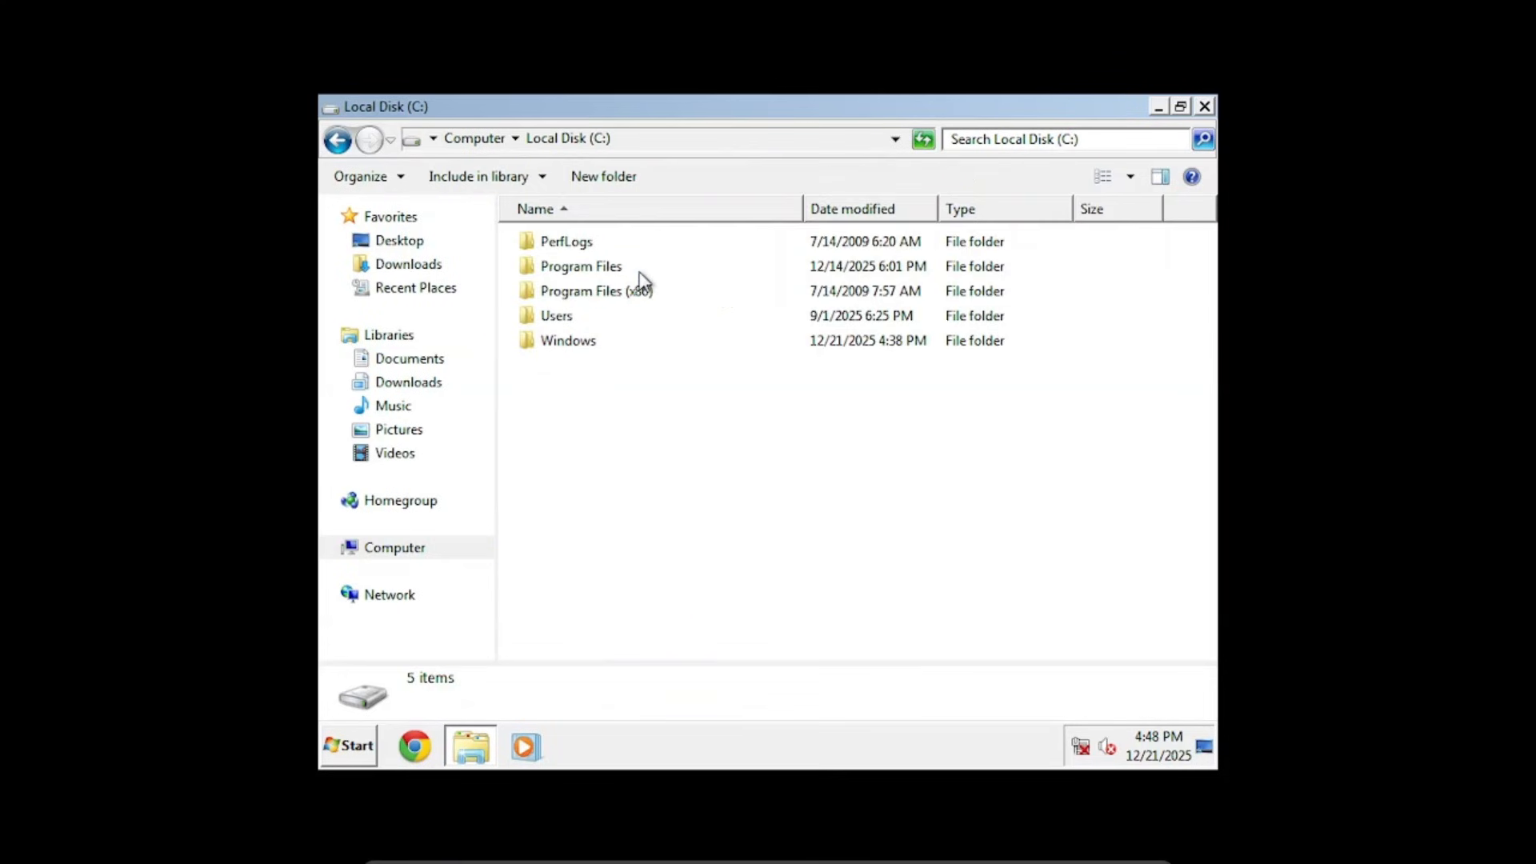
double_click(568, 339)
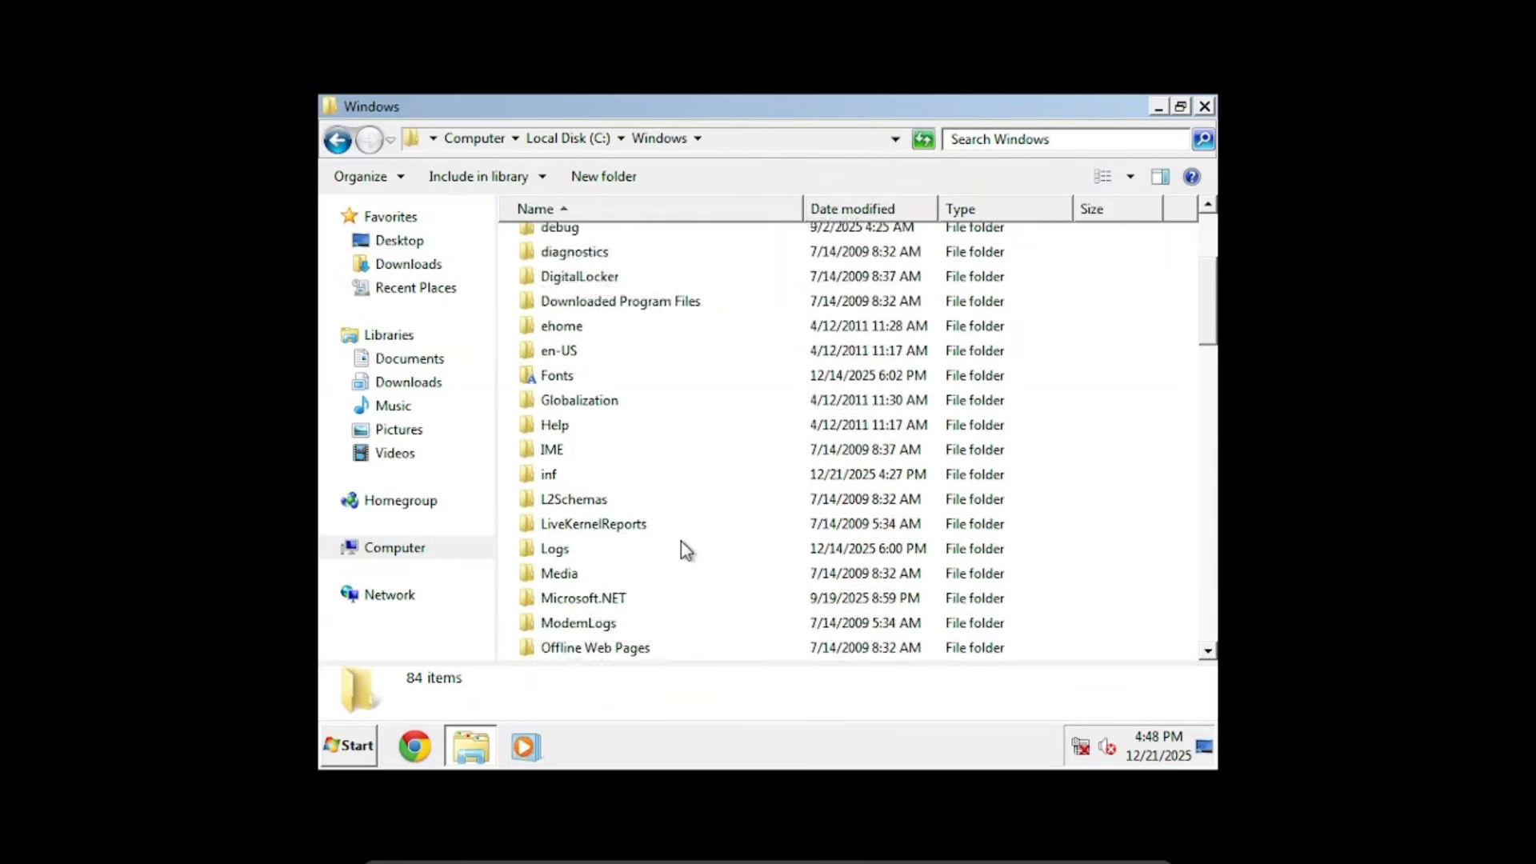
scroll(down, 3)
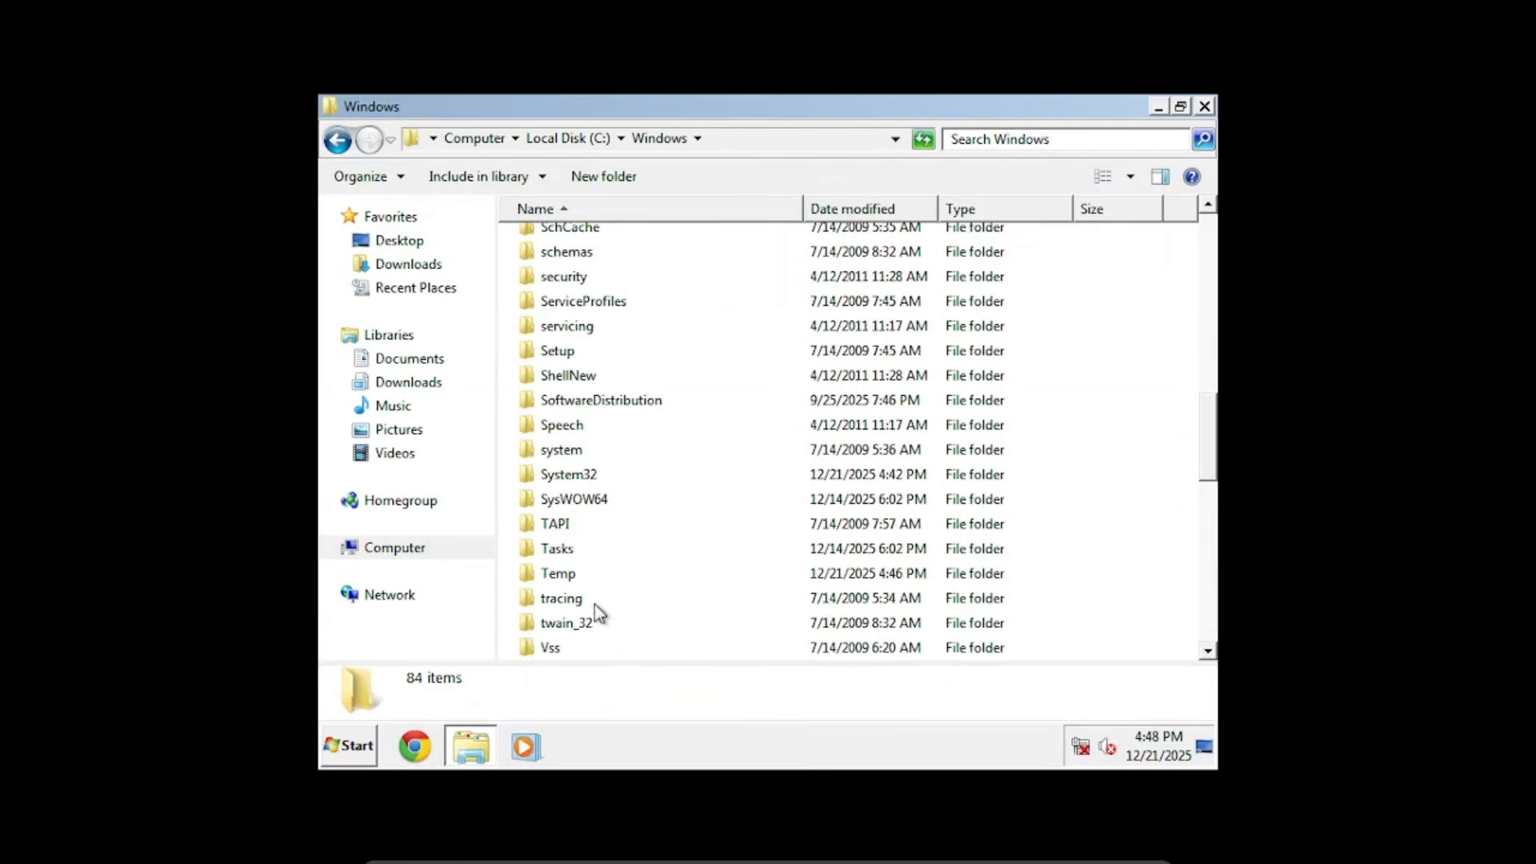
double_click(566, 474)
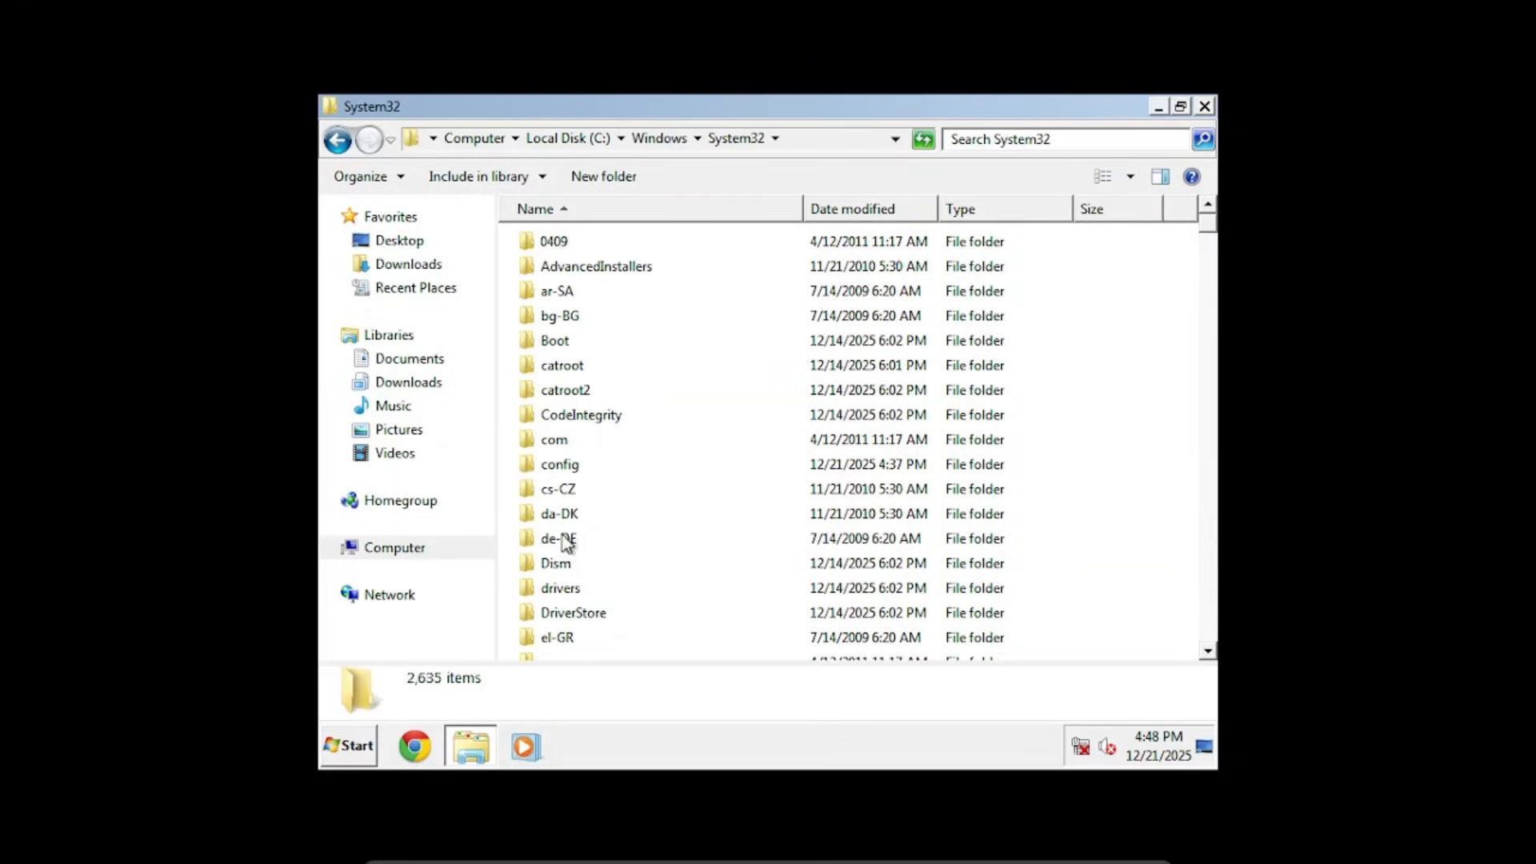
scroll(down, 3)
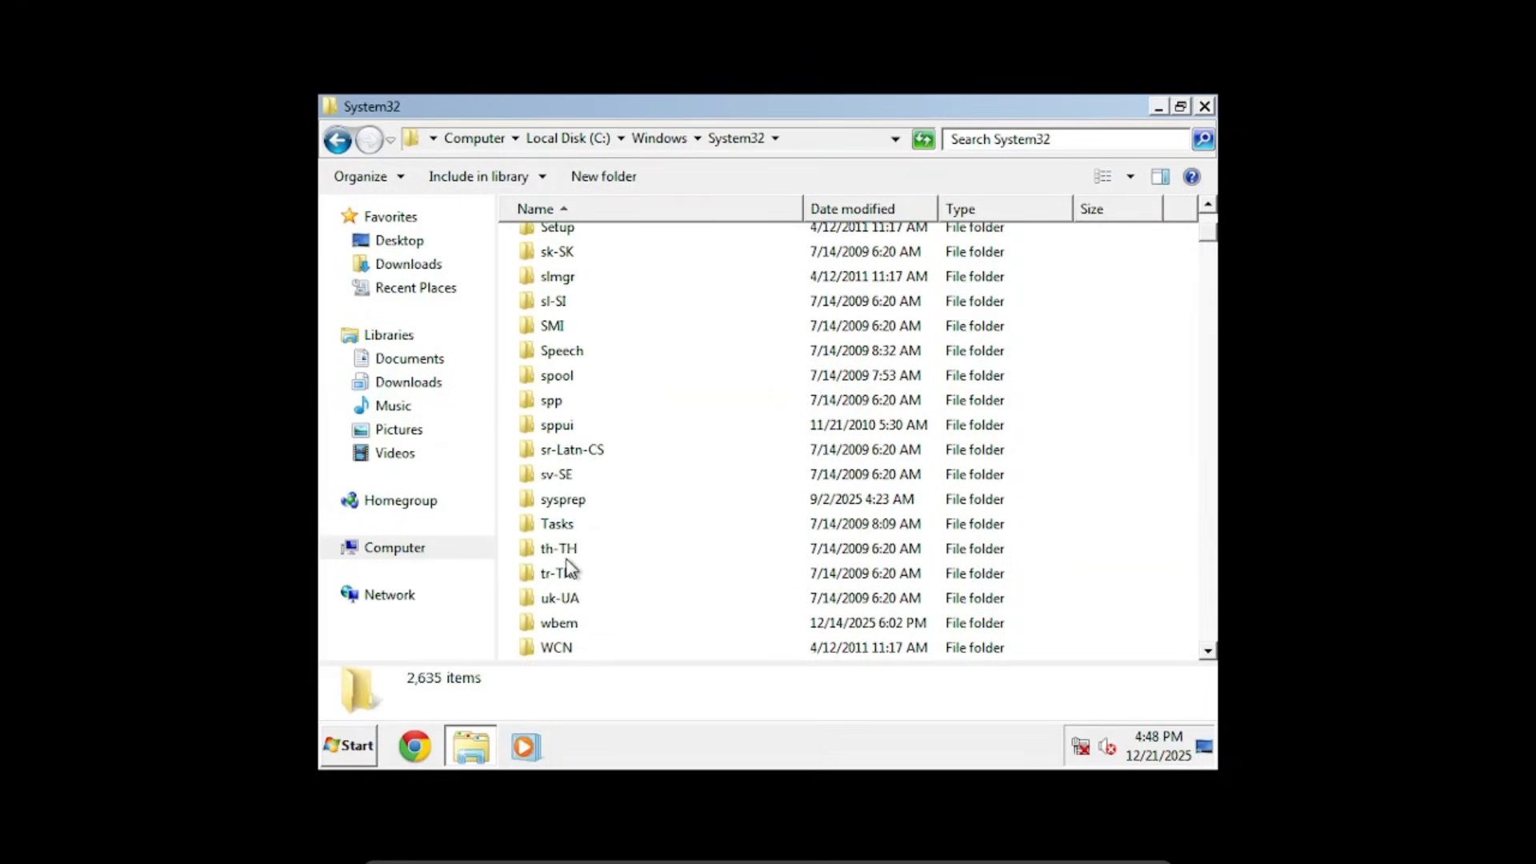
Delete WMVCORE.DLL to the Recycle Bin, then restart Windows from the Start menu.
click(1063, 138)
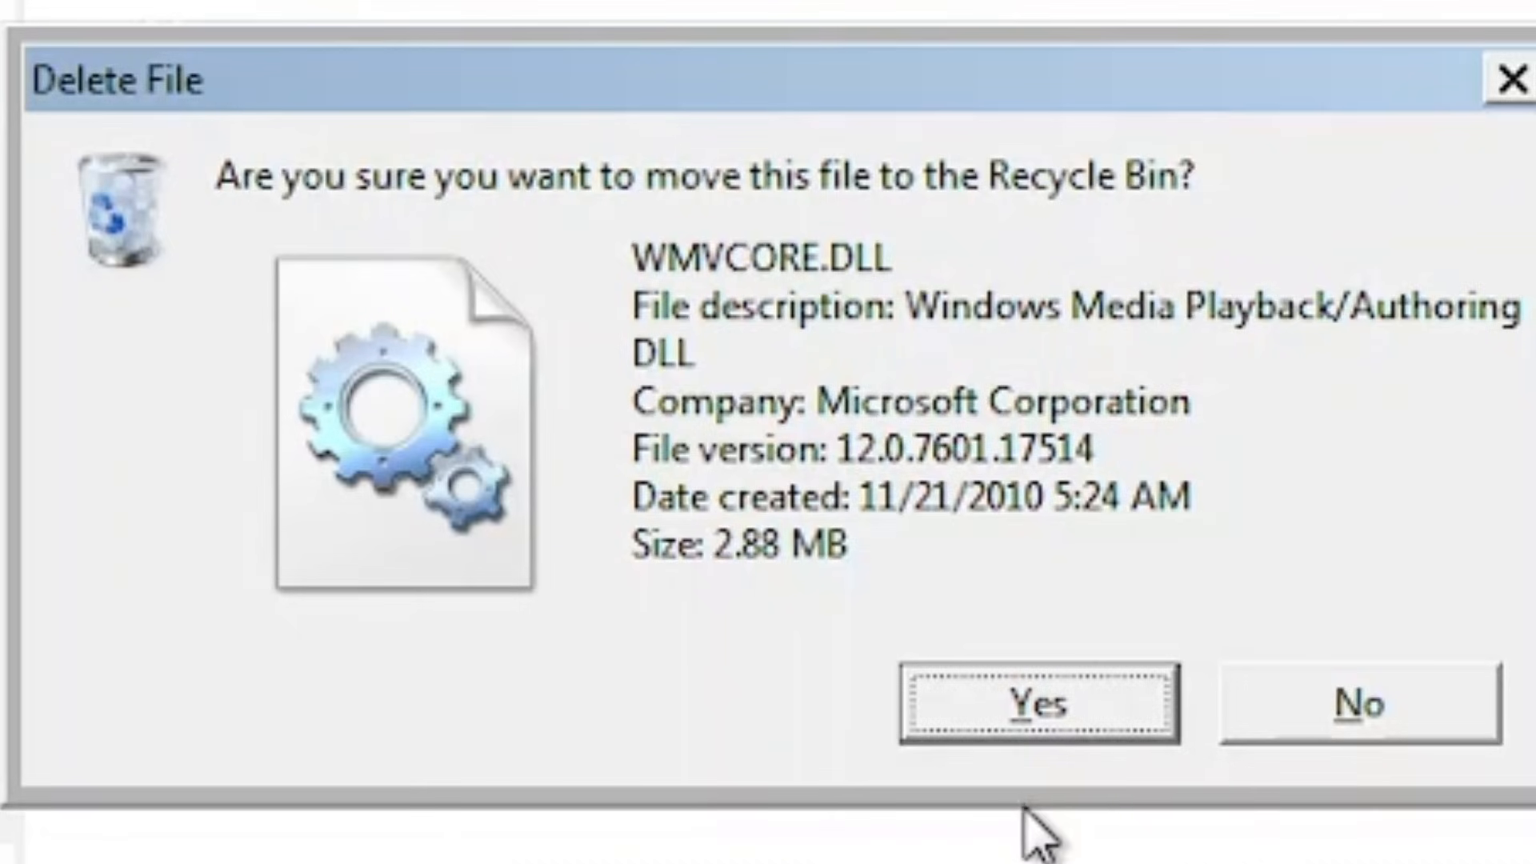
click(1035, 702)
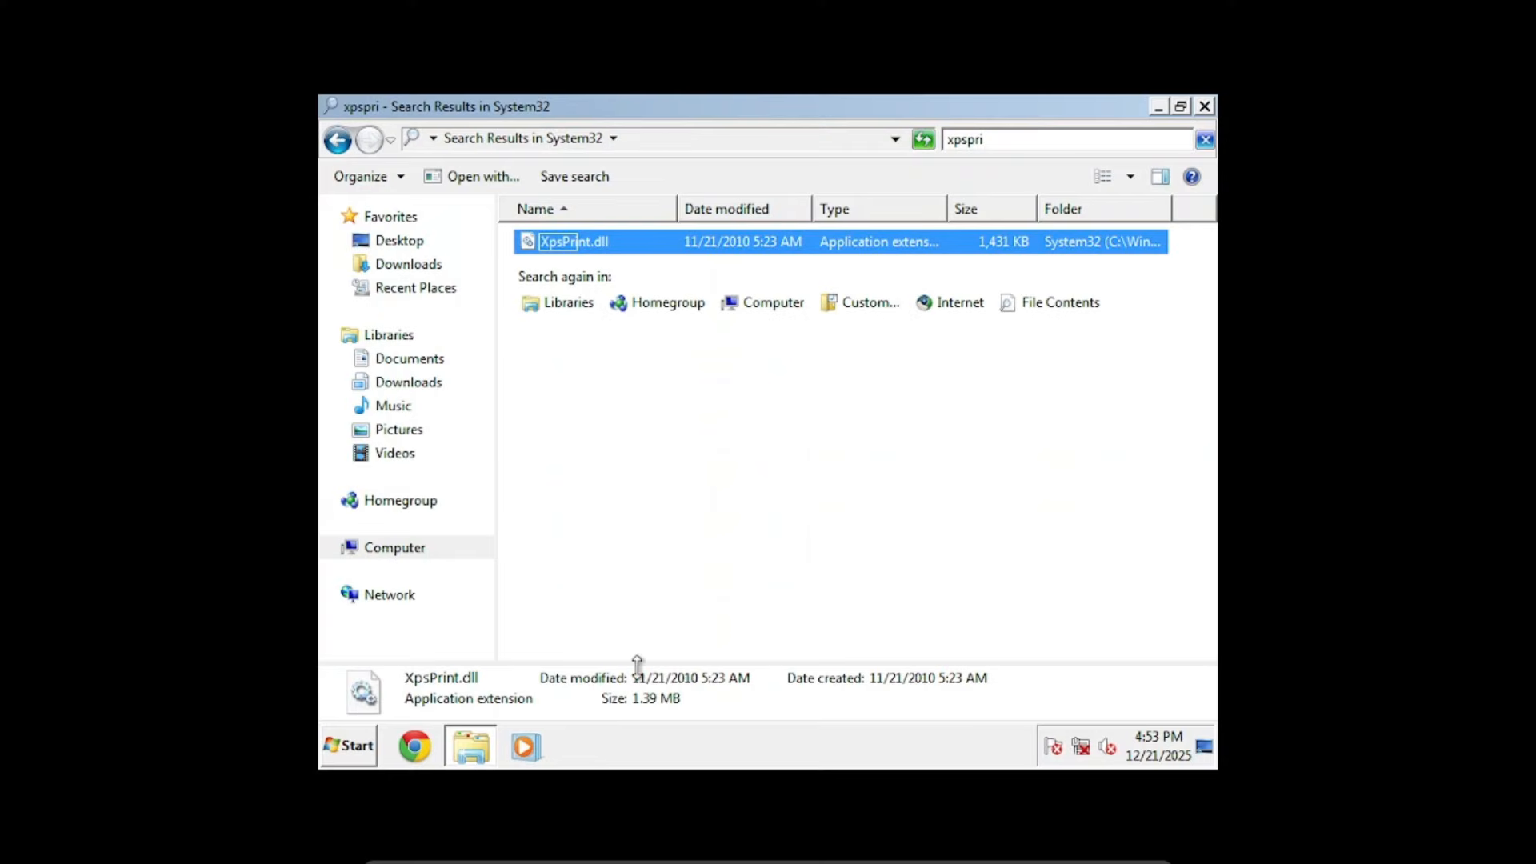
click(347, 746)
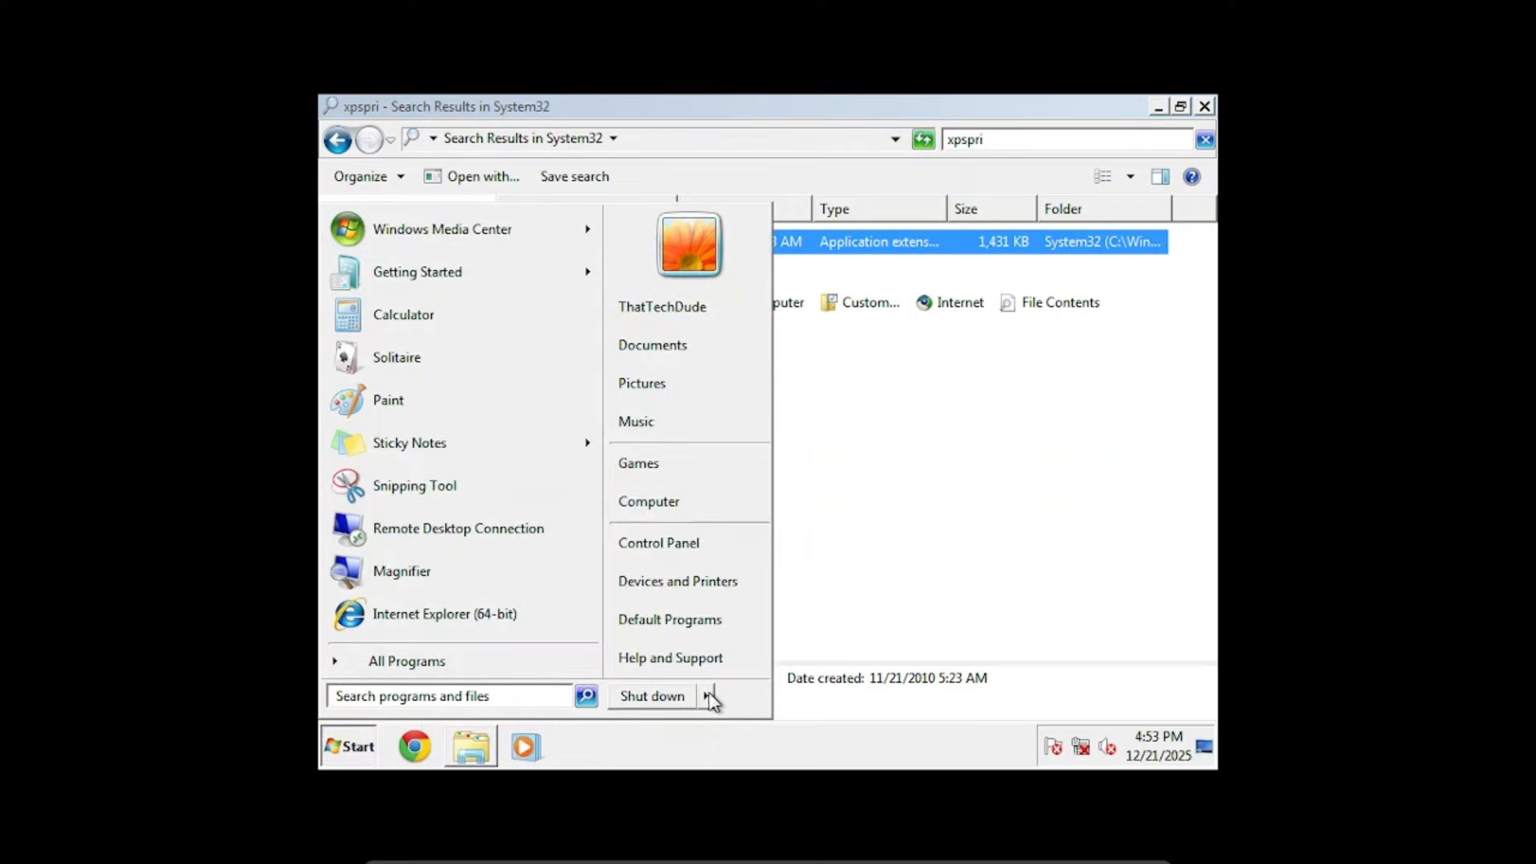
click(651, 696)
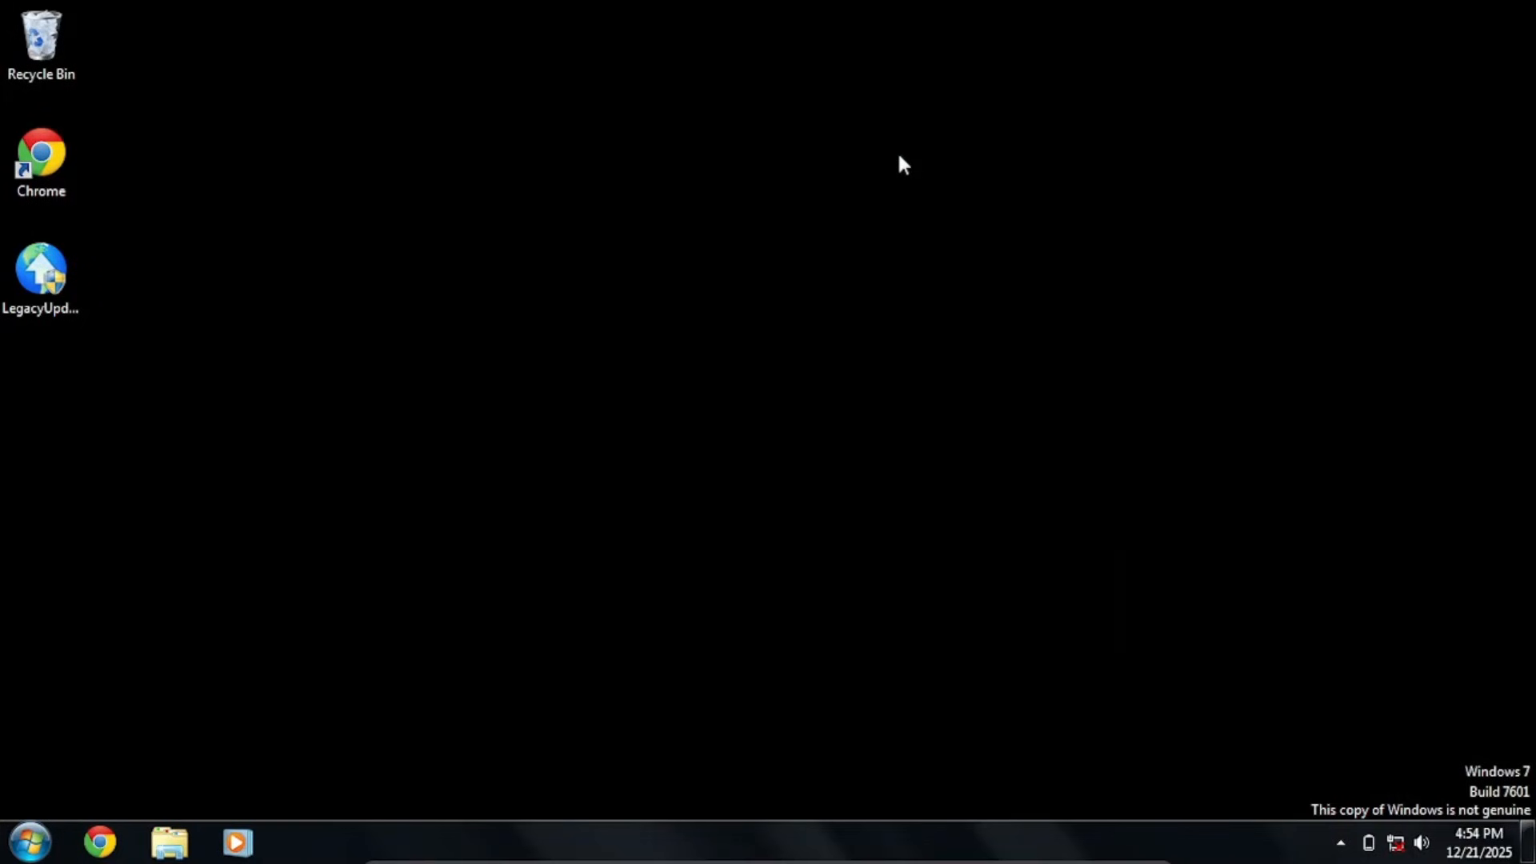
right_click(901, 164)
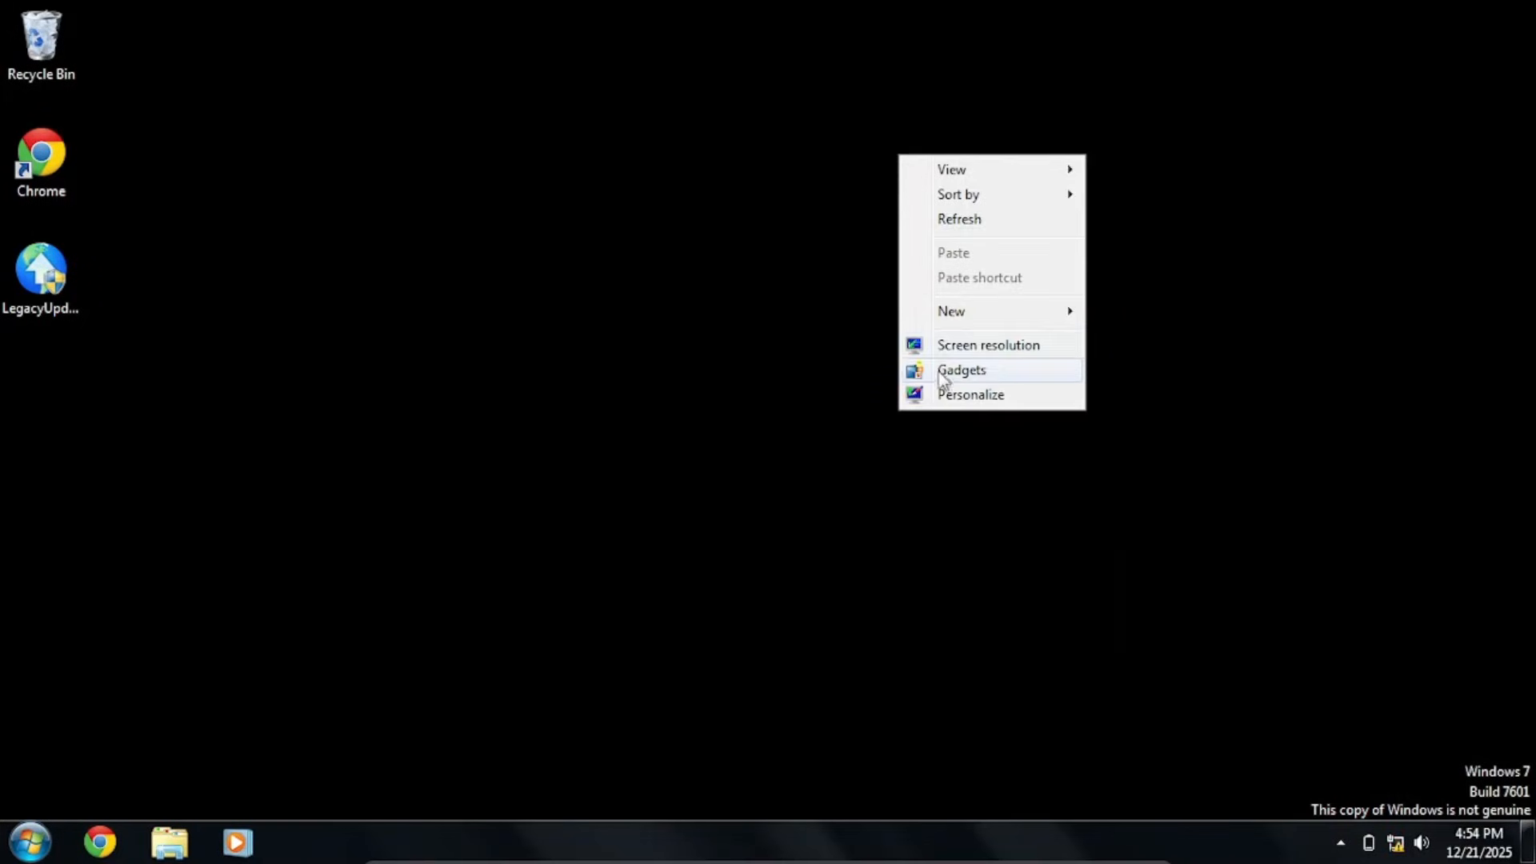
click(961, 369)
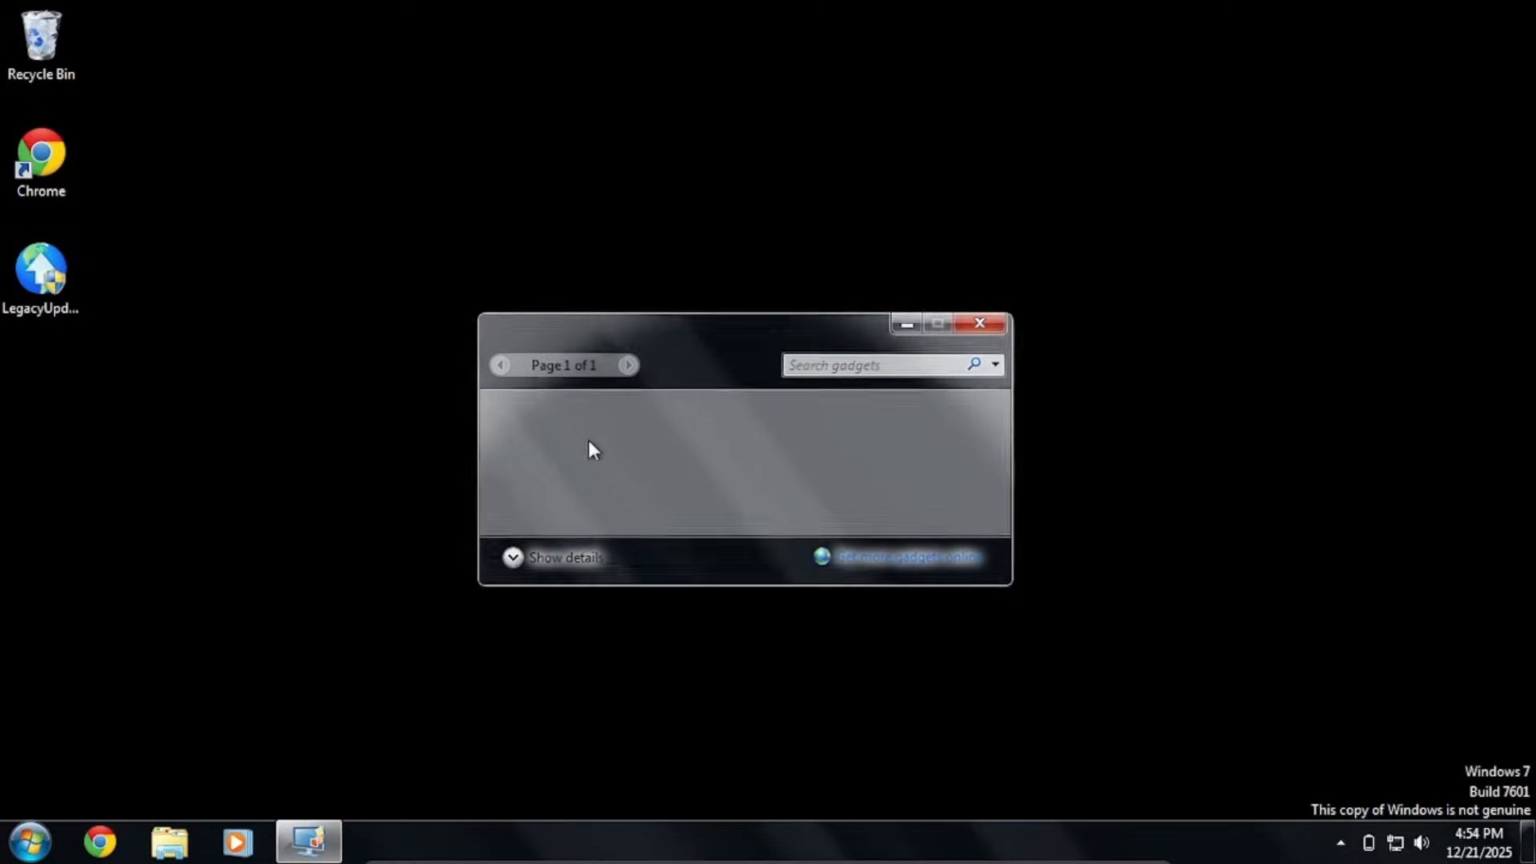
drag(744, 323, 723, 181)
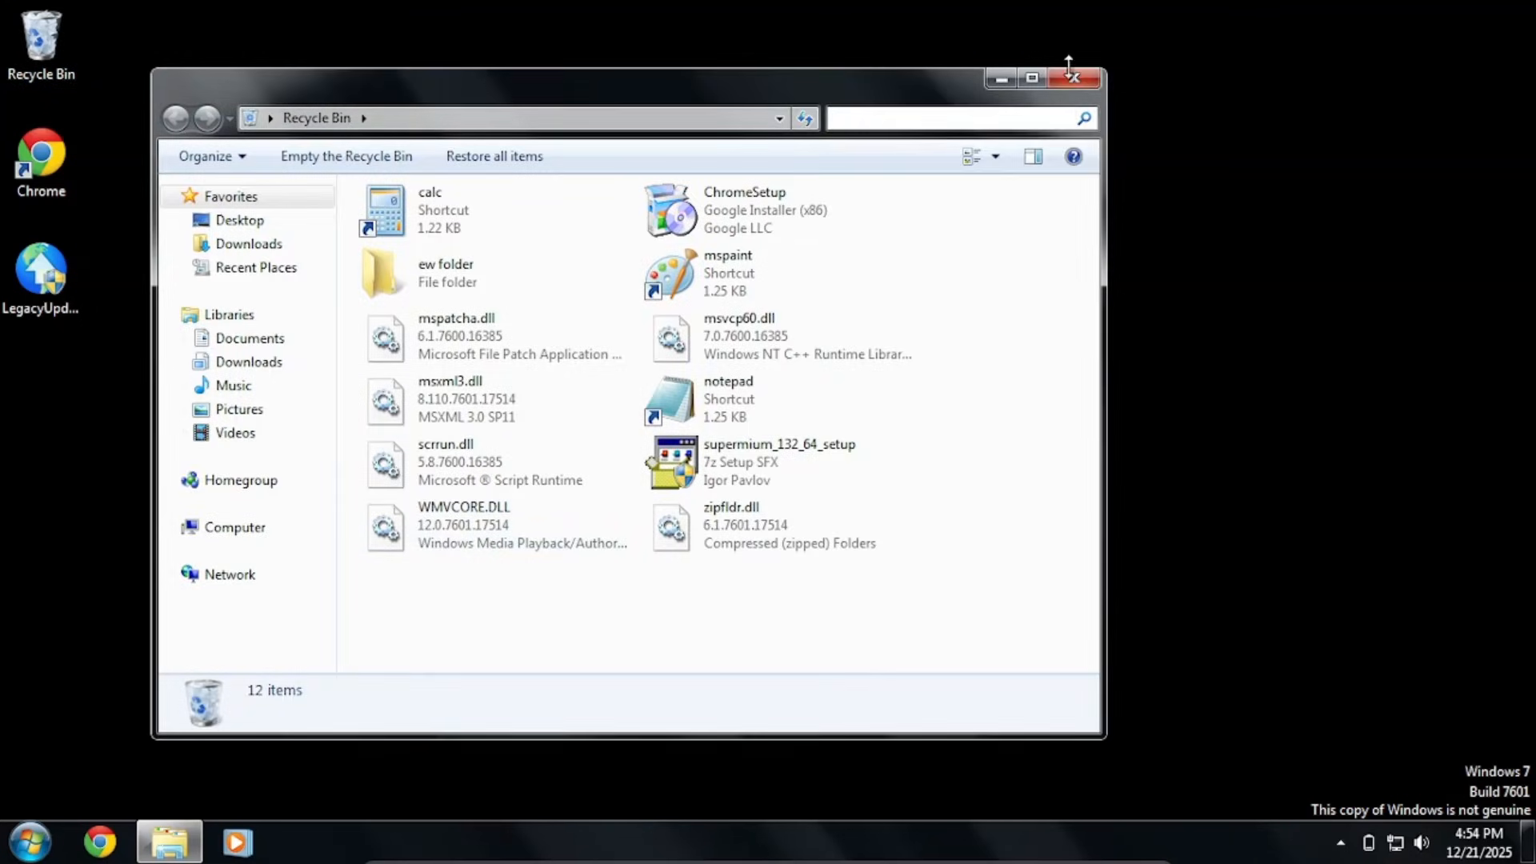
click(1074, 79)
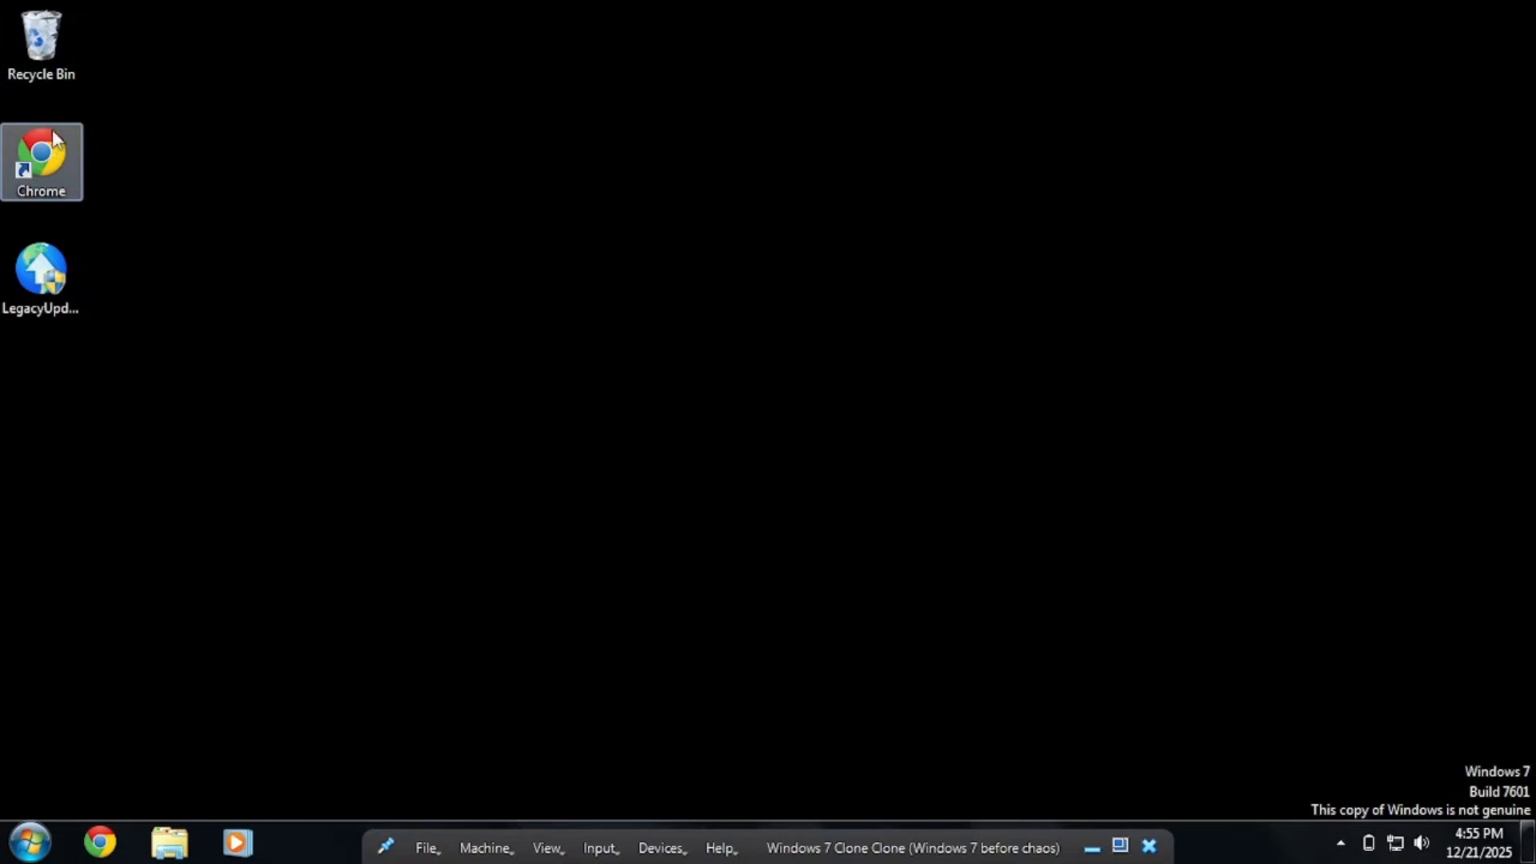
Launch Chrome, focus the sticky note, scribble letters such as 'lnl,knkjbj' and select them all.
click(27, 841)
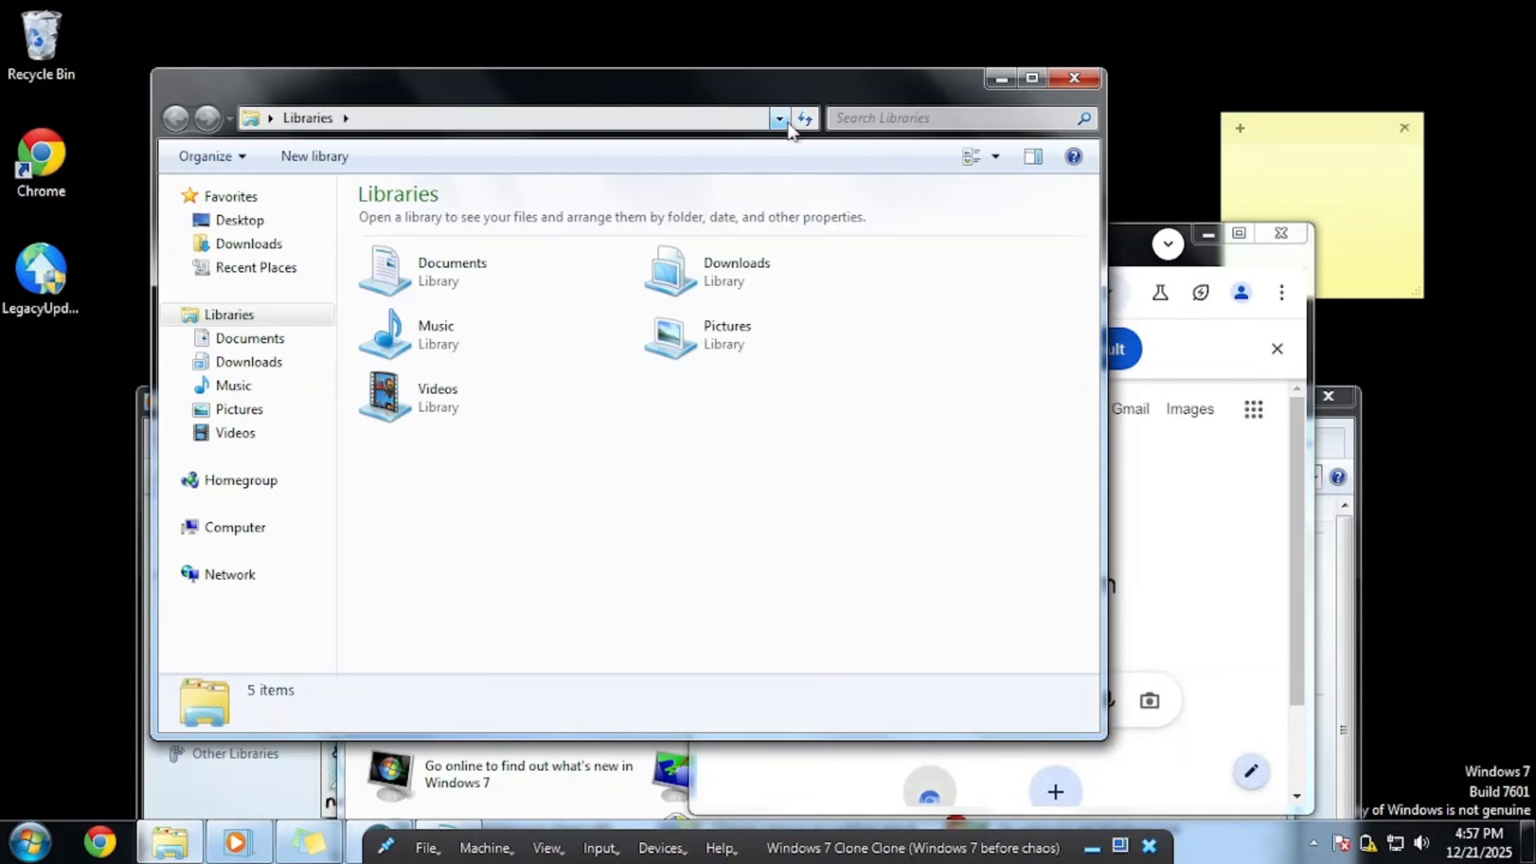
click(28, 840)
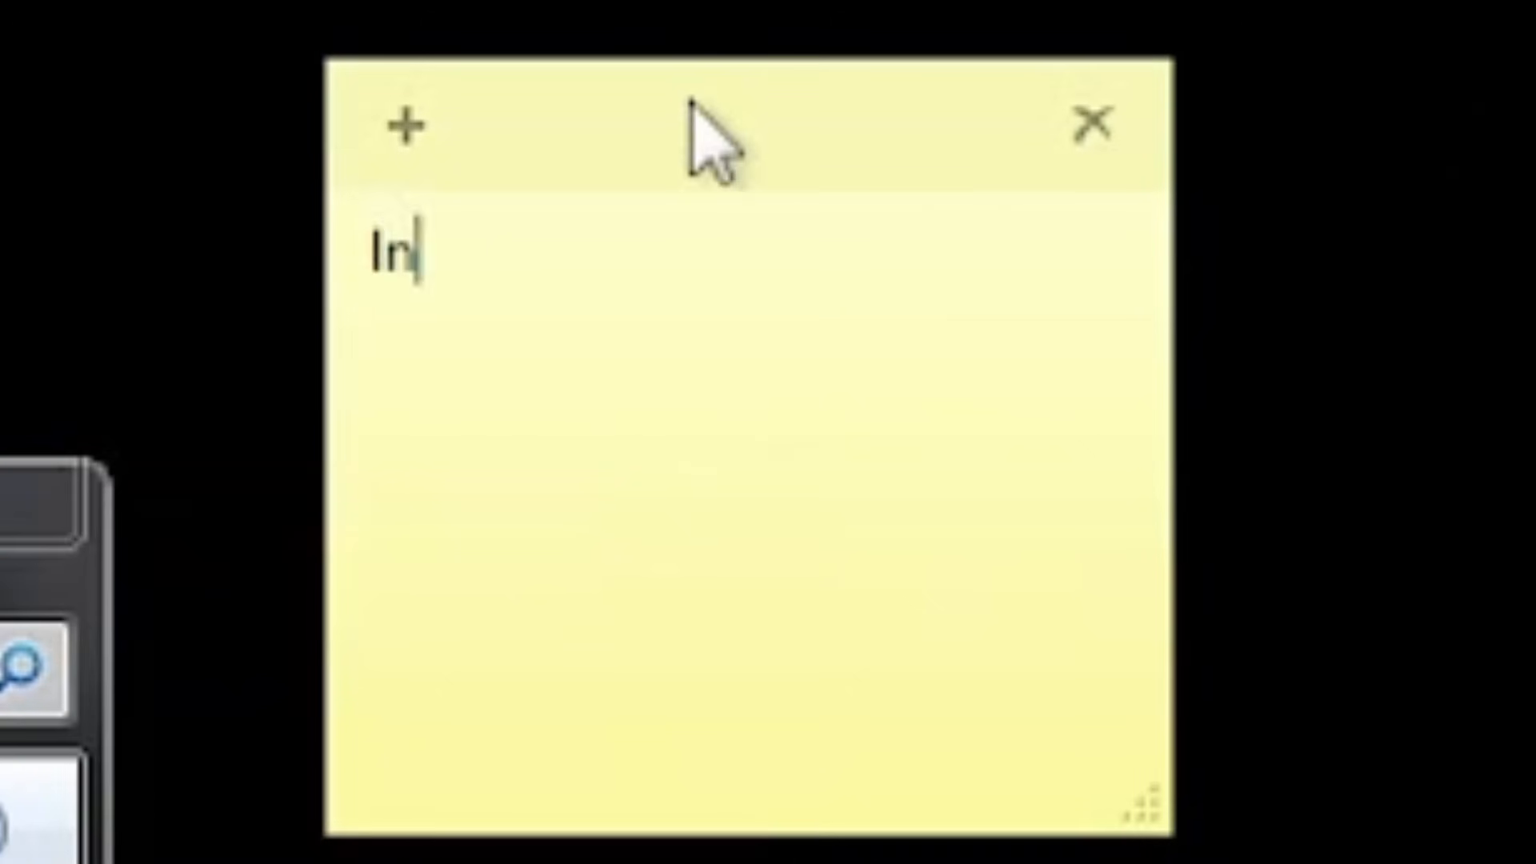
text(lnl,knkjbj)
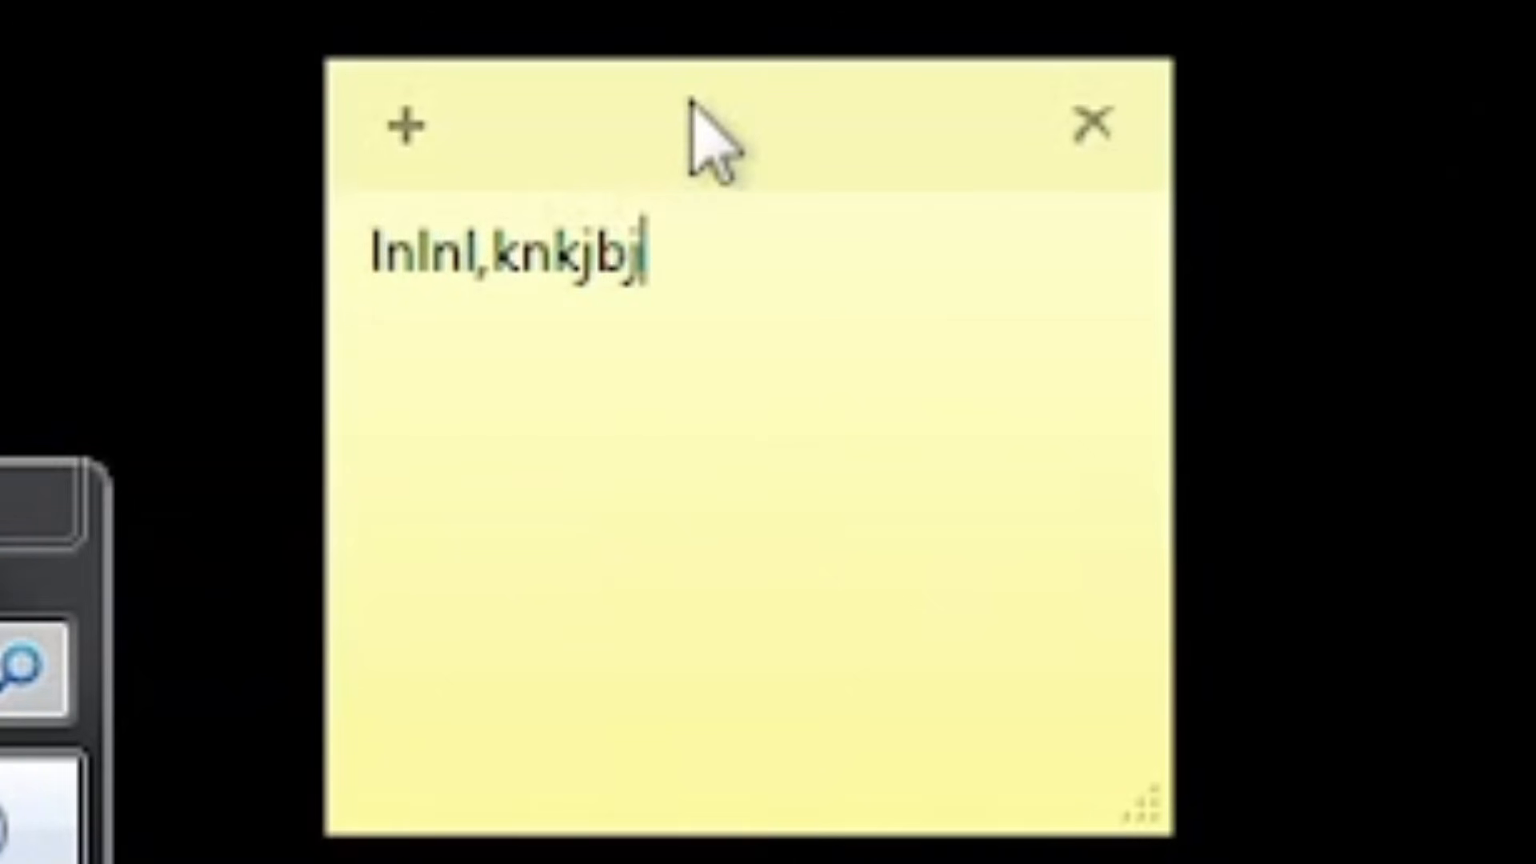
text(jjjjjjjjjjjjjm)
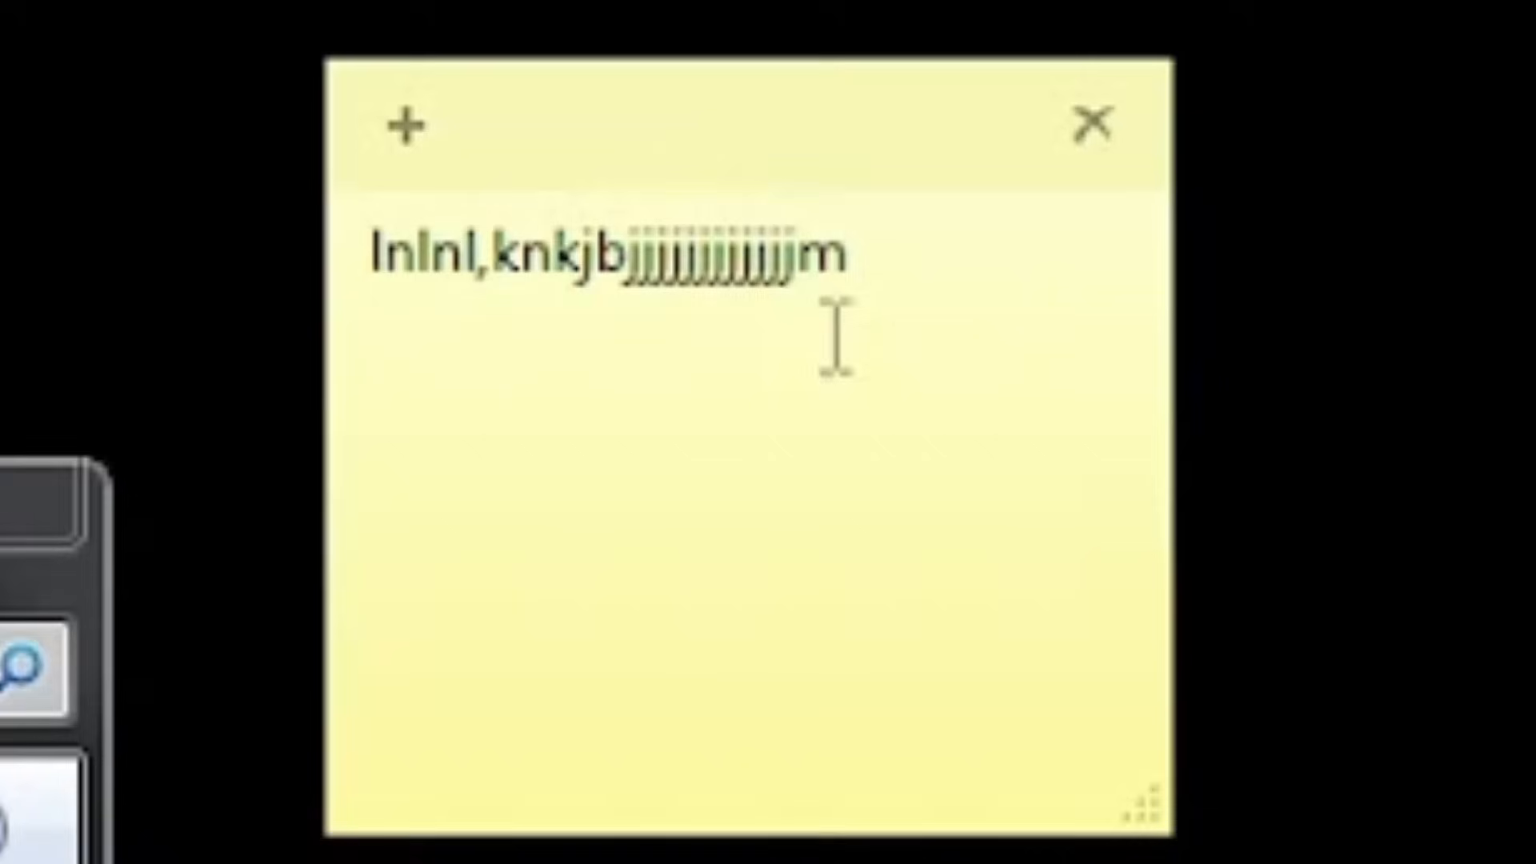
key(ctrl+a)
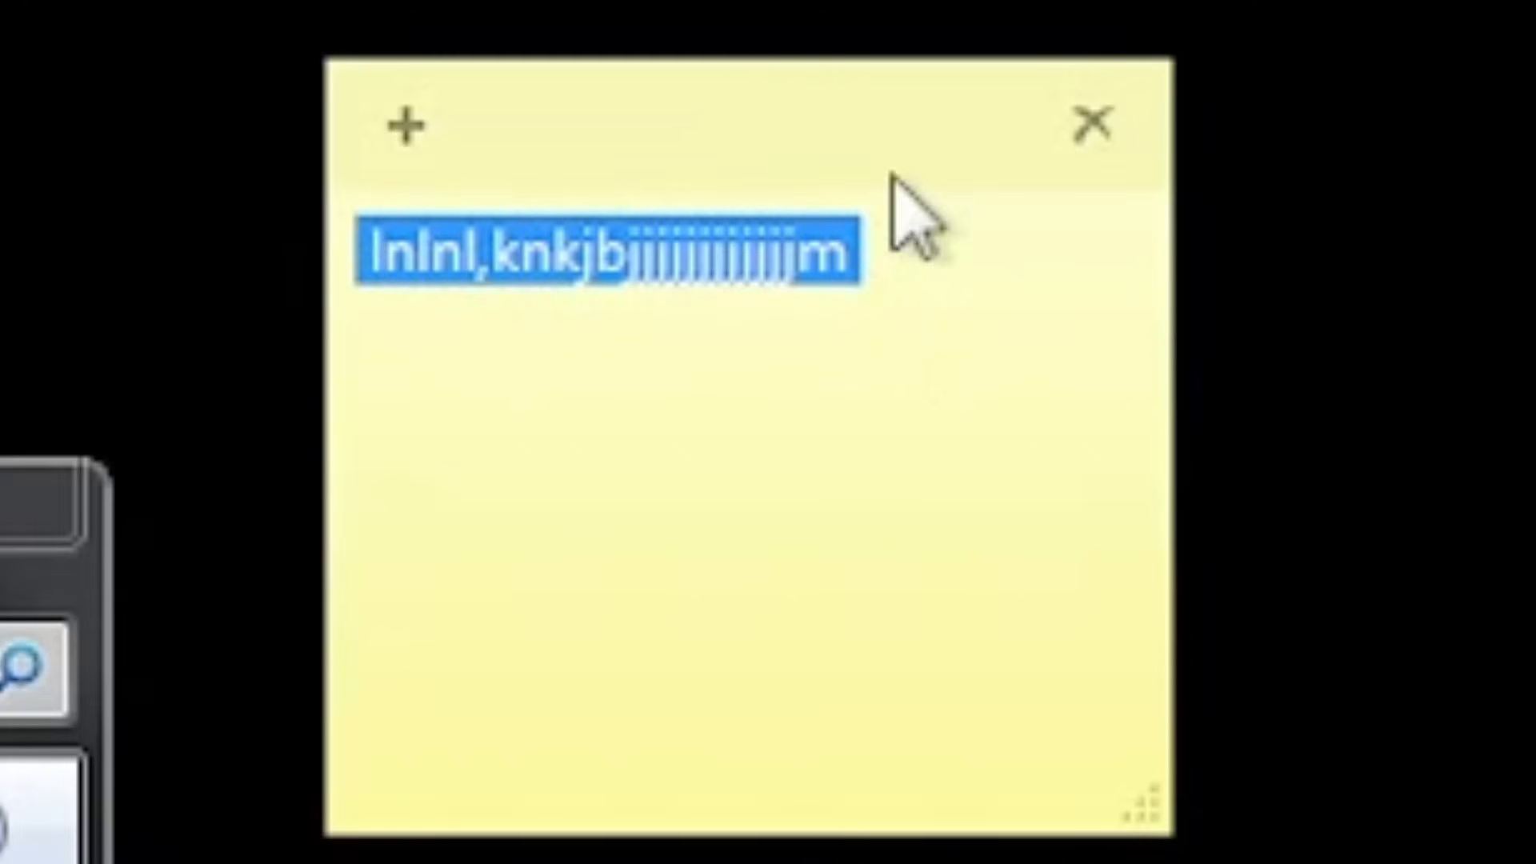
Overwrite the note with more random strings like 'vgbtdhj', 'dttjn rjhrbyju' and 'qqaaaaaaaaz'.
text(vgbtdhj)
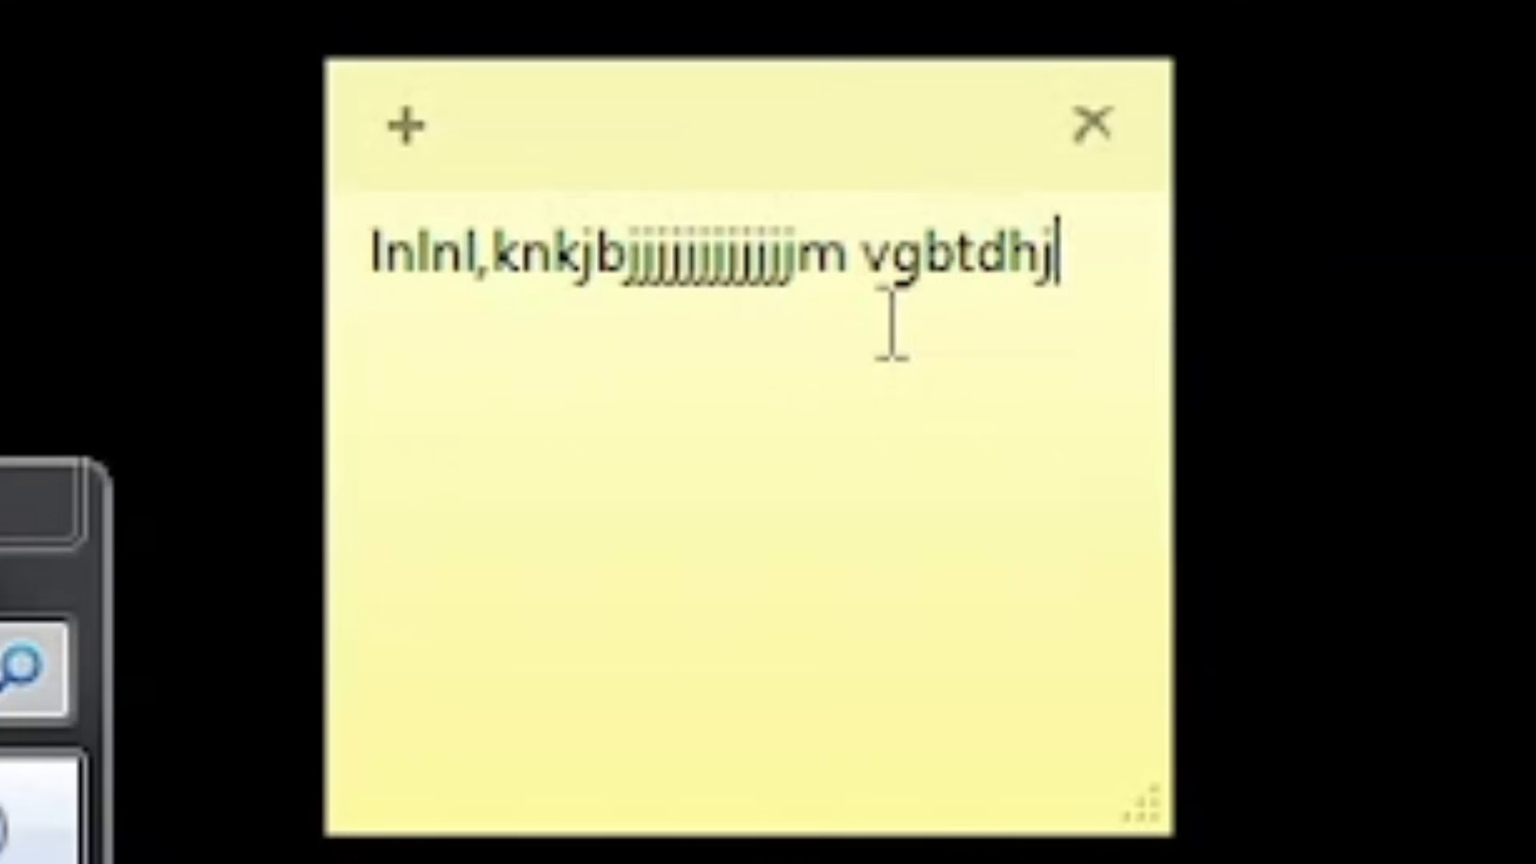
text(dttjn rjhrbyju)
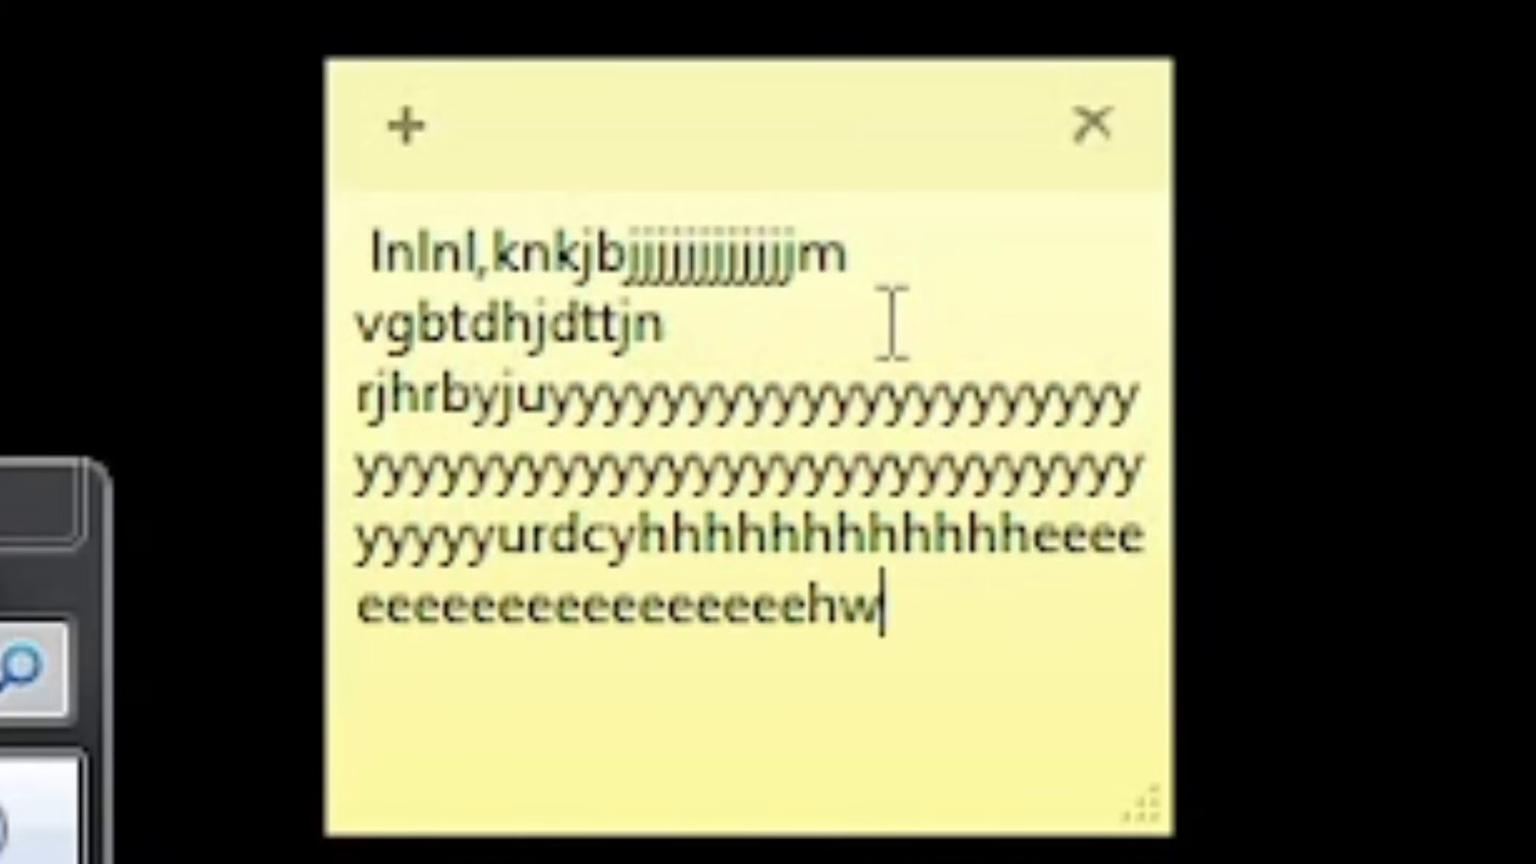
text(a54eyev)
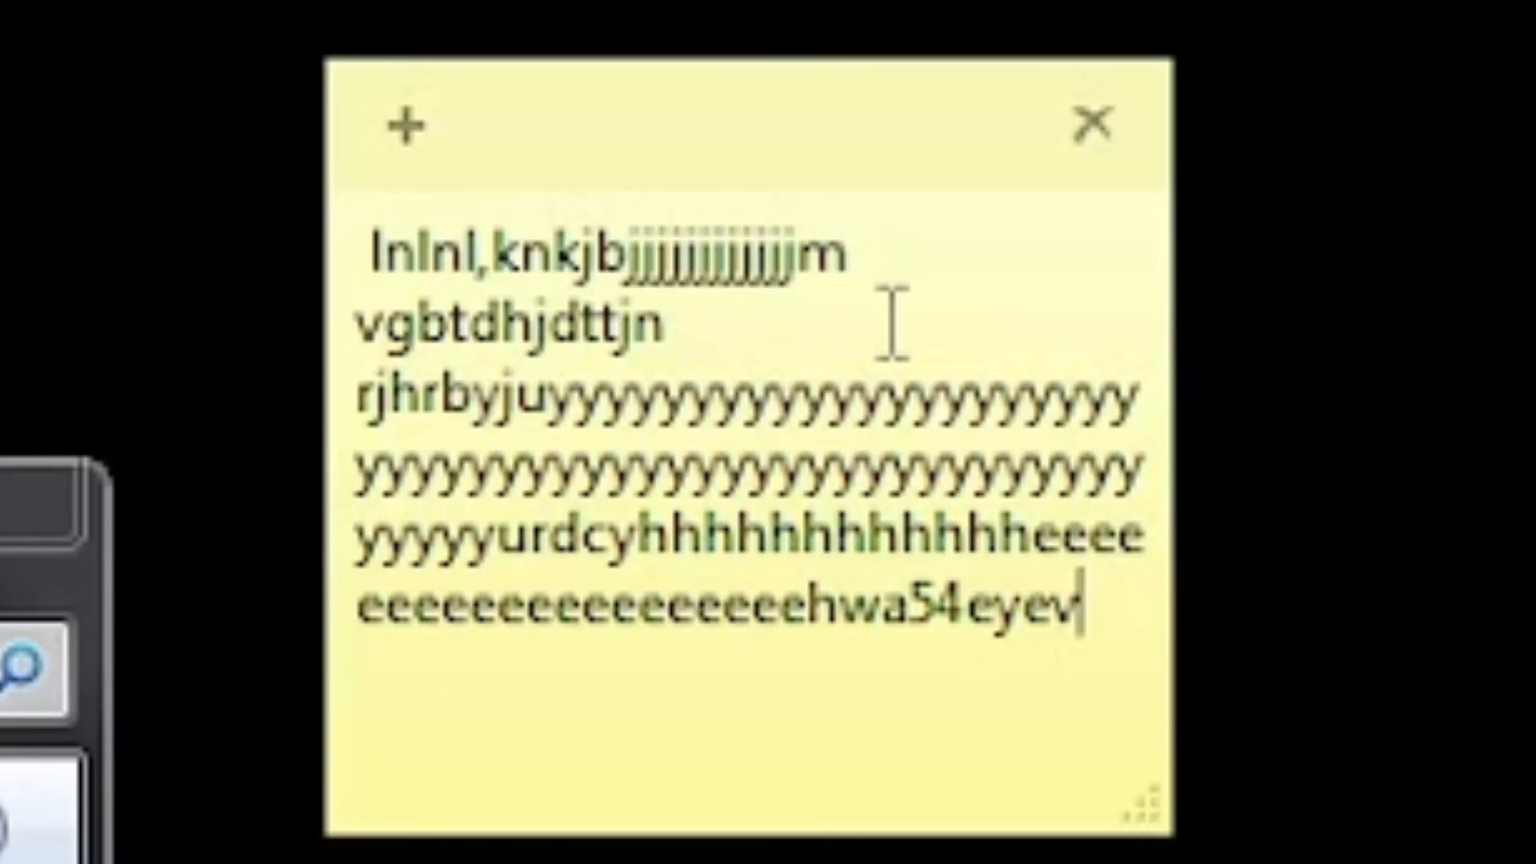
text(cswazq)
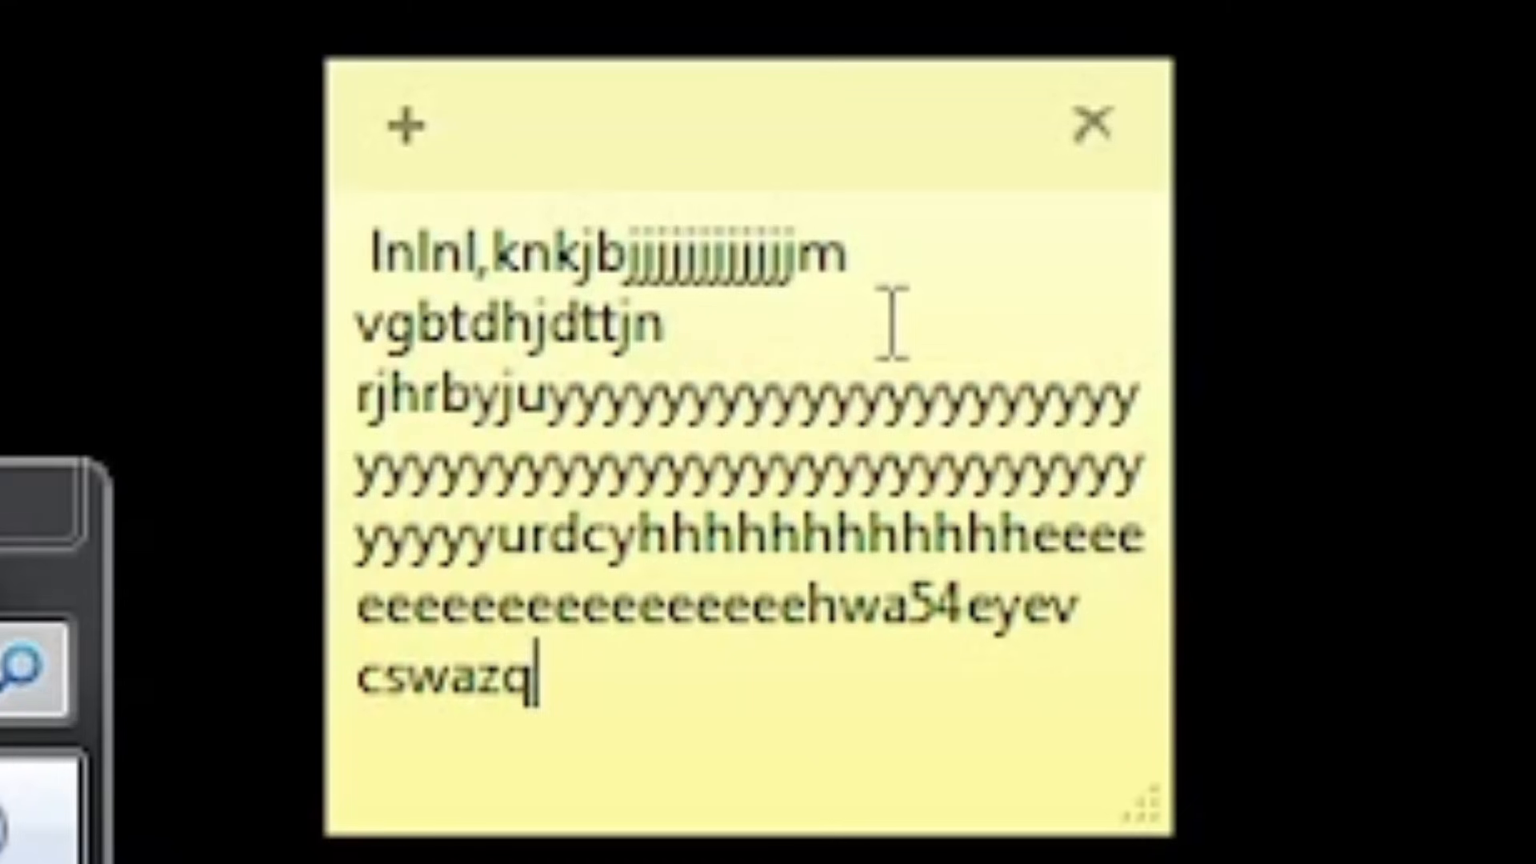
text(qqaaaaaaaaaaaaaaaaaaaaz)
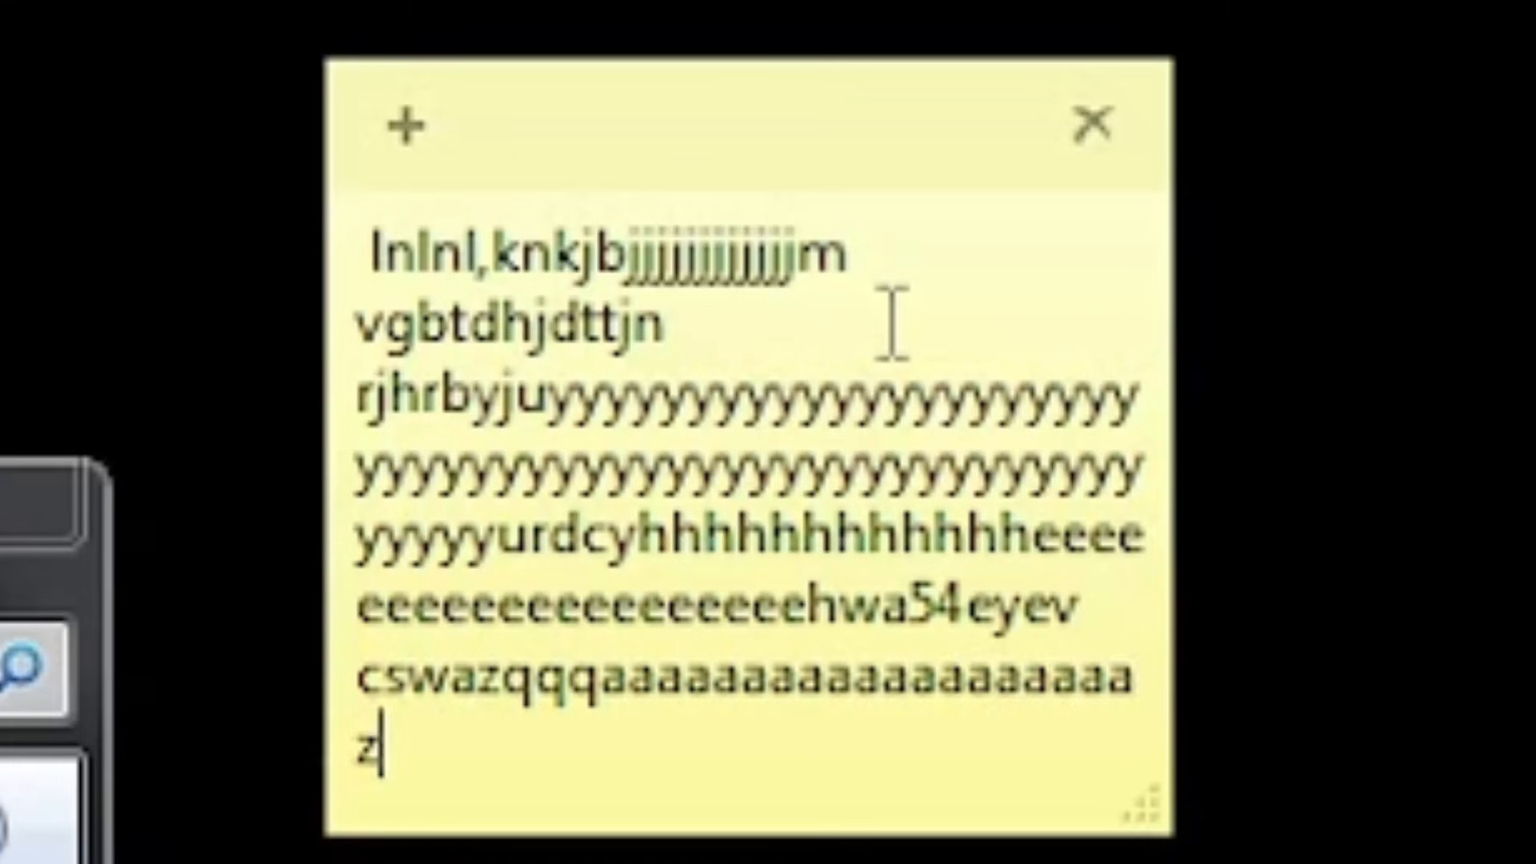
text(q)
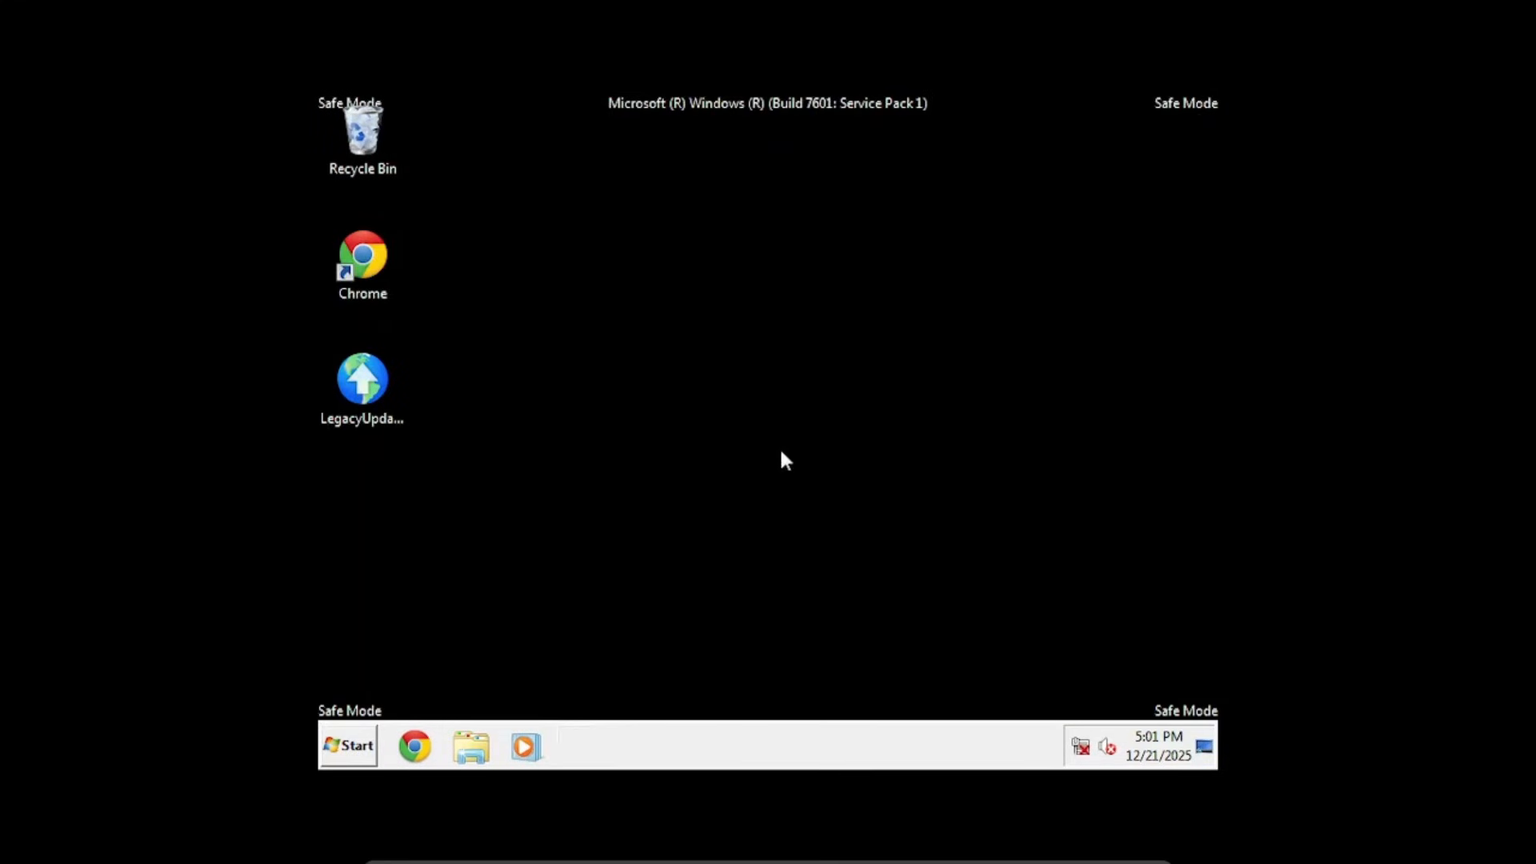
Browse to System32 and search for the user32 file, whose deletion fails as in use.
click(471, 748)
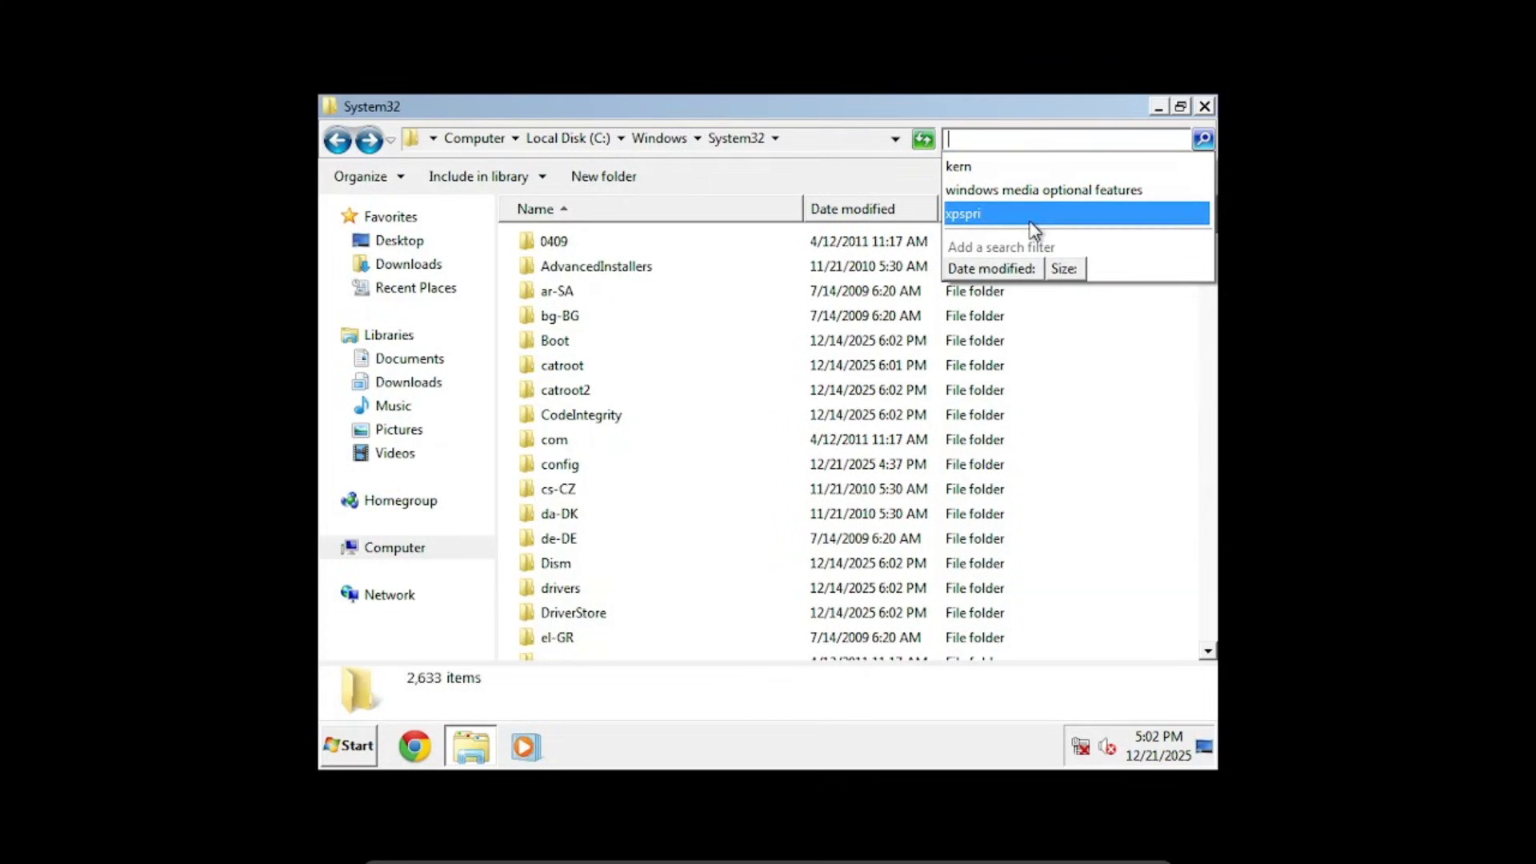
text(user32)
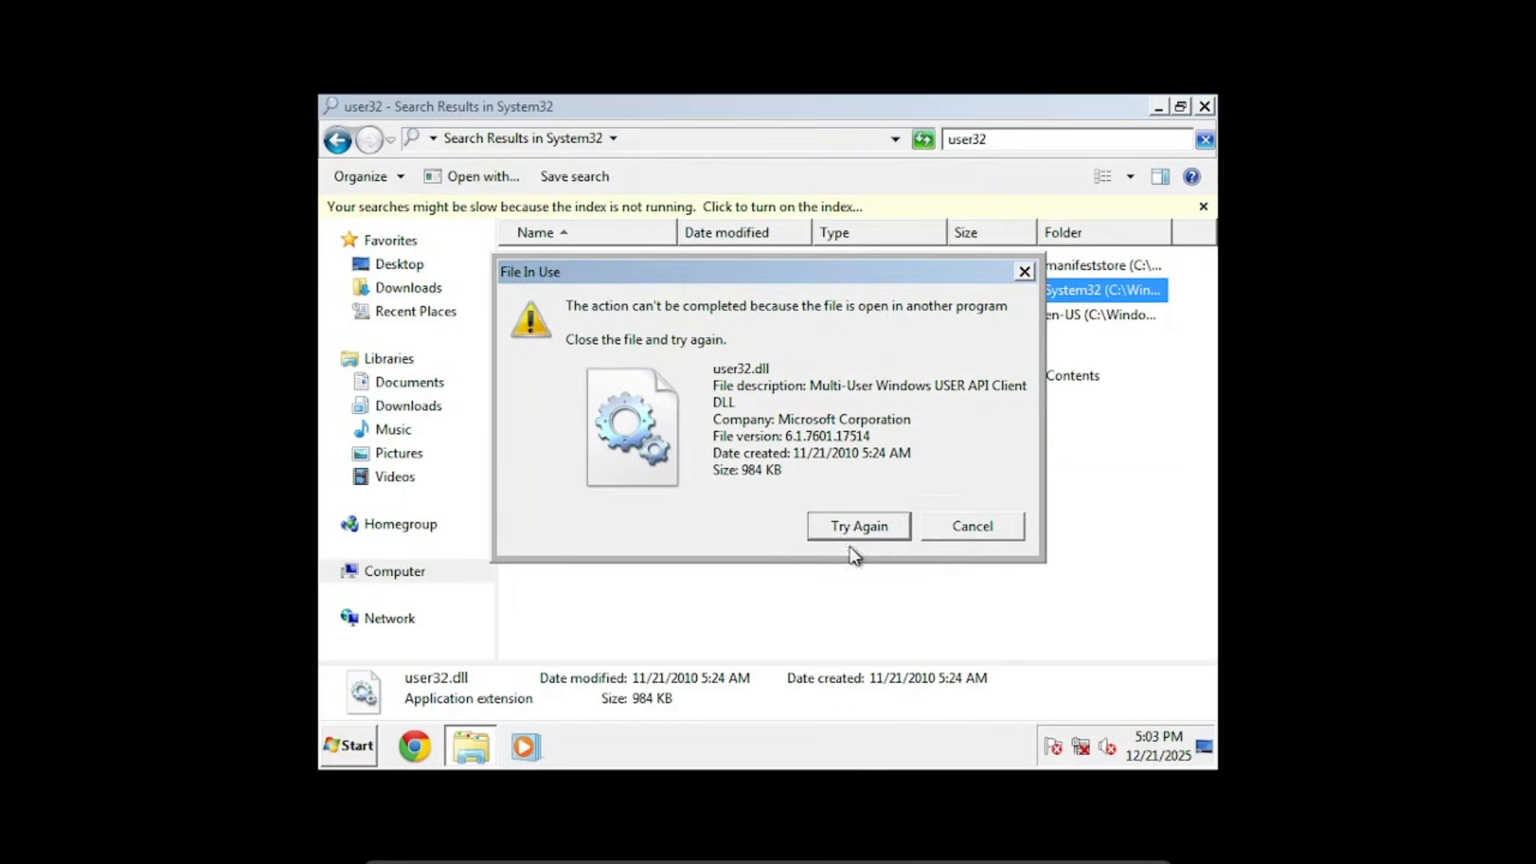
Restart the computer from the Start menu's Shut down arrow choices.
click(347, 745)
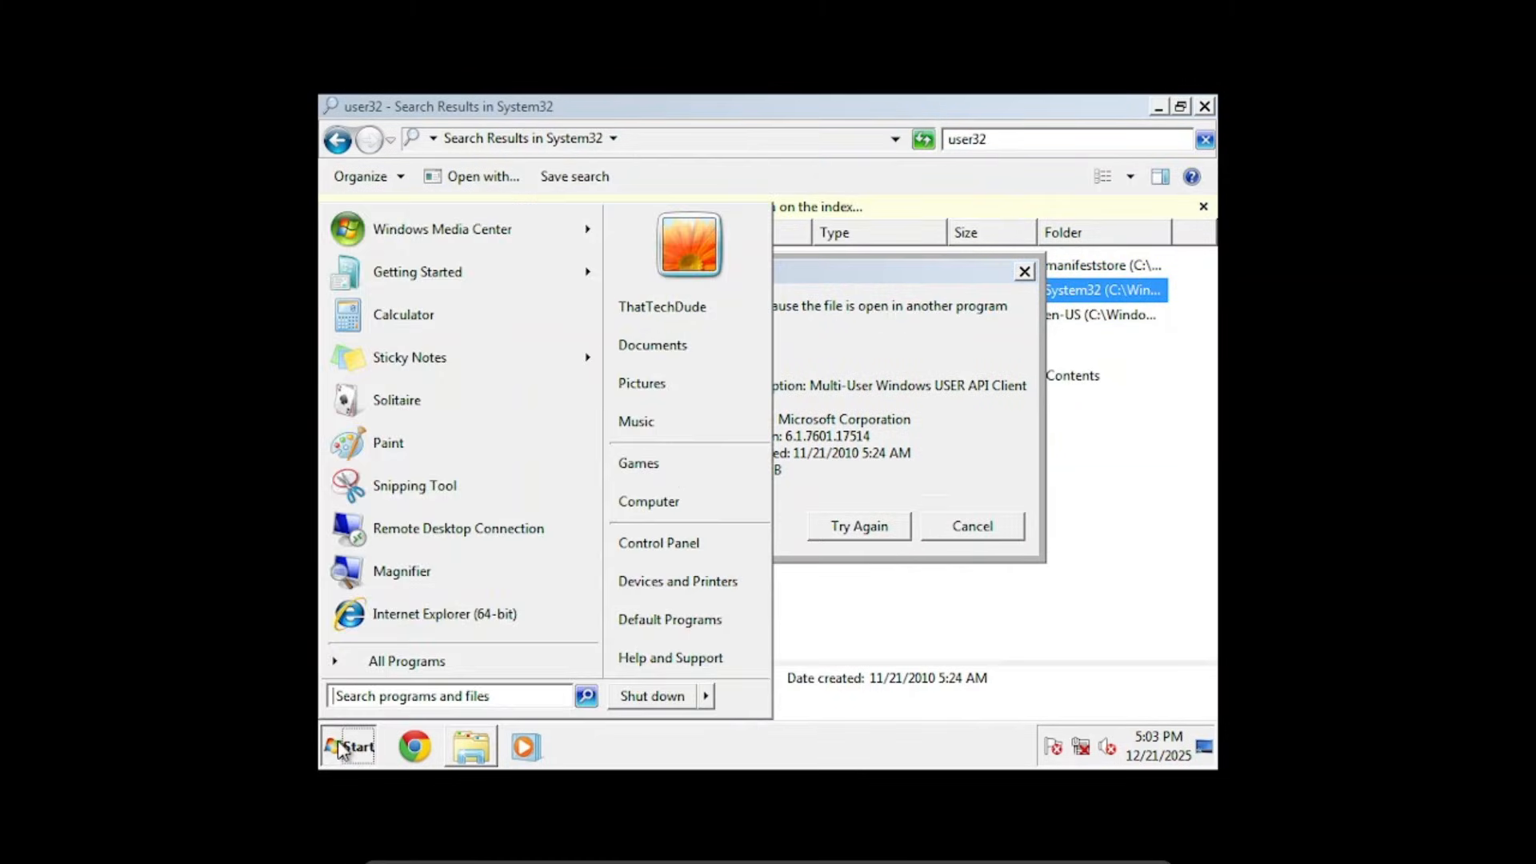
mouse_move(710, 697)
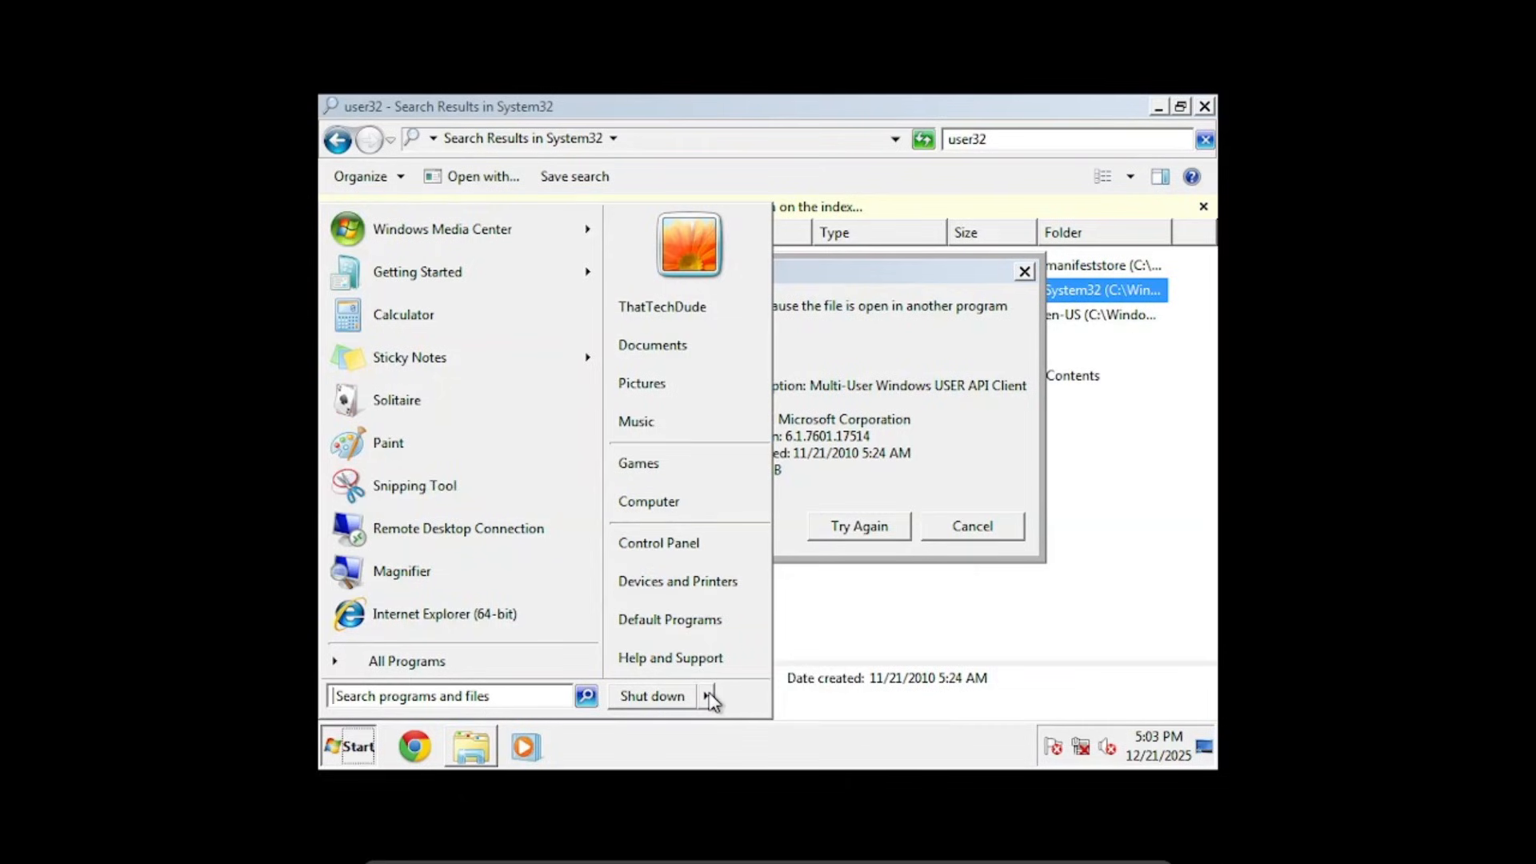
click(707, 696)
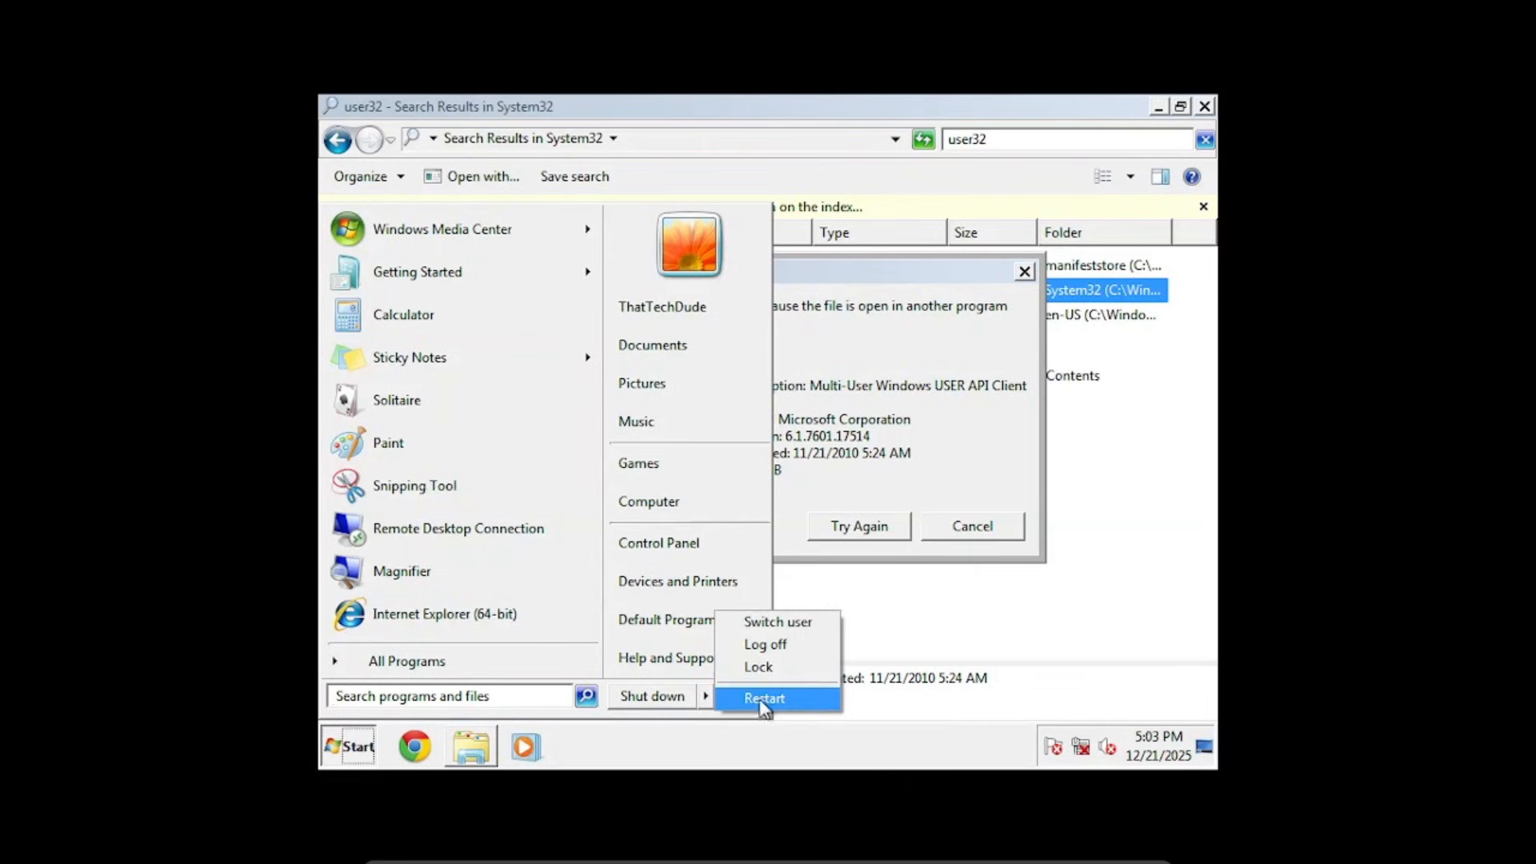
click(765, 697)
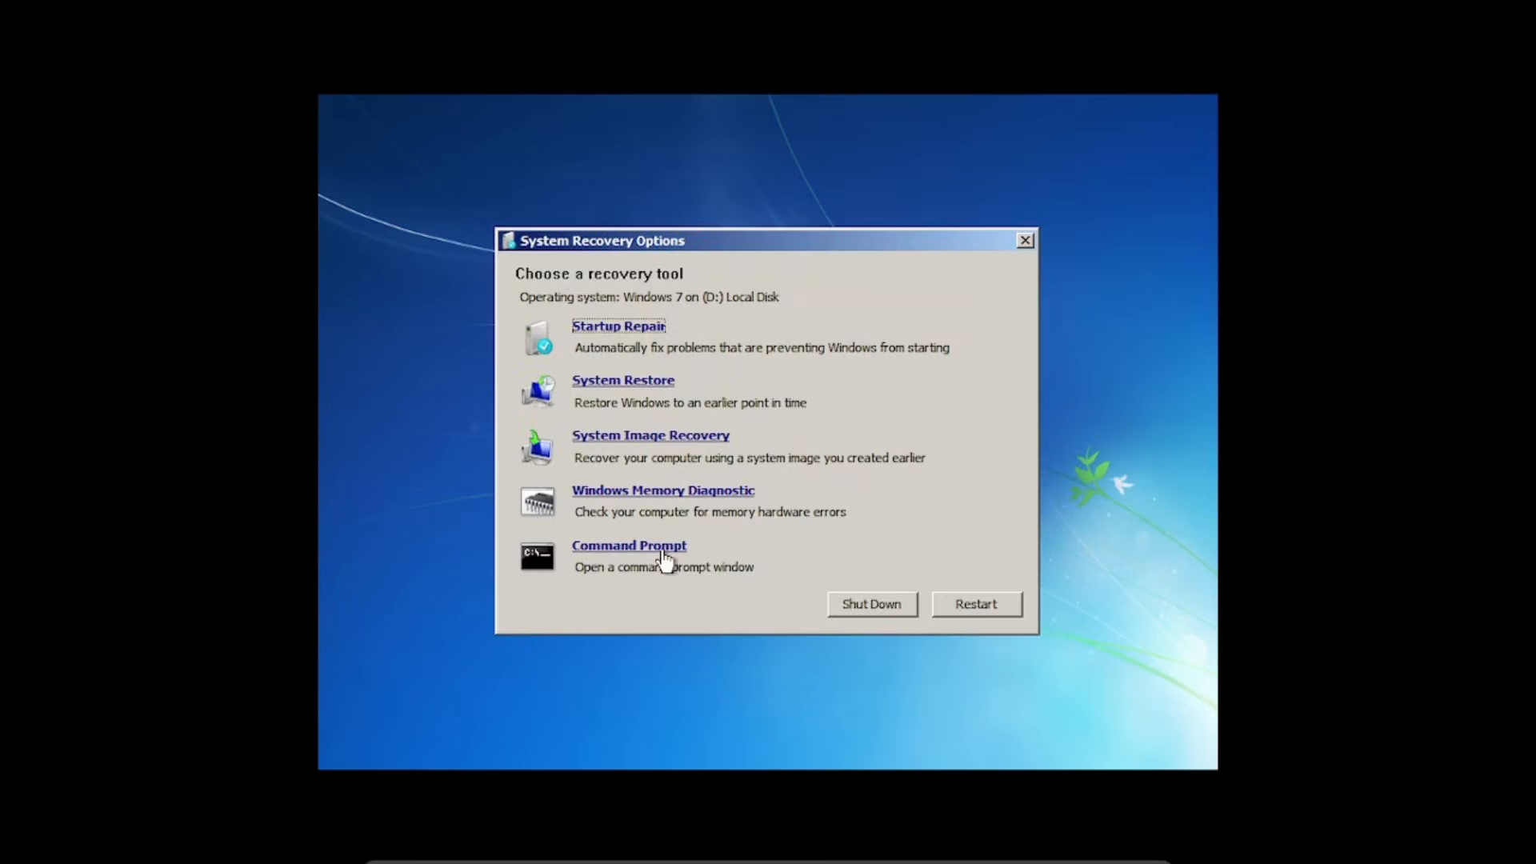
Start a recovery Command Prompt, switch to D:, cd into windows\system32 and begin a del command.
click(629, 546)
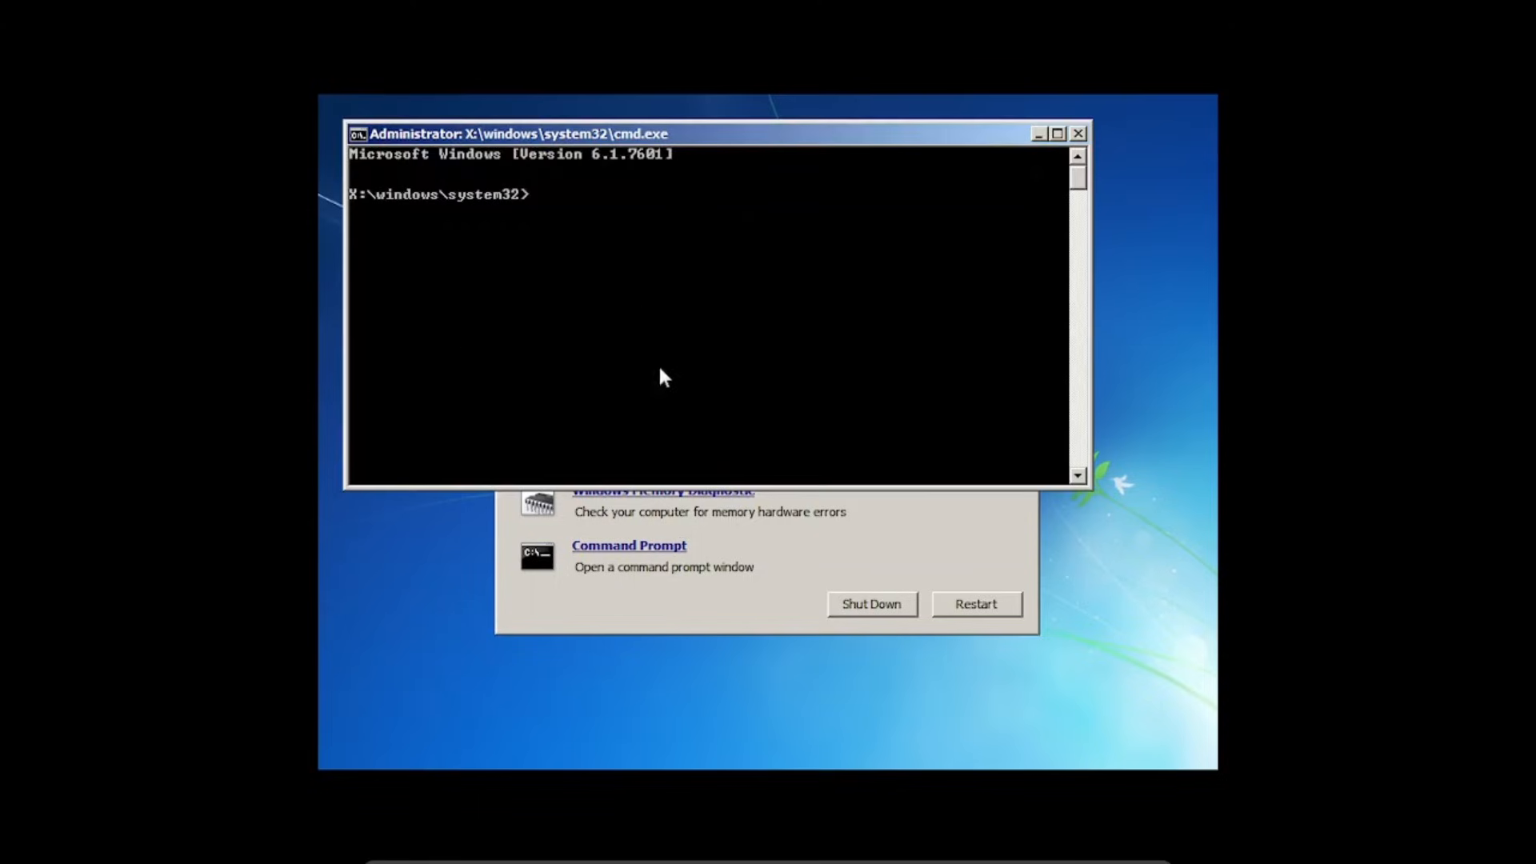
mouse_move(531, 329)
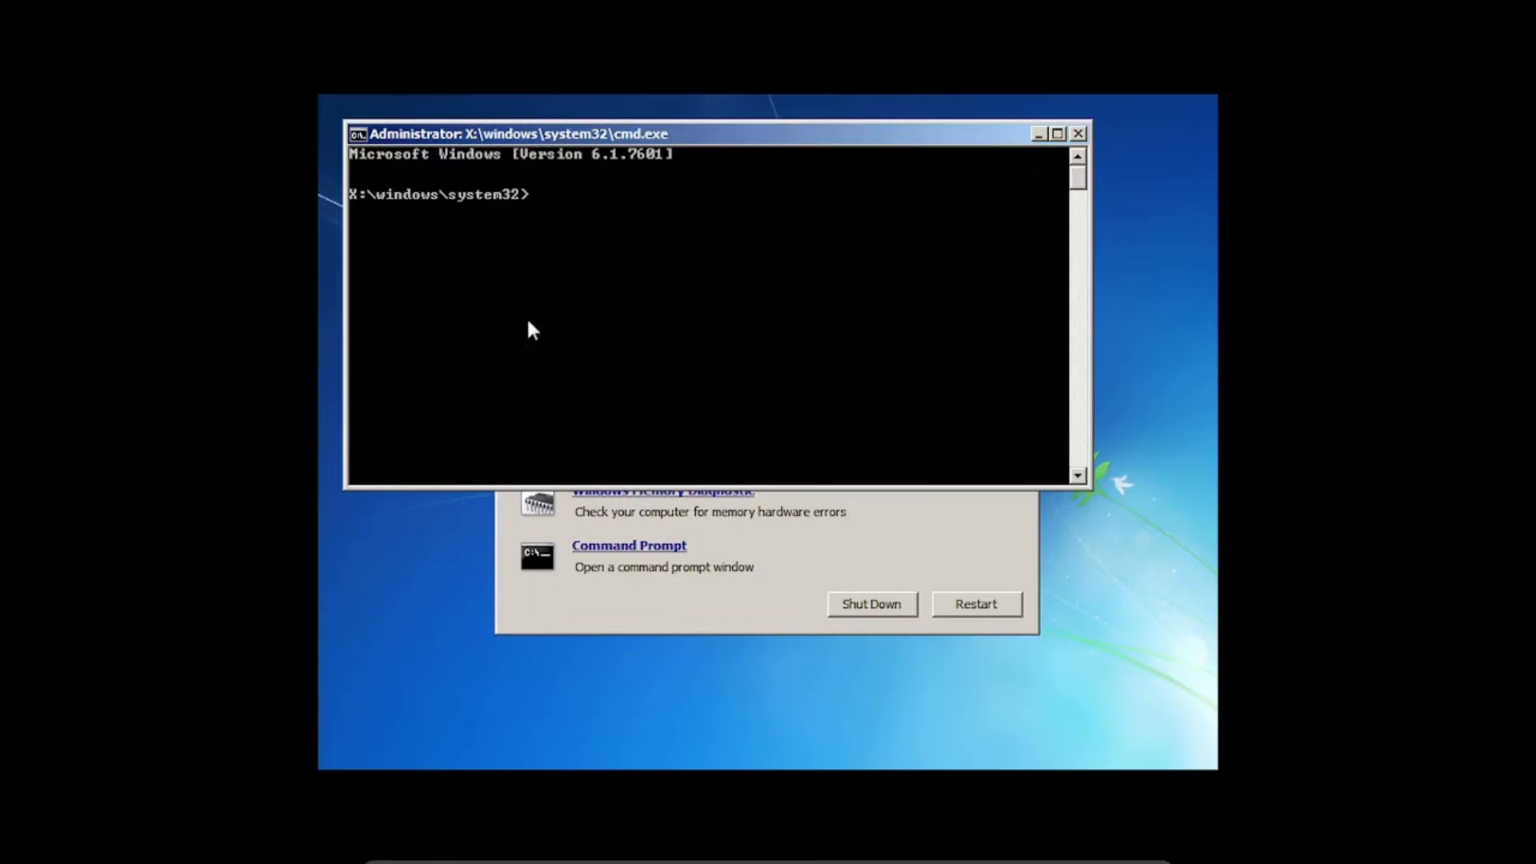
text(D:)
text(cd windows)
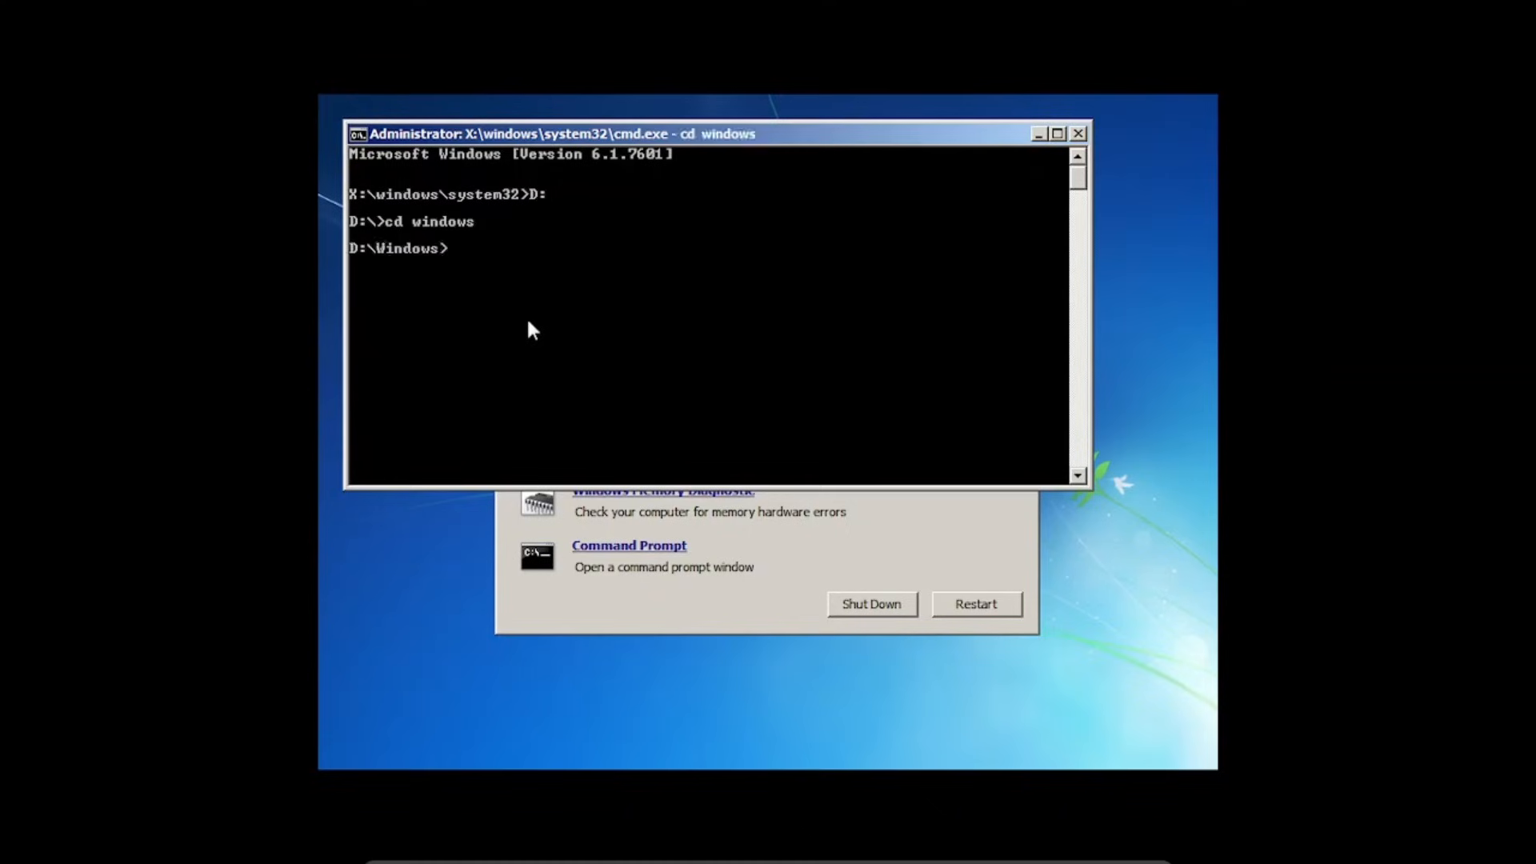
text(cd system)
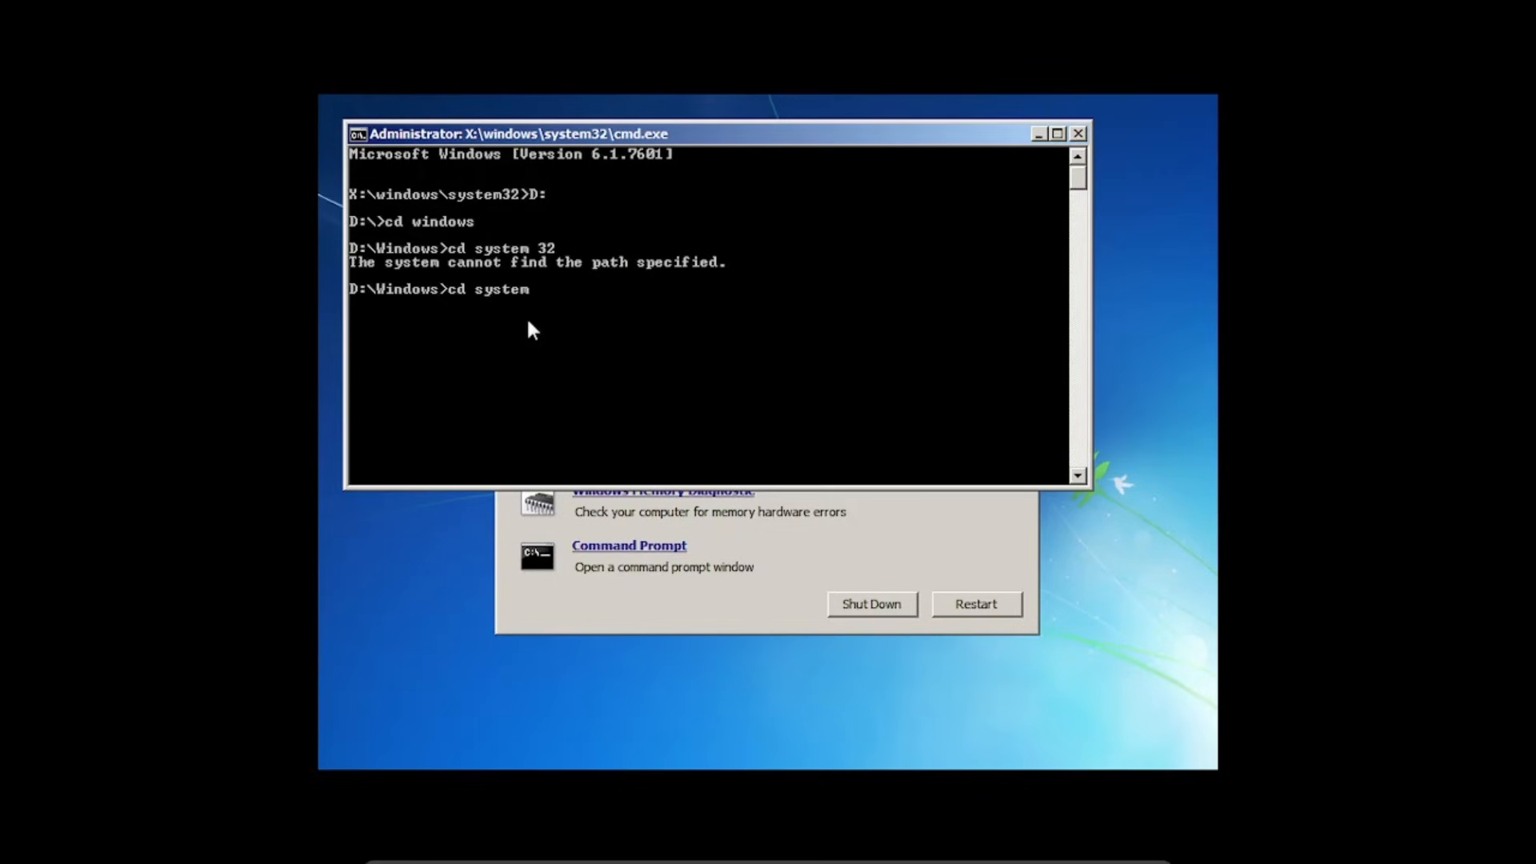
text(32)
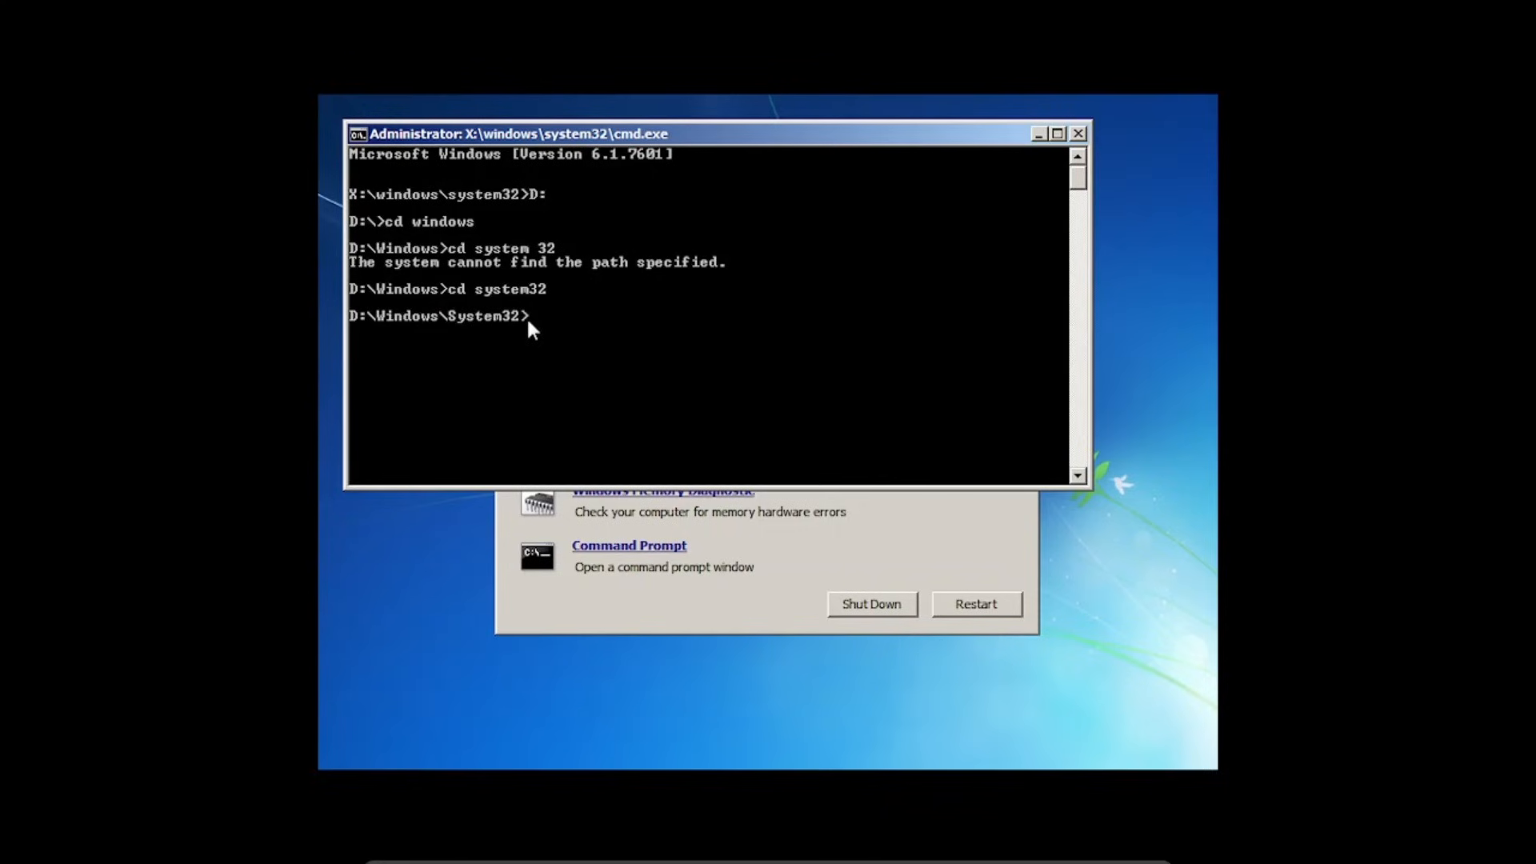
text(del k)
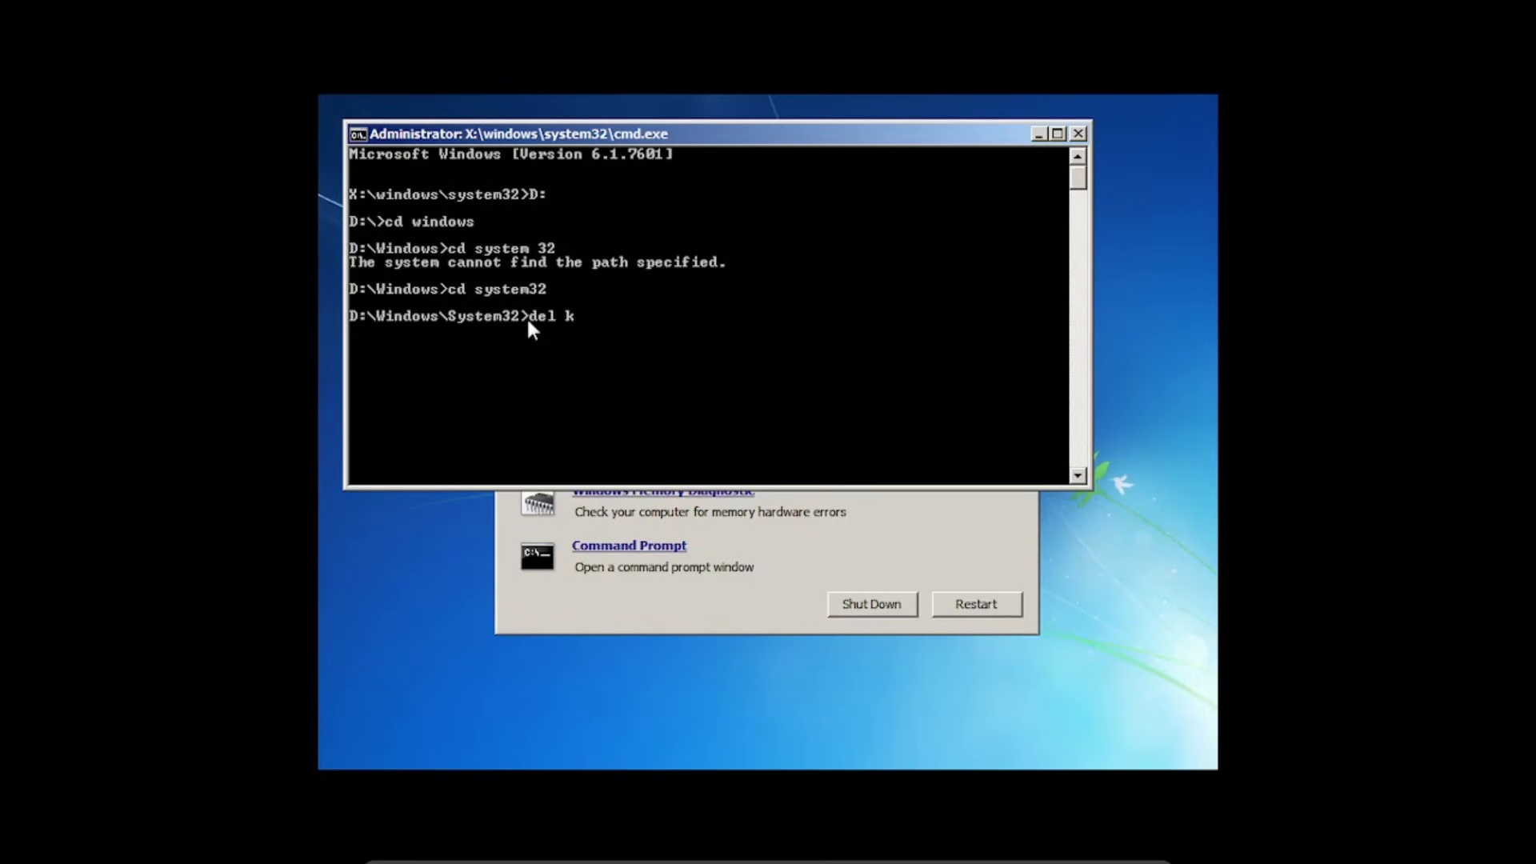
Delete kernel32.dll, user32.dll and gdi32.dll from System32 with del commands.
text(ernel)
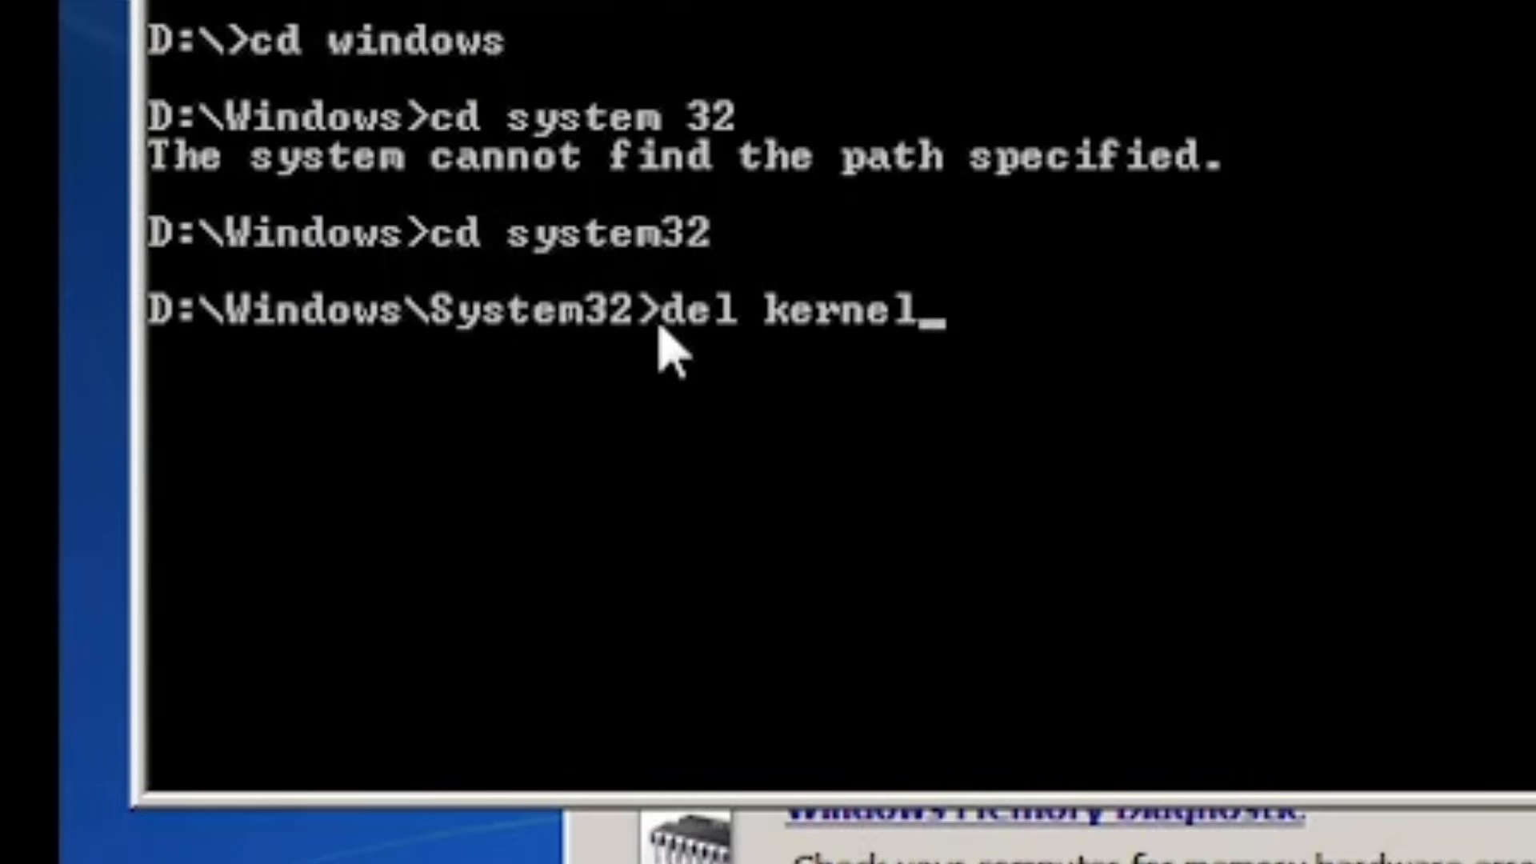
text(32.dll)
text(del user)
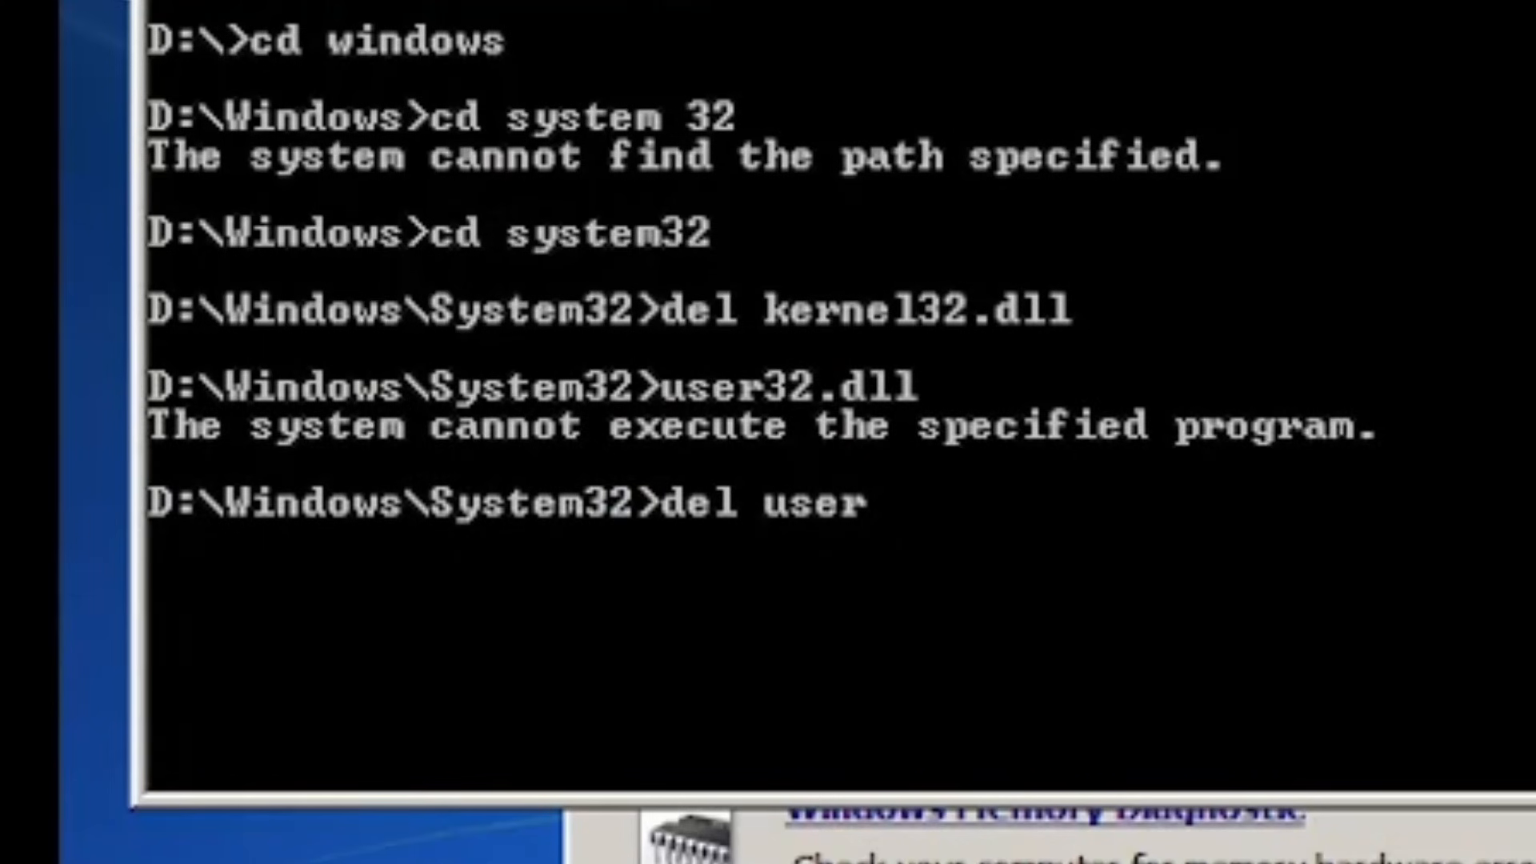
text(32.dll)
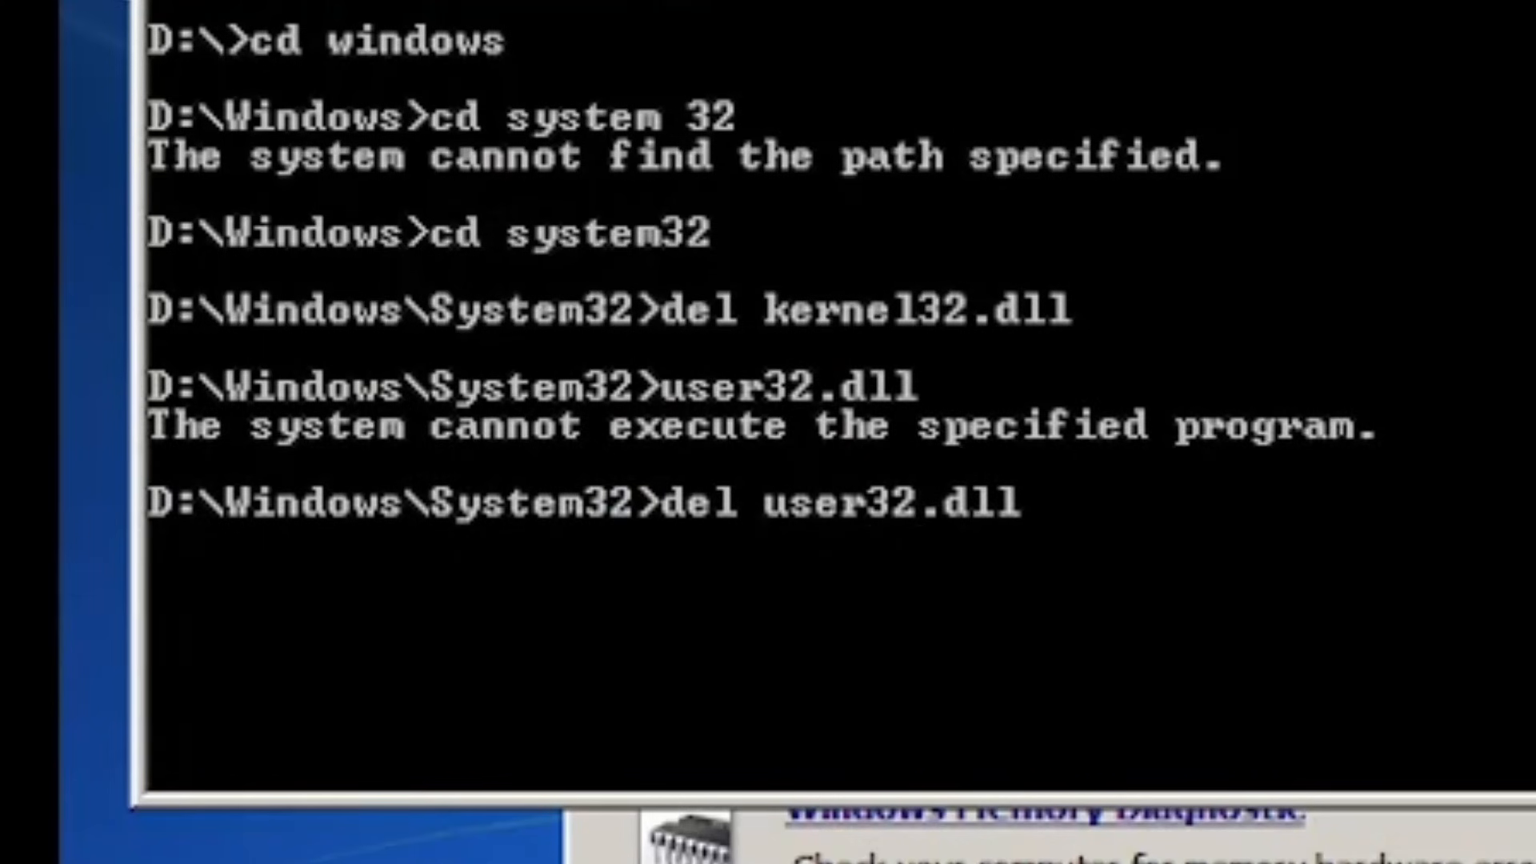
text(del gdi)
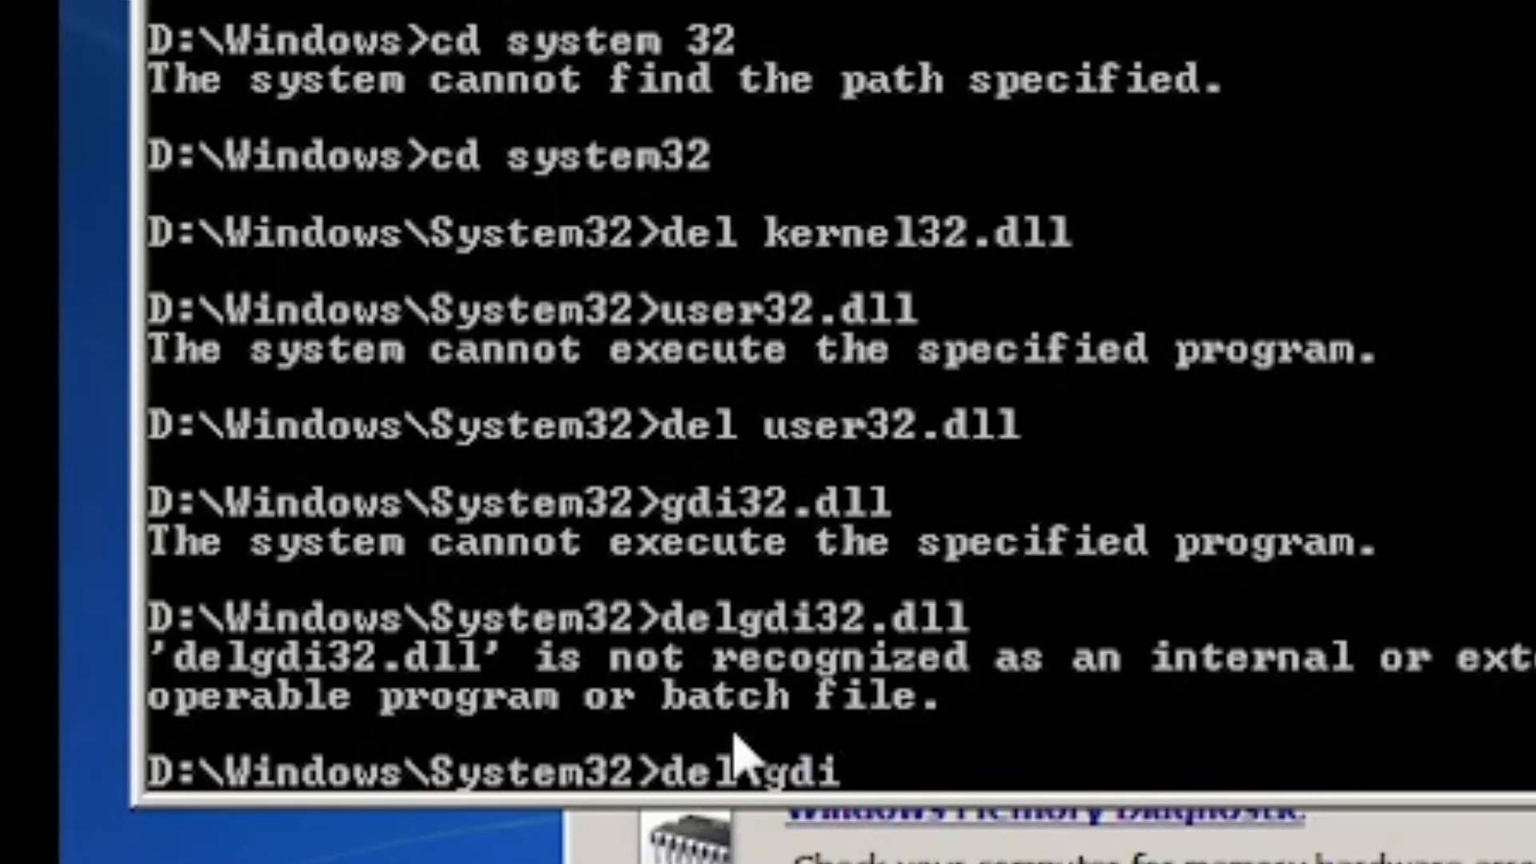
text(32.dll)
text(del nt)
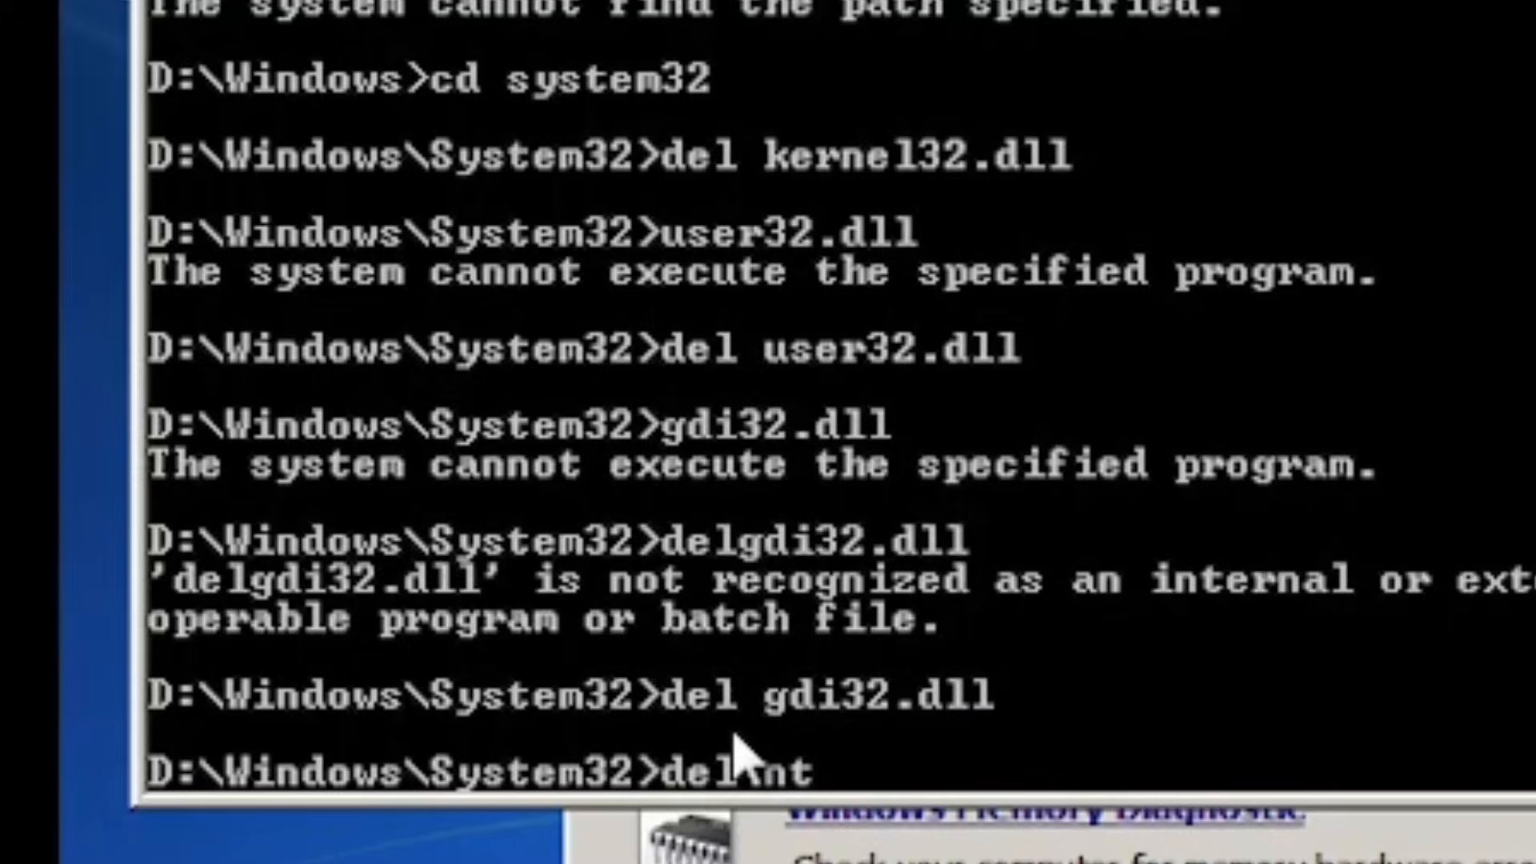
Delete ntdll.dll, shell32.dll and a further ...pi32.dll, correcting a mistyped name, then let Windows reboot.
text(dll)
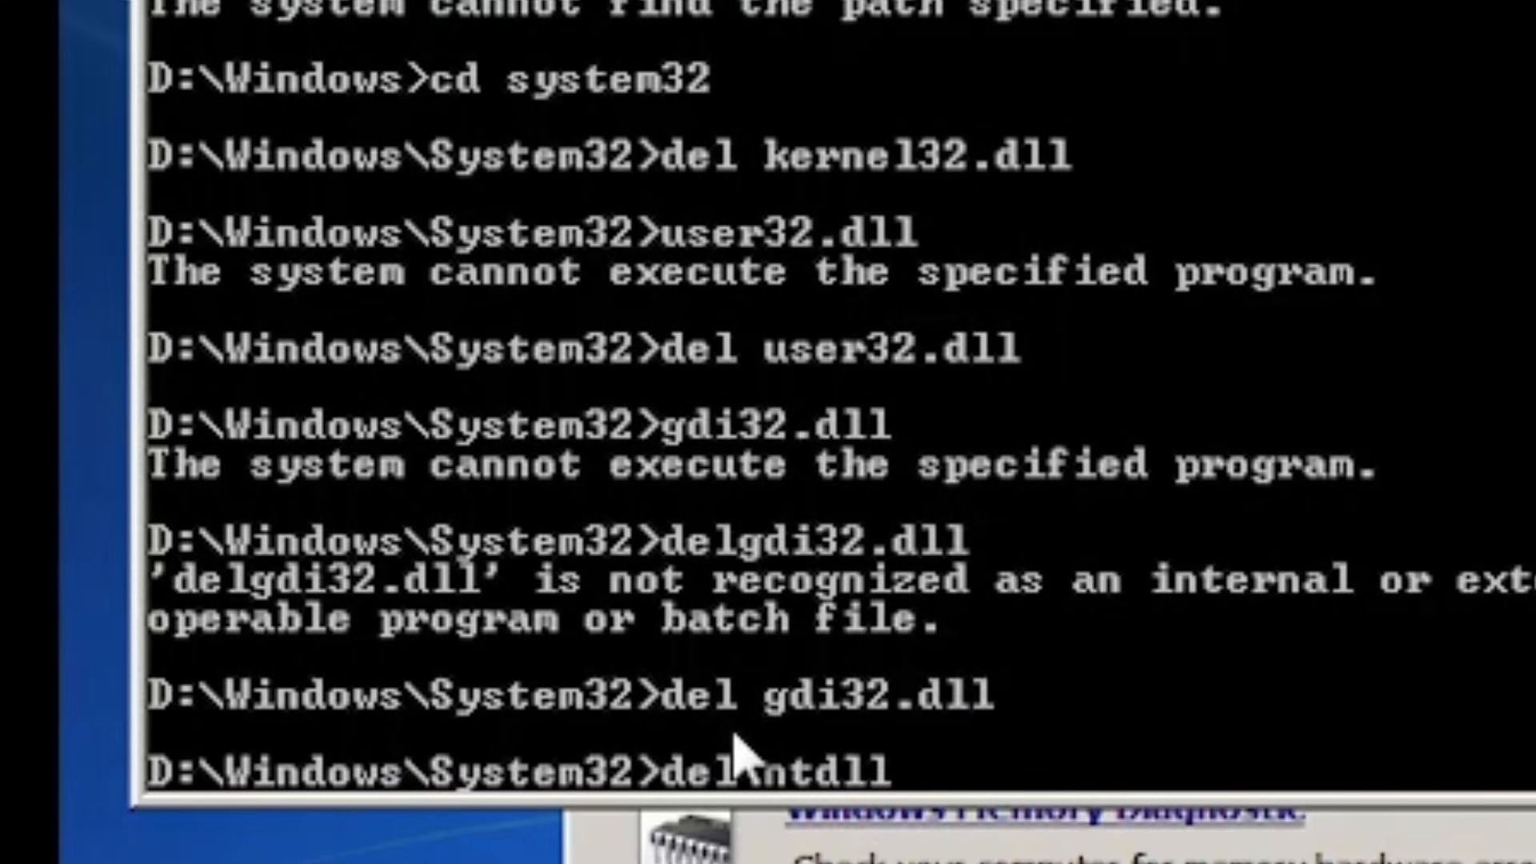
text(.dll)
text(del she;)
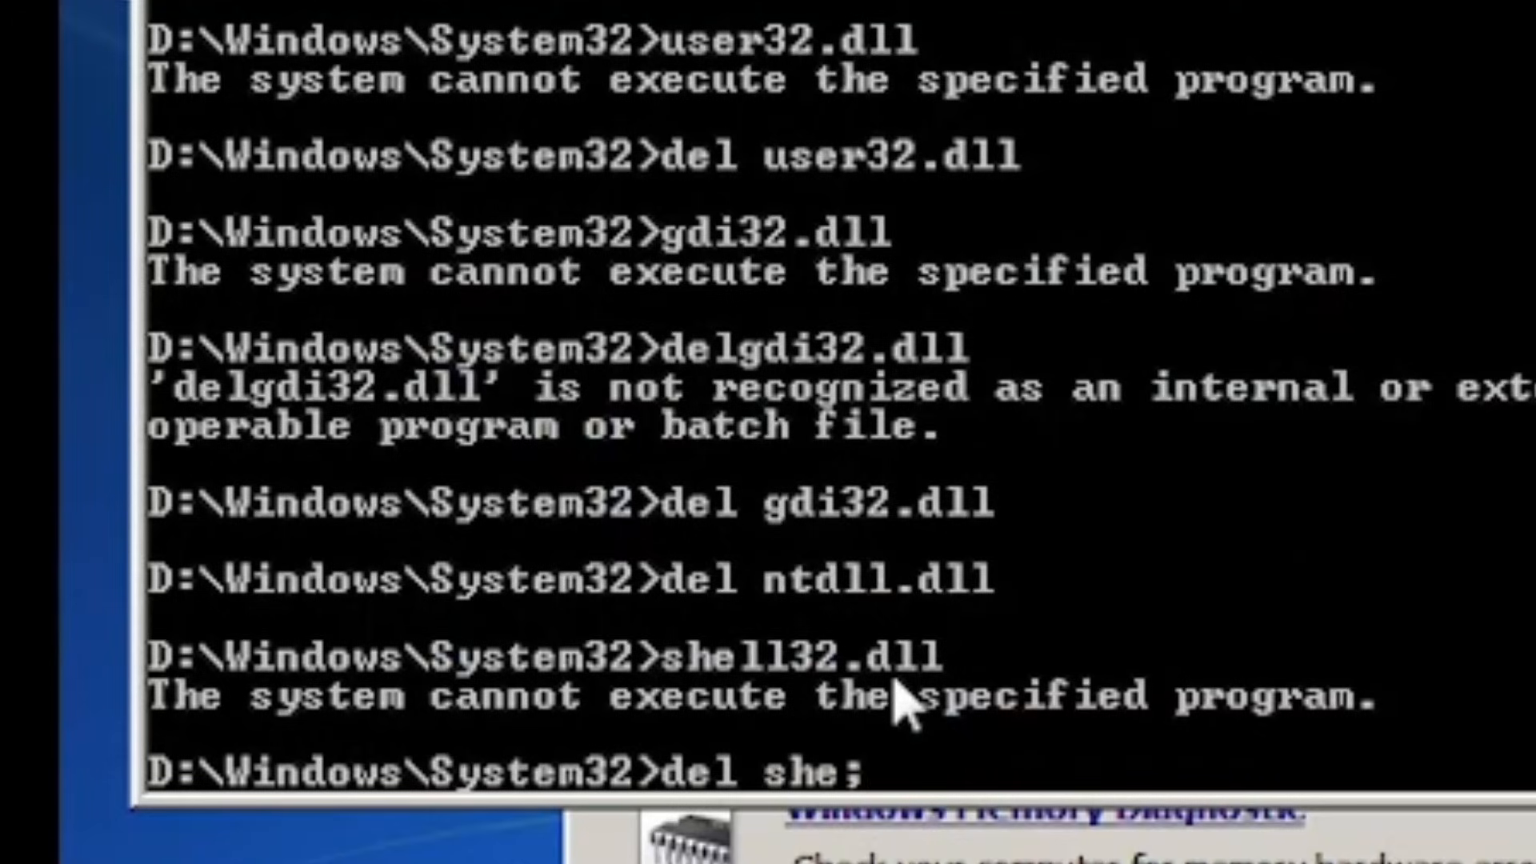
key(Backspace)
text(del adva)
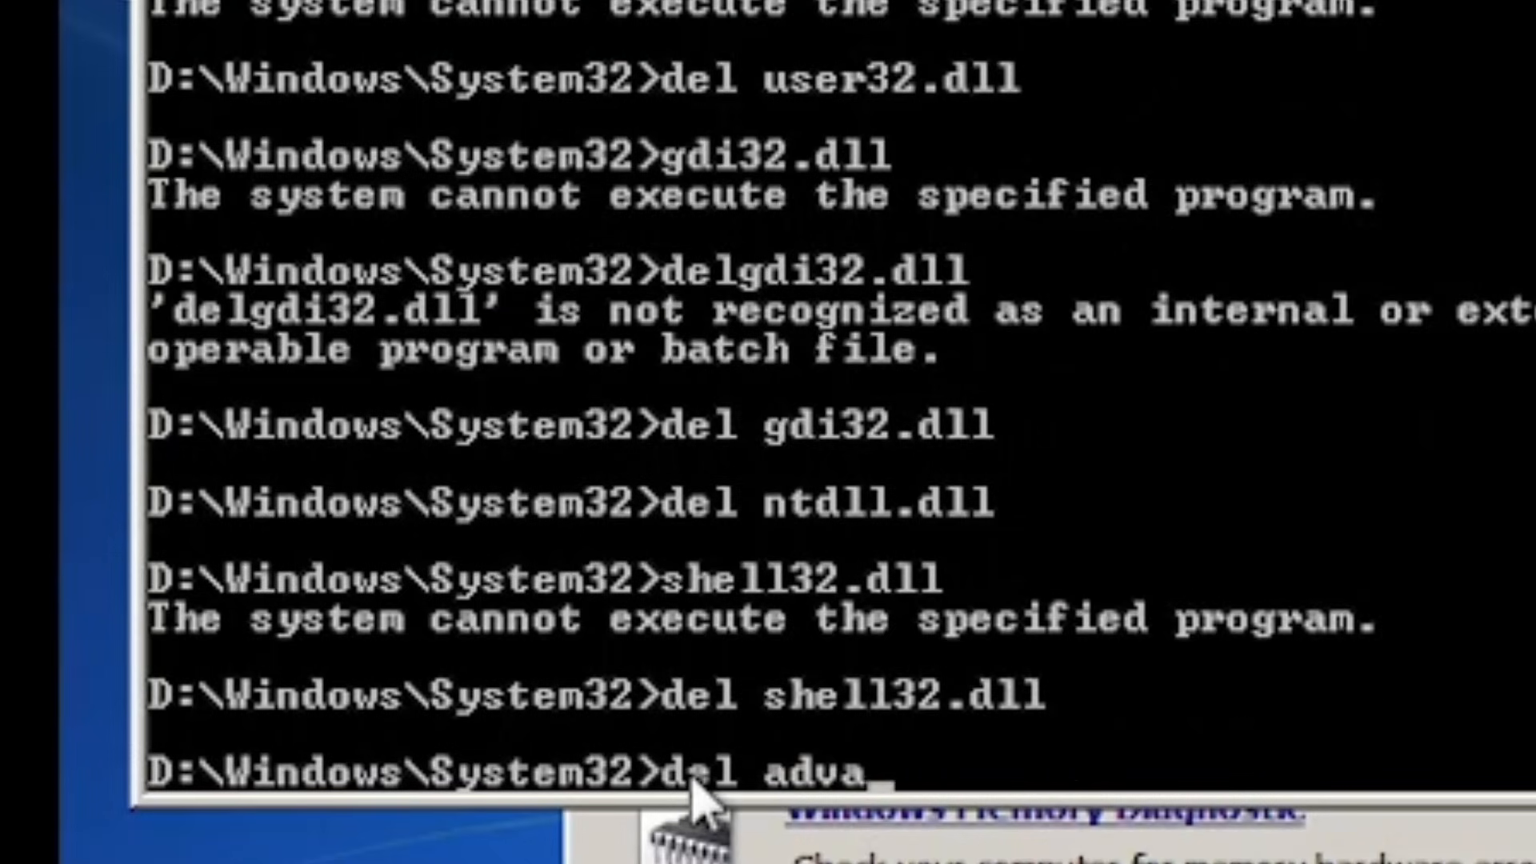
text(pi32.dll)
text(r)
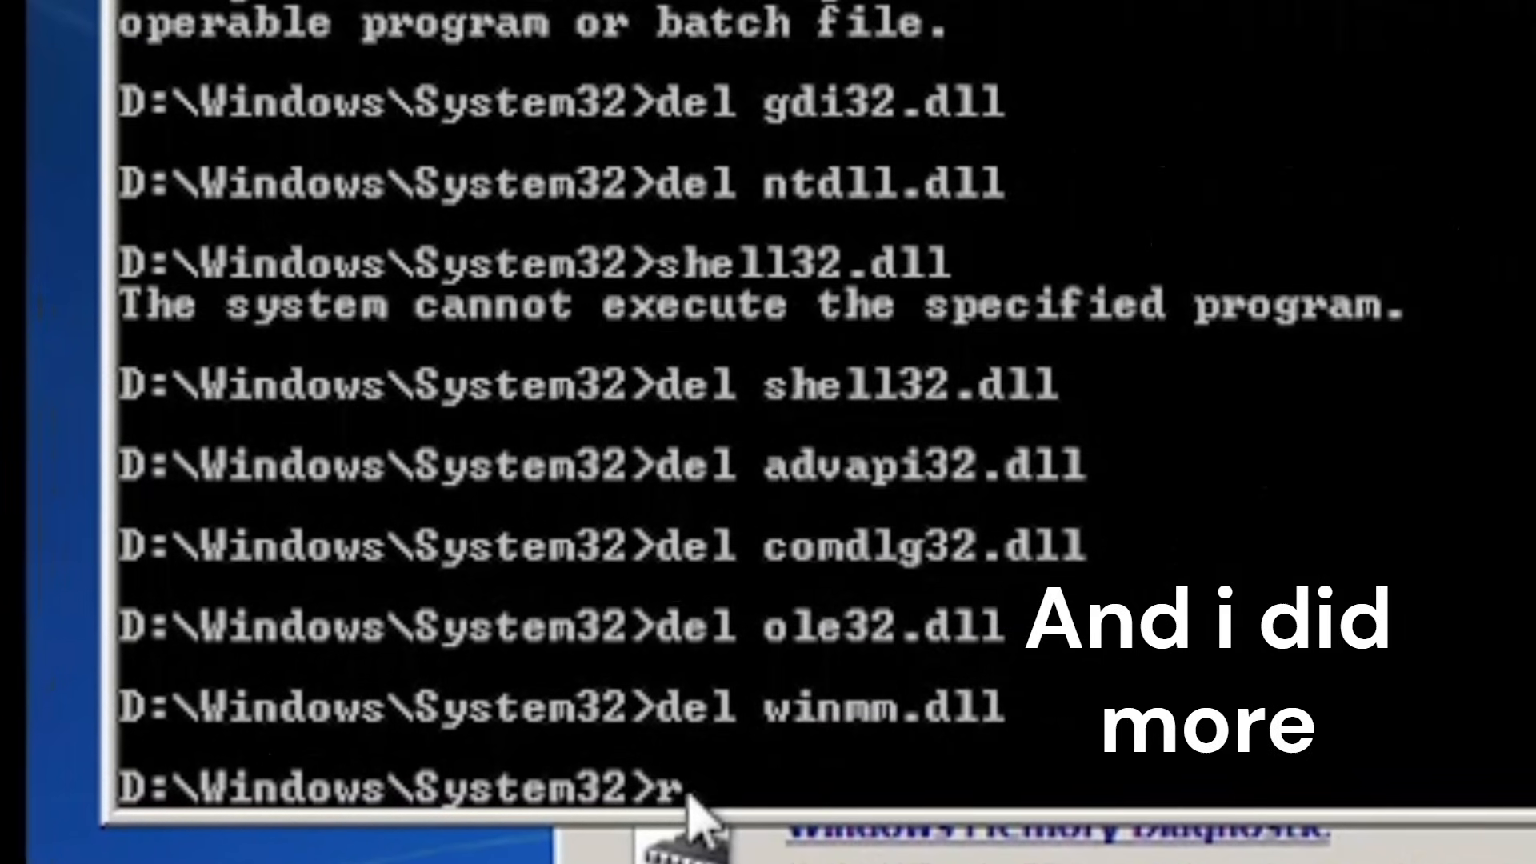
click(548, 848)
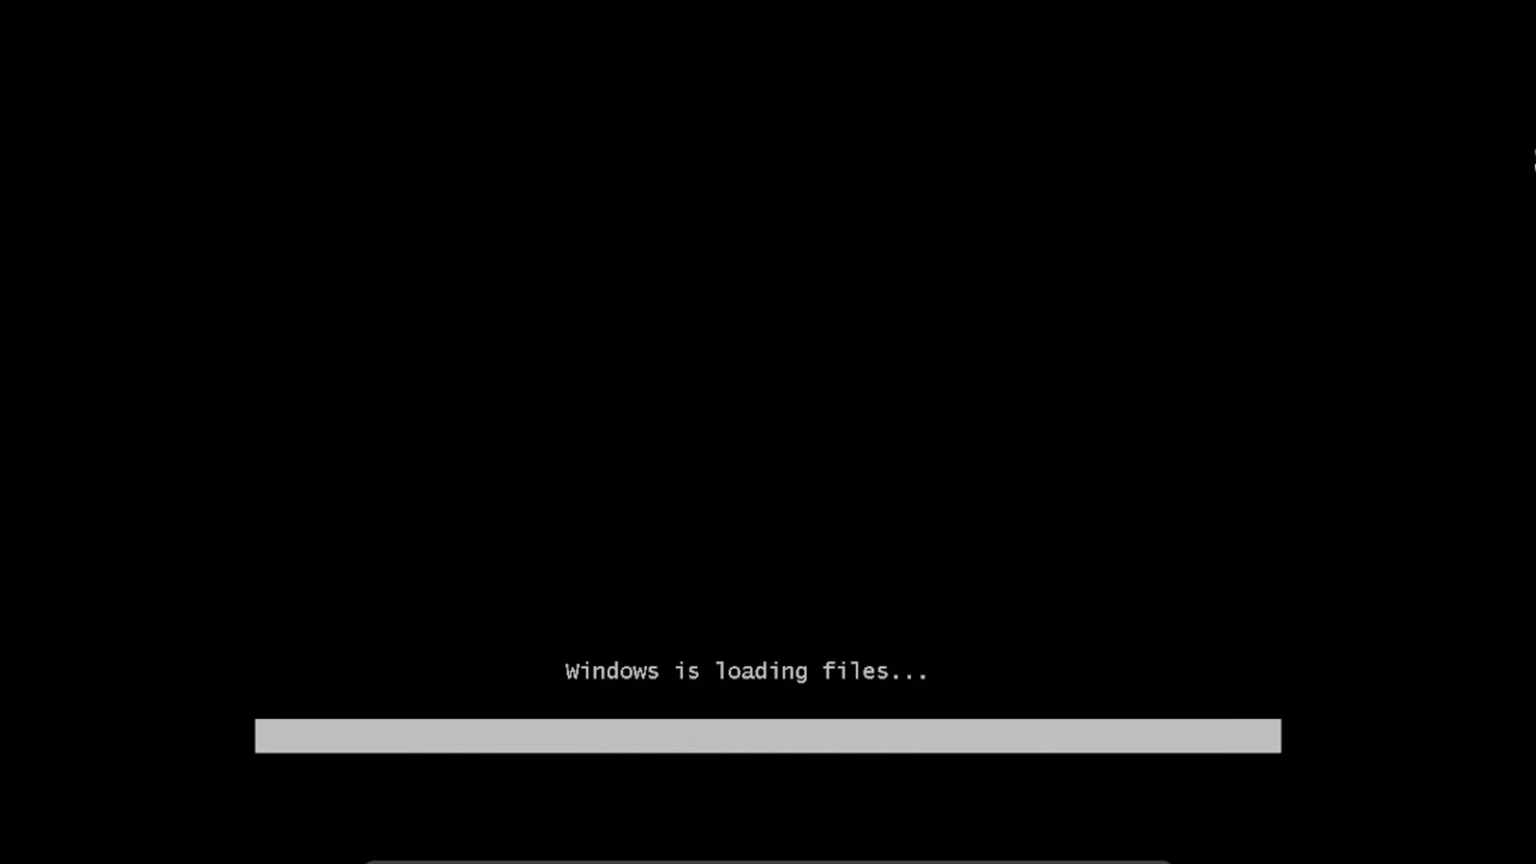
mouse_move(736, 335)
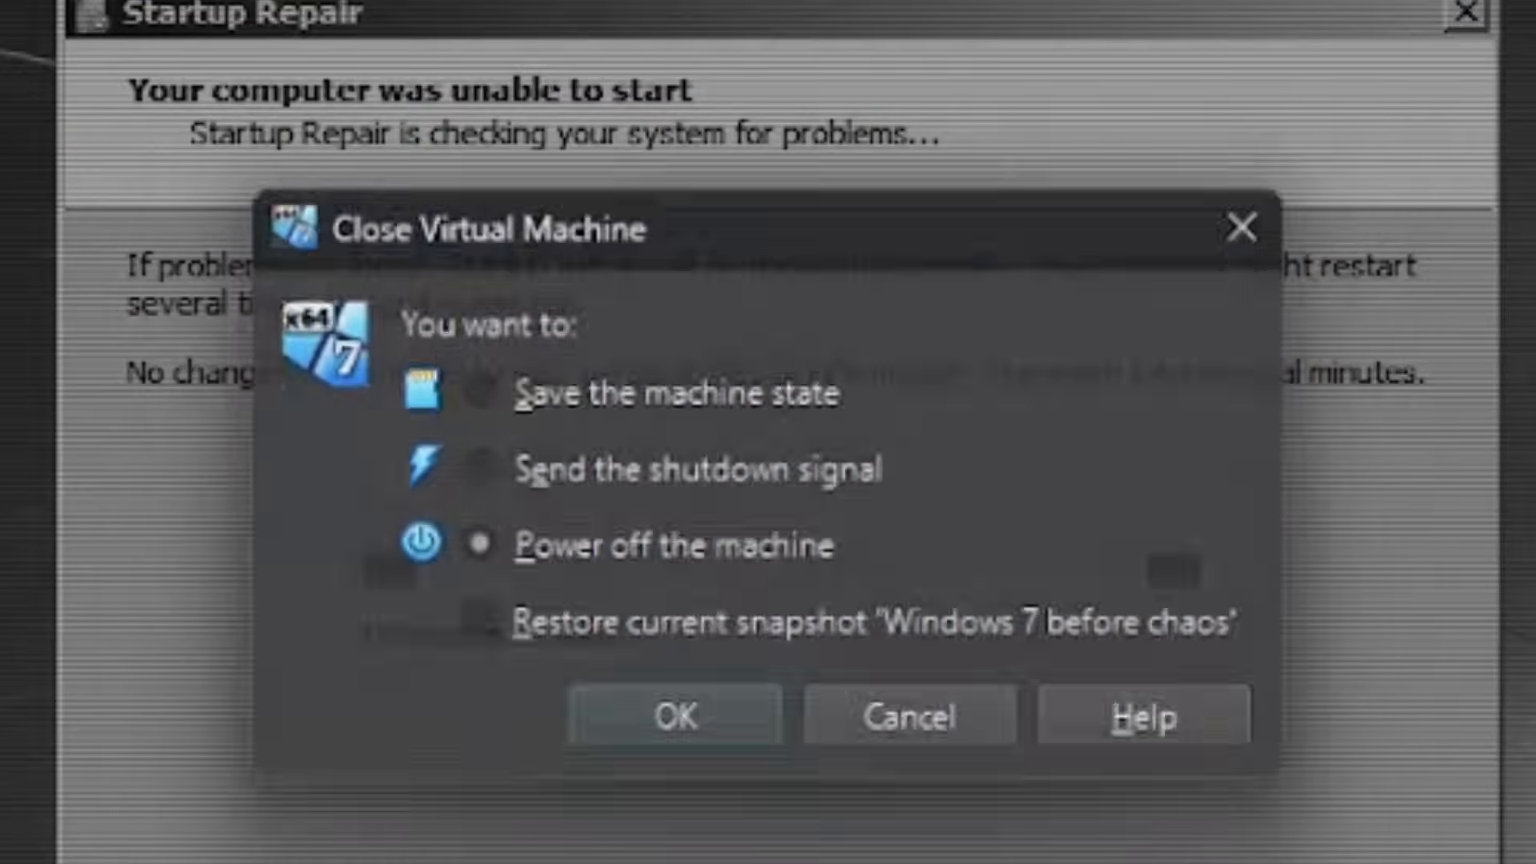
Power off the machine with Restore current snapshot 'Windows 7 before chaos' ticked and confirm.
click(477, 633)
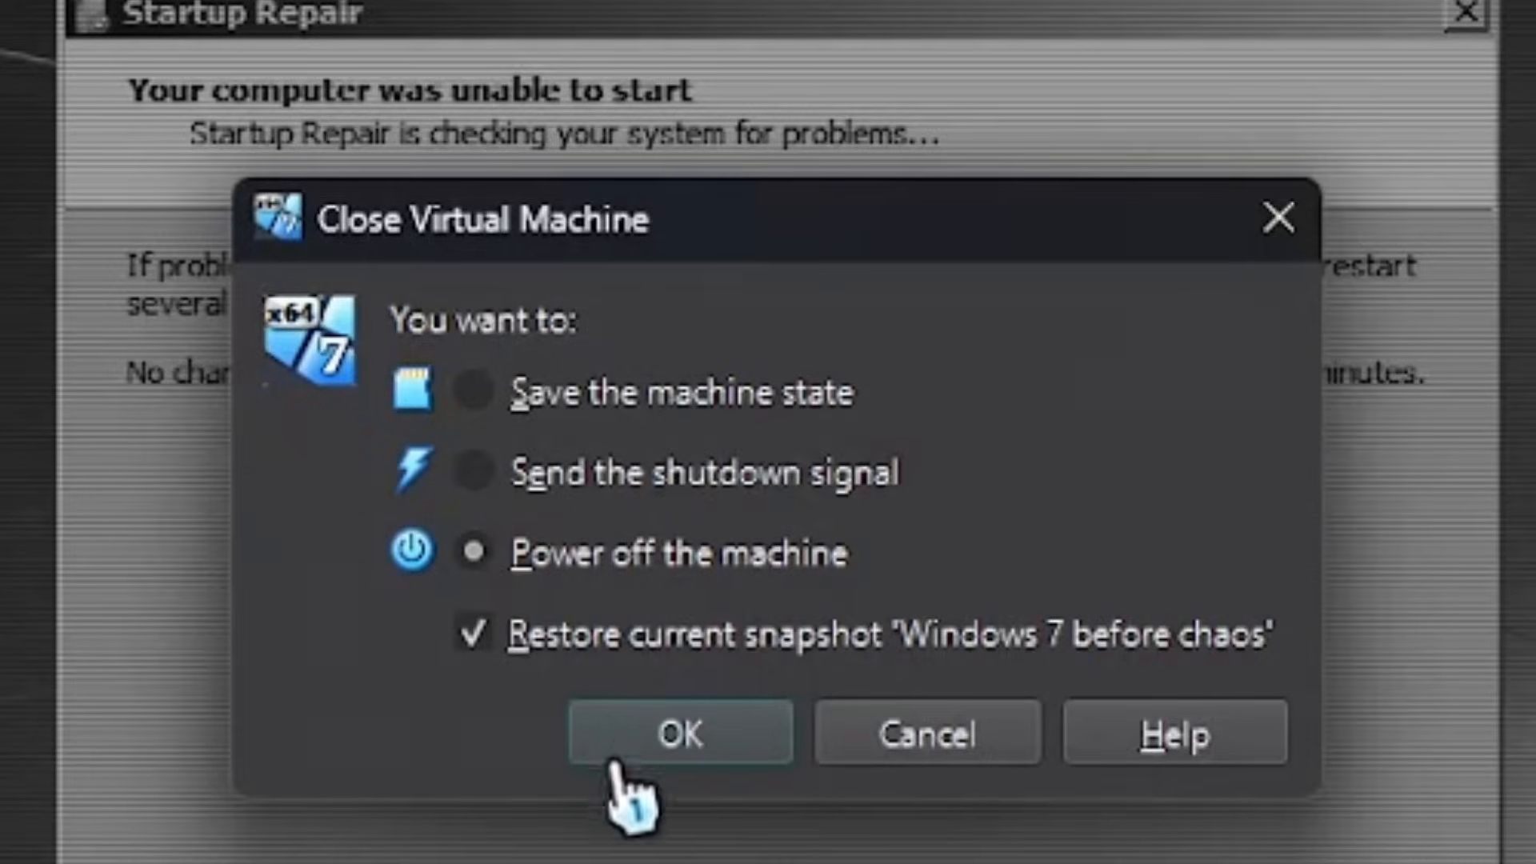
click(679, 731)
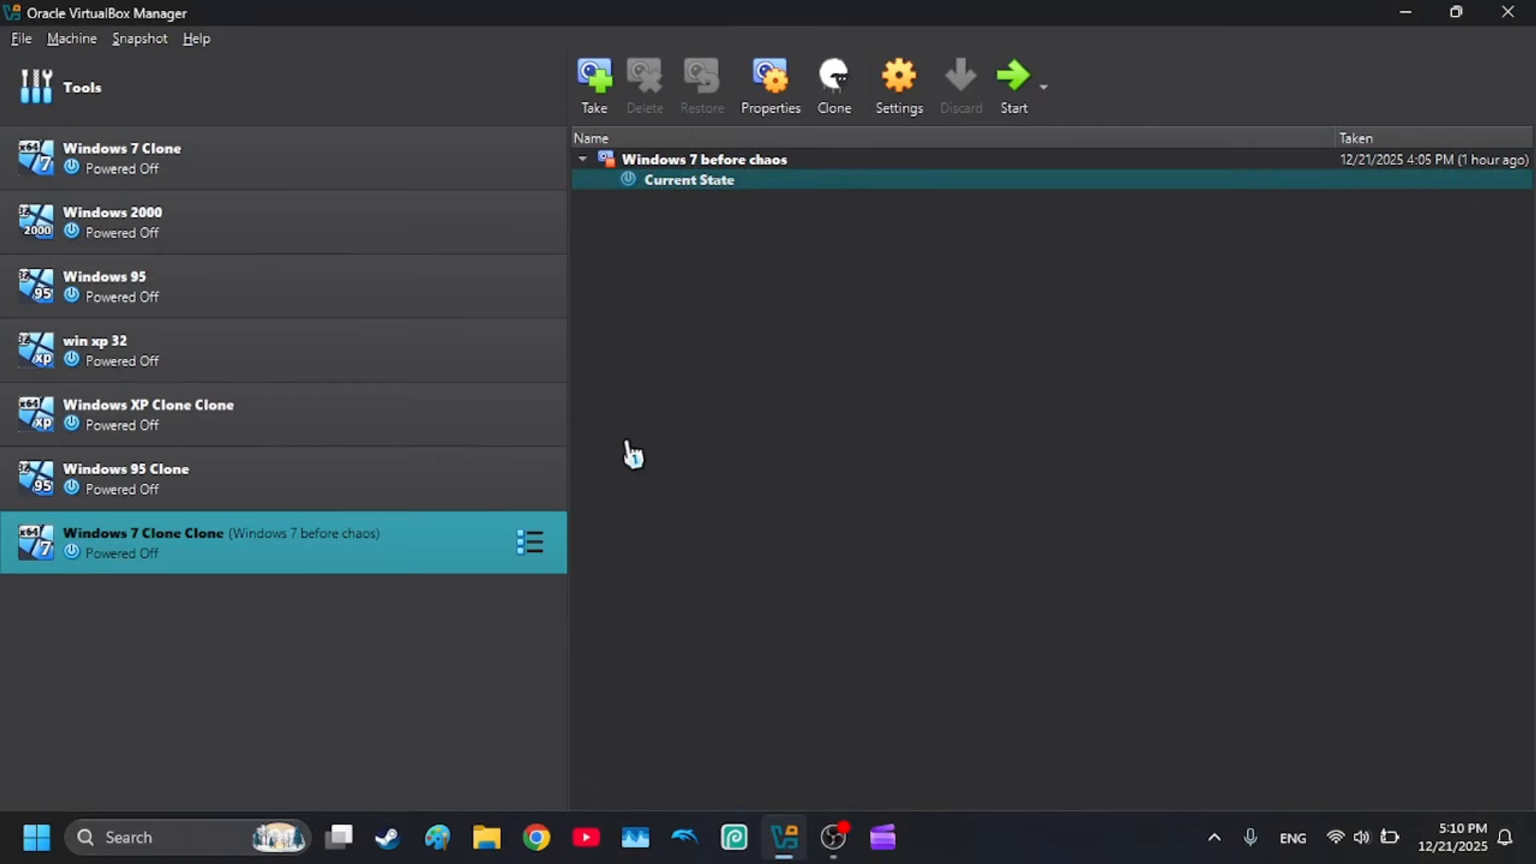
Select the Windows 7 Clone Clone machine in VirtualBox Manager and start it.
click(123, 159)
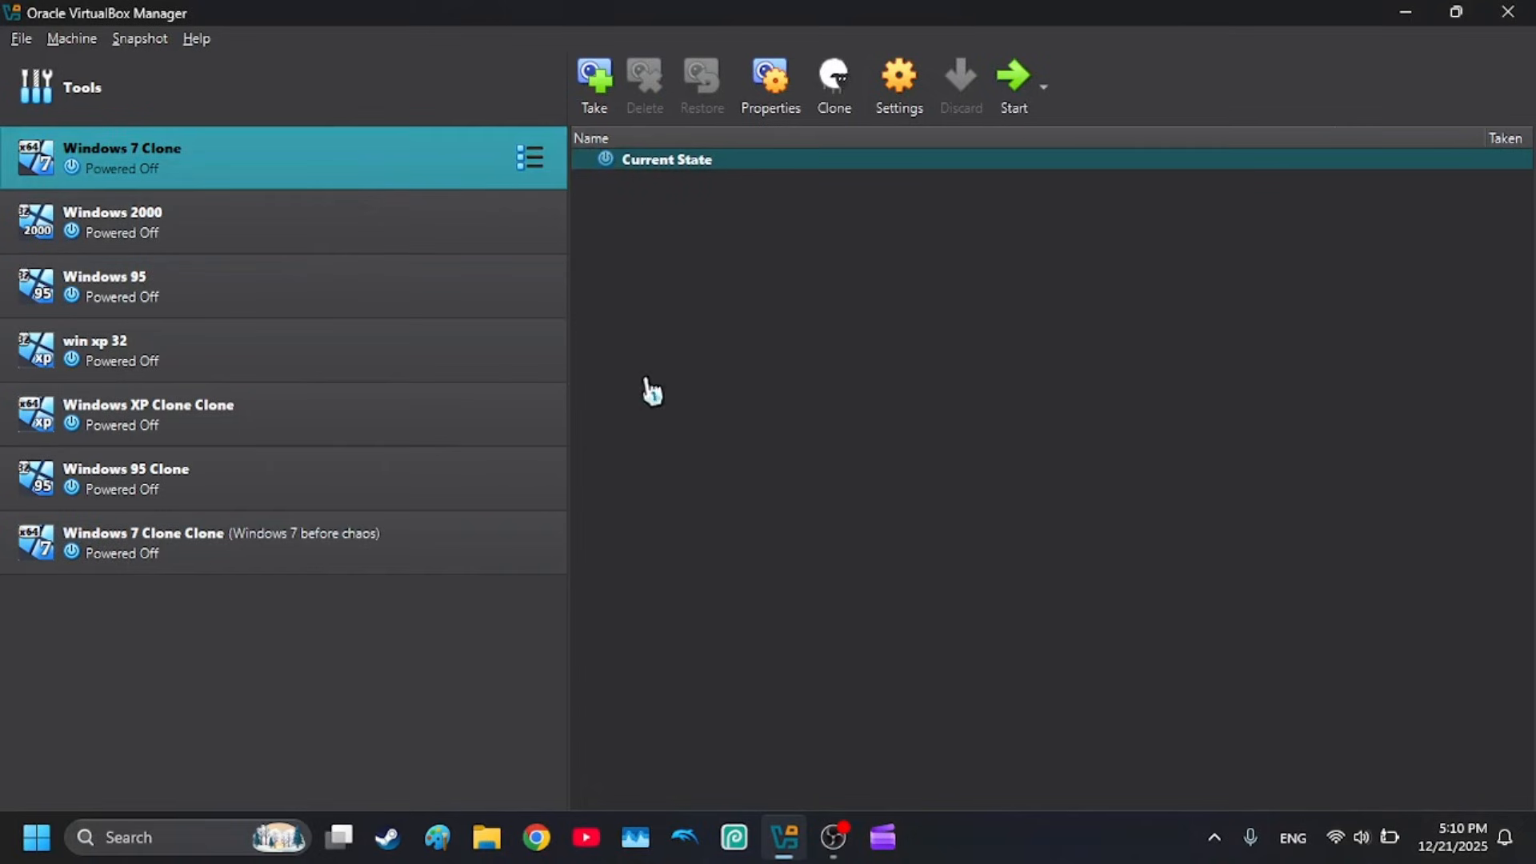
click(196, 542)
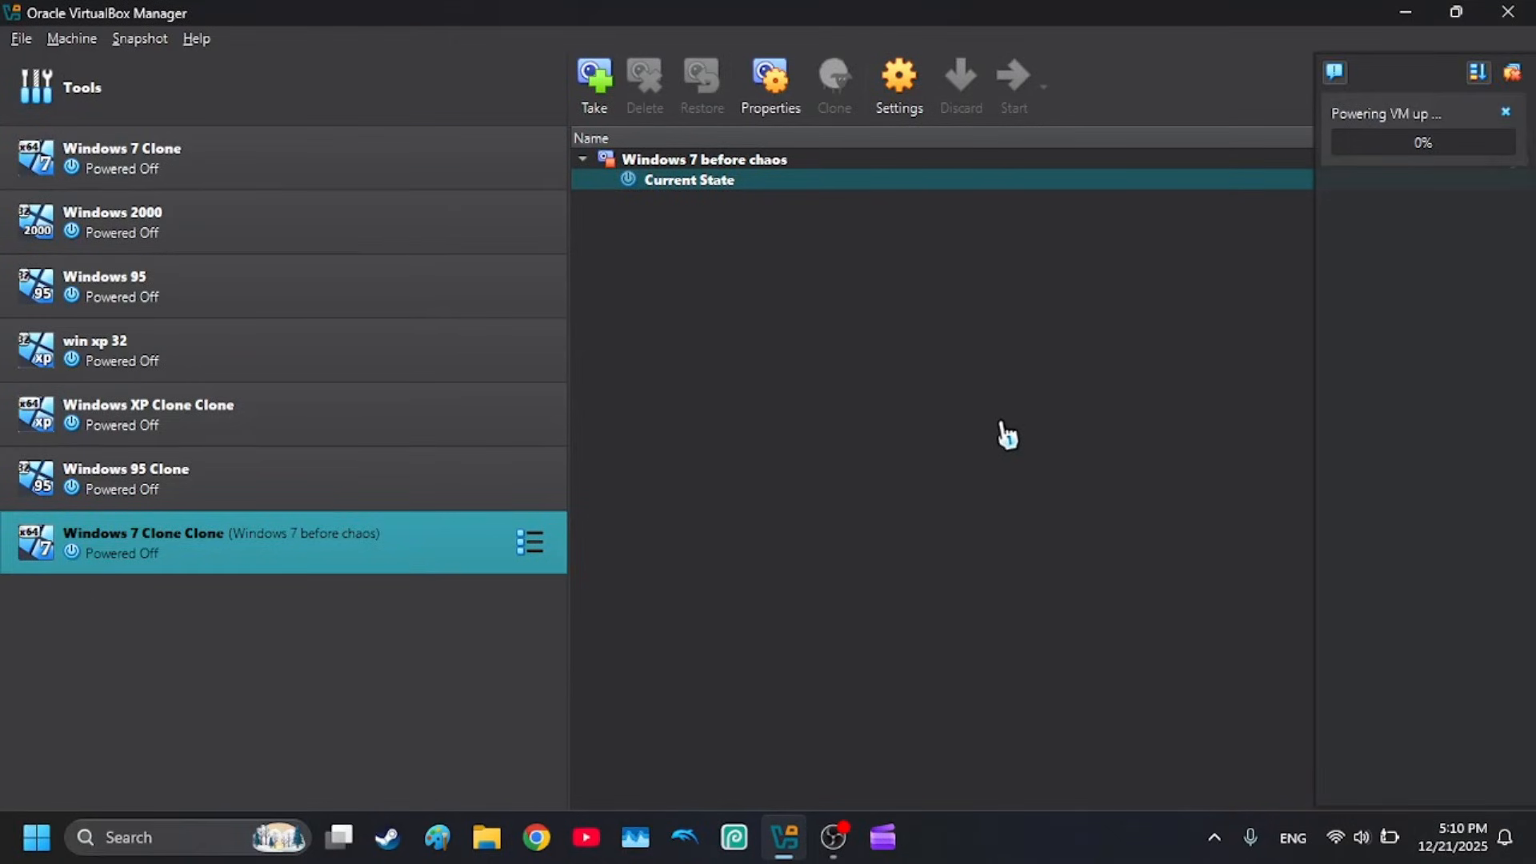
mouse_move(1418, 102)
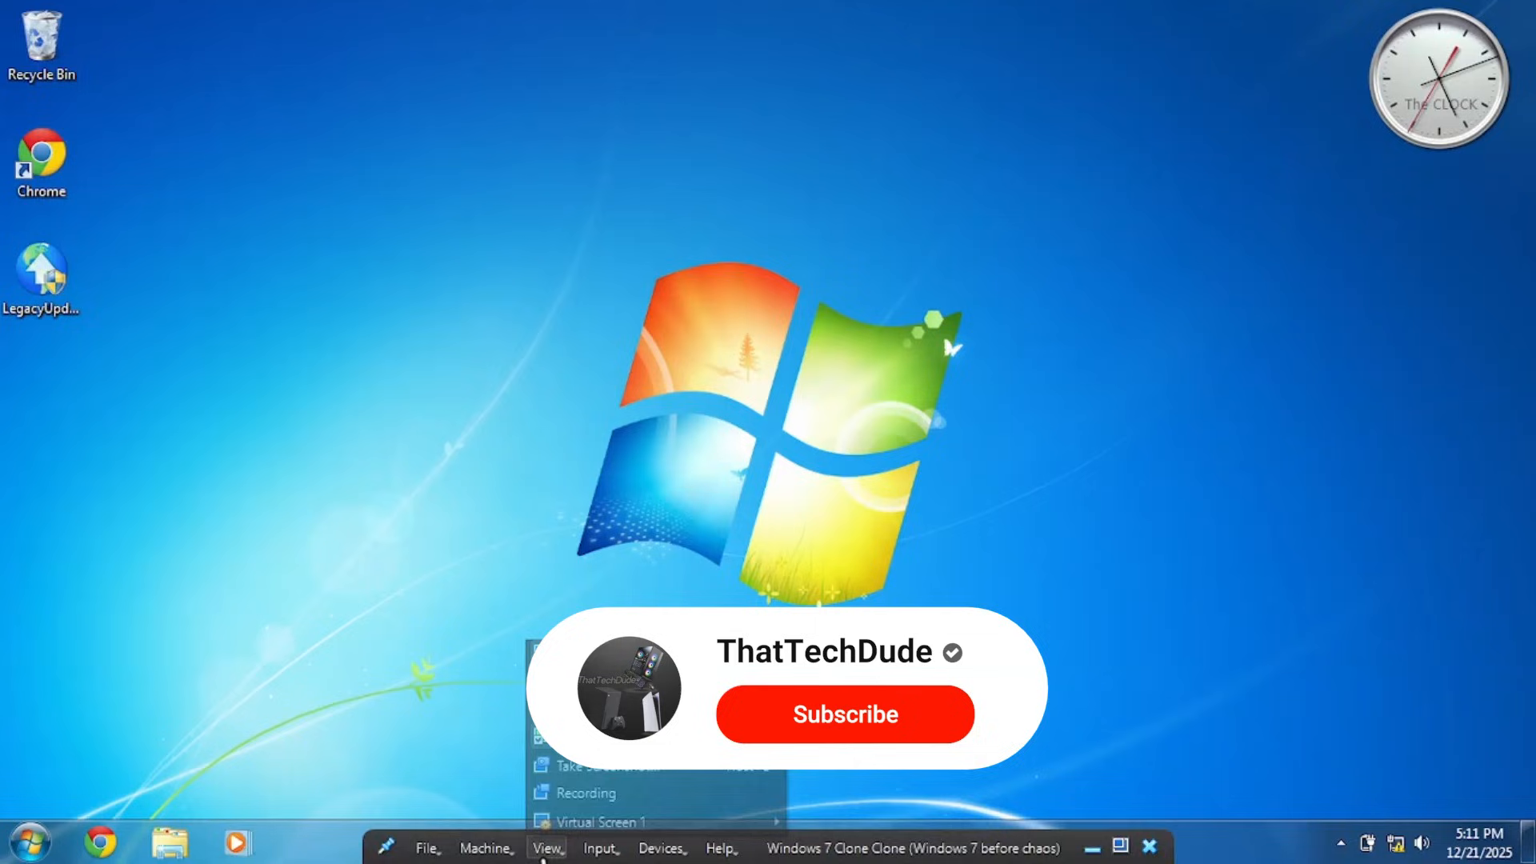
Let the restored machine boot through to the working Windows 7 desktop.
click(844, 714)
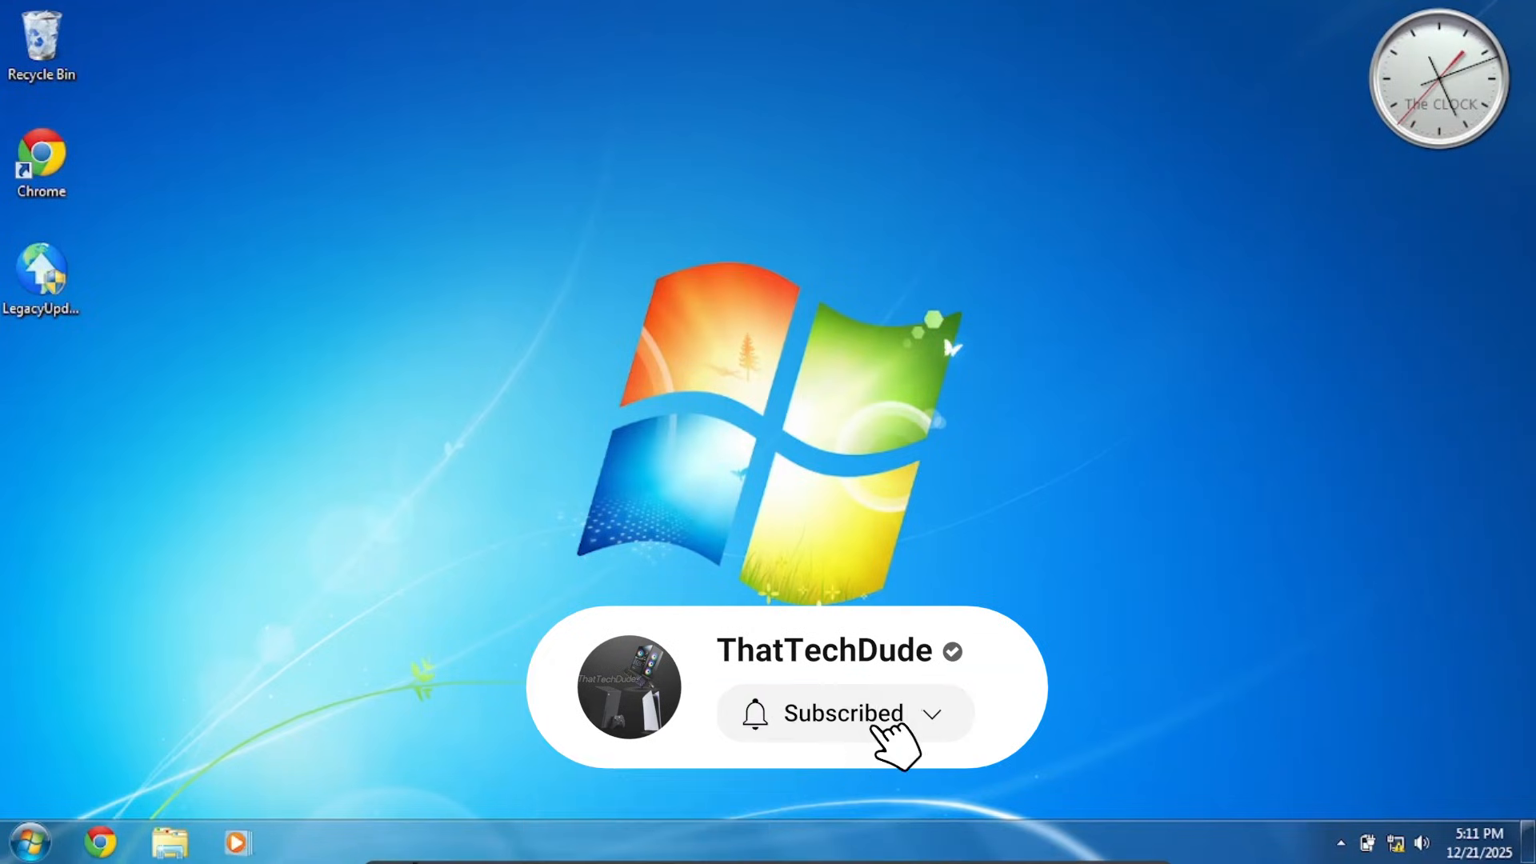